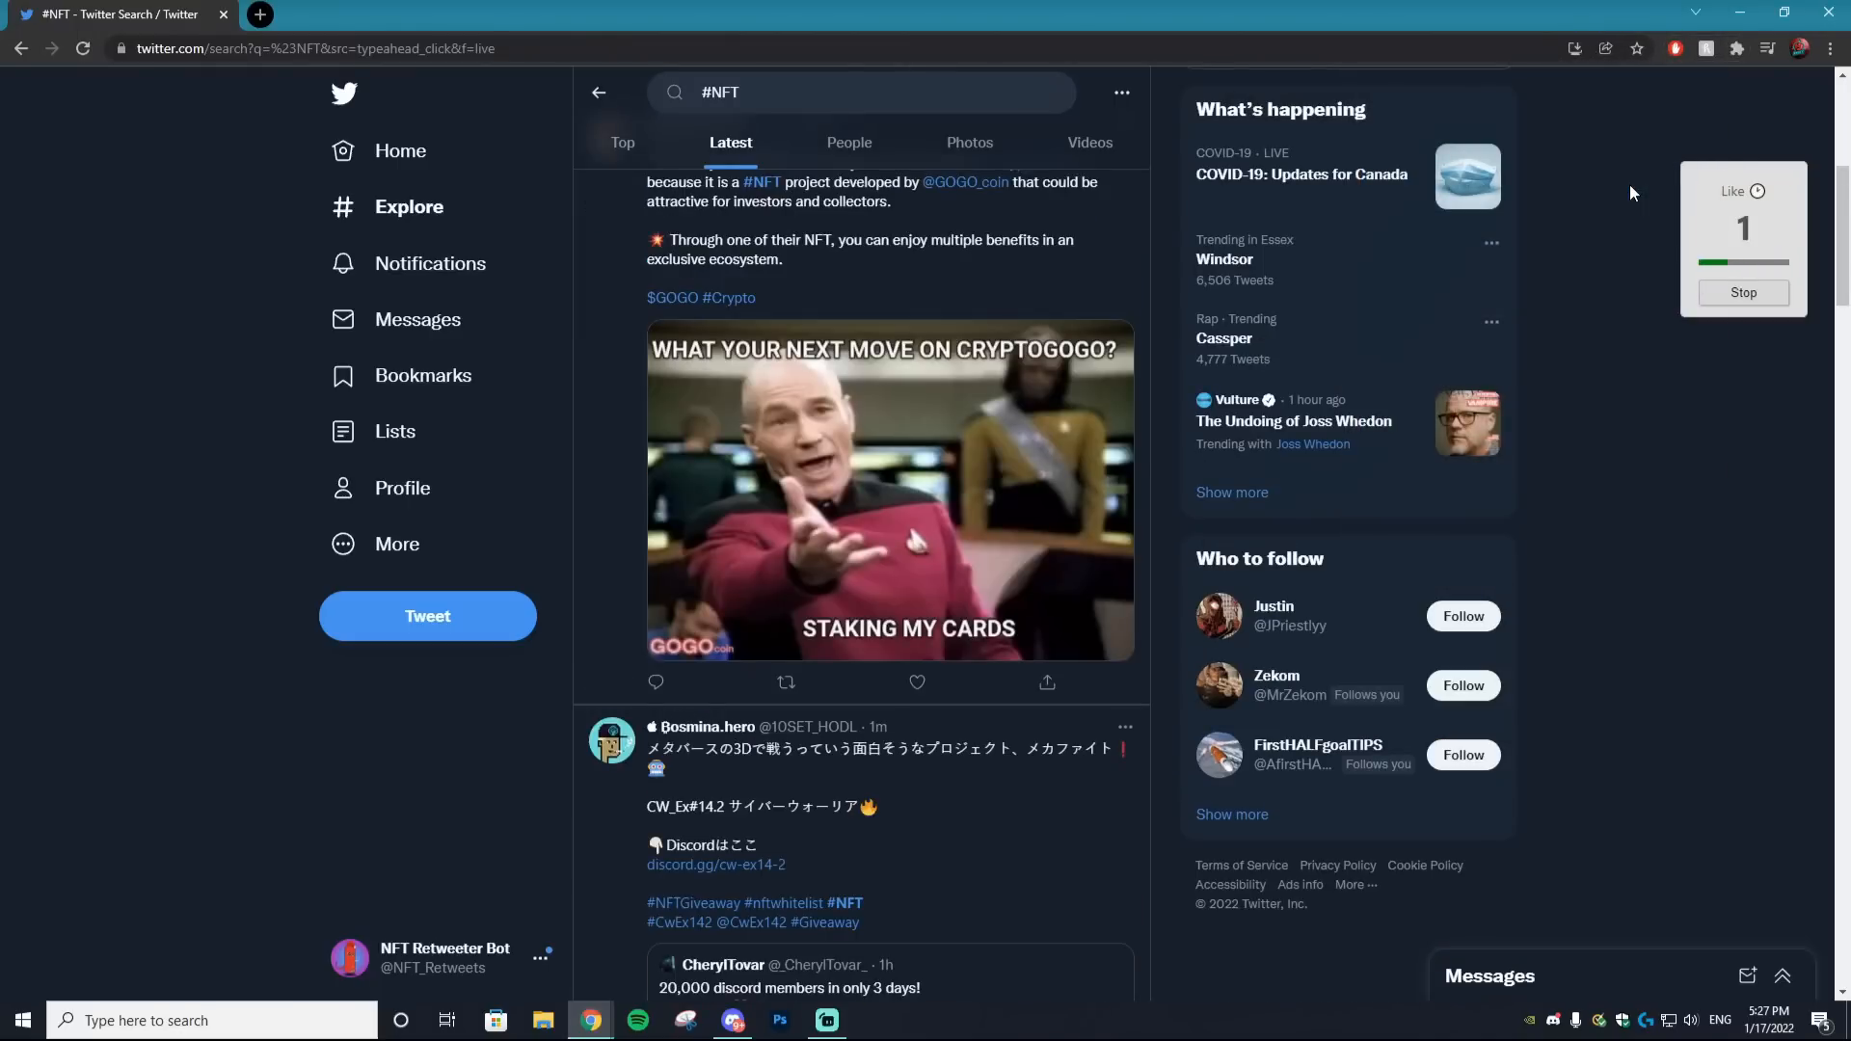
Scroll the Latest #NFT feed while the bot likes 26 tweets, then switch to the install page
{"action": "scroll", "scroll_direction": "up", "scroll_amount": 3}
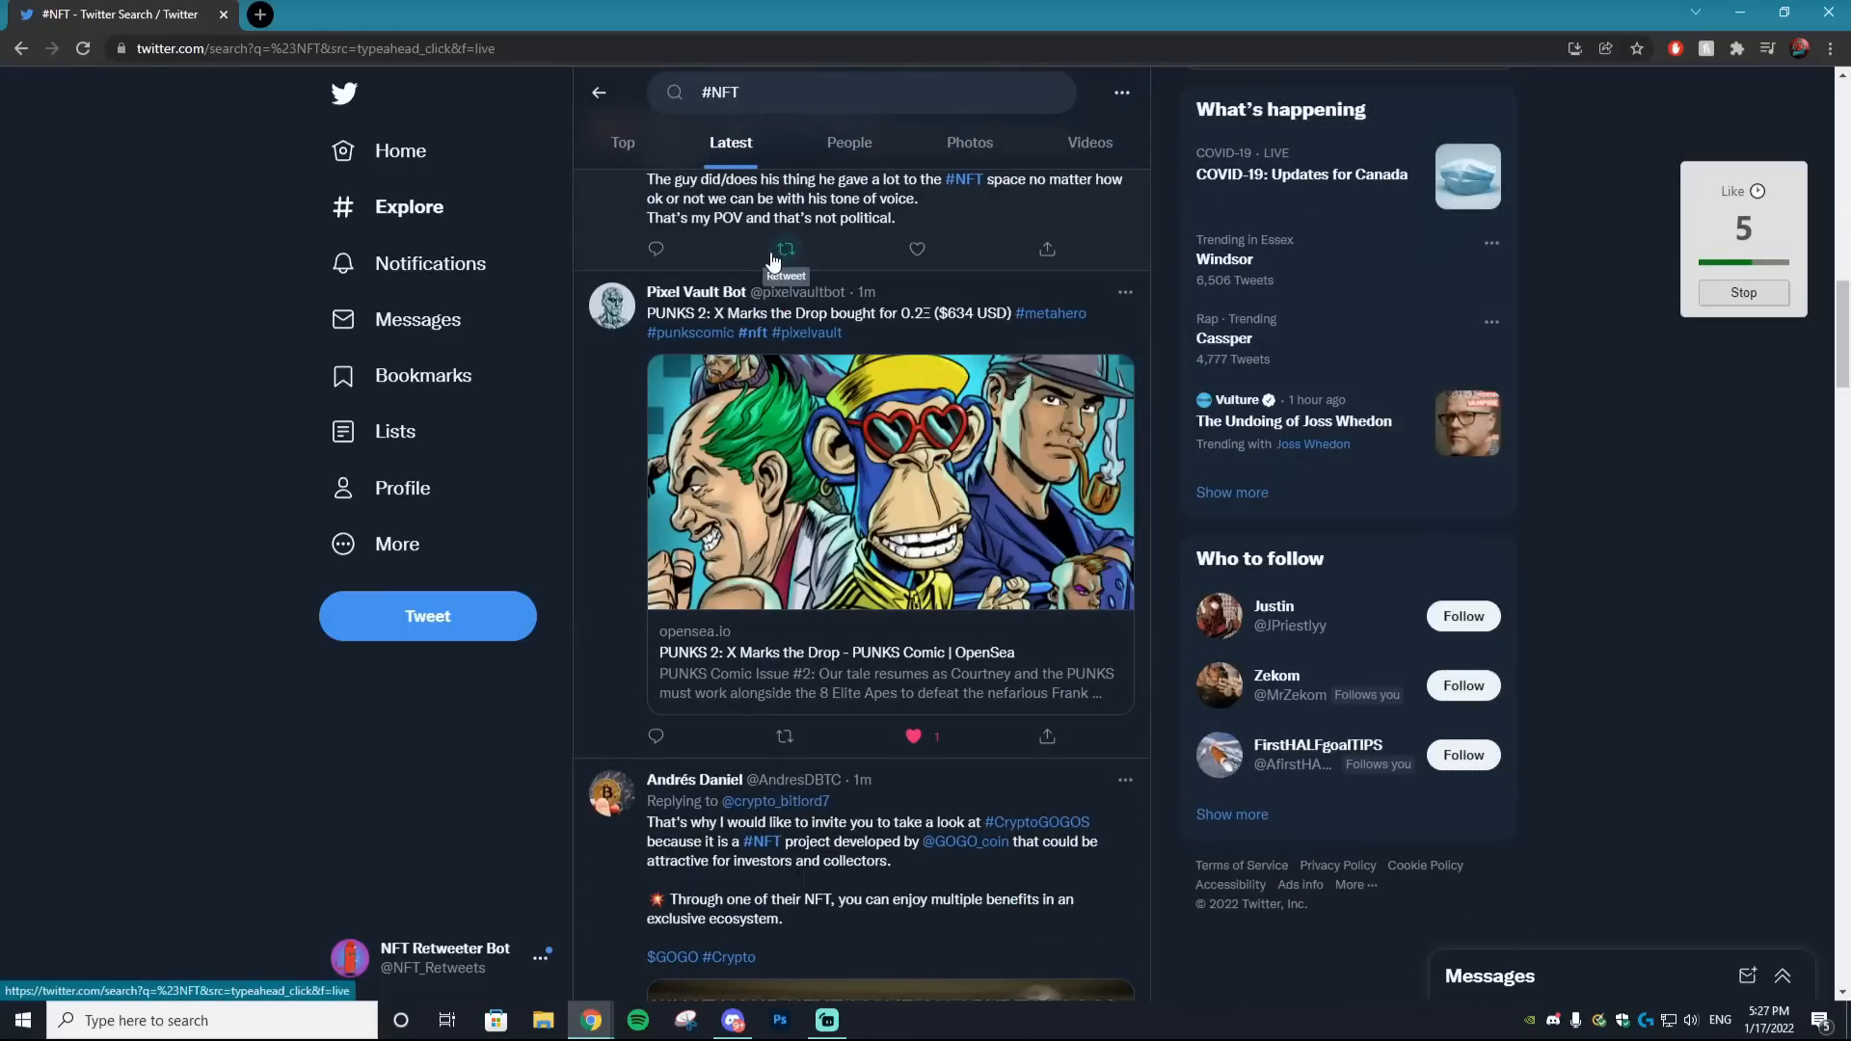
{"action": "scroll", "scroll_direction": "down", "scroll_amount": 3}
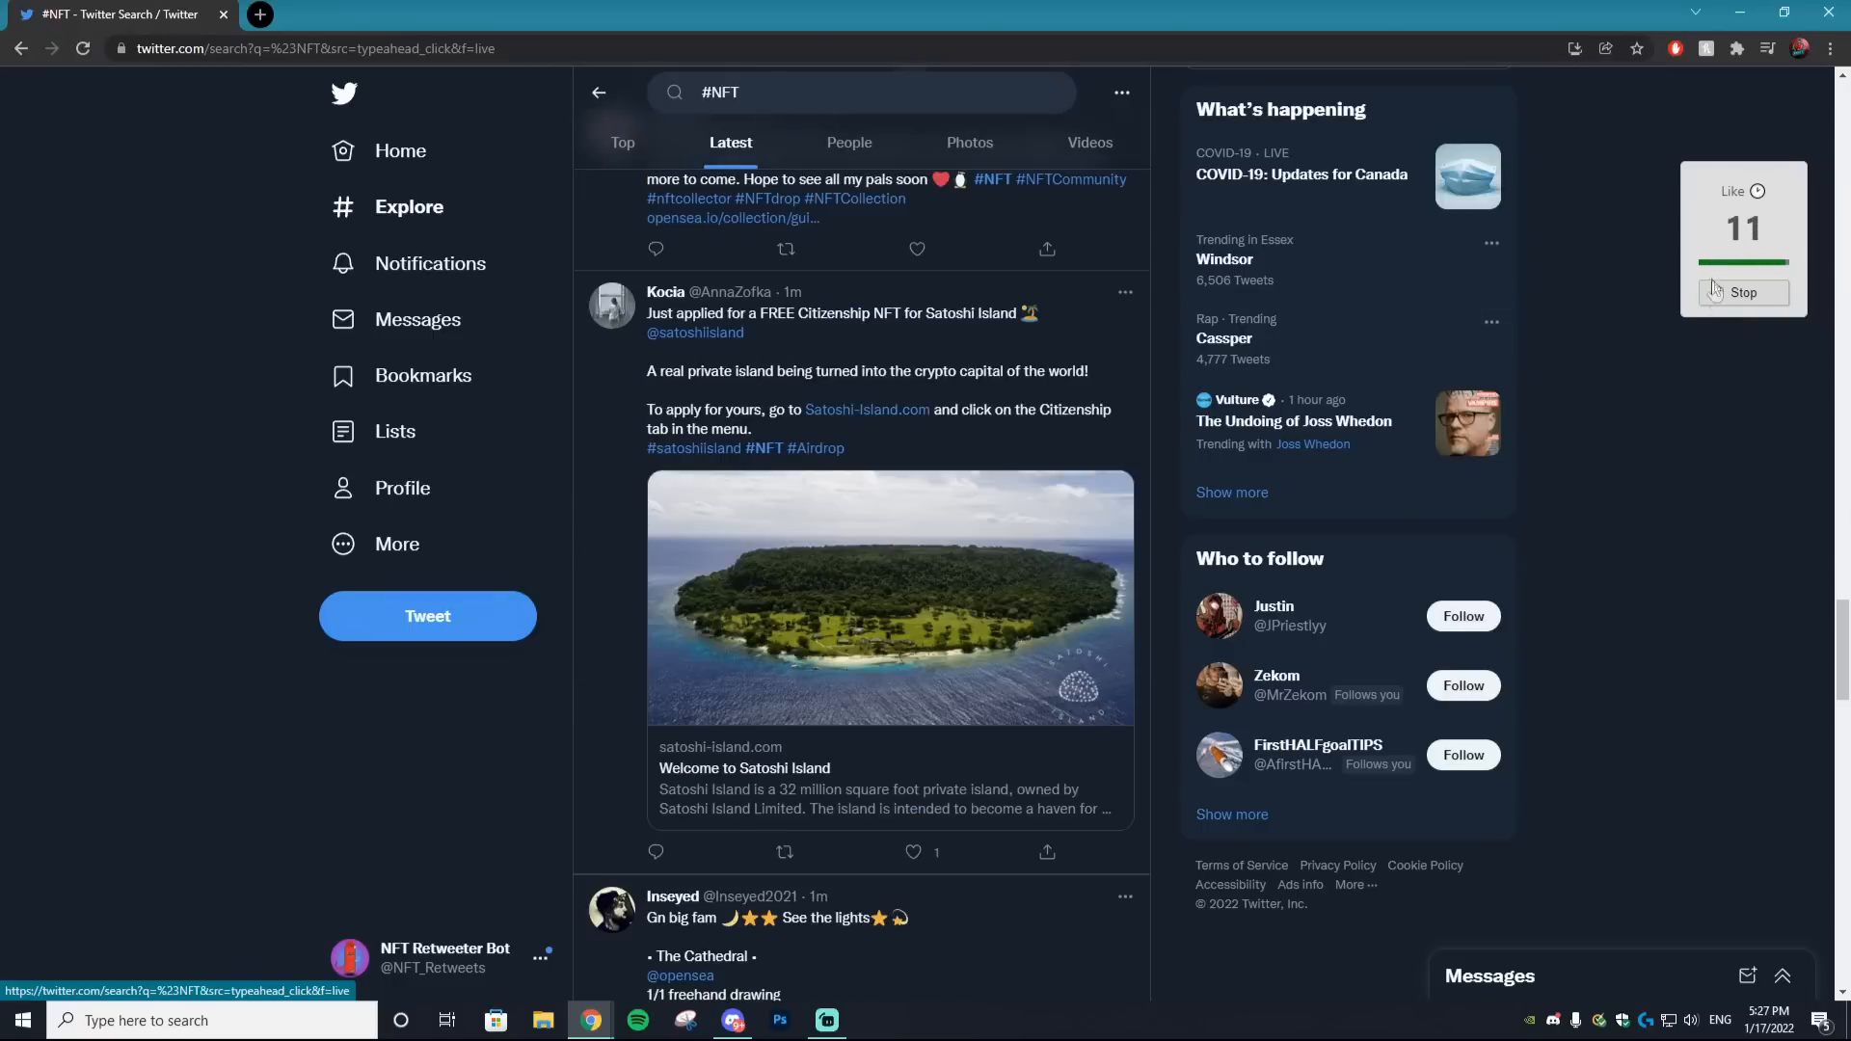
{"action": "scroll", "scroll_direction": "down", "scroll_amount": 3}
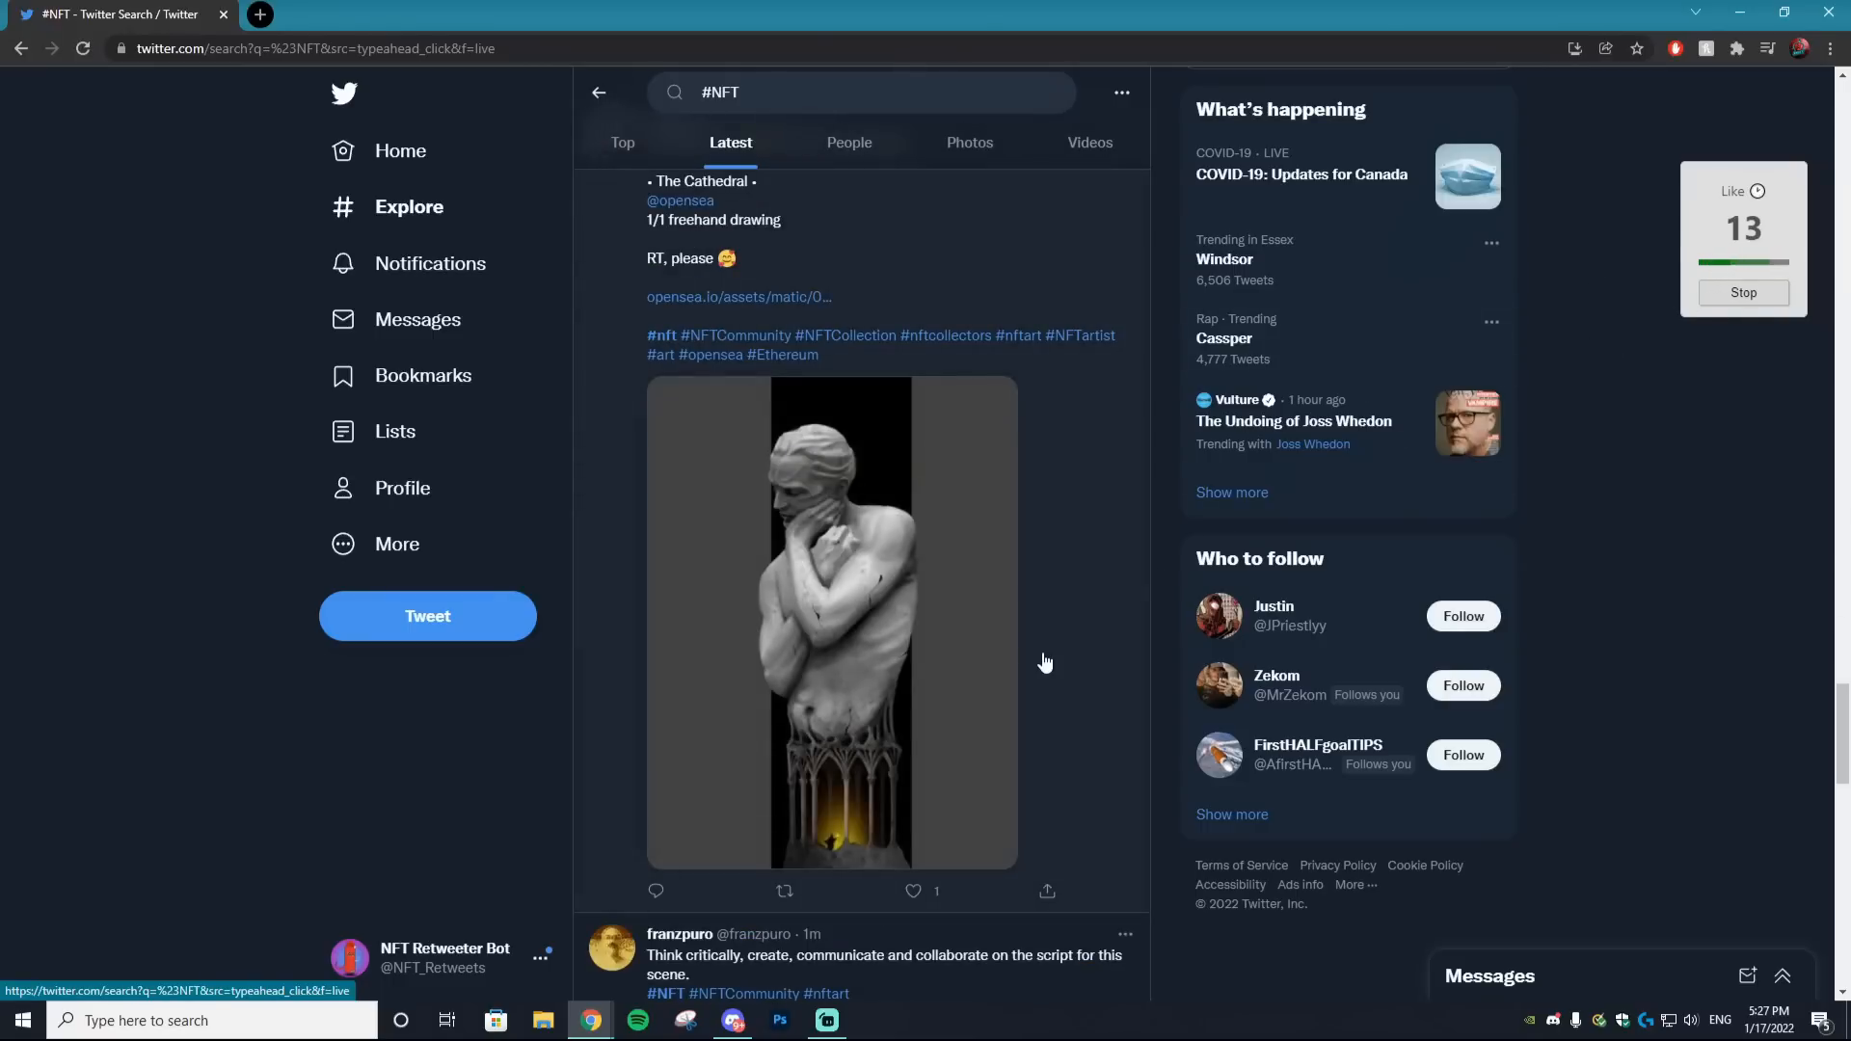
{"action": "scroll", "scroll_direction": "down", "scroll_amount": 3}
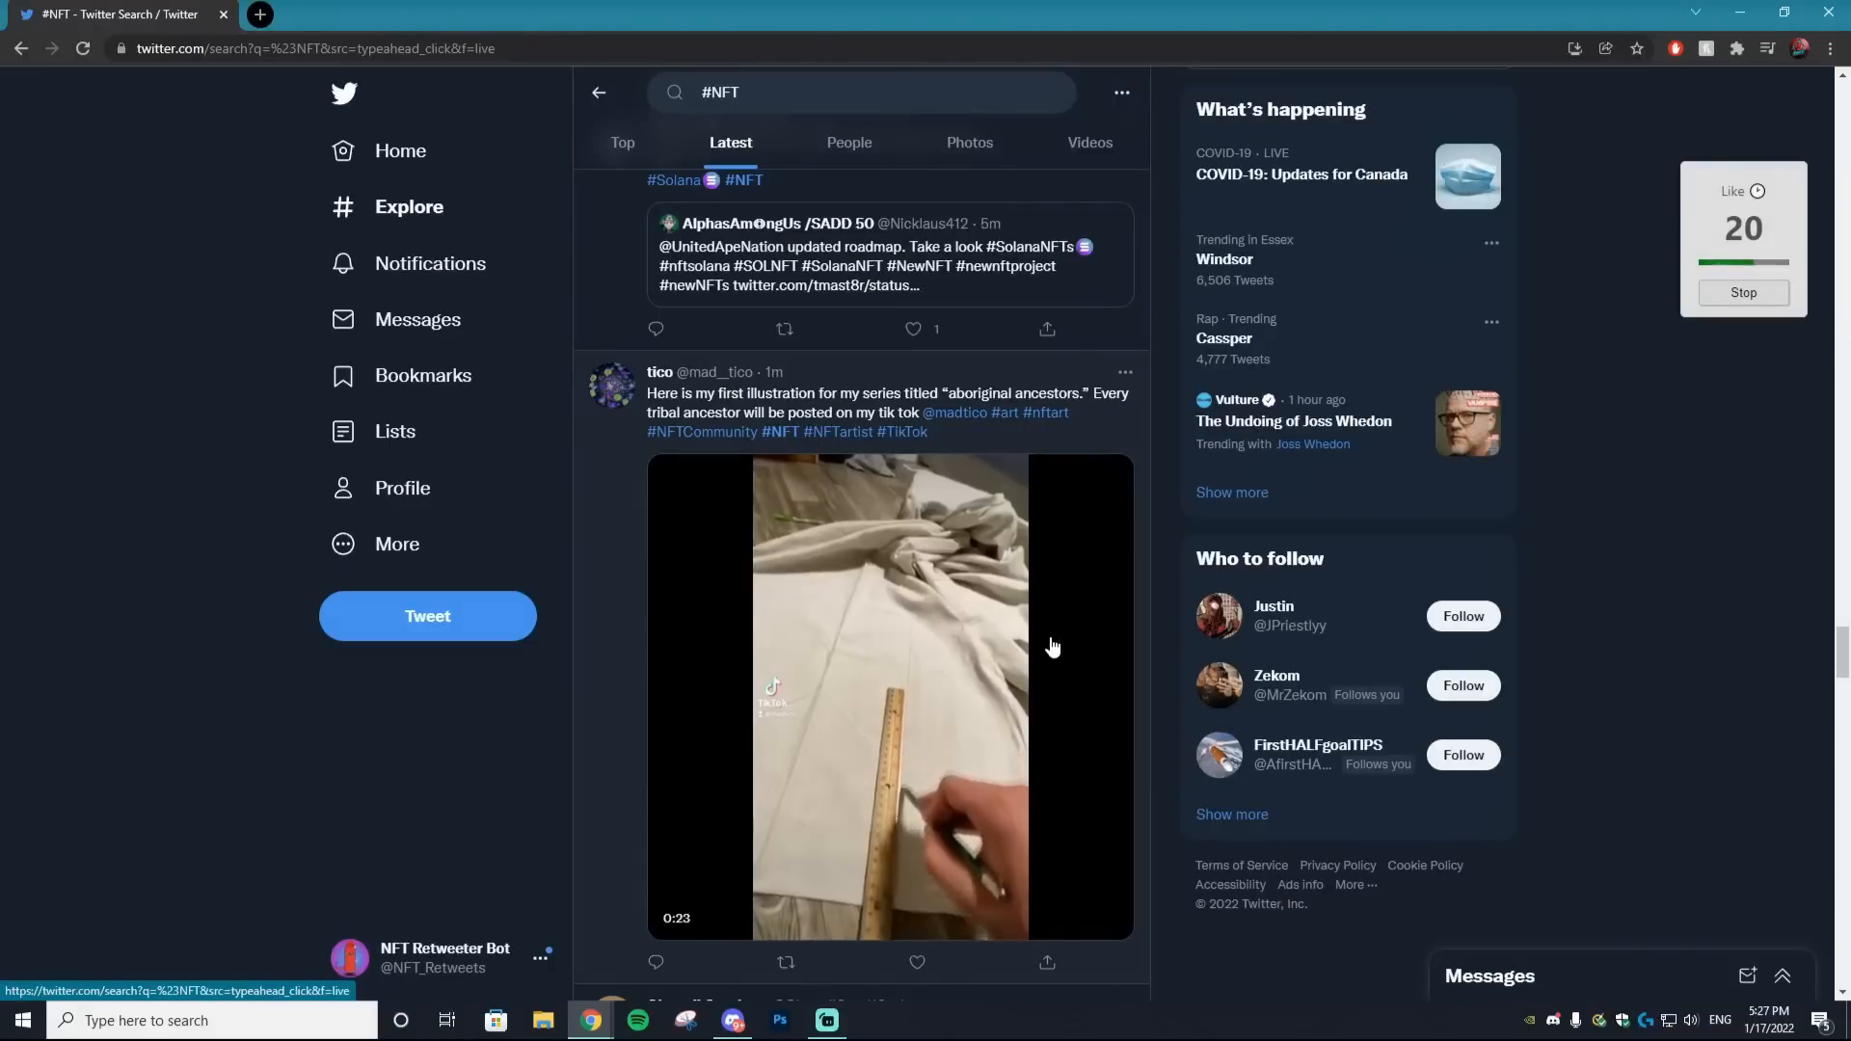
{"action": "scroll", "scroll_direction": "down", "scroll_amount": 3}
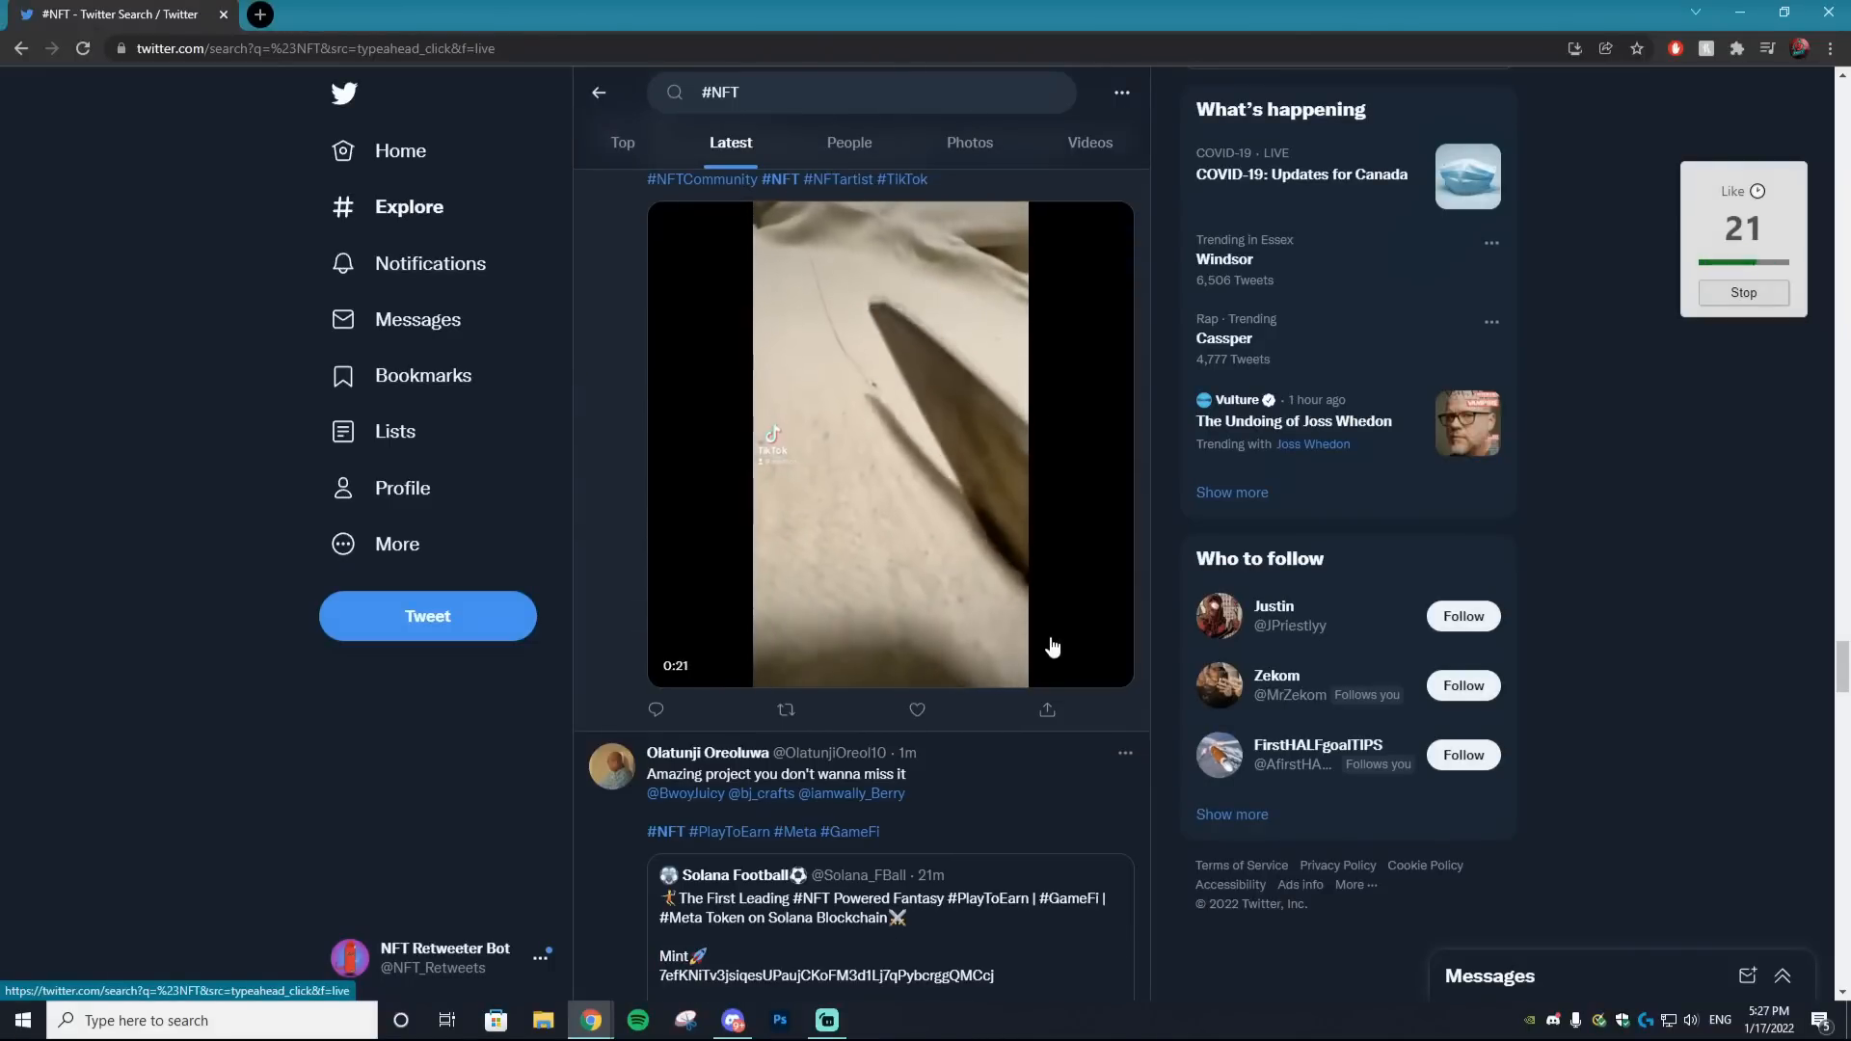
{"action": "scroll", "scroll_direction": "down", "scroll_amount": 3}
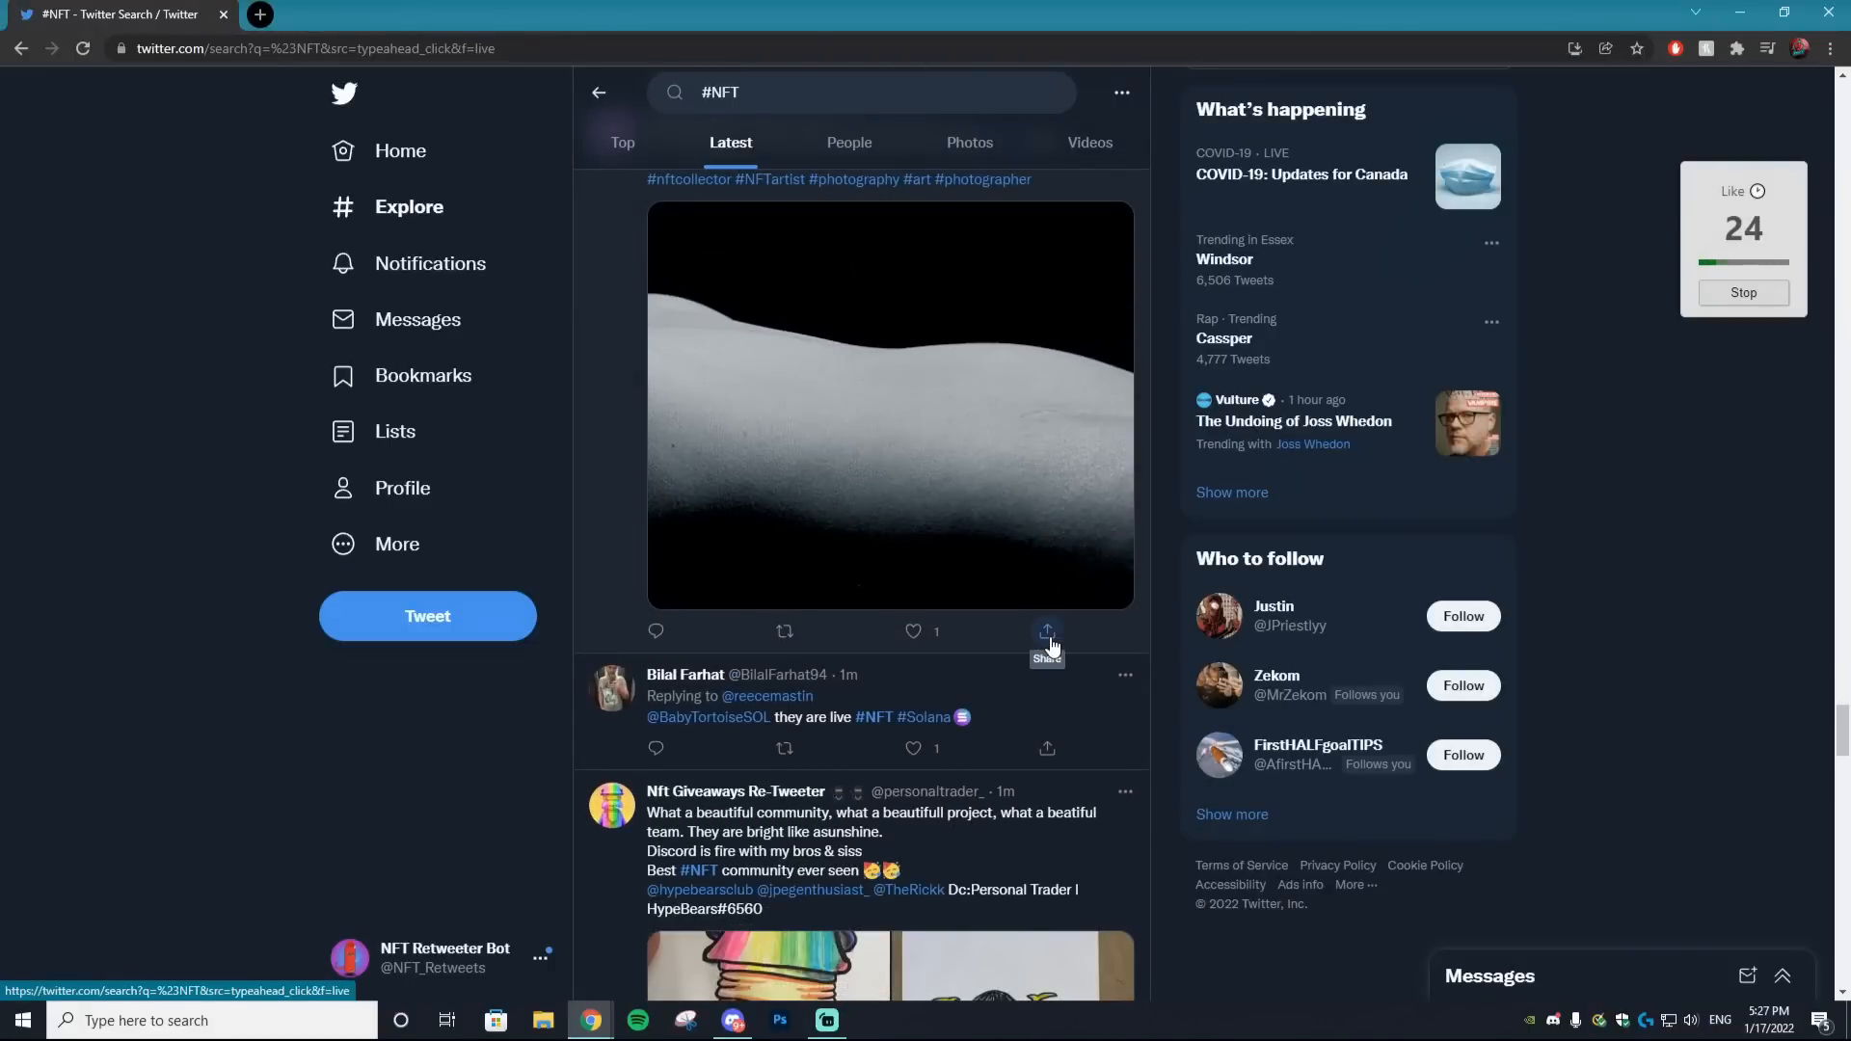
{"action": "scroll", "scroll_direction": "down", "scroll_amount": 3}
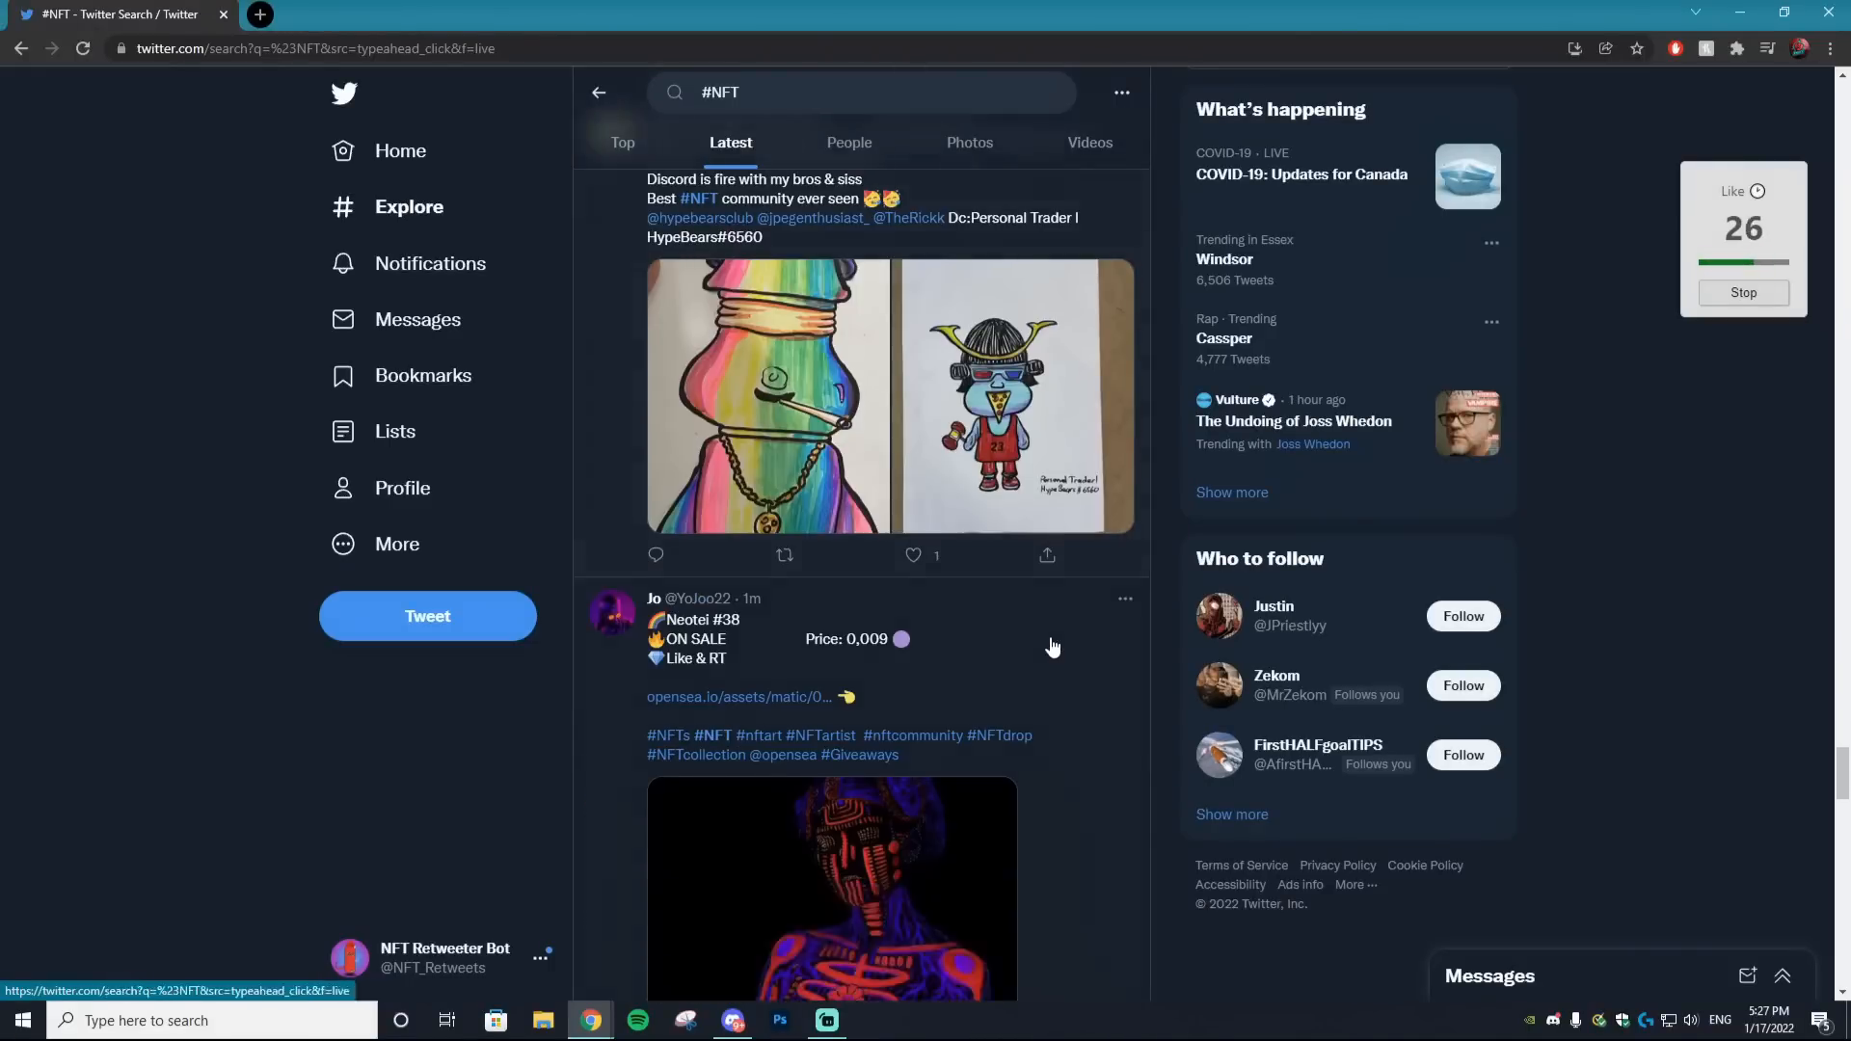
{"action": "left_click", "coordinate": [342, 12]}
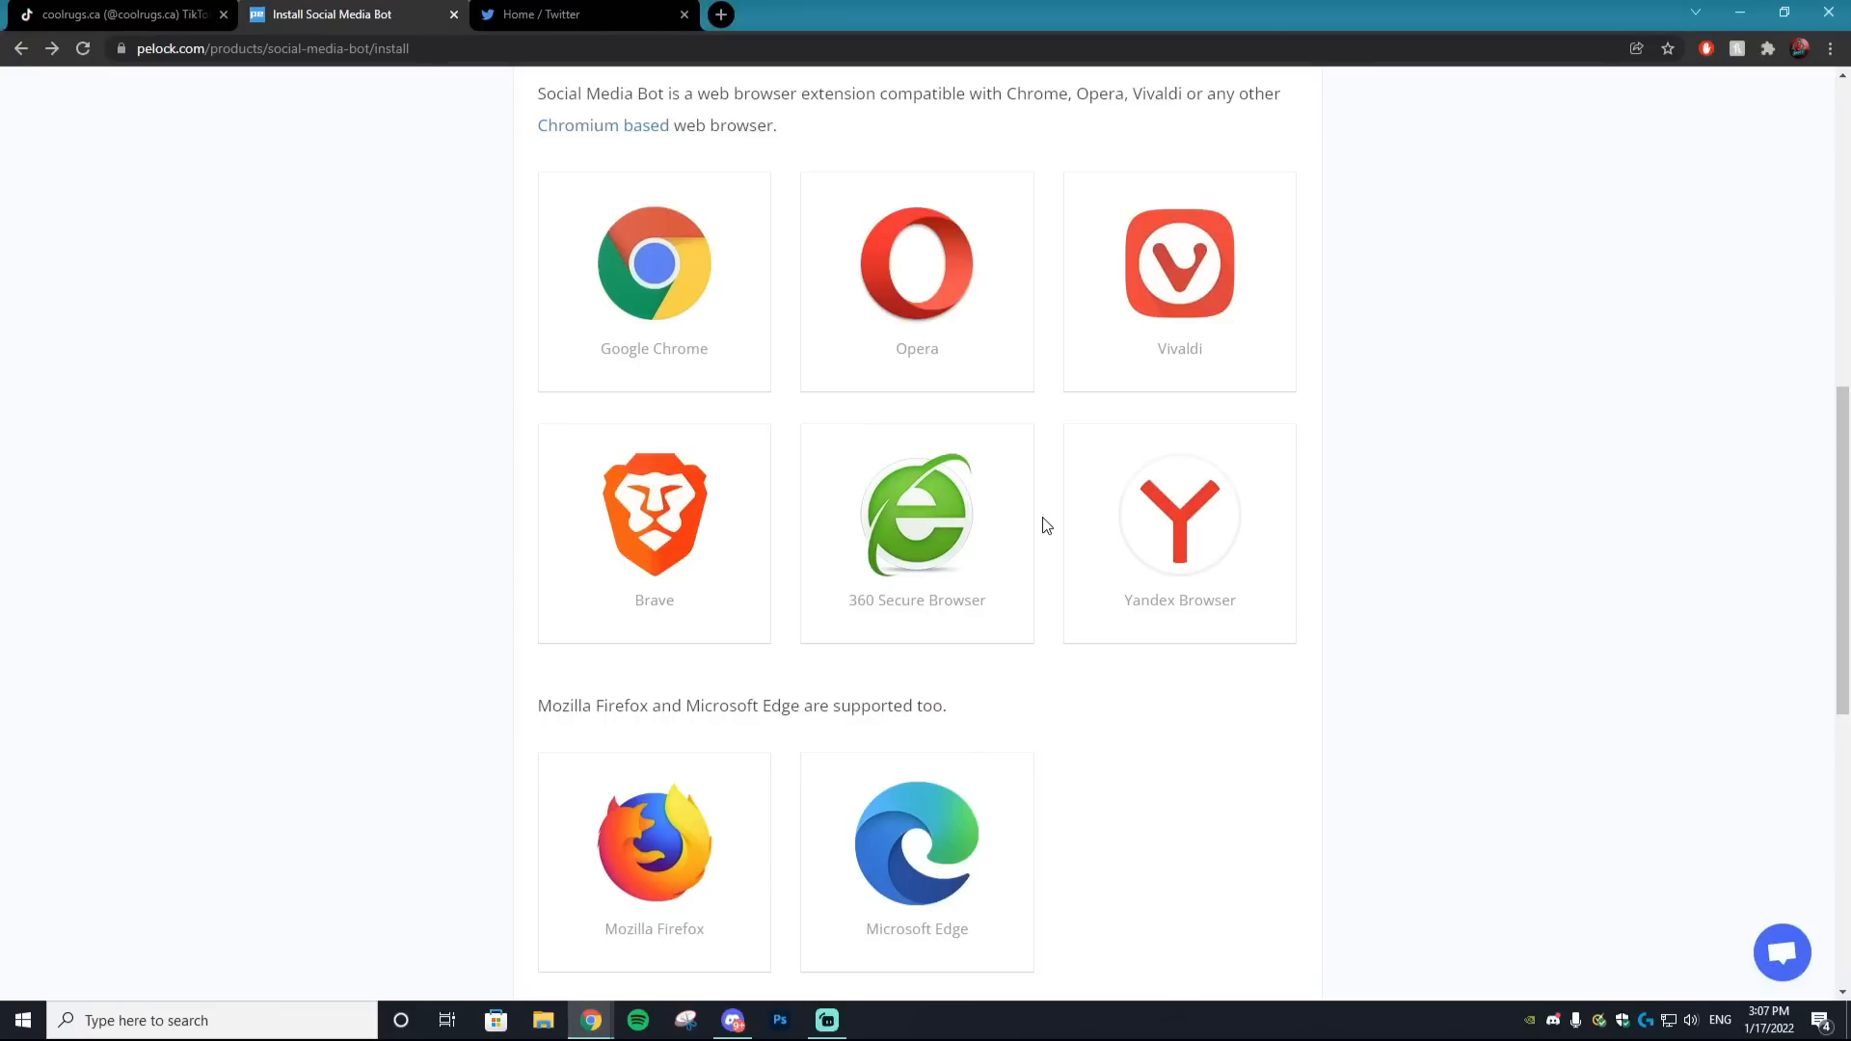
{"action": "mouse_move", "coordinate": [1054, 531]}
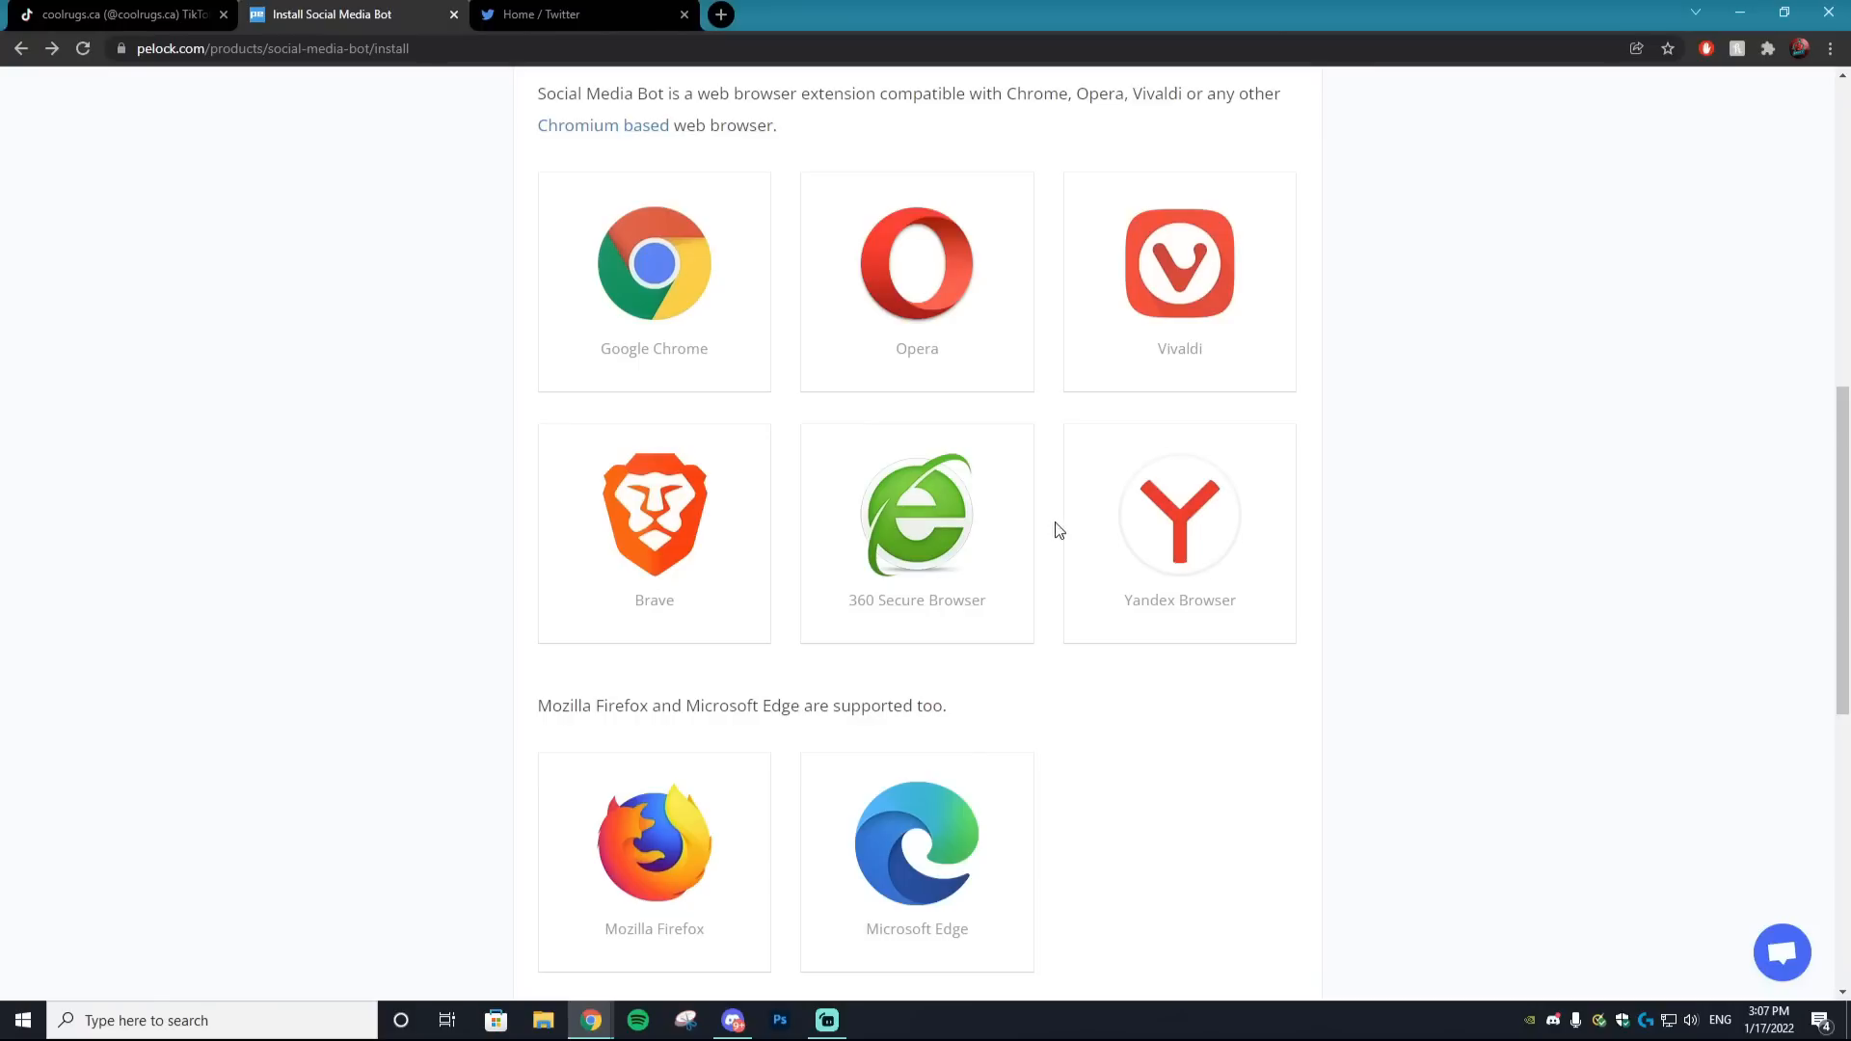
Scroll the system requirements and return to the Chrome, Firefox and Edge install options
{"action": "scroll", "scroll_direction": "up", "scroll_amount": 3}
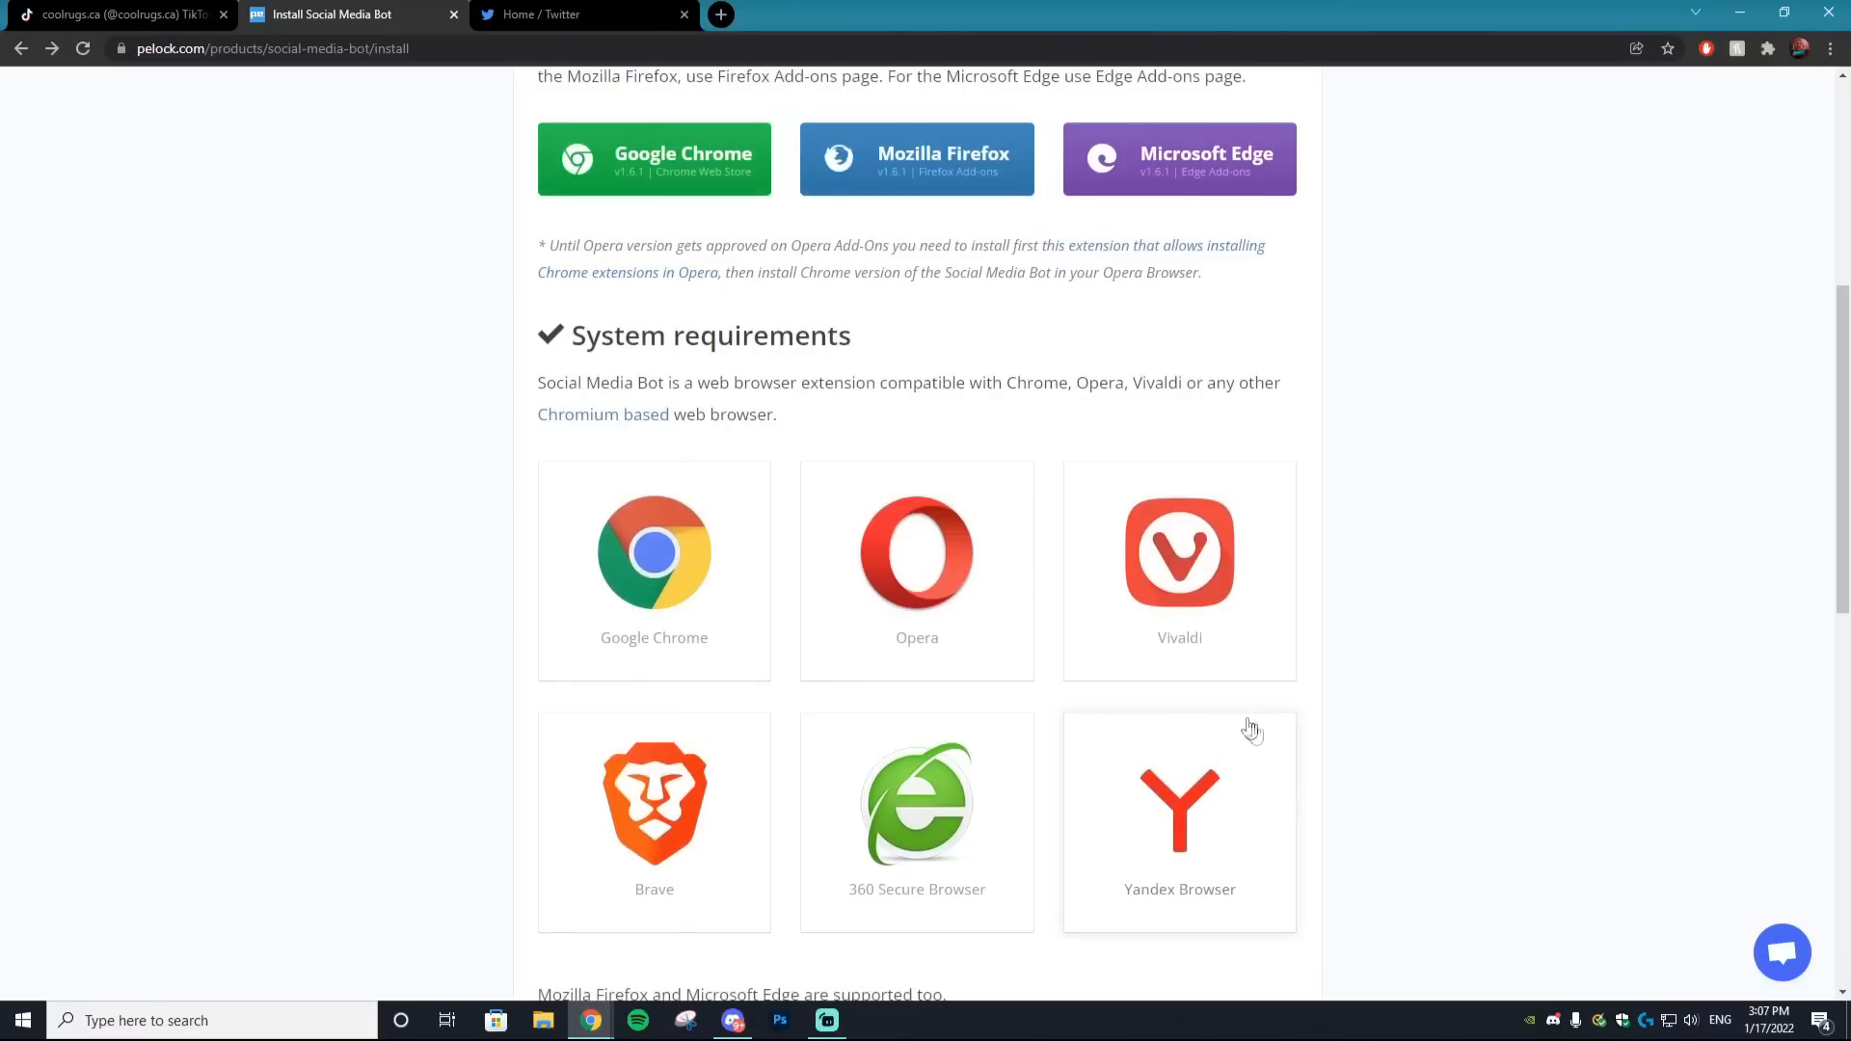
{"action": "mouse_move", "coordinate": [777, 729]}
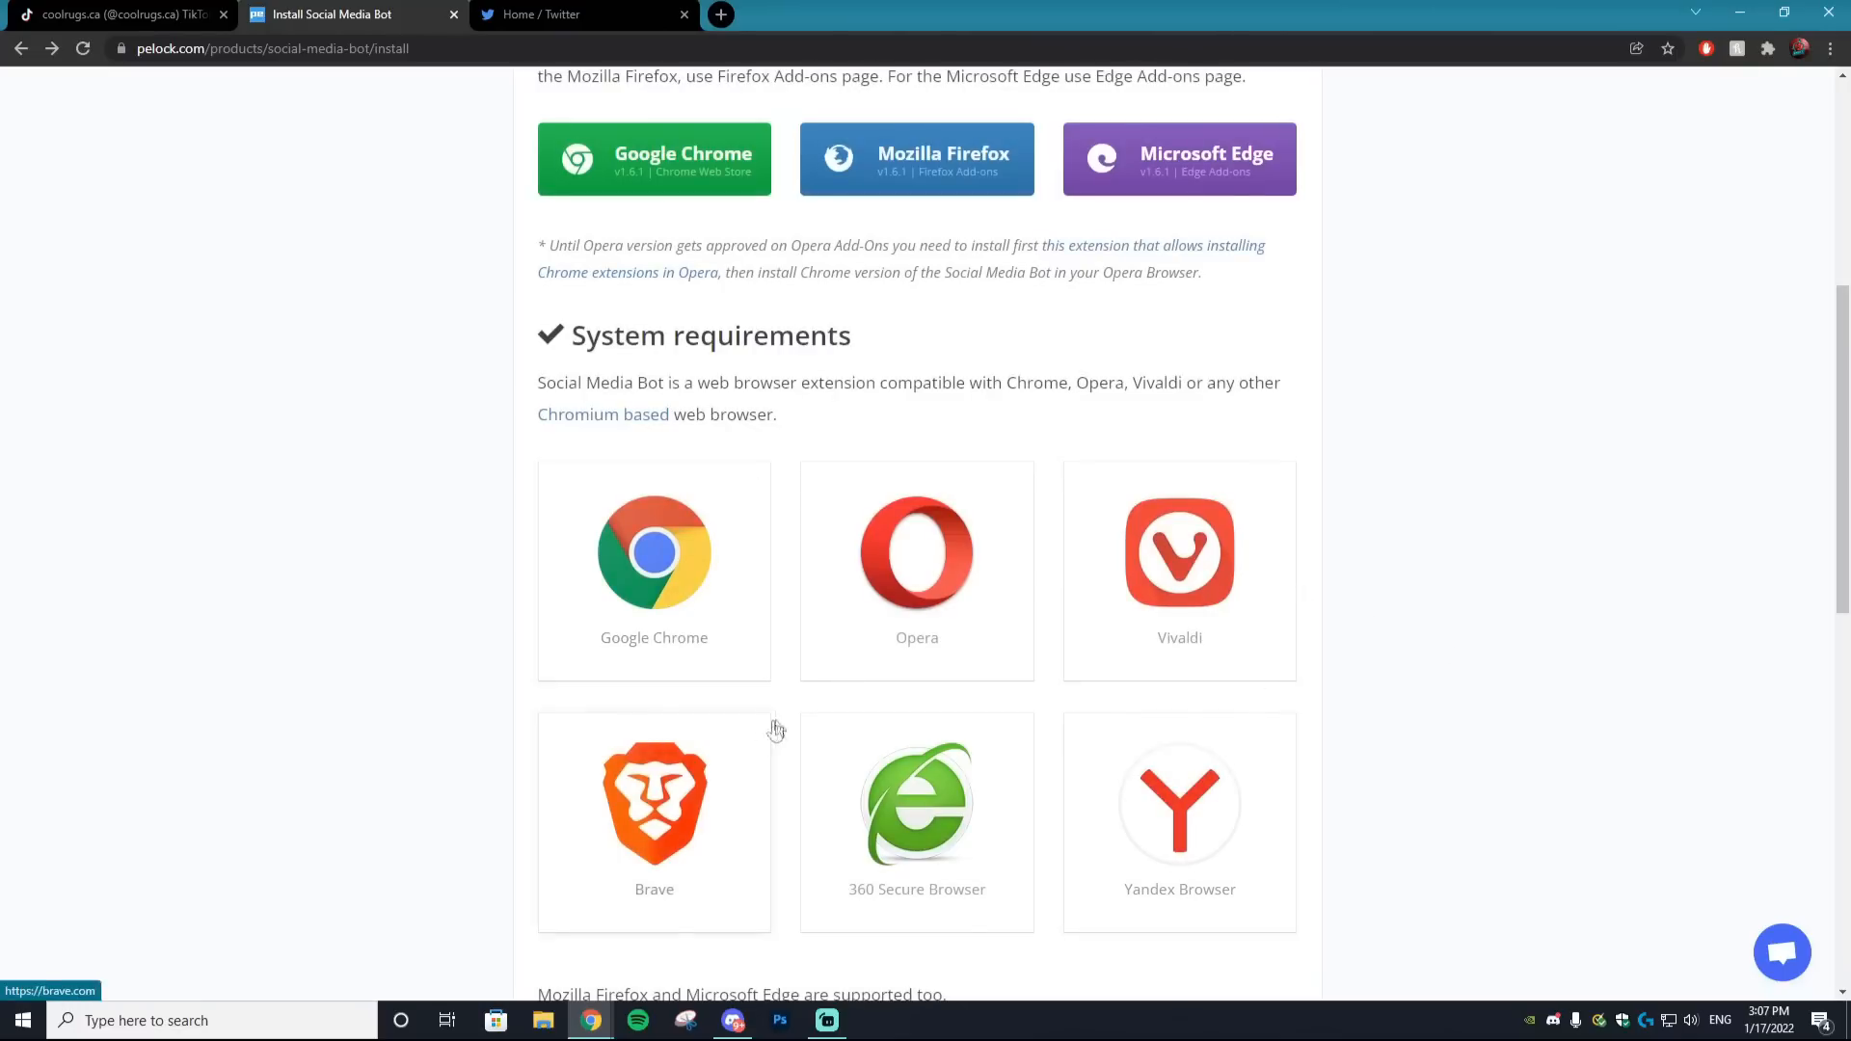
{"action": "scroll", "scroll_direction": "down", "scroll_amount": 3}
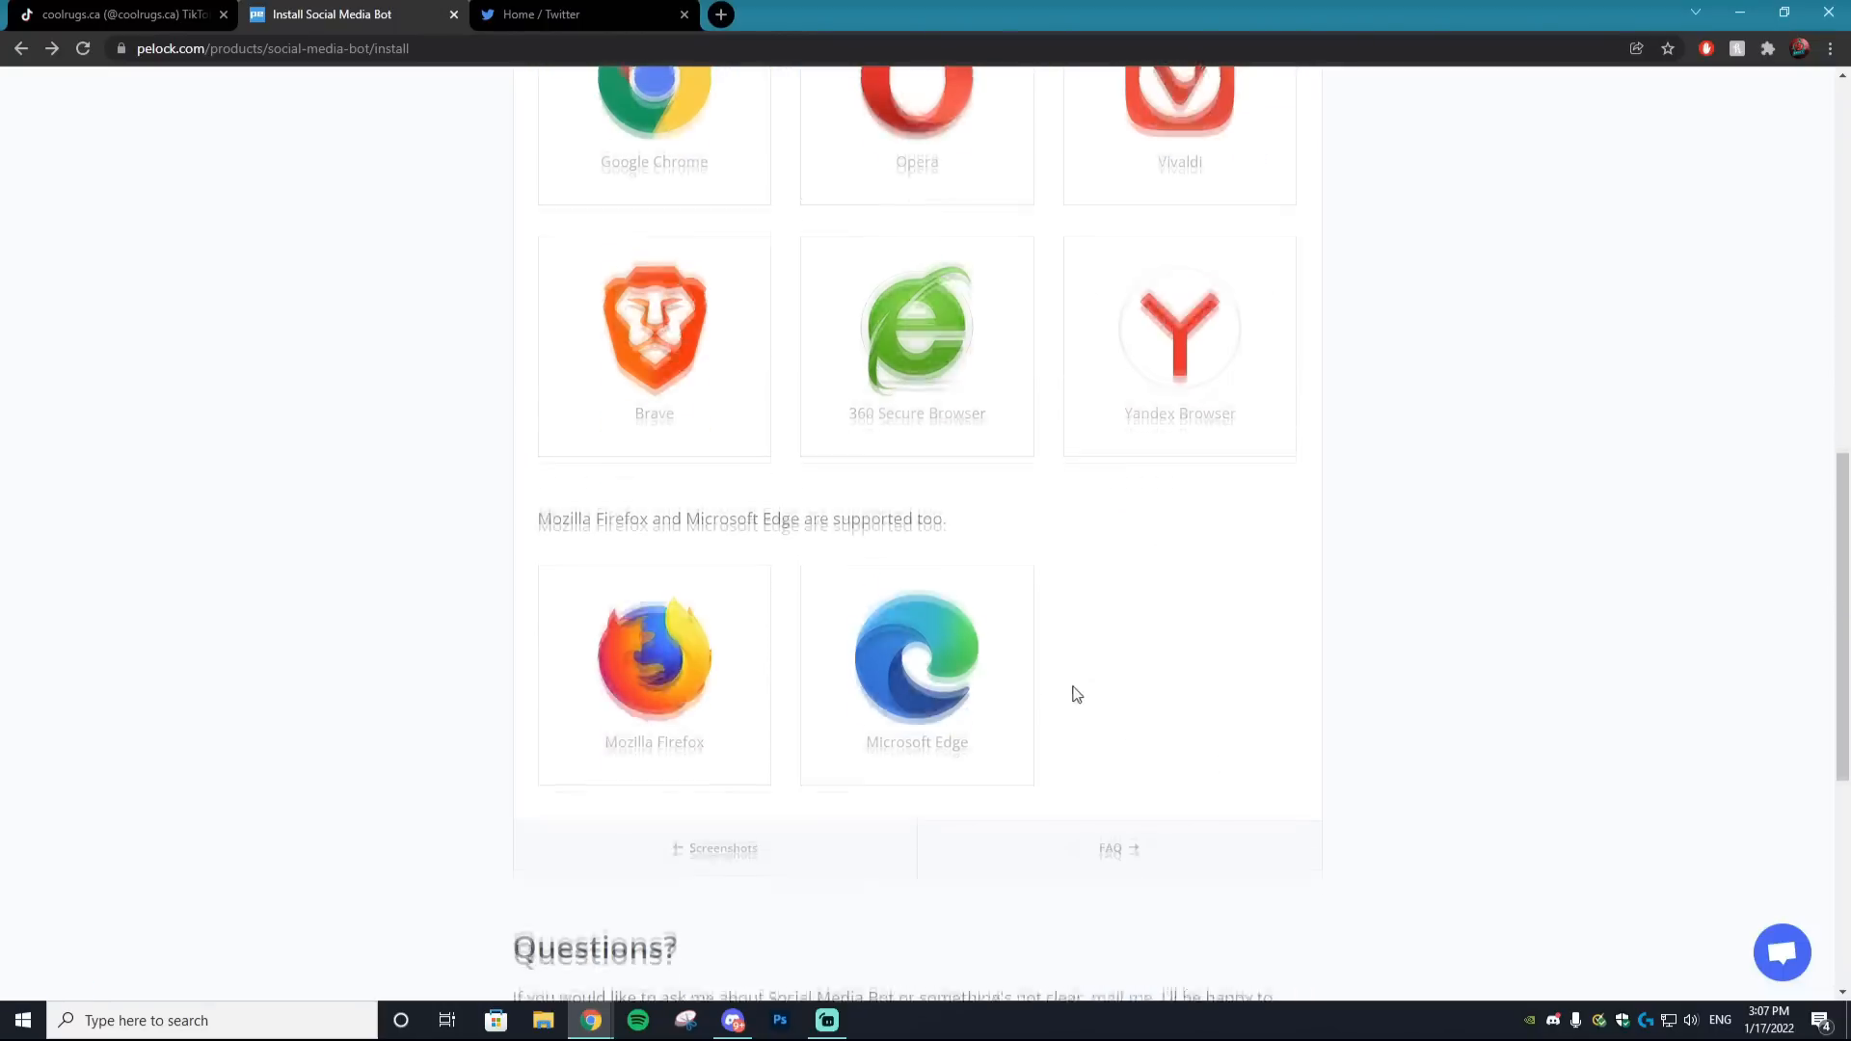
{"action": "scroll", "scroll_direction": "up", "scroll_amount": 3}
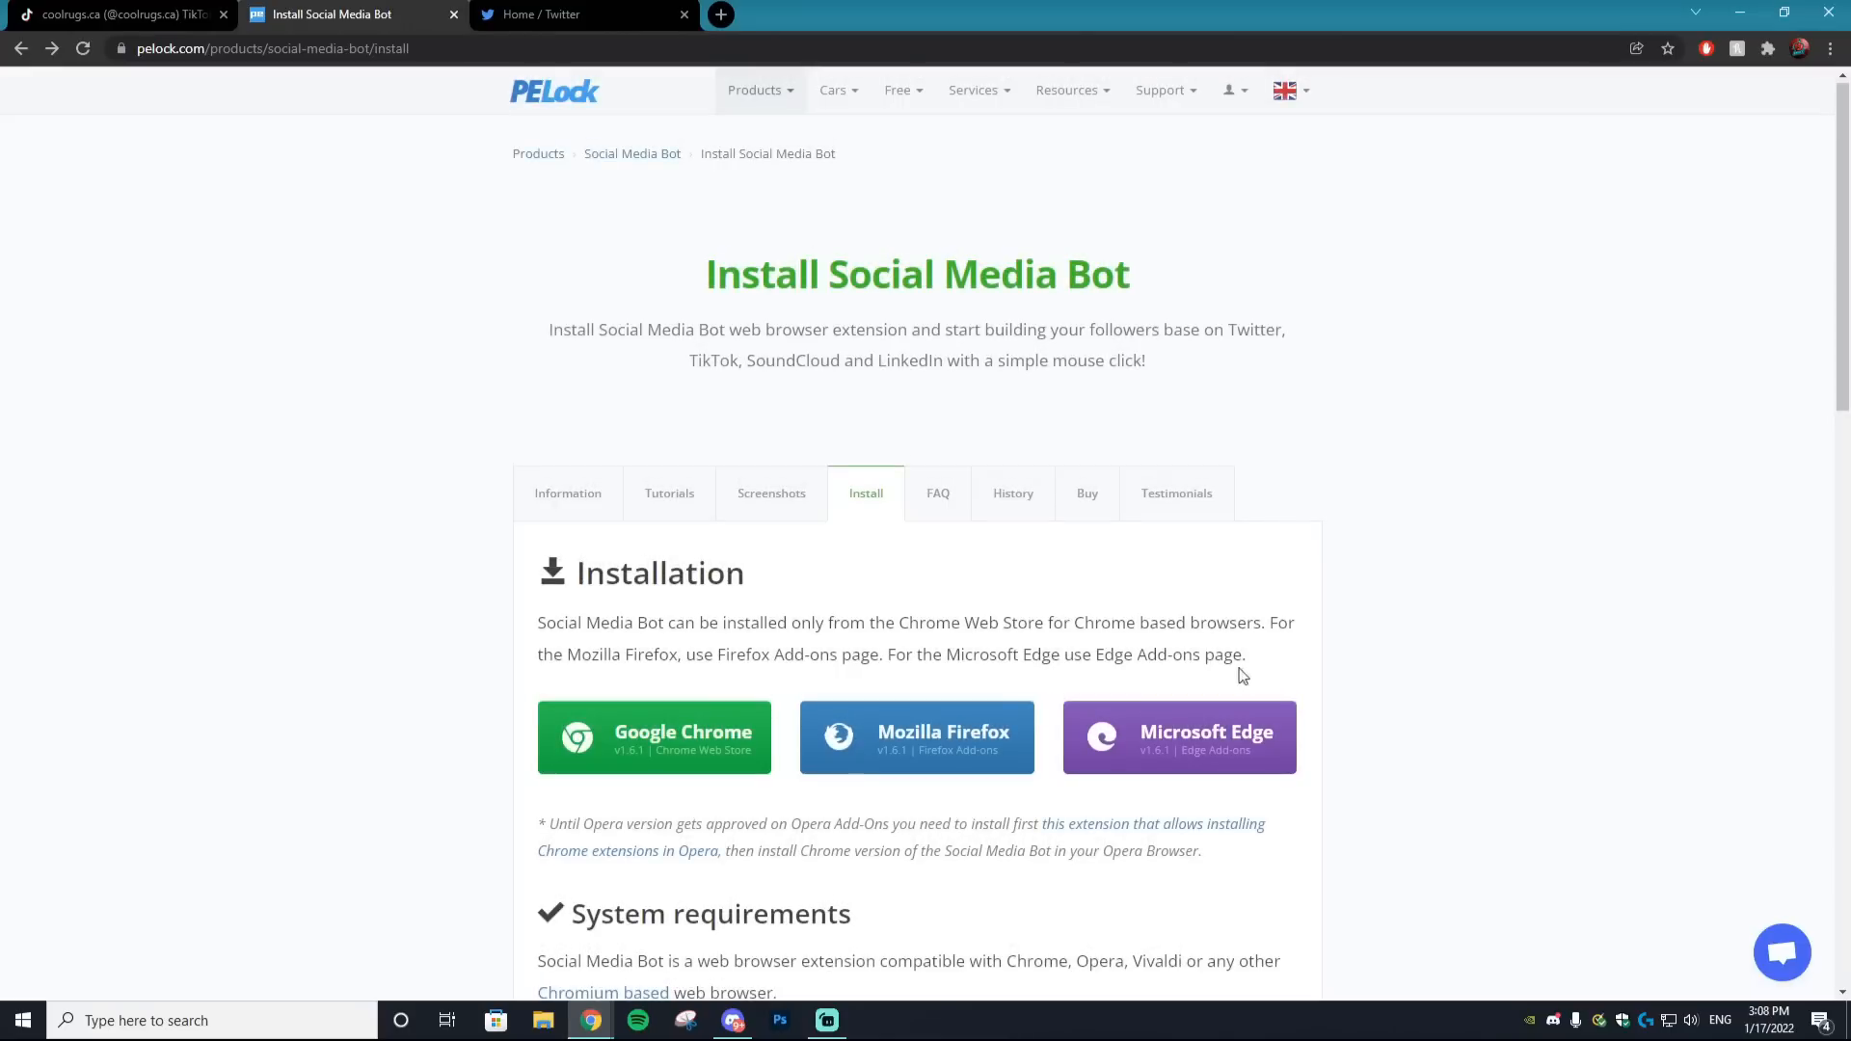
{"action": "mouse_move", "coordinate": [855, 645]}
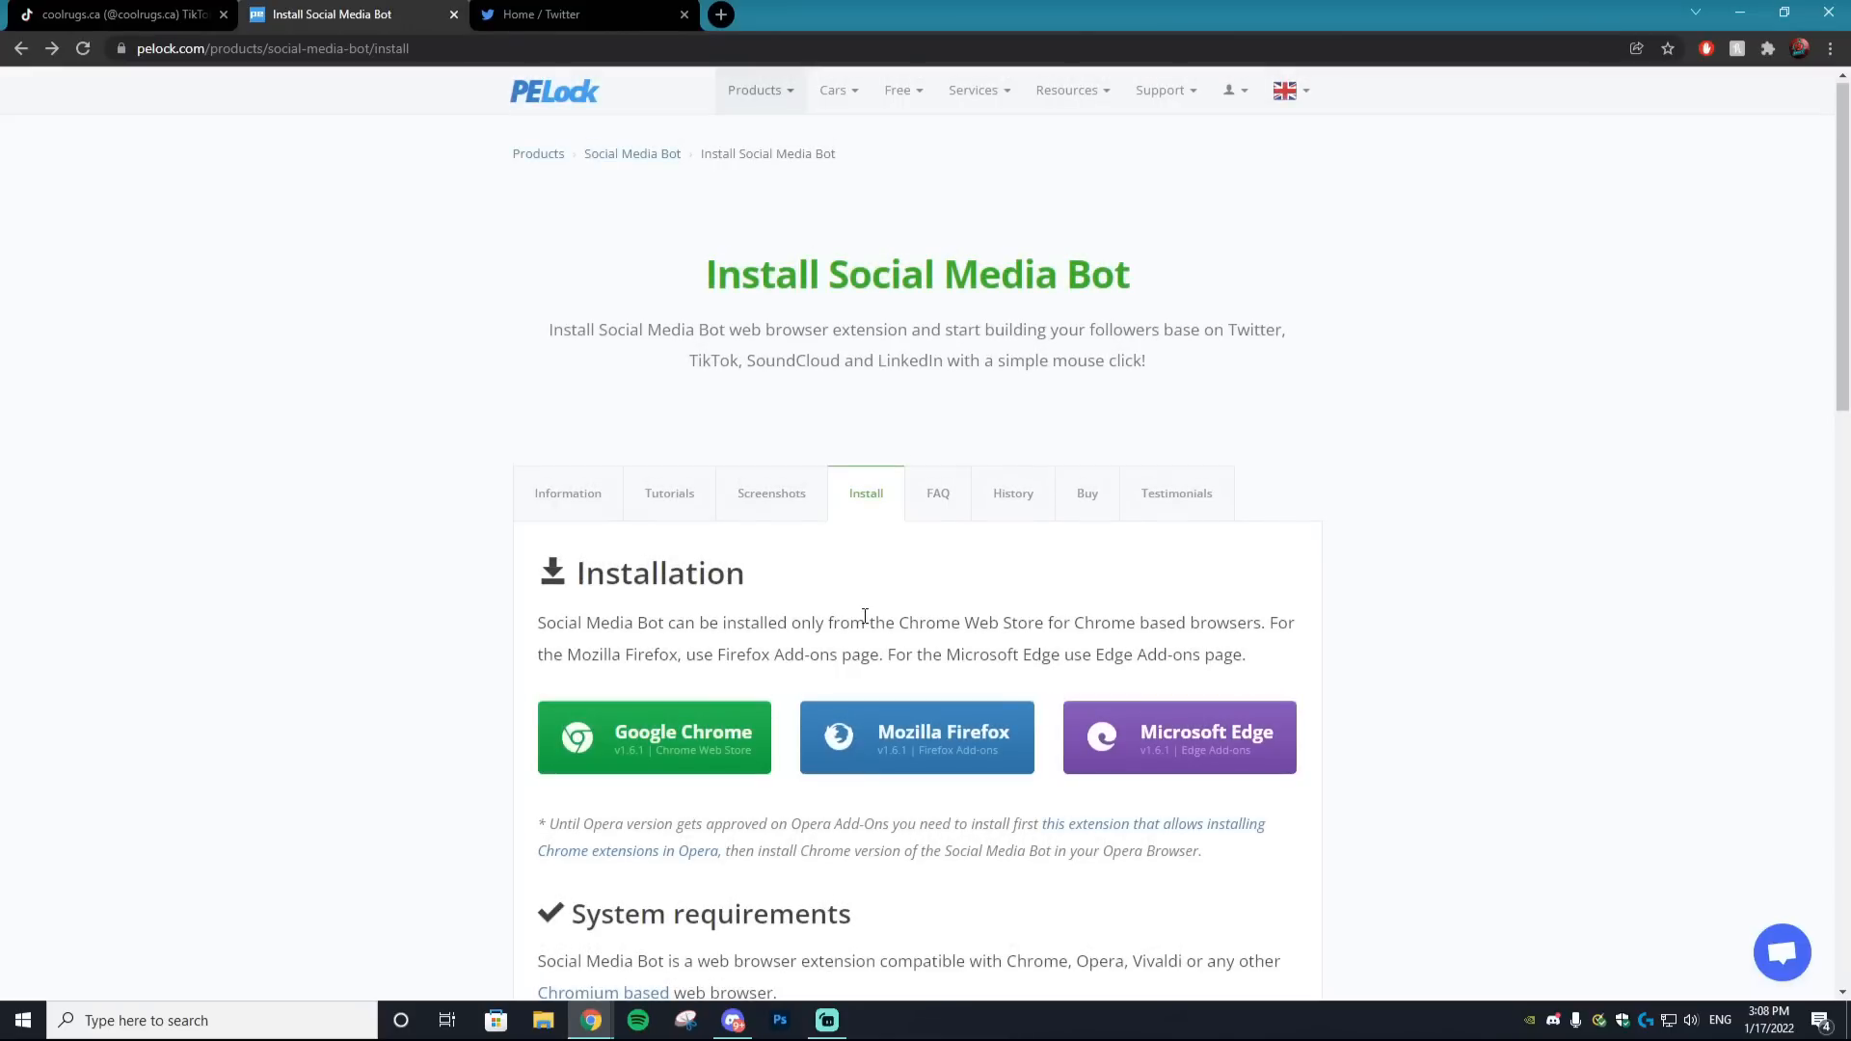
{"action": "mouse_move", "coordinate": [669, 494]}
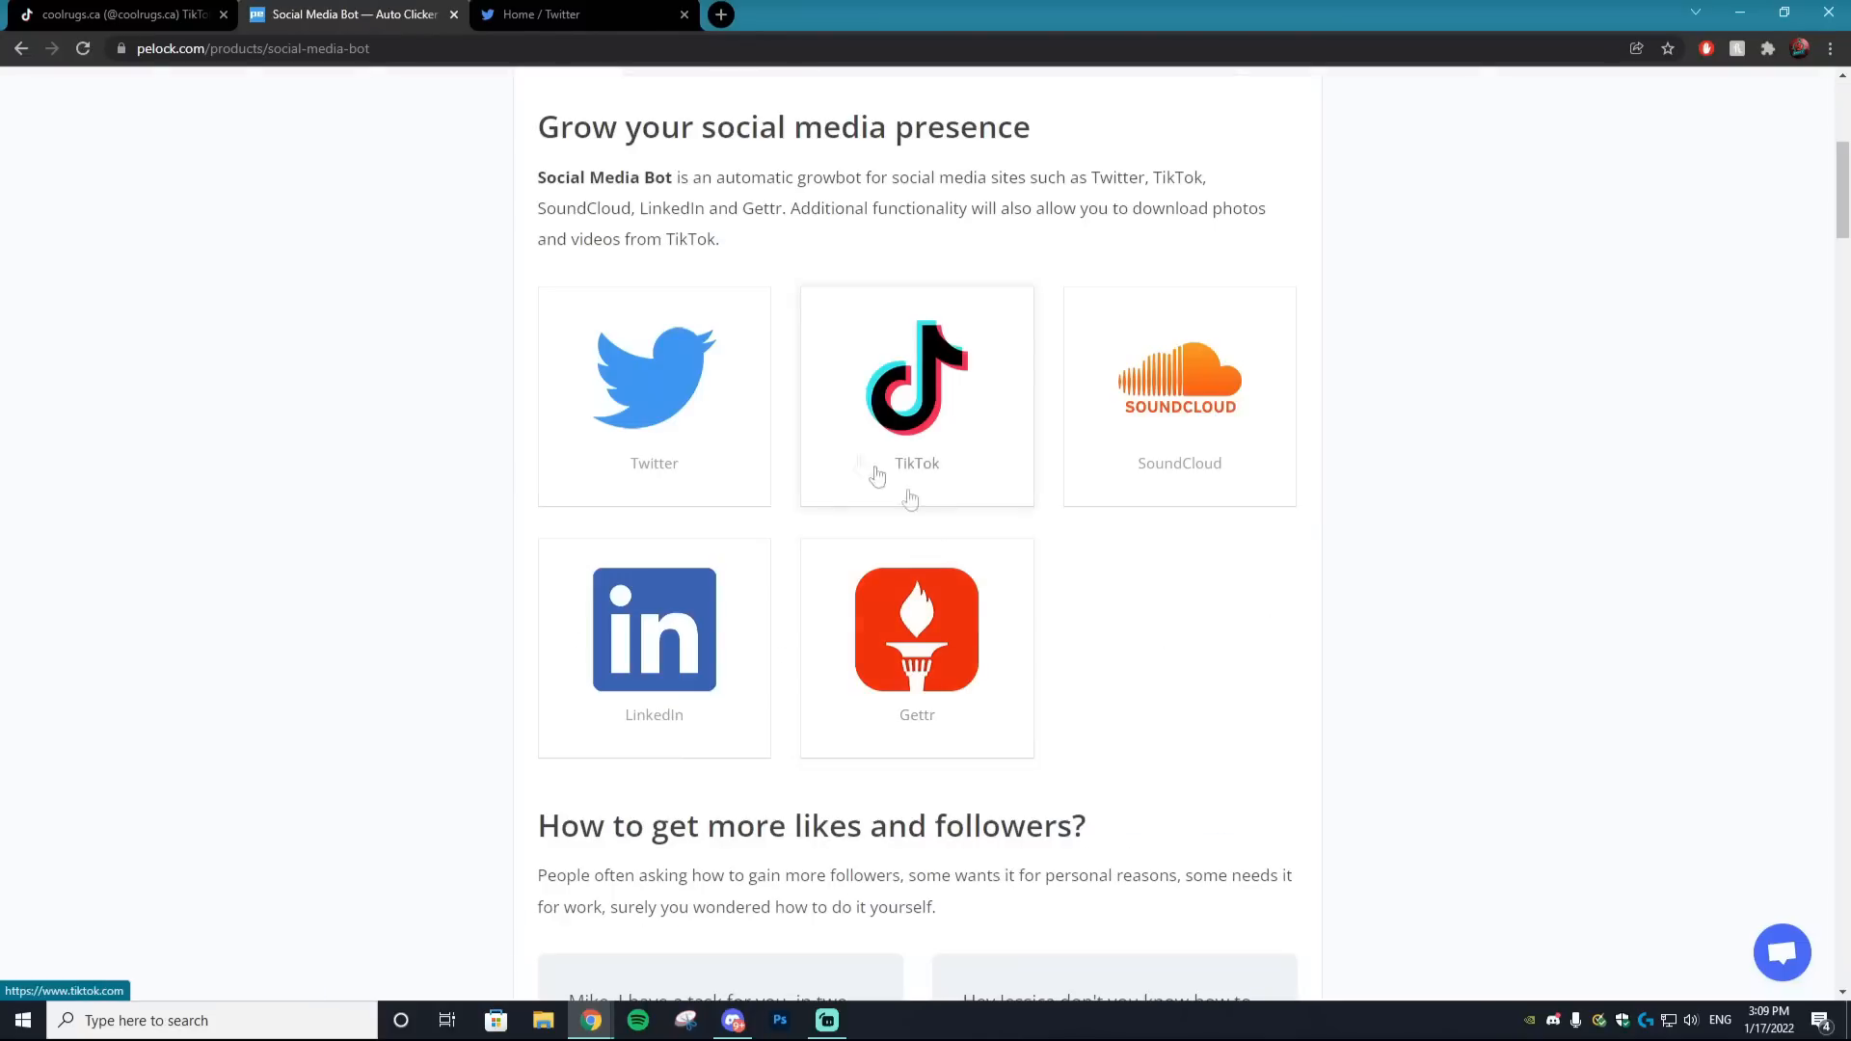
{"action": "mouse_move", "coordinate": [950, 587]}
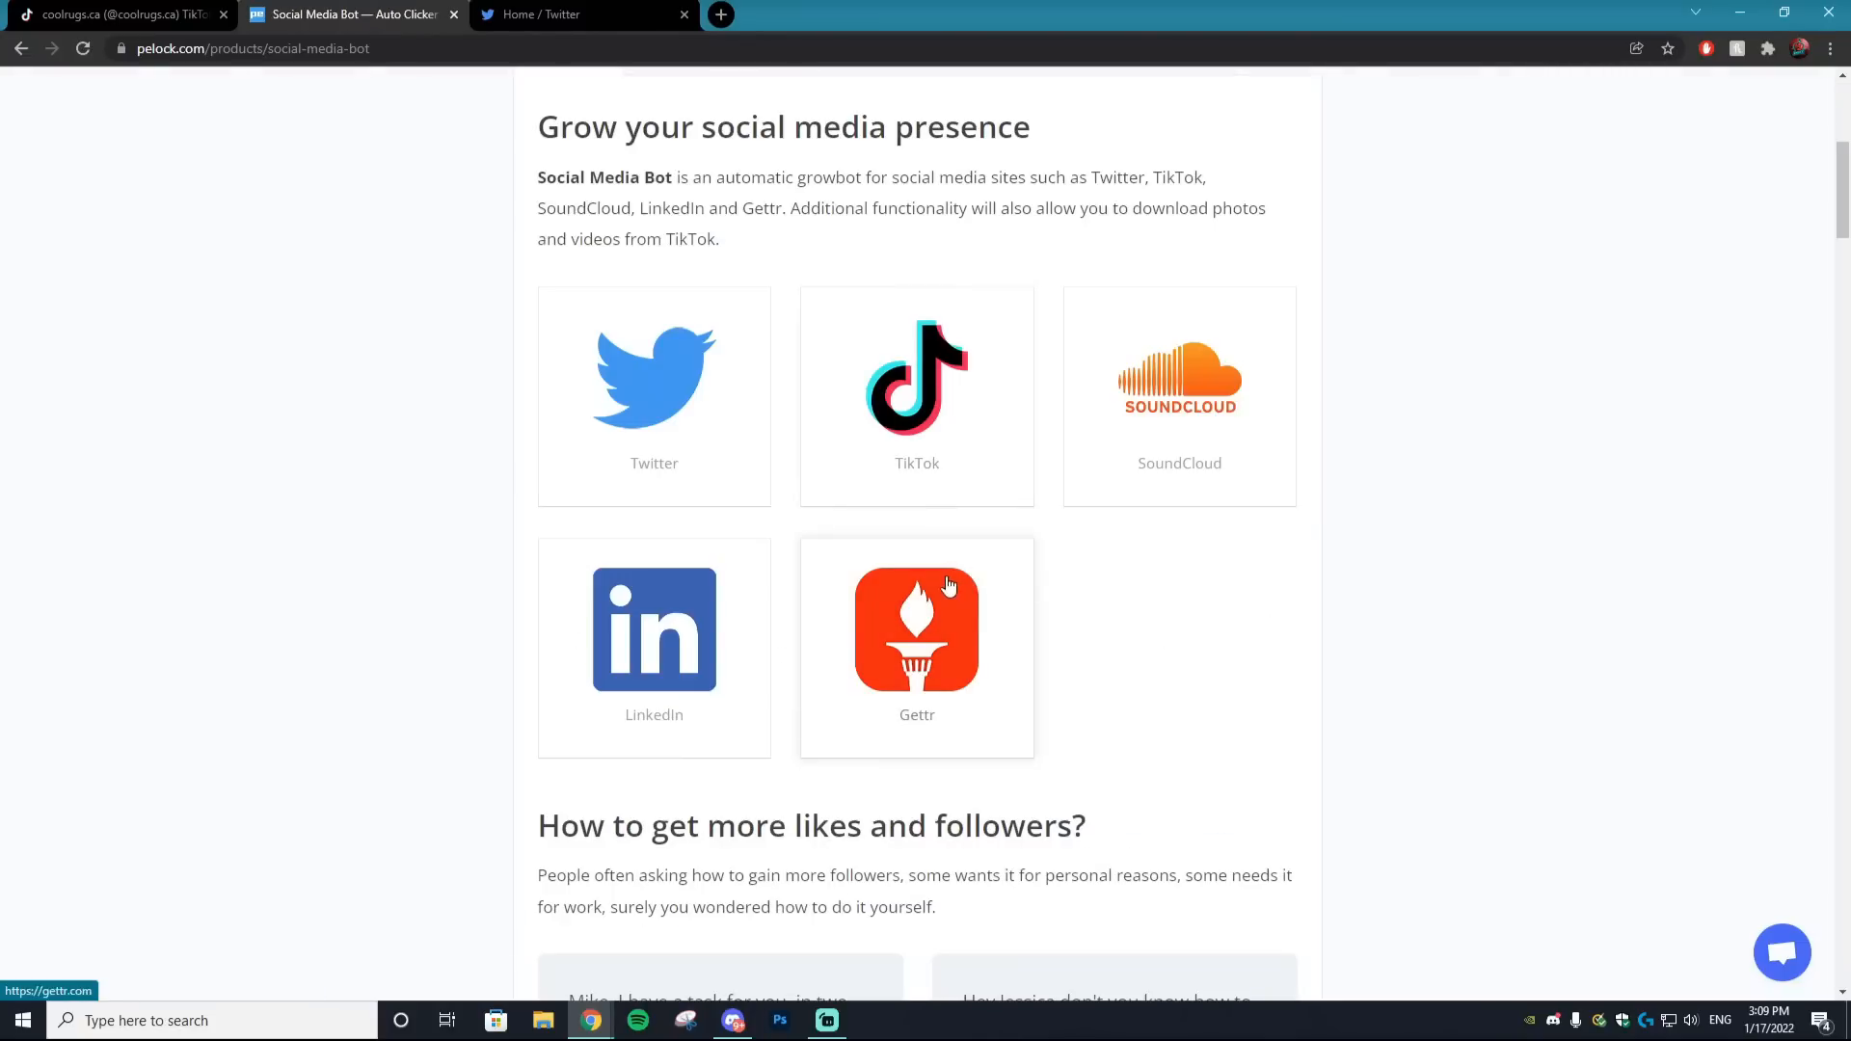
{"action": "mouse_move", "coordinate": [1142, 683]}
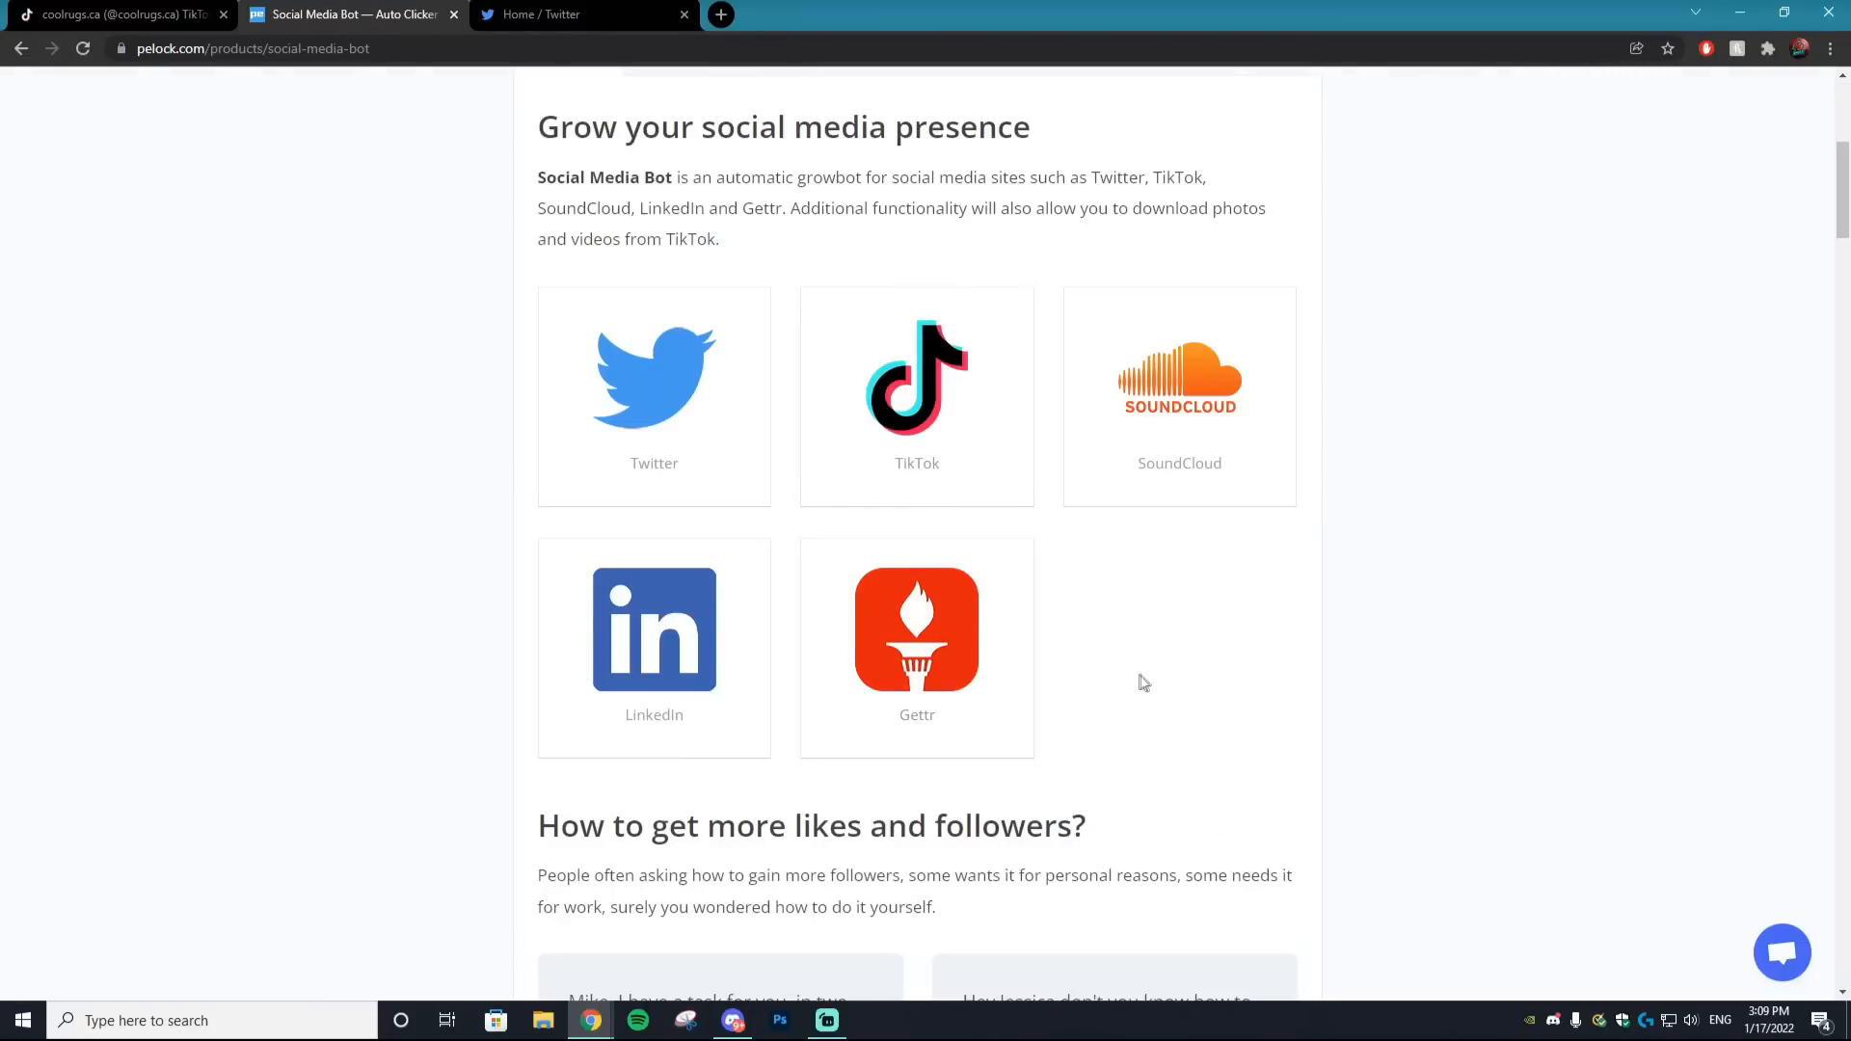
{"action": "mouse_move", "coordinate": [1105, 753]}
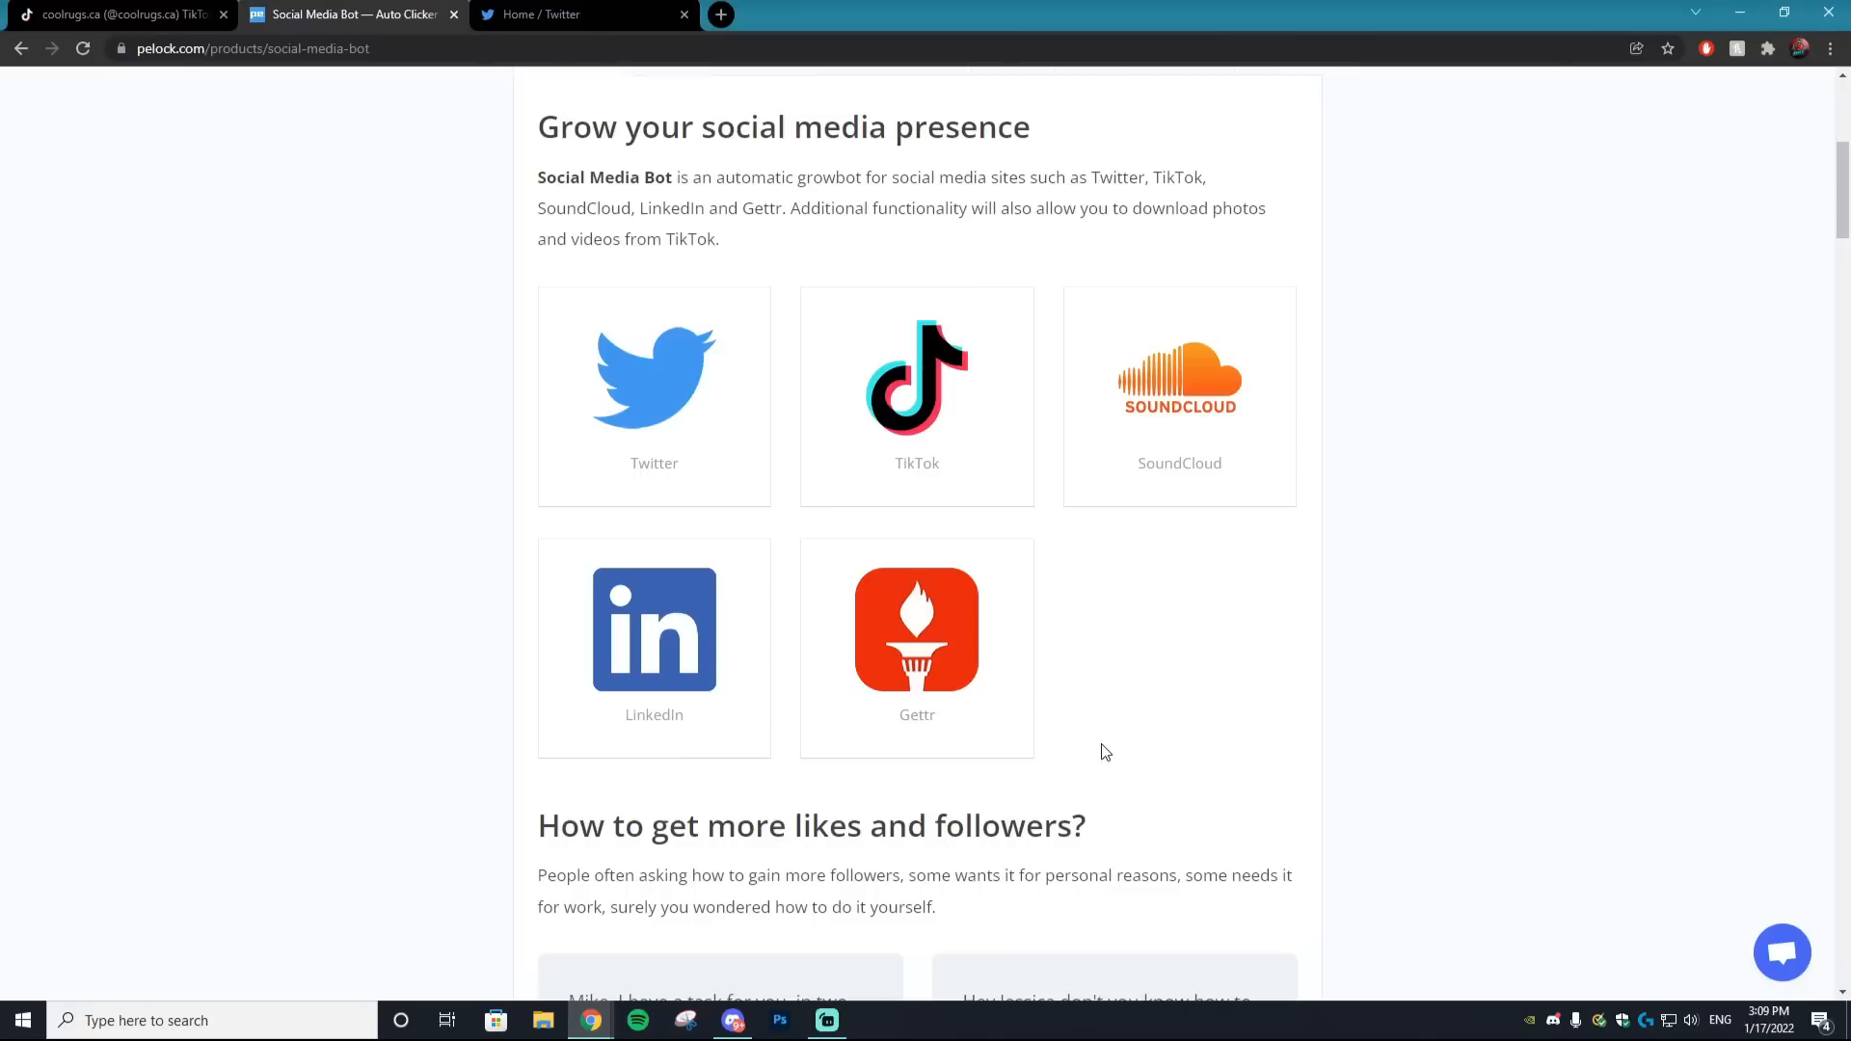
{"action": "mouse_move", "coordinate": [1098, 688]}
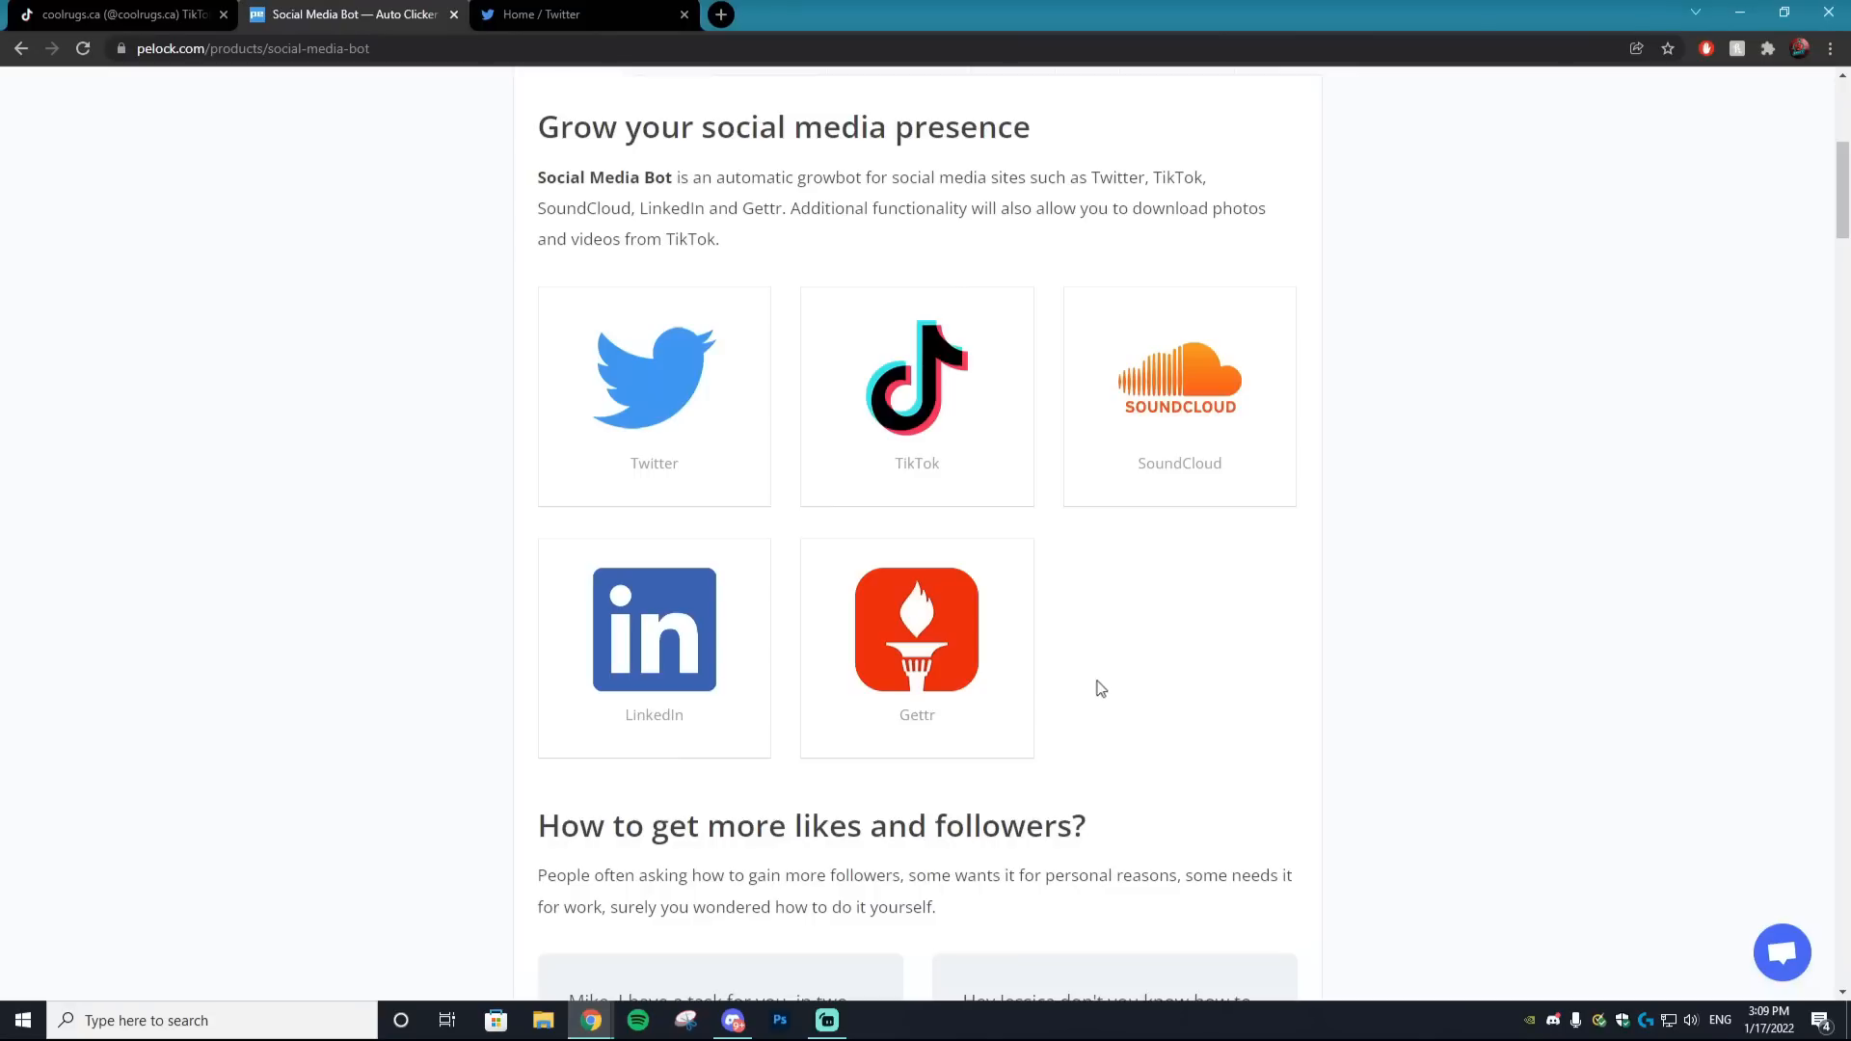
{"action": "mouse_move", "coordinate": [1093, 692]}
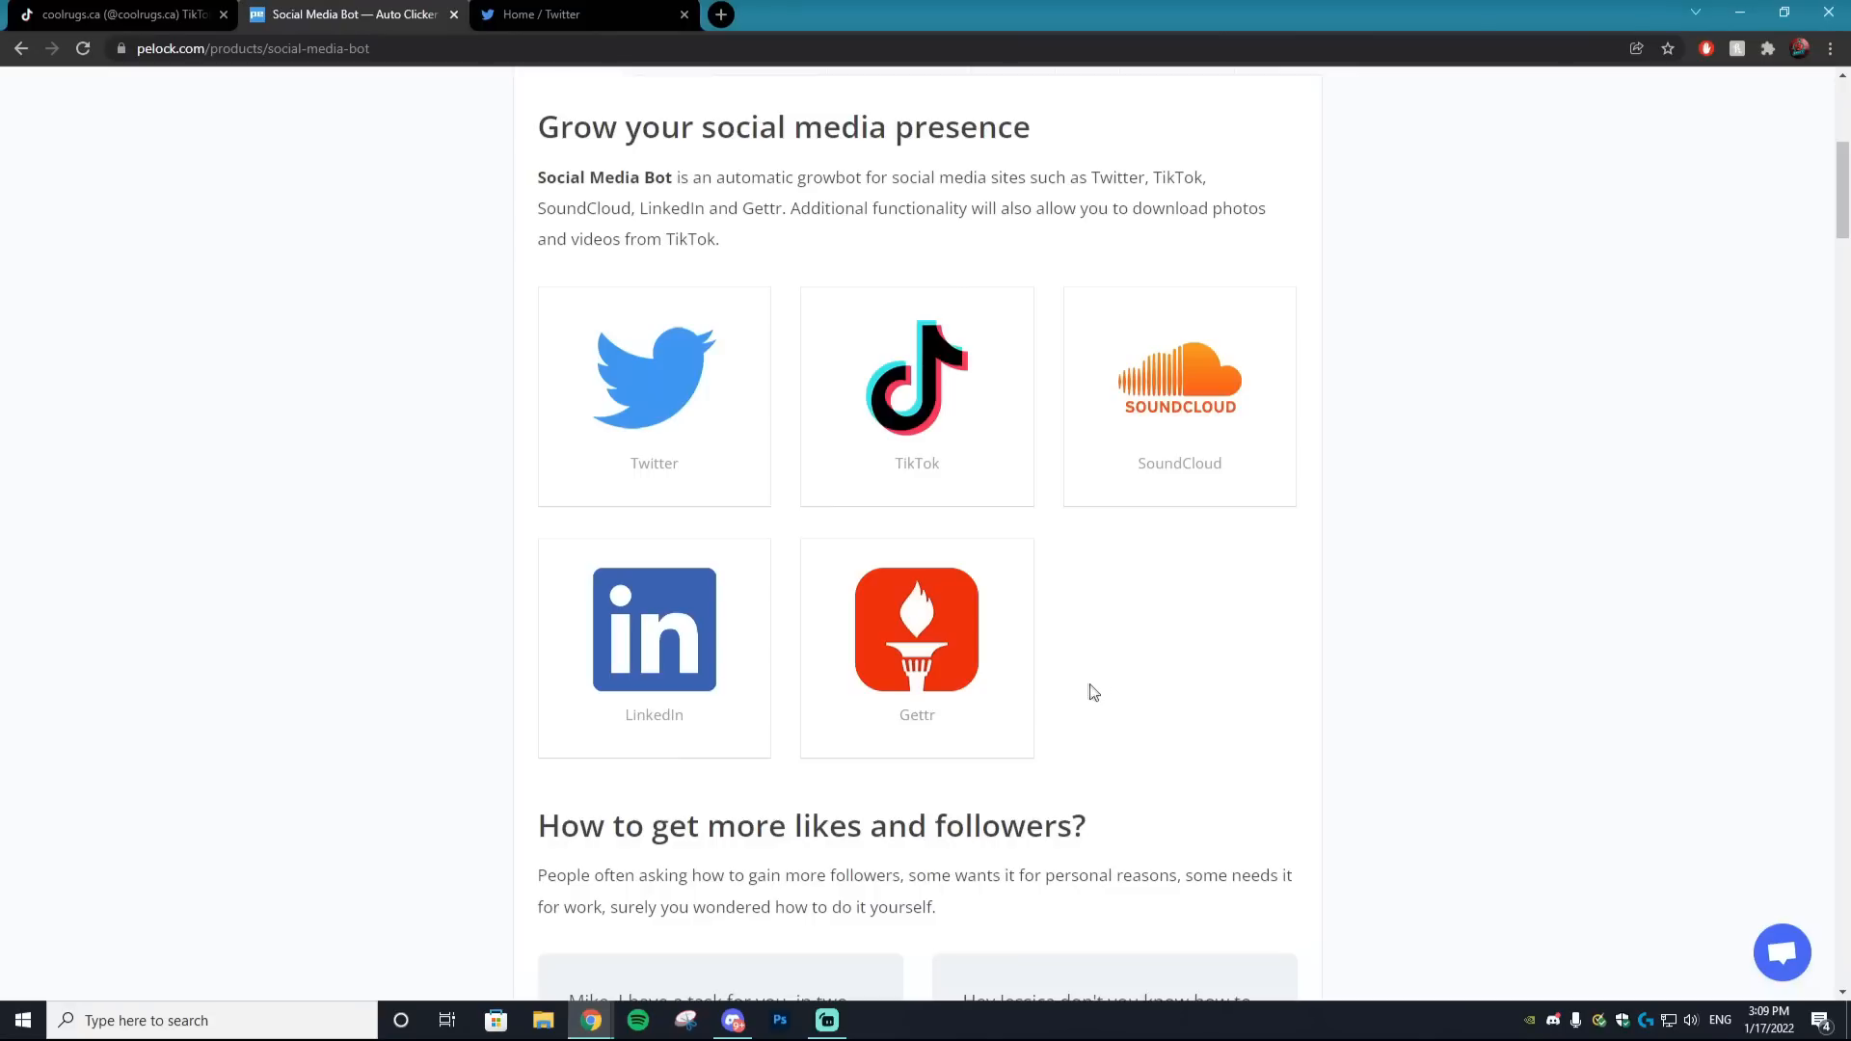
{"action": "mouse_move", "coordinate": [1086, 690]}
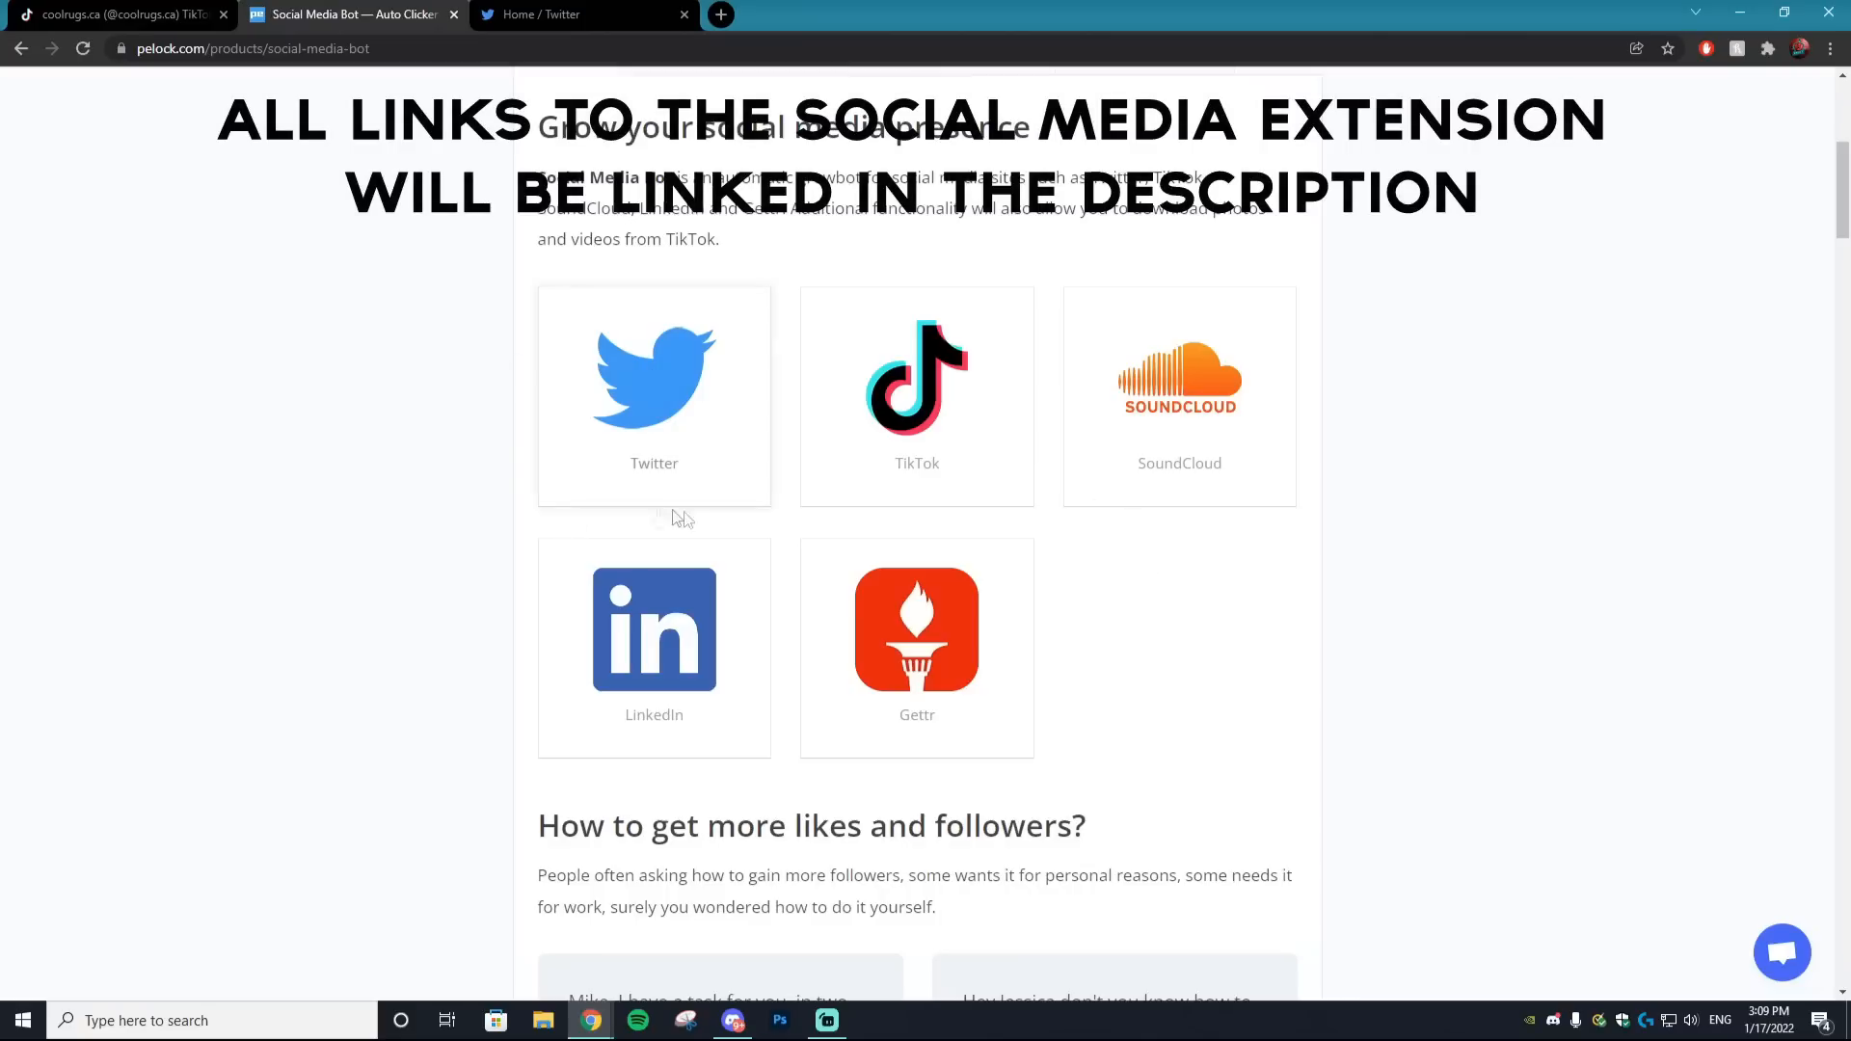
{"action": "mouse_move", "coordinate": [992, 472]}
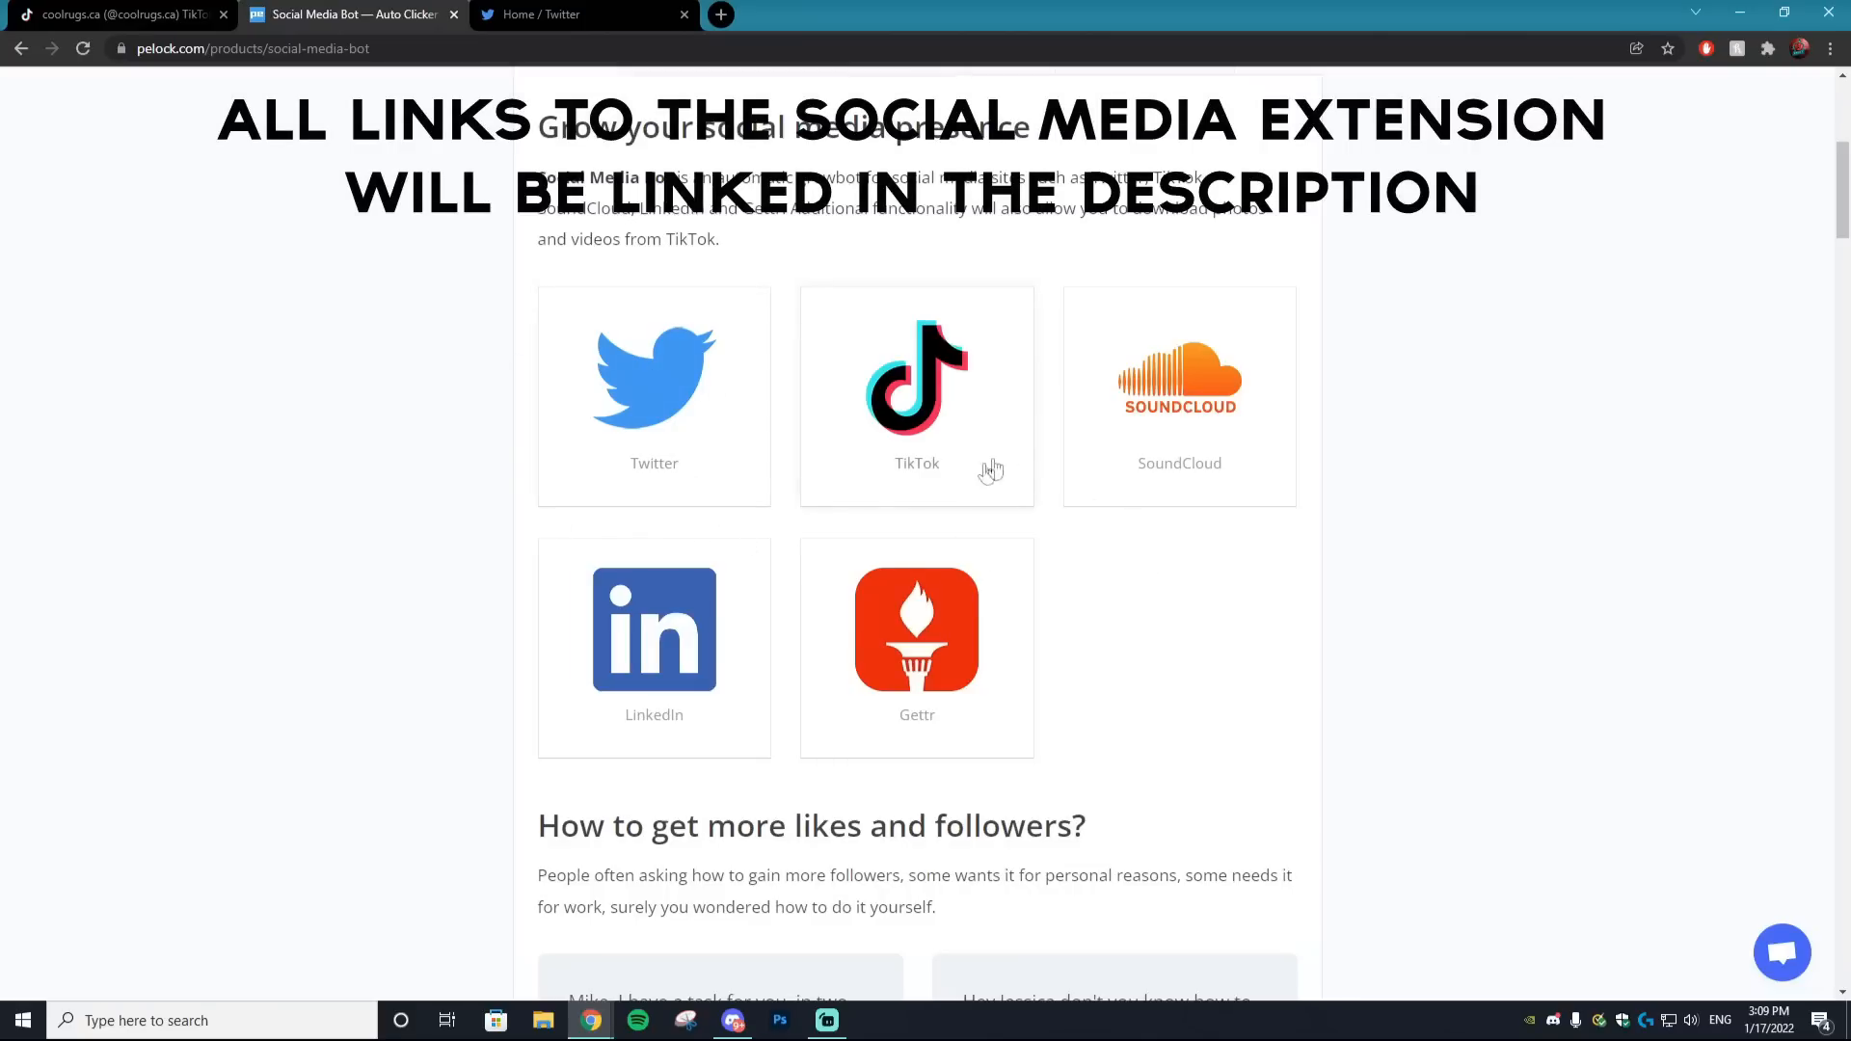
{"action": "mouse_move", "coordinate": [809, 748]}
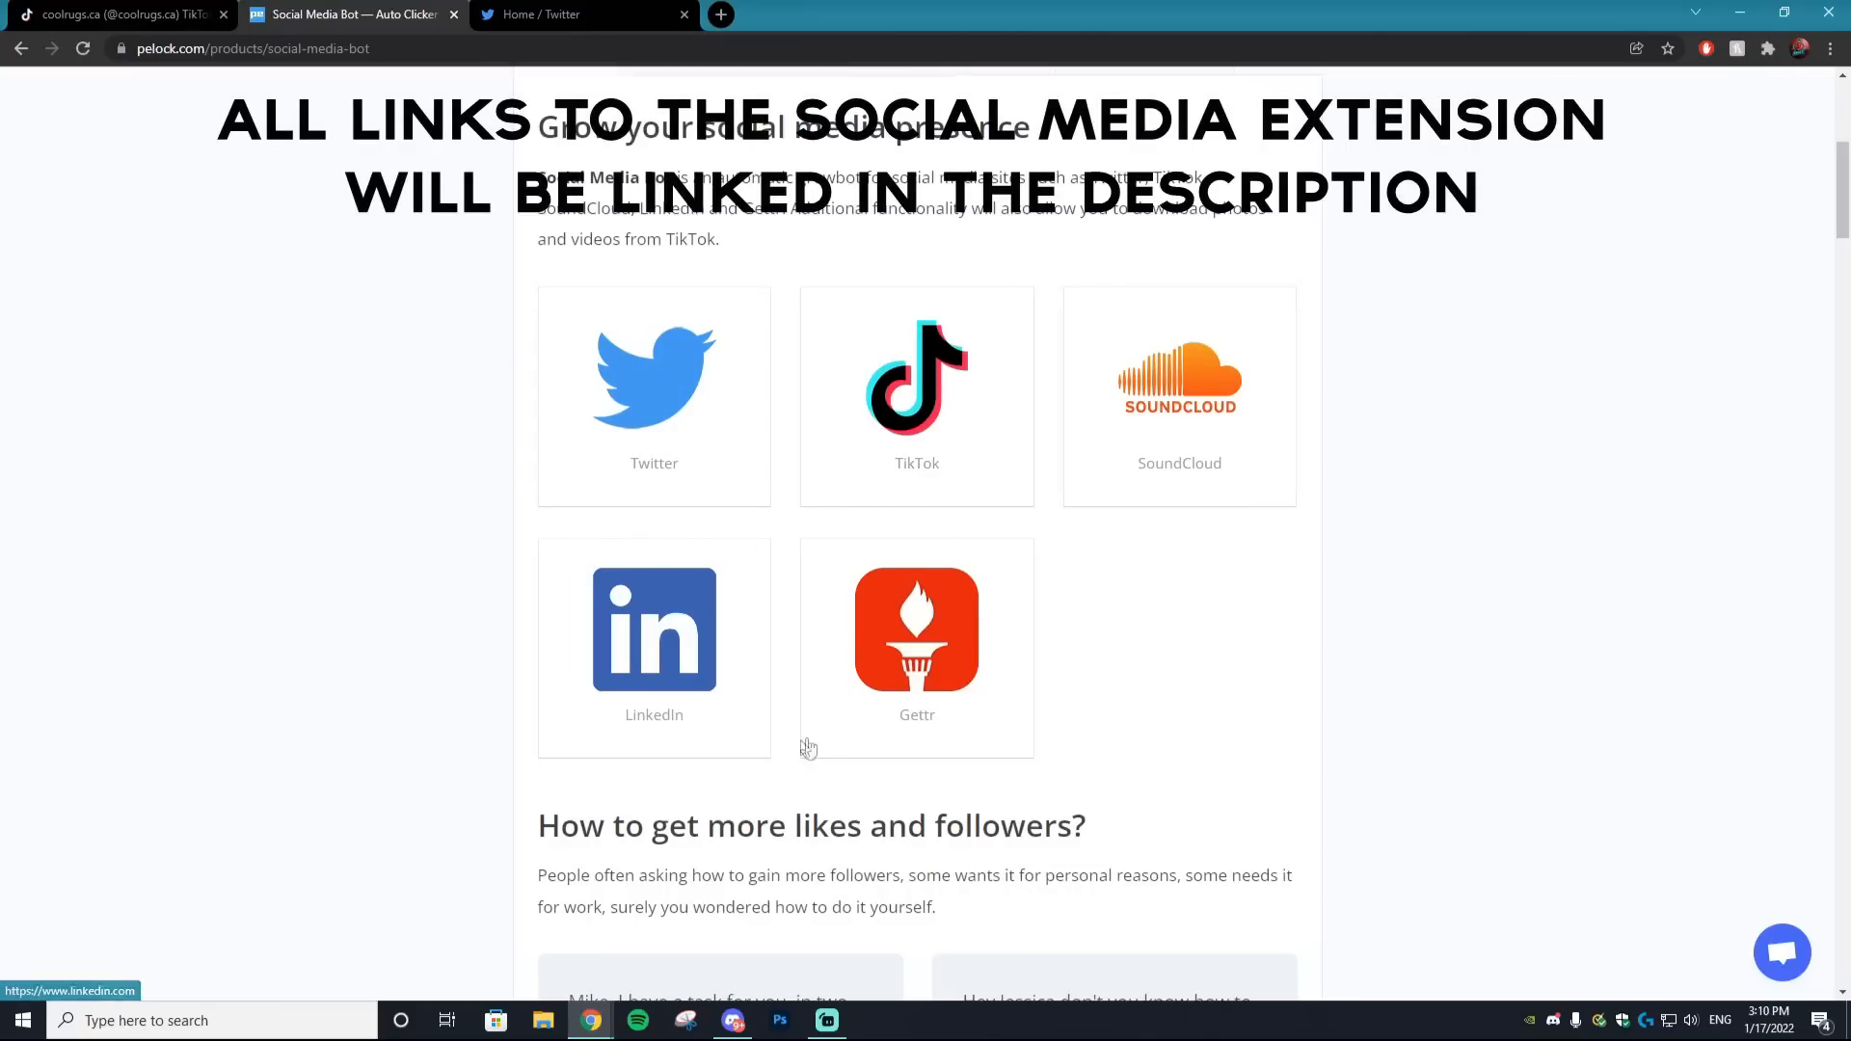
Browse the bot's per-site screenshots, then open the product's installation section
{"action": "scroll", "scroll_direction": "up", "scroll_amount": 3}
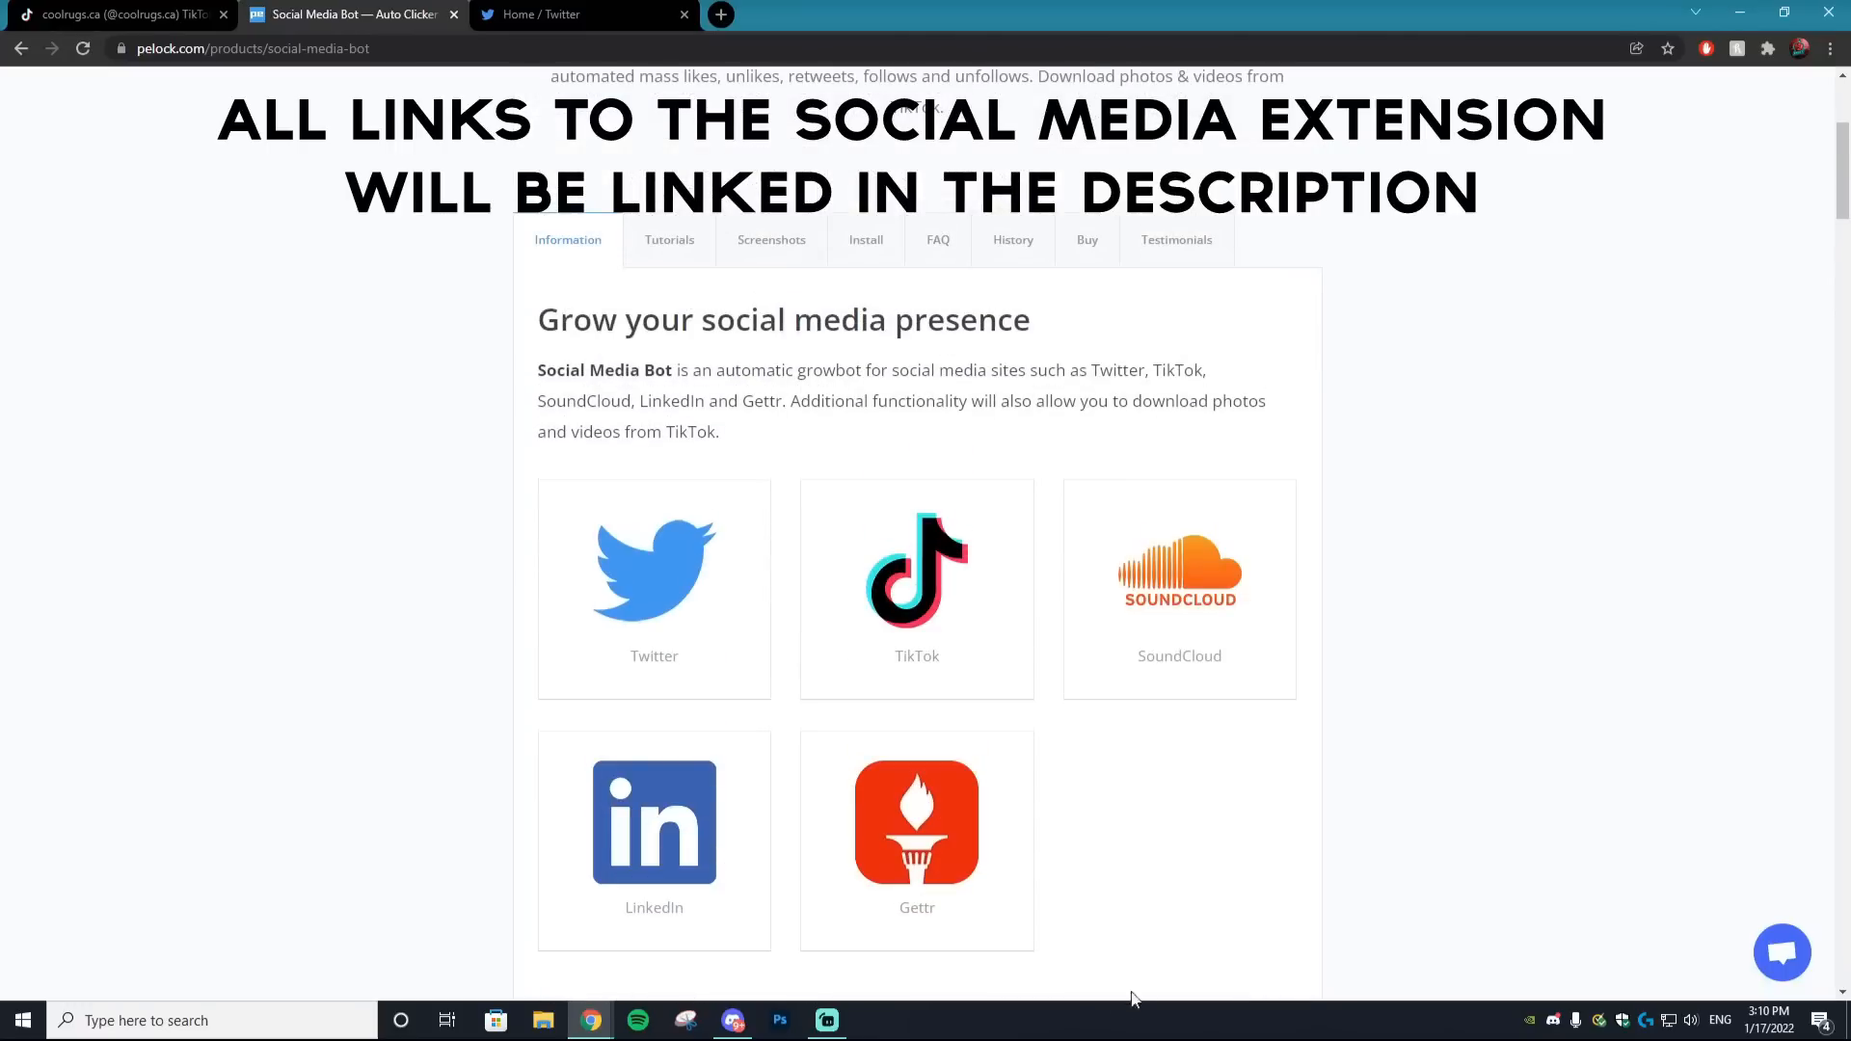
{"action": "mouse_move", "coordinate": [833, 361]}
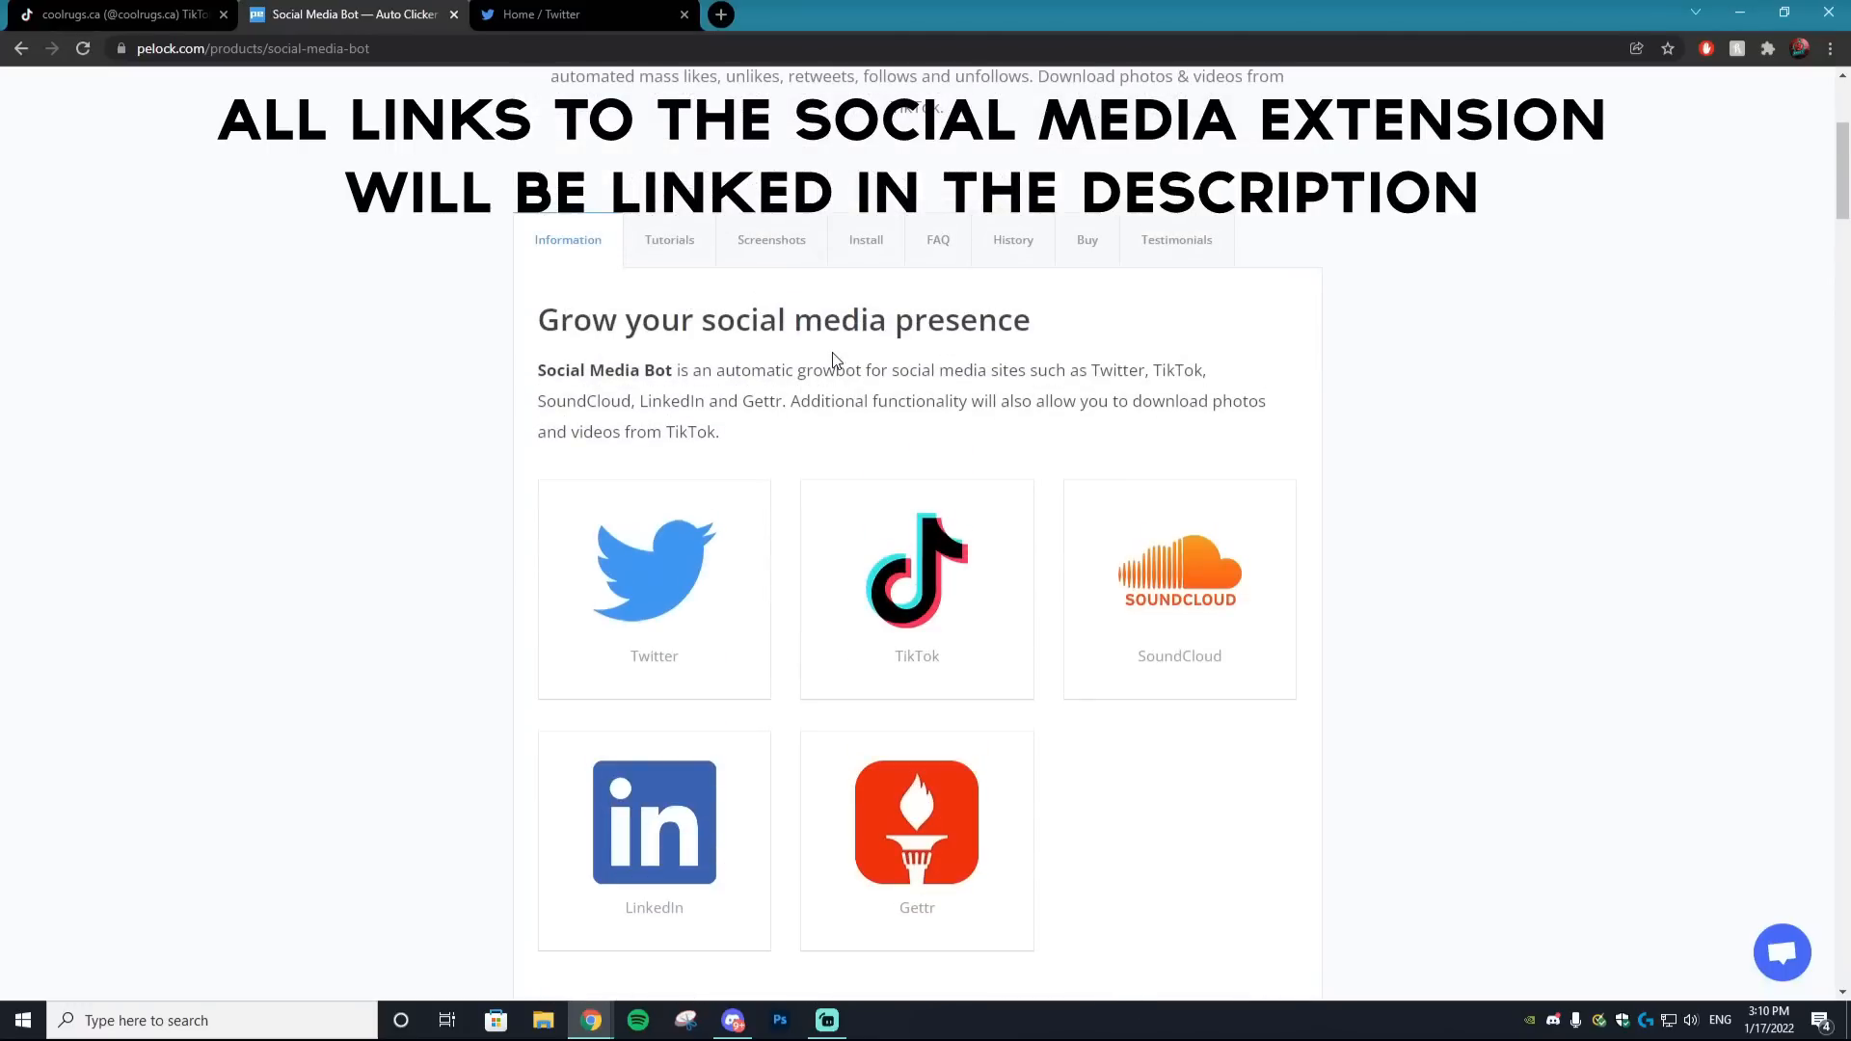
{"action": "mouse_move", "coordinate": [669, 240]}
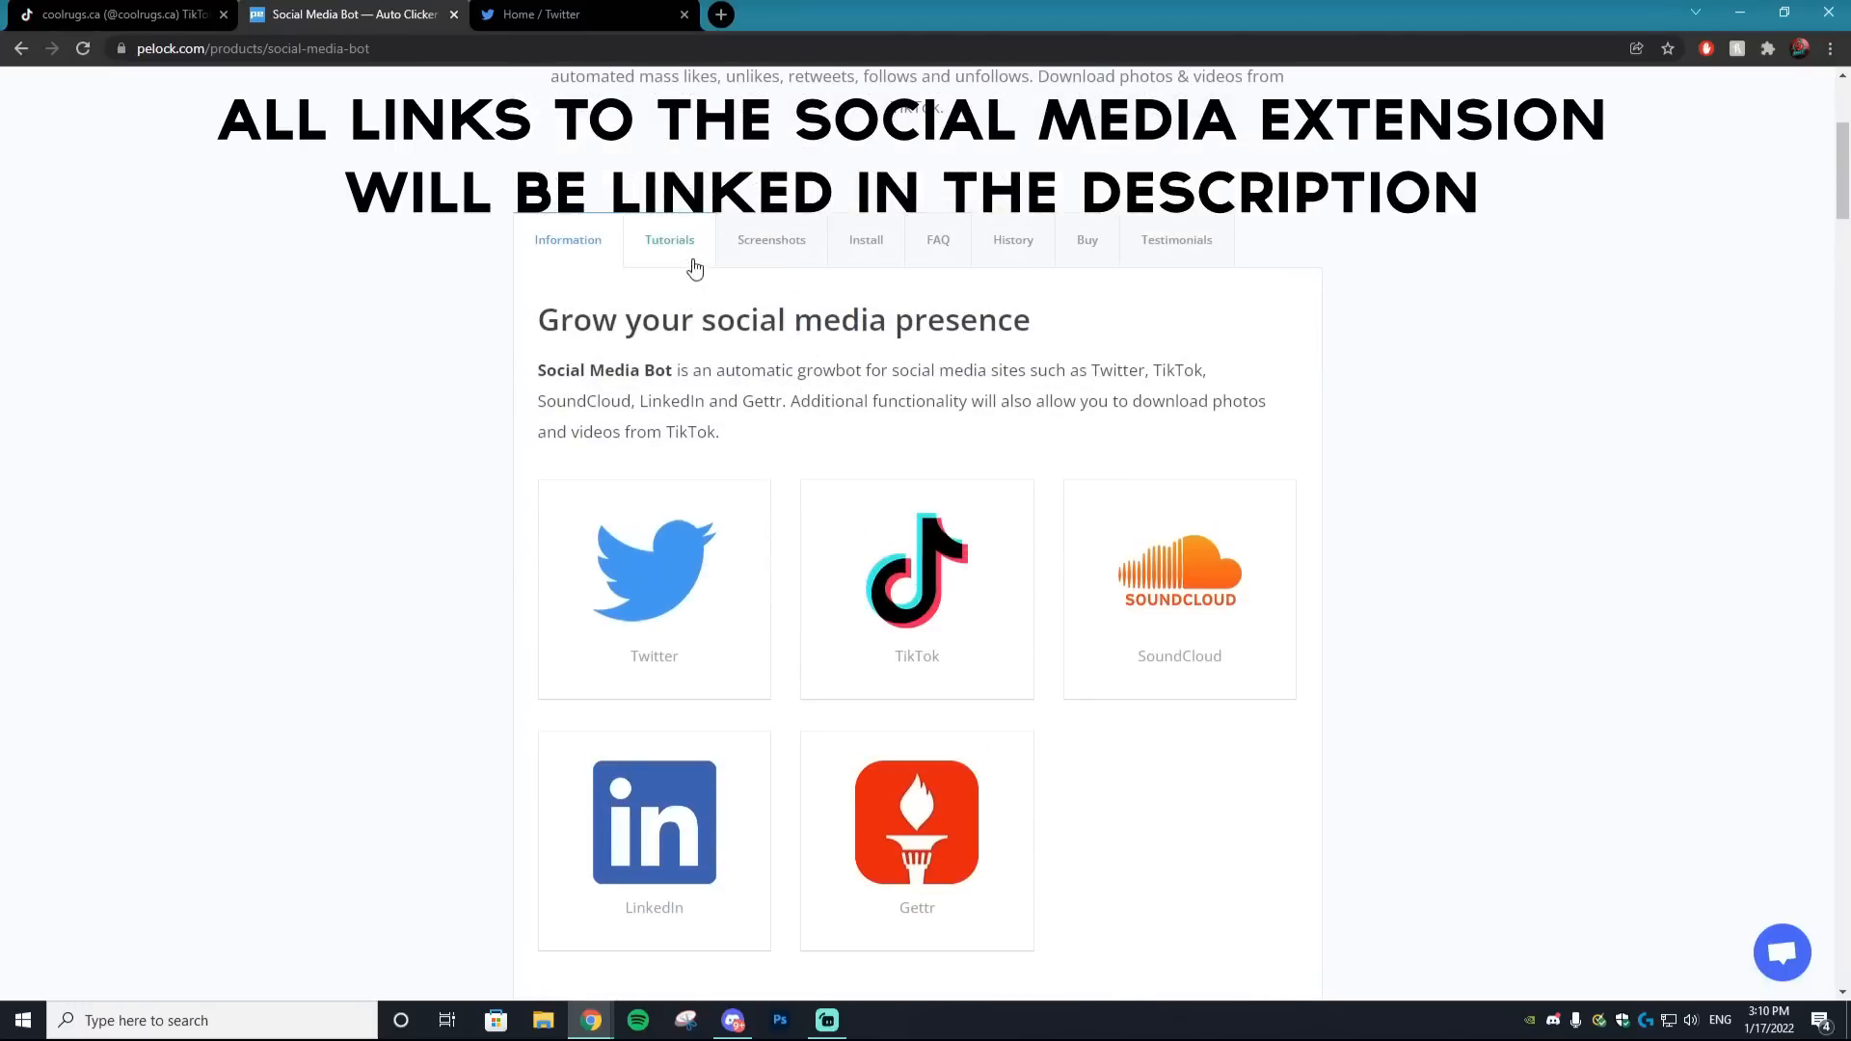
{"action": "left_click", "coordinate": [771, 240]}
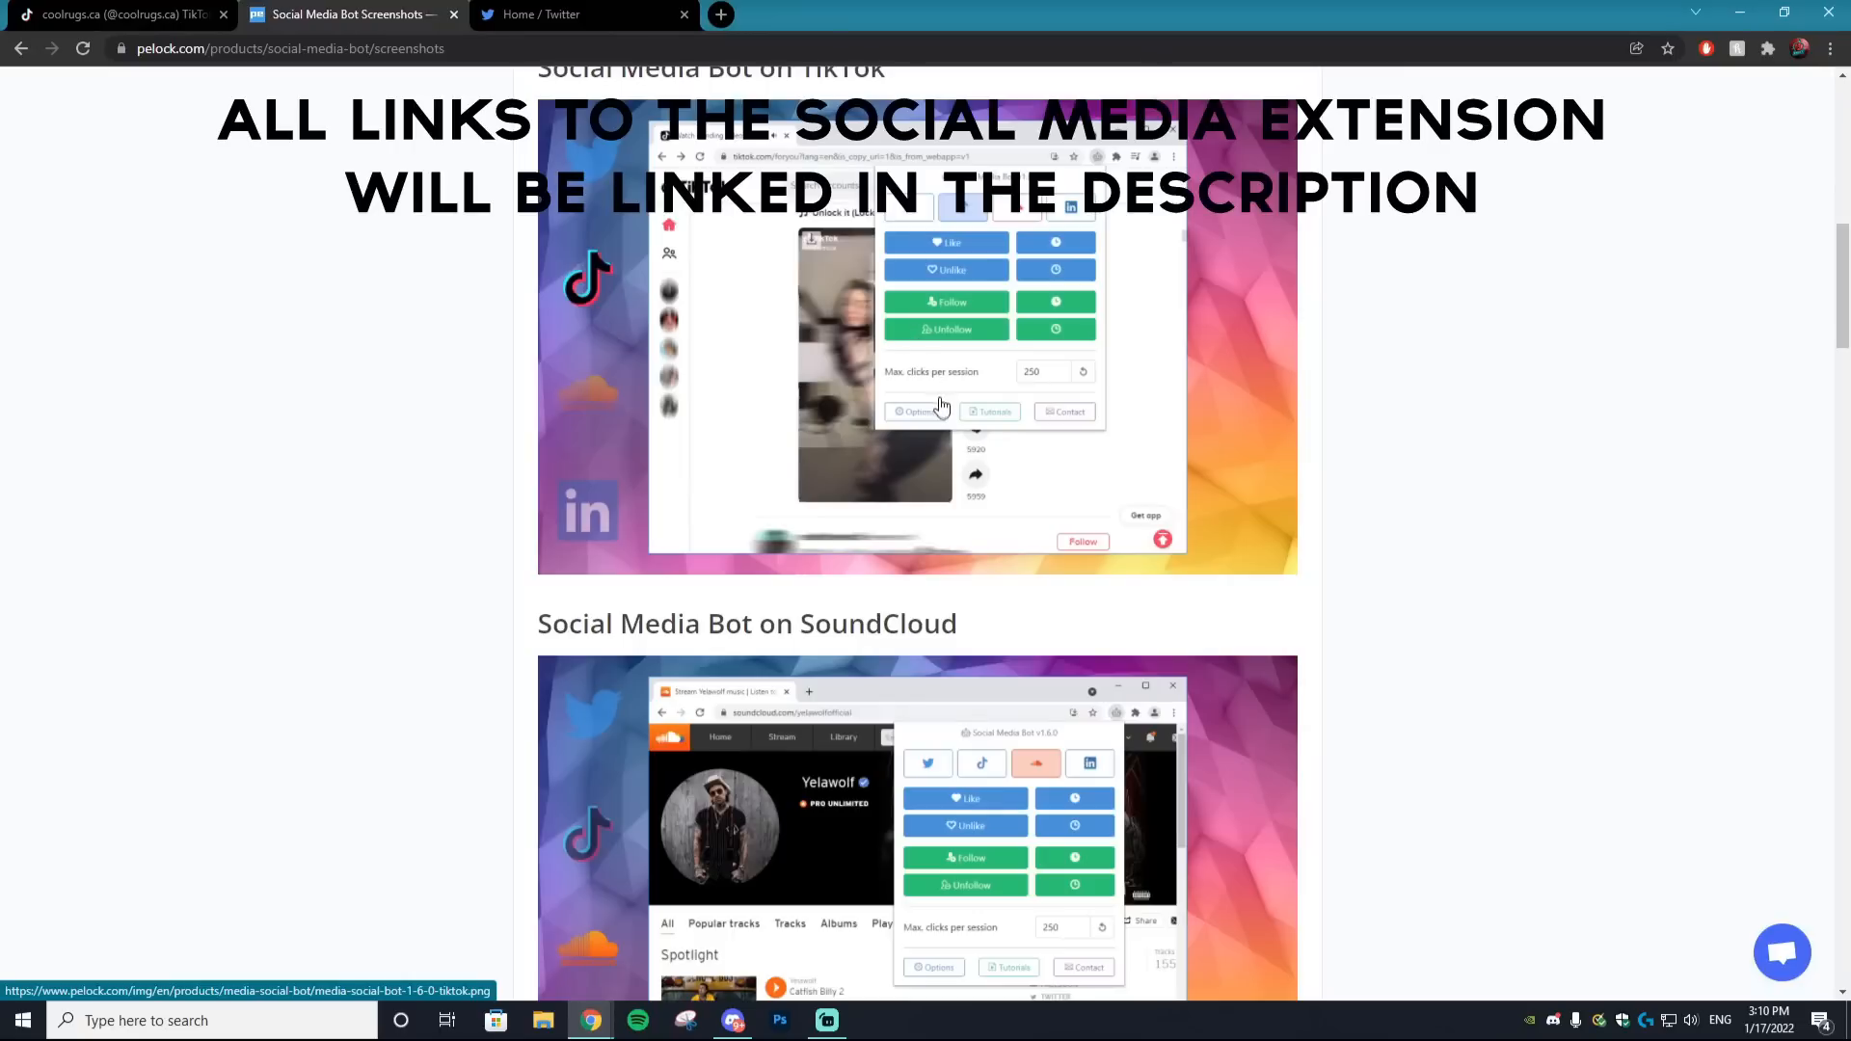
{"action": "scroll", "scroll_direction": "down", "scroll_amount": 3}
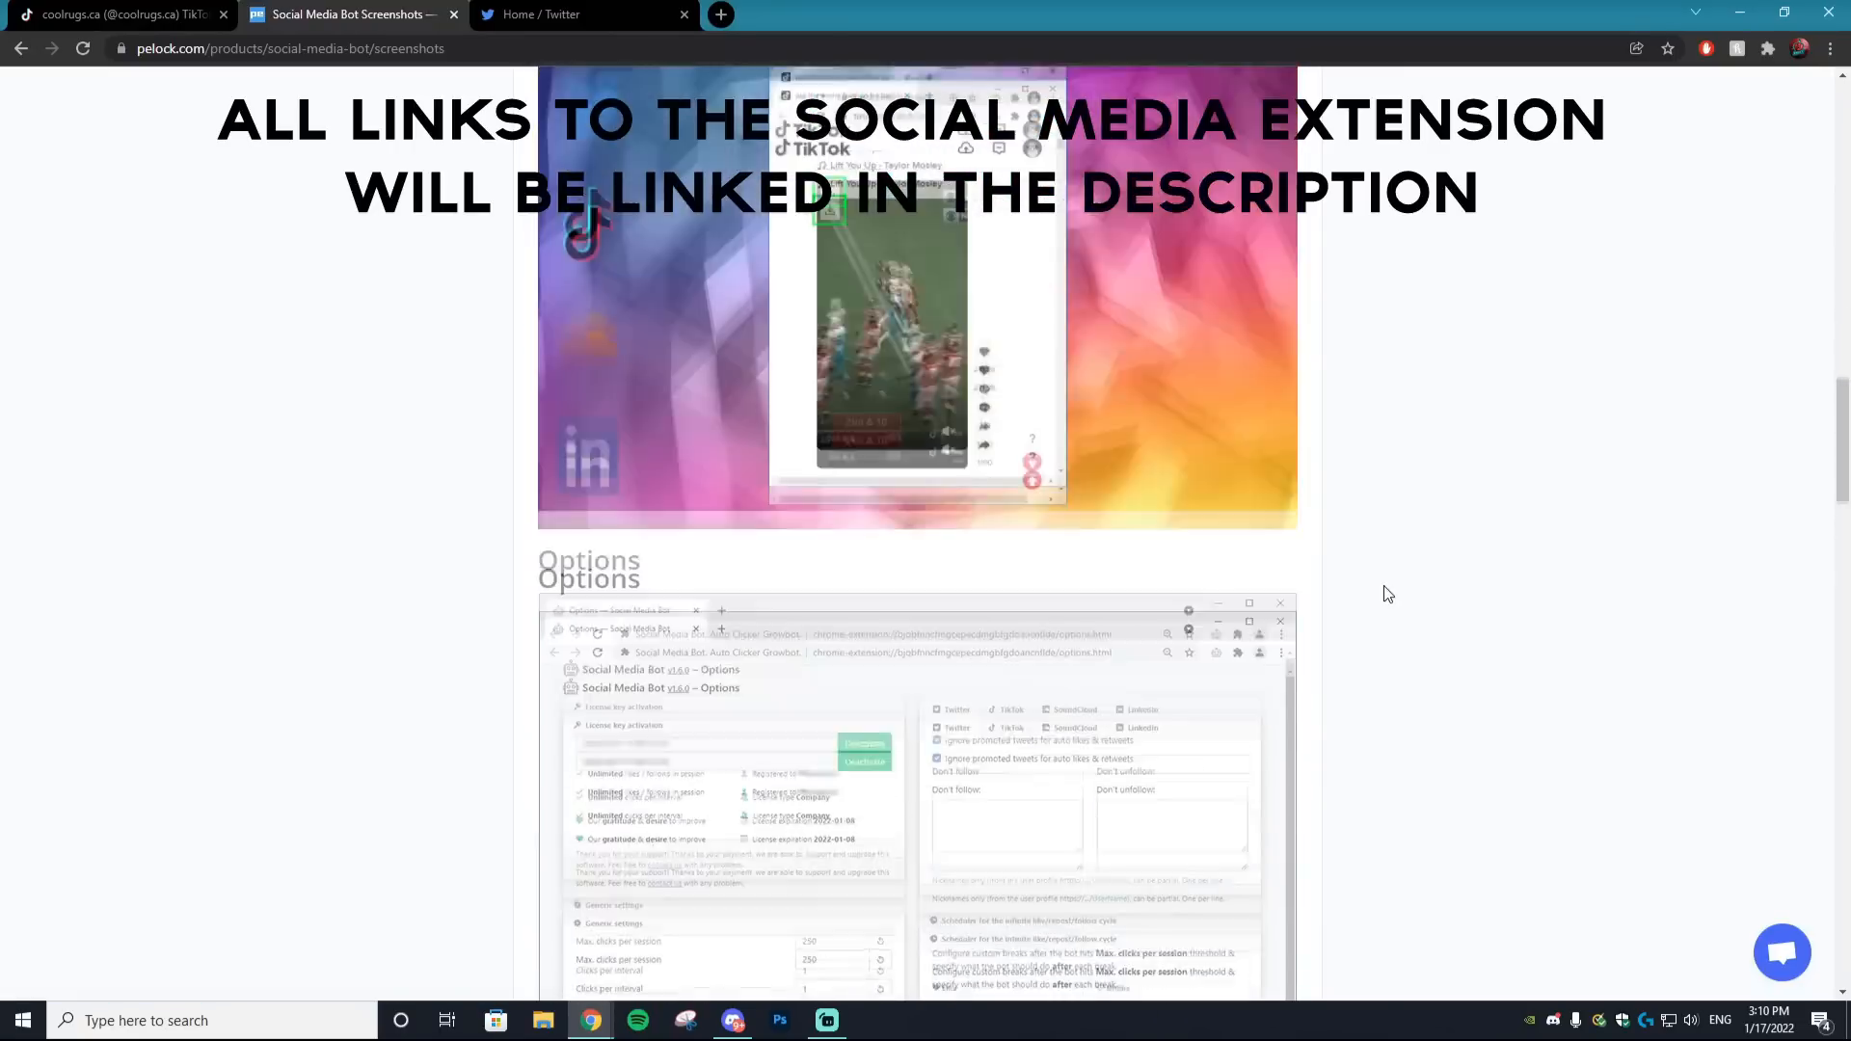
{"action": "scroll", "scroll_direction": "up", "scroll_amount": 3}
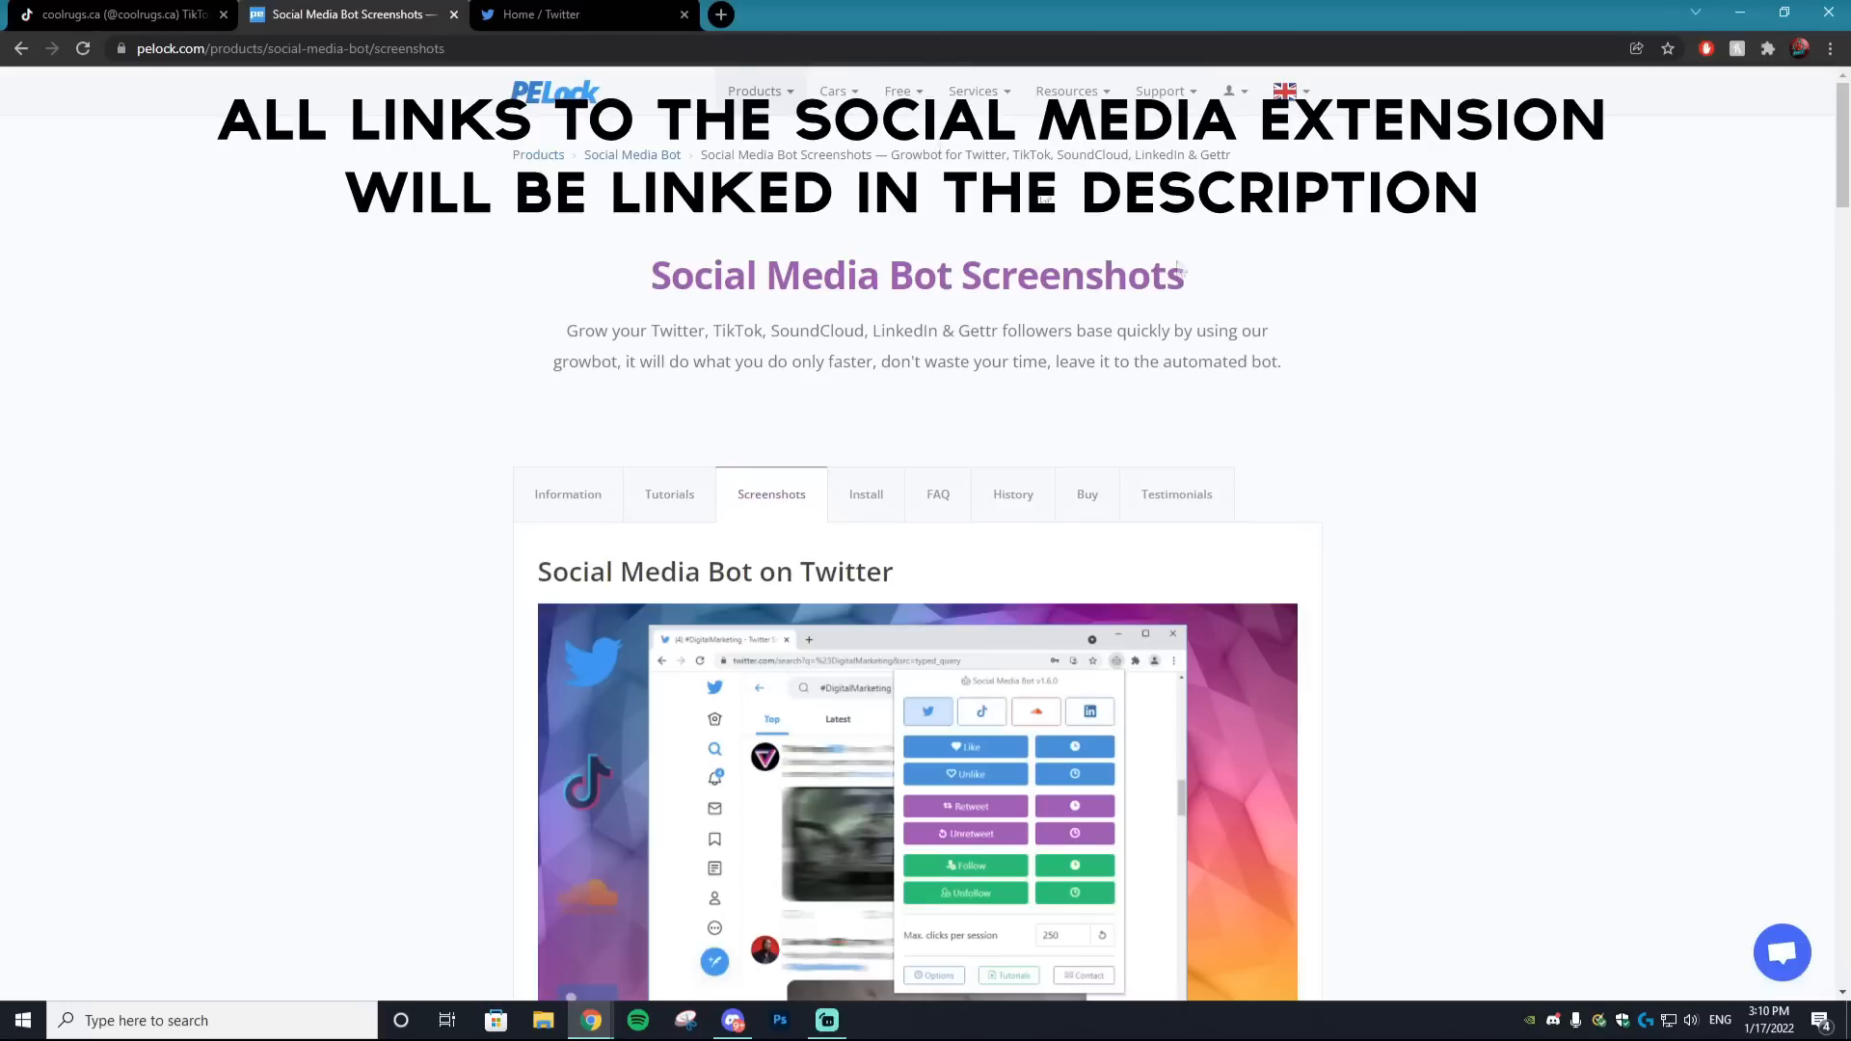
{"action": "mouse_move", "coordinate": [866, 493]}
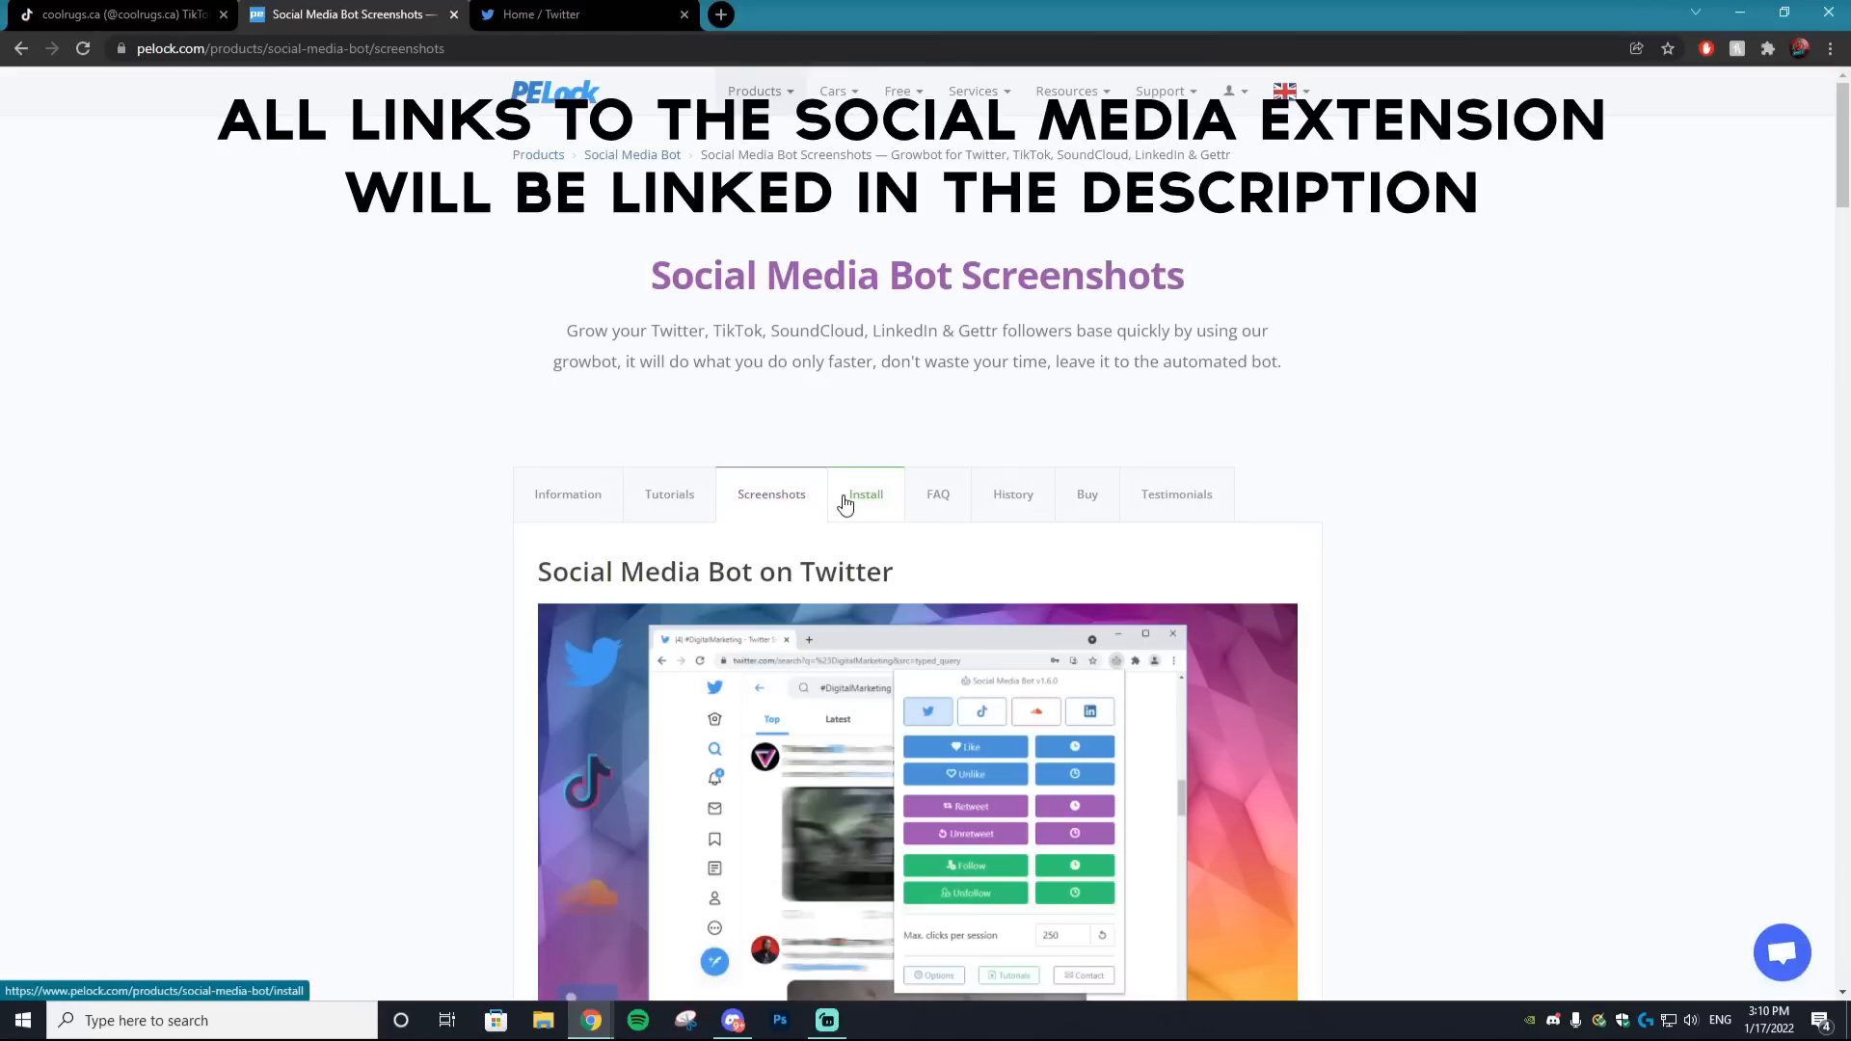
{"action": "left_click", "coordinate": [866, 494]}
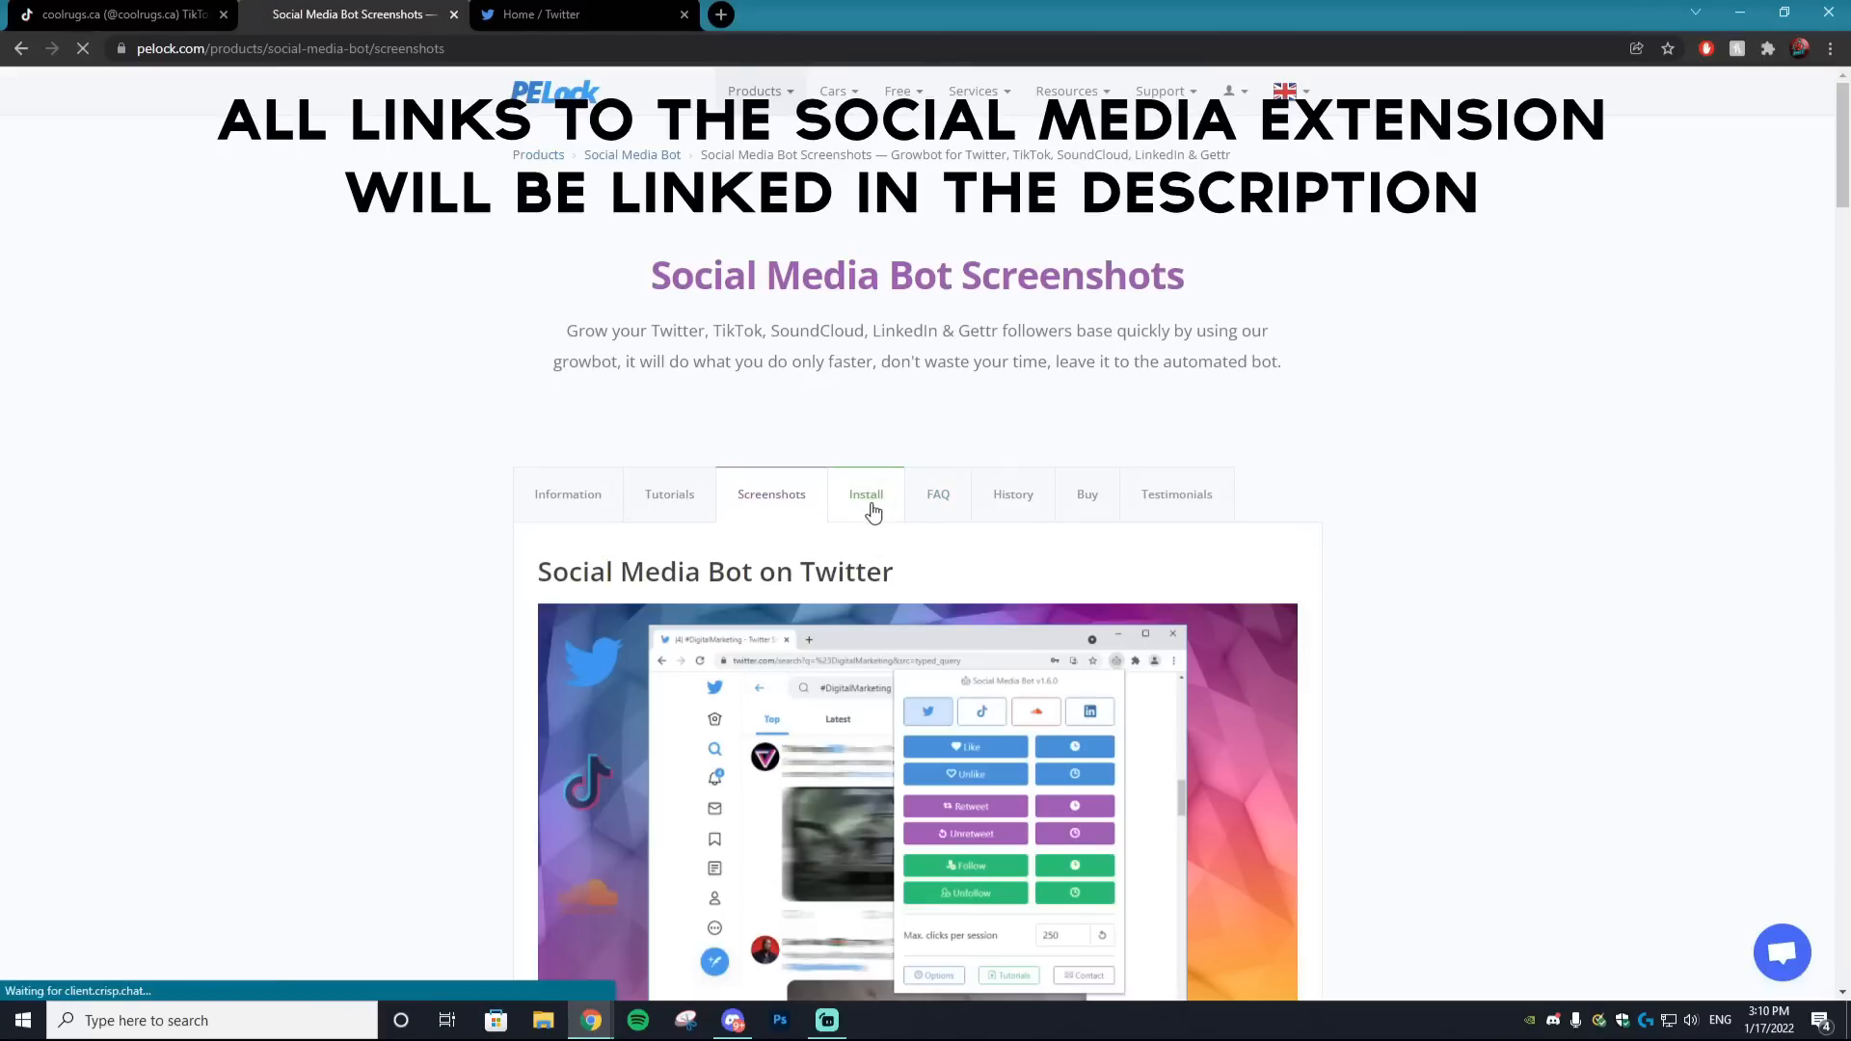
{"action": "left_click", "coordinate": [865, 493]}
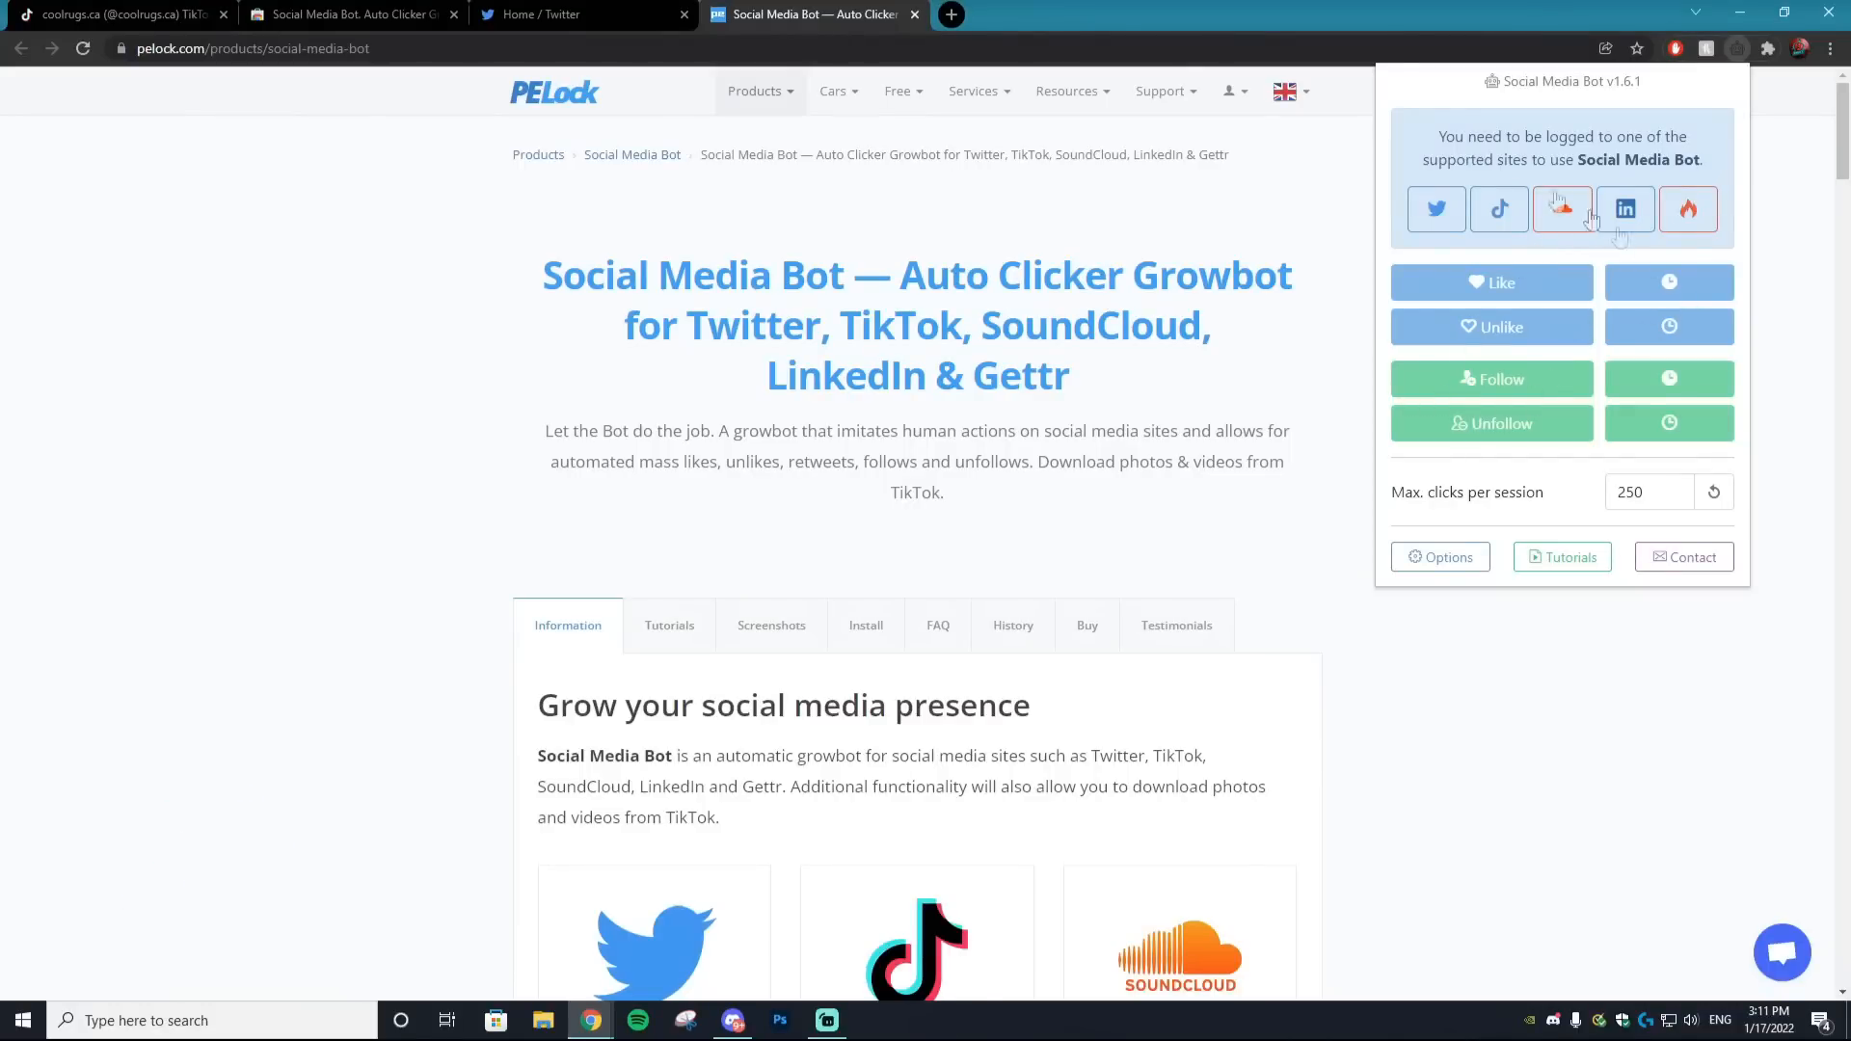
{"action": "mouse_move", "coordinate": [1472, 374]}
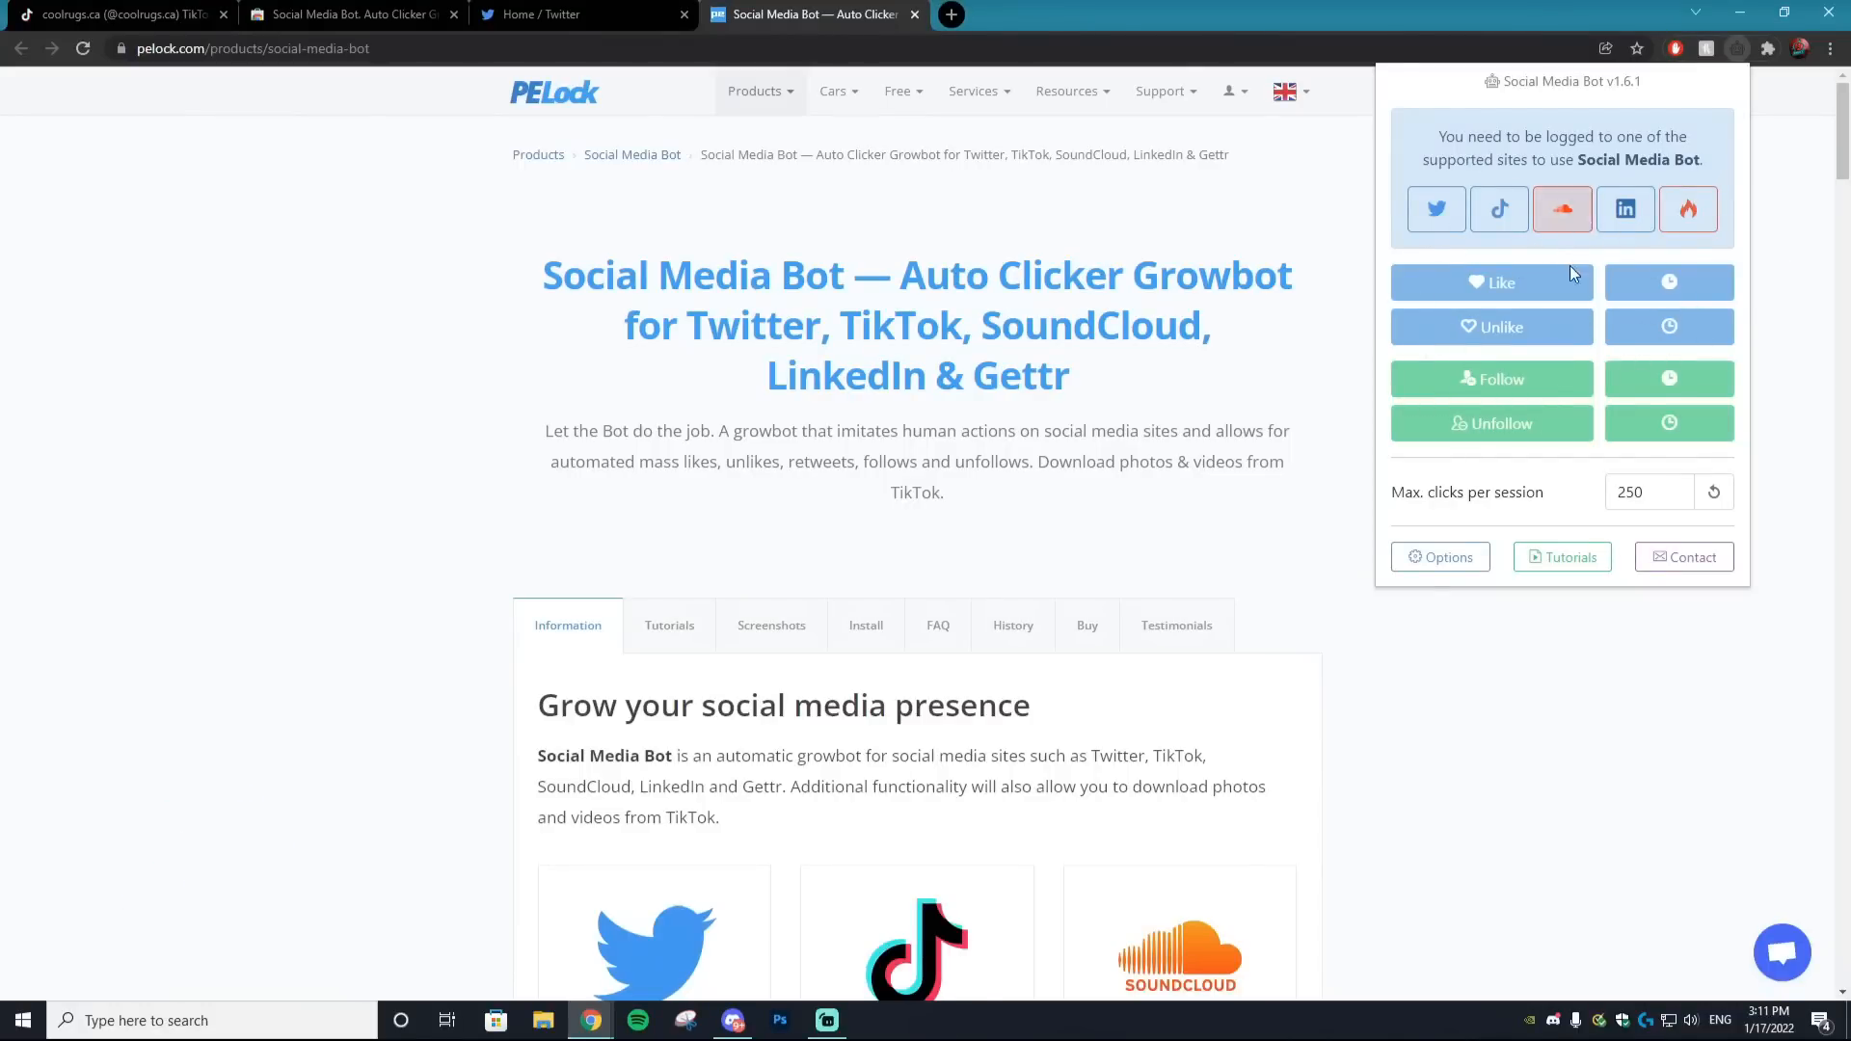
{"action": "mouse_move", "coordinate": [1558, 283]}
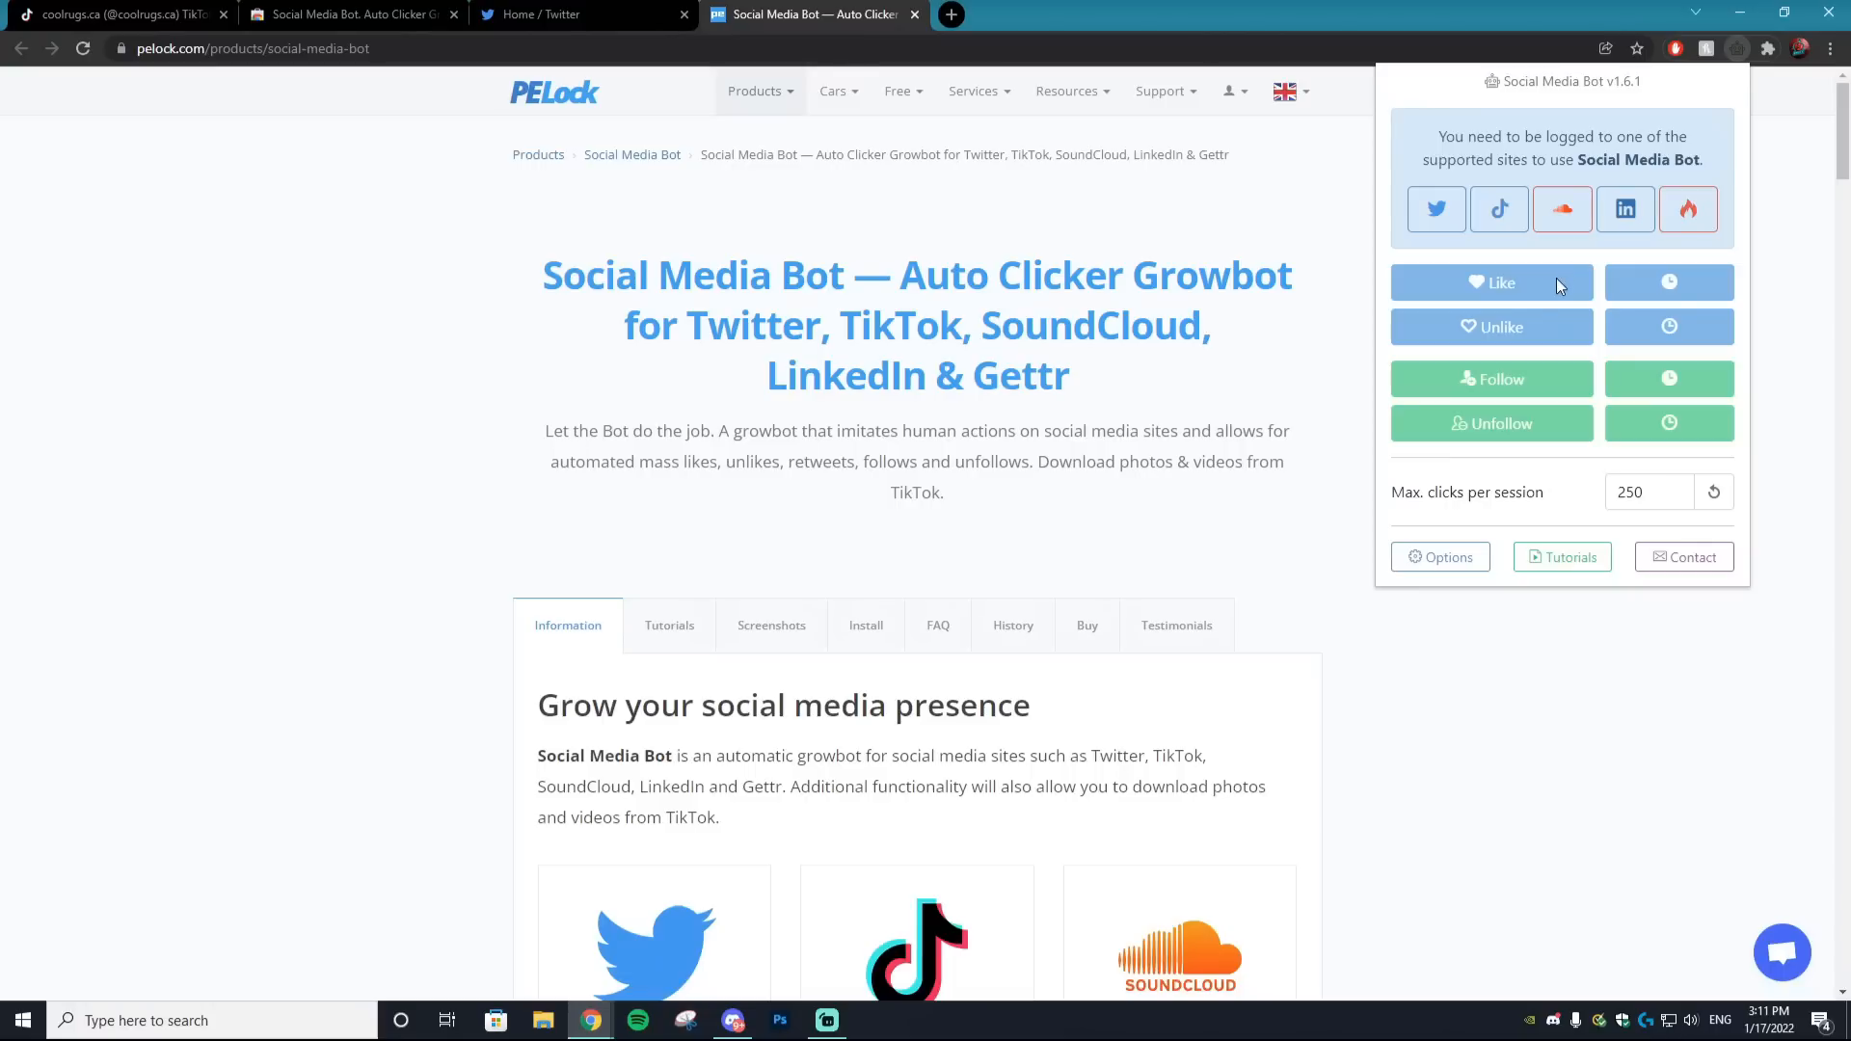
{"action": "mouse_move", "coordinate": [1514, 327]}
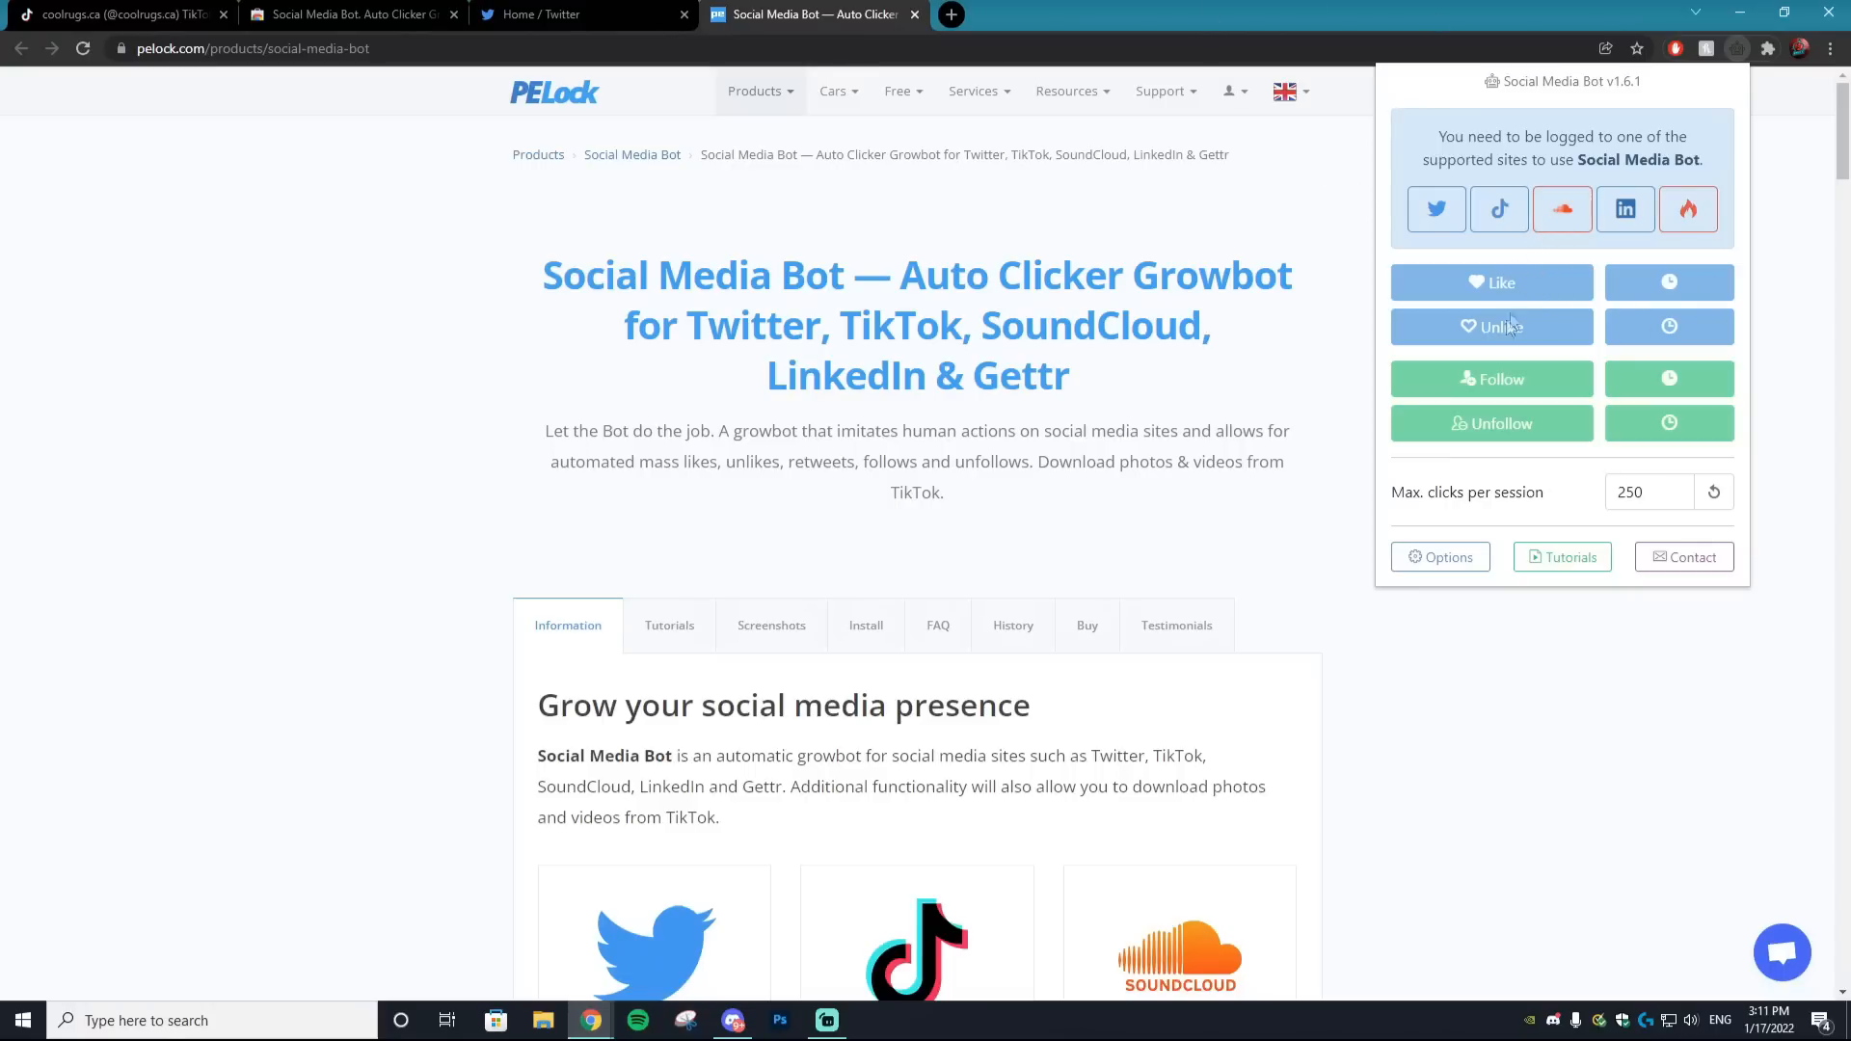
{"action": "mouse_move", "coordinate": [1561, 291]}
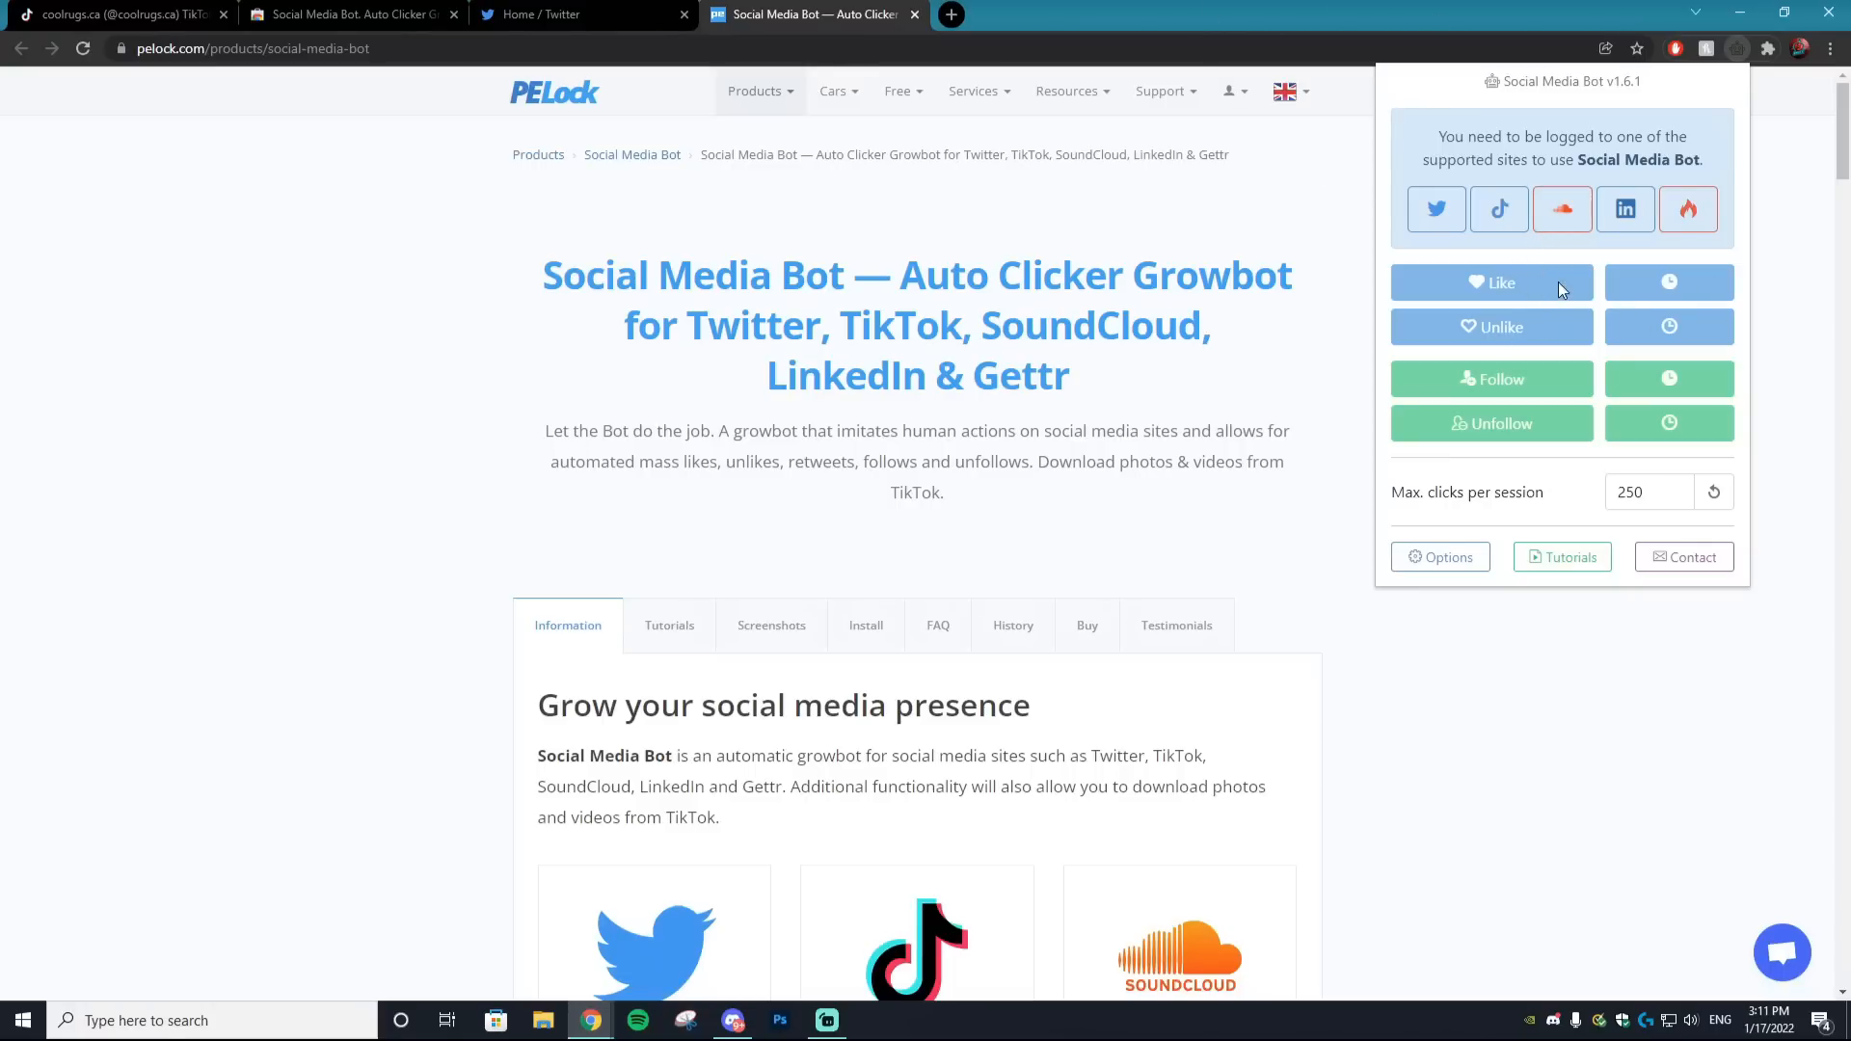
{"action": "mouse_move", "coordinate": [1571, 291]}
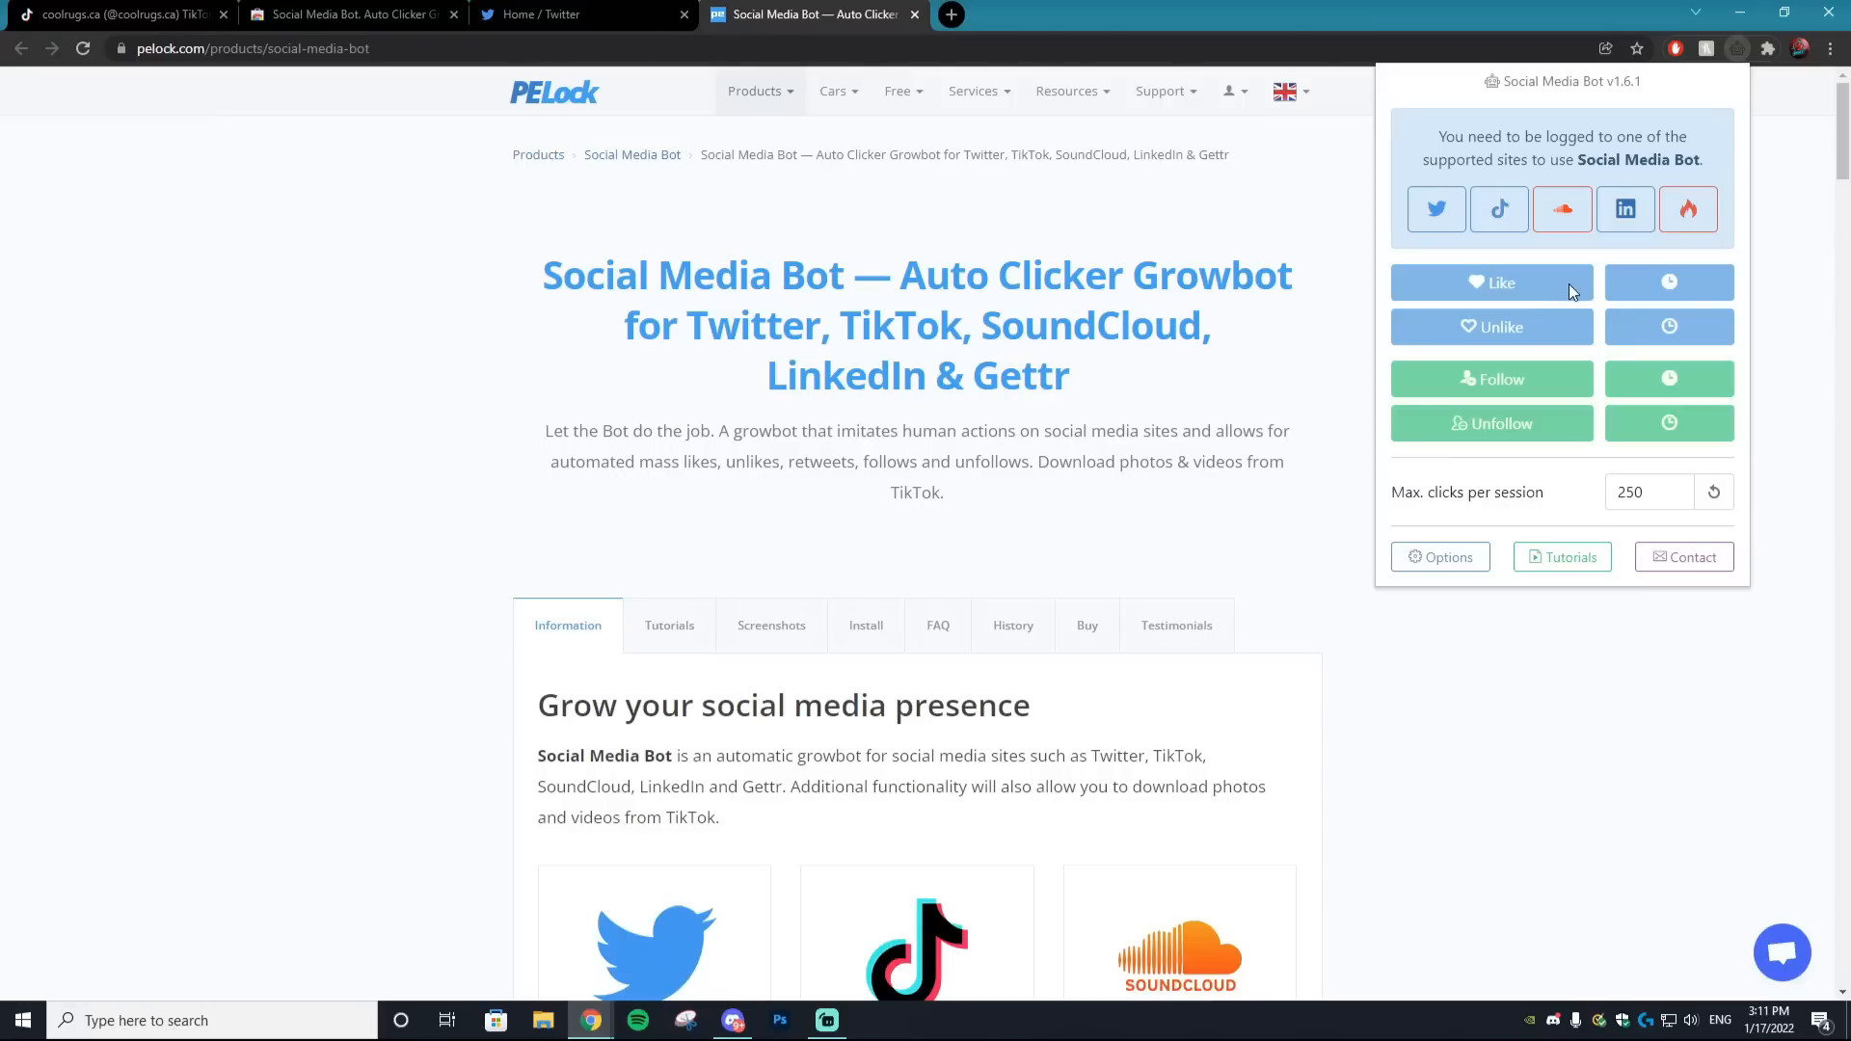
{"action": "mouse_move", "coordinate": [1593, 341]}
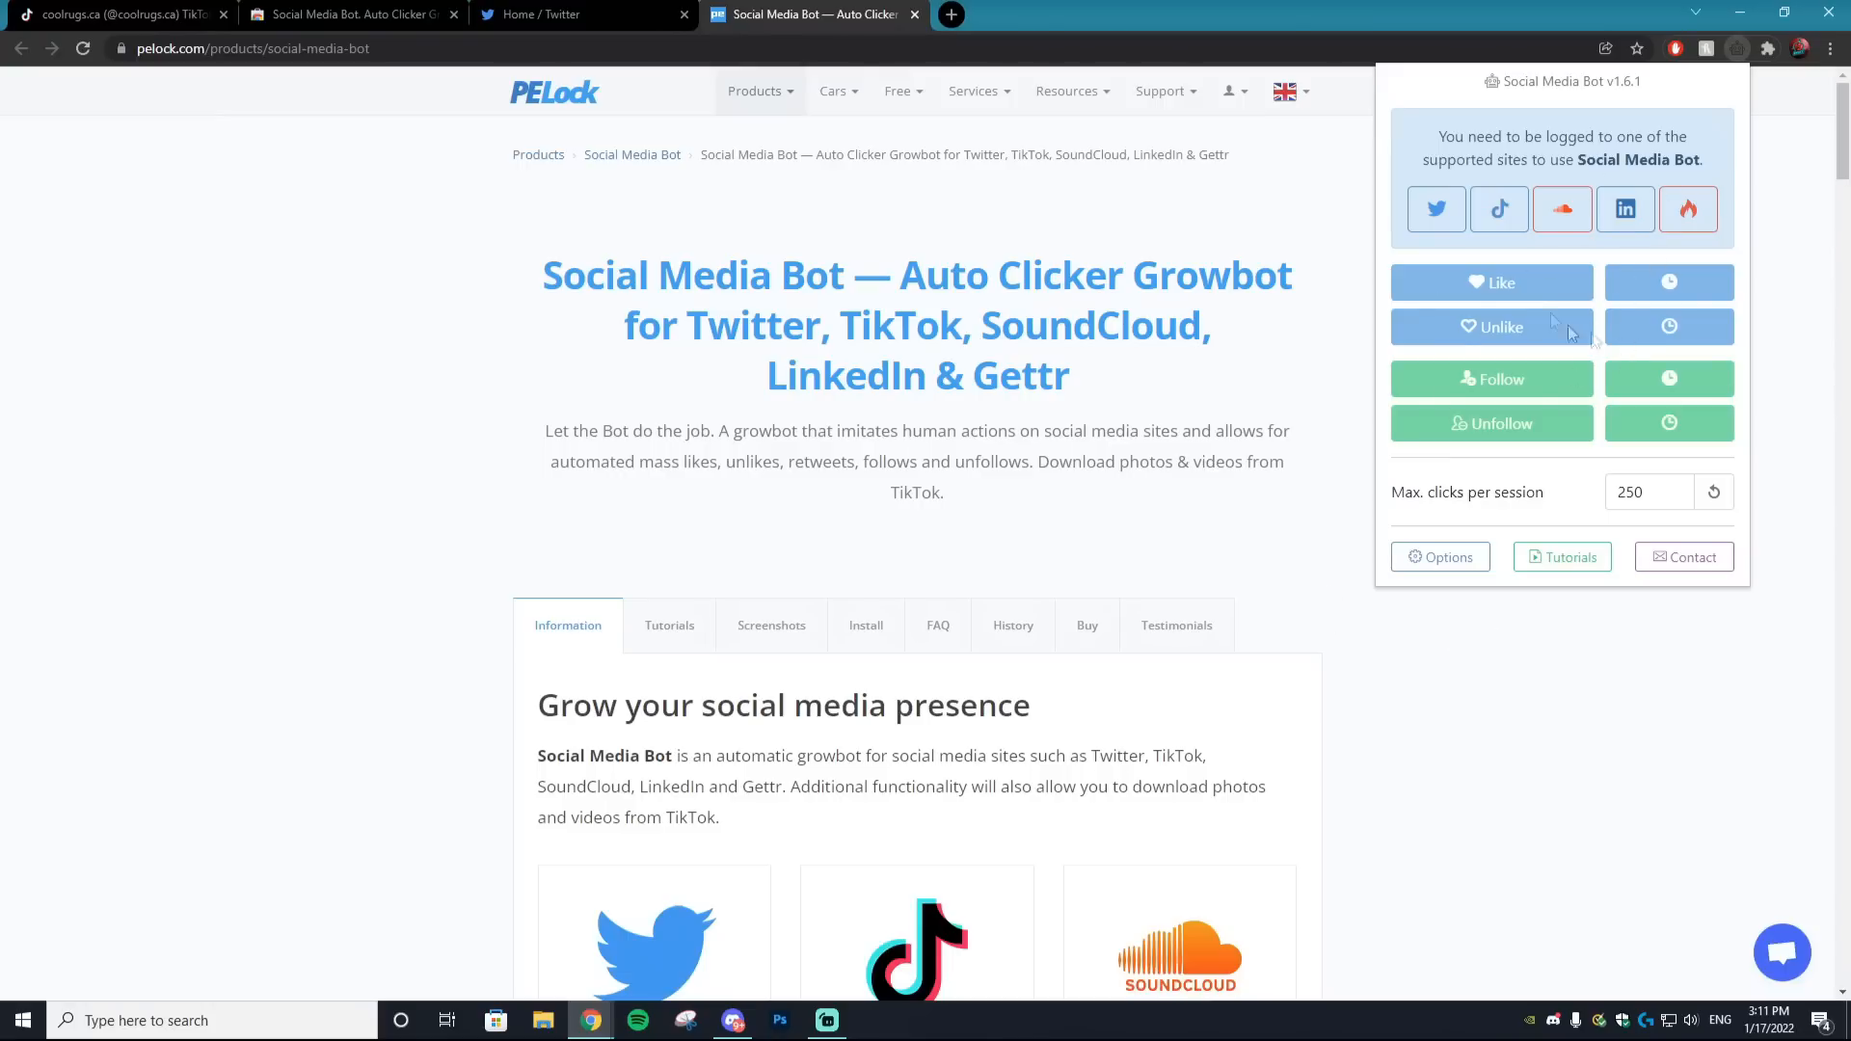
{"action": "mouse_move", "coordinate": [1498, 280]}
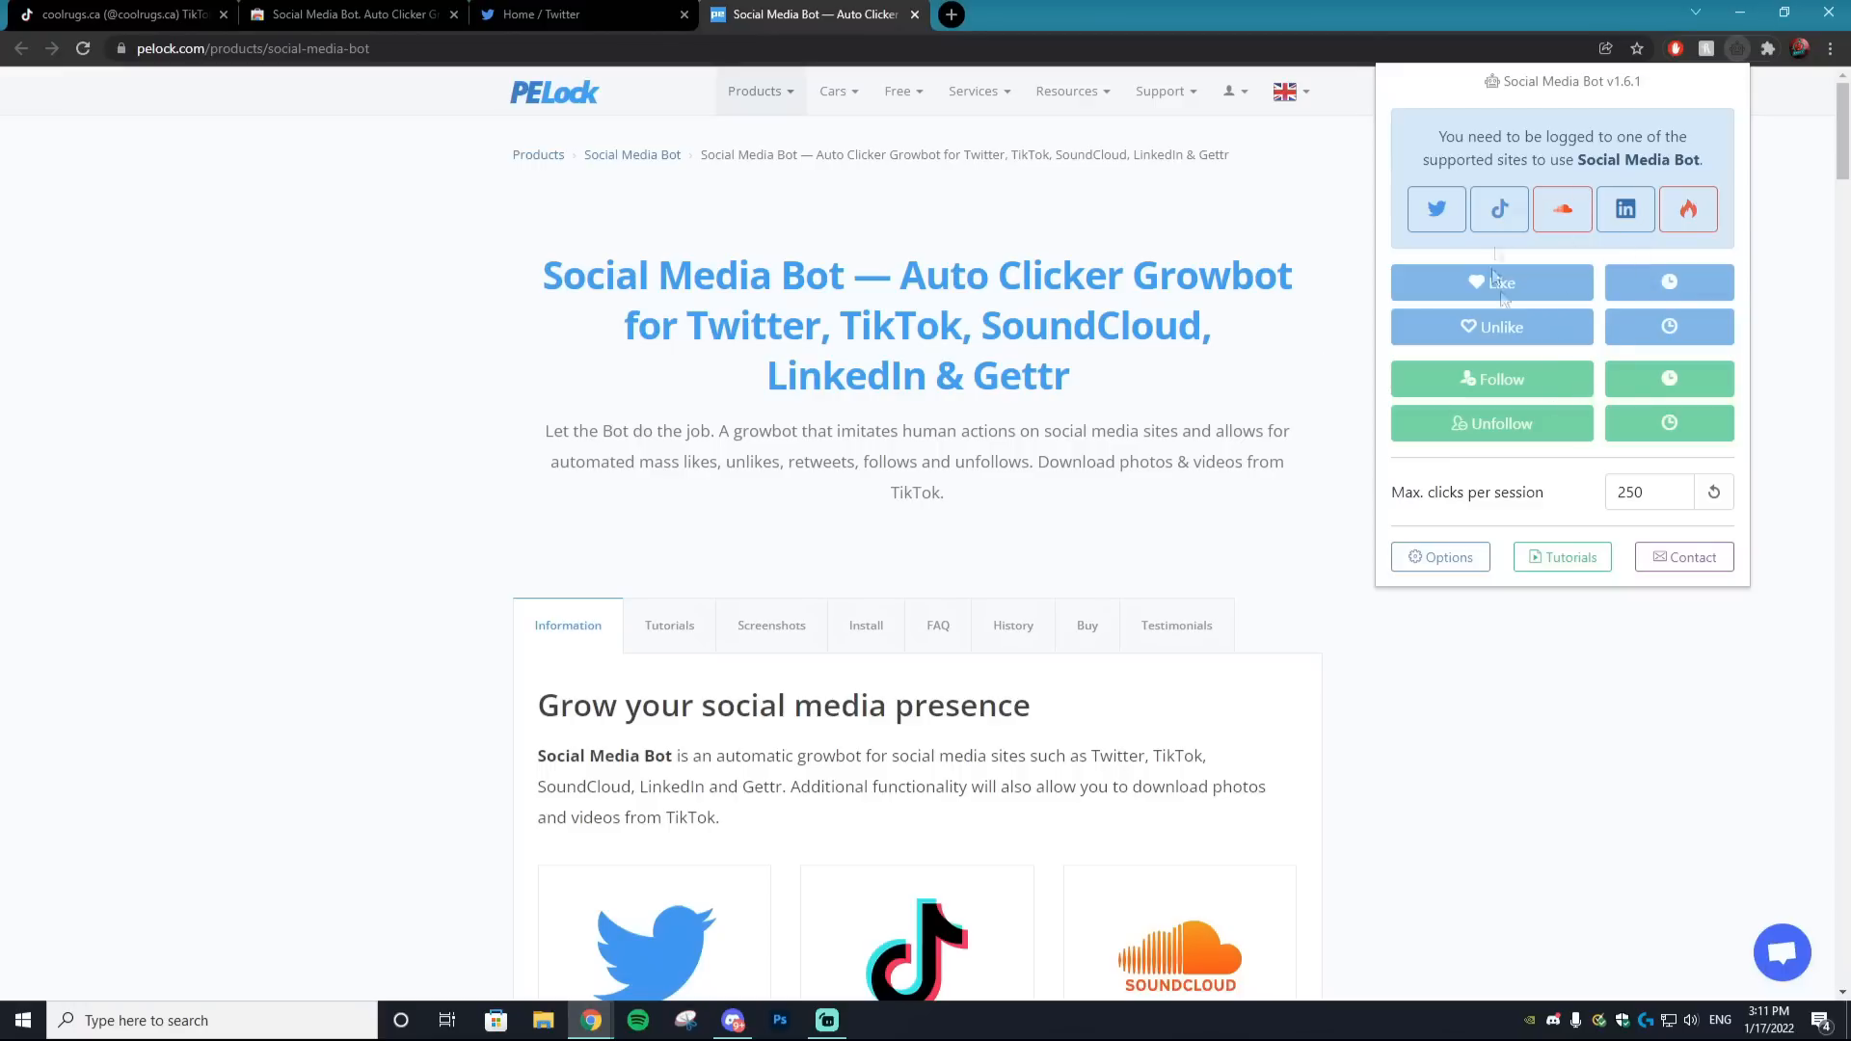
{"action": "mouse_move", "coordinate": [1343, 433]}
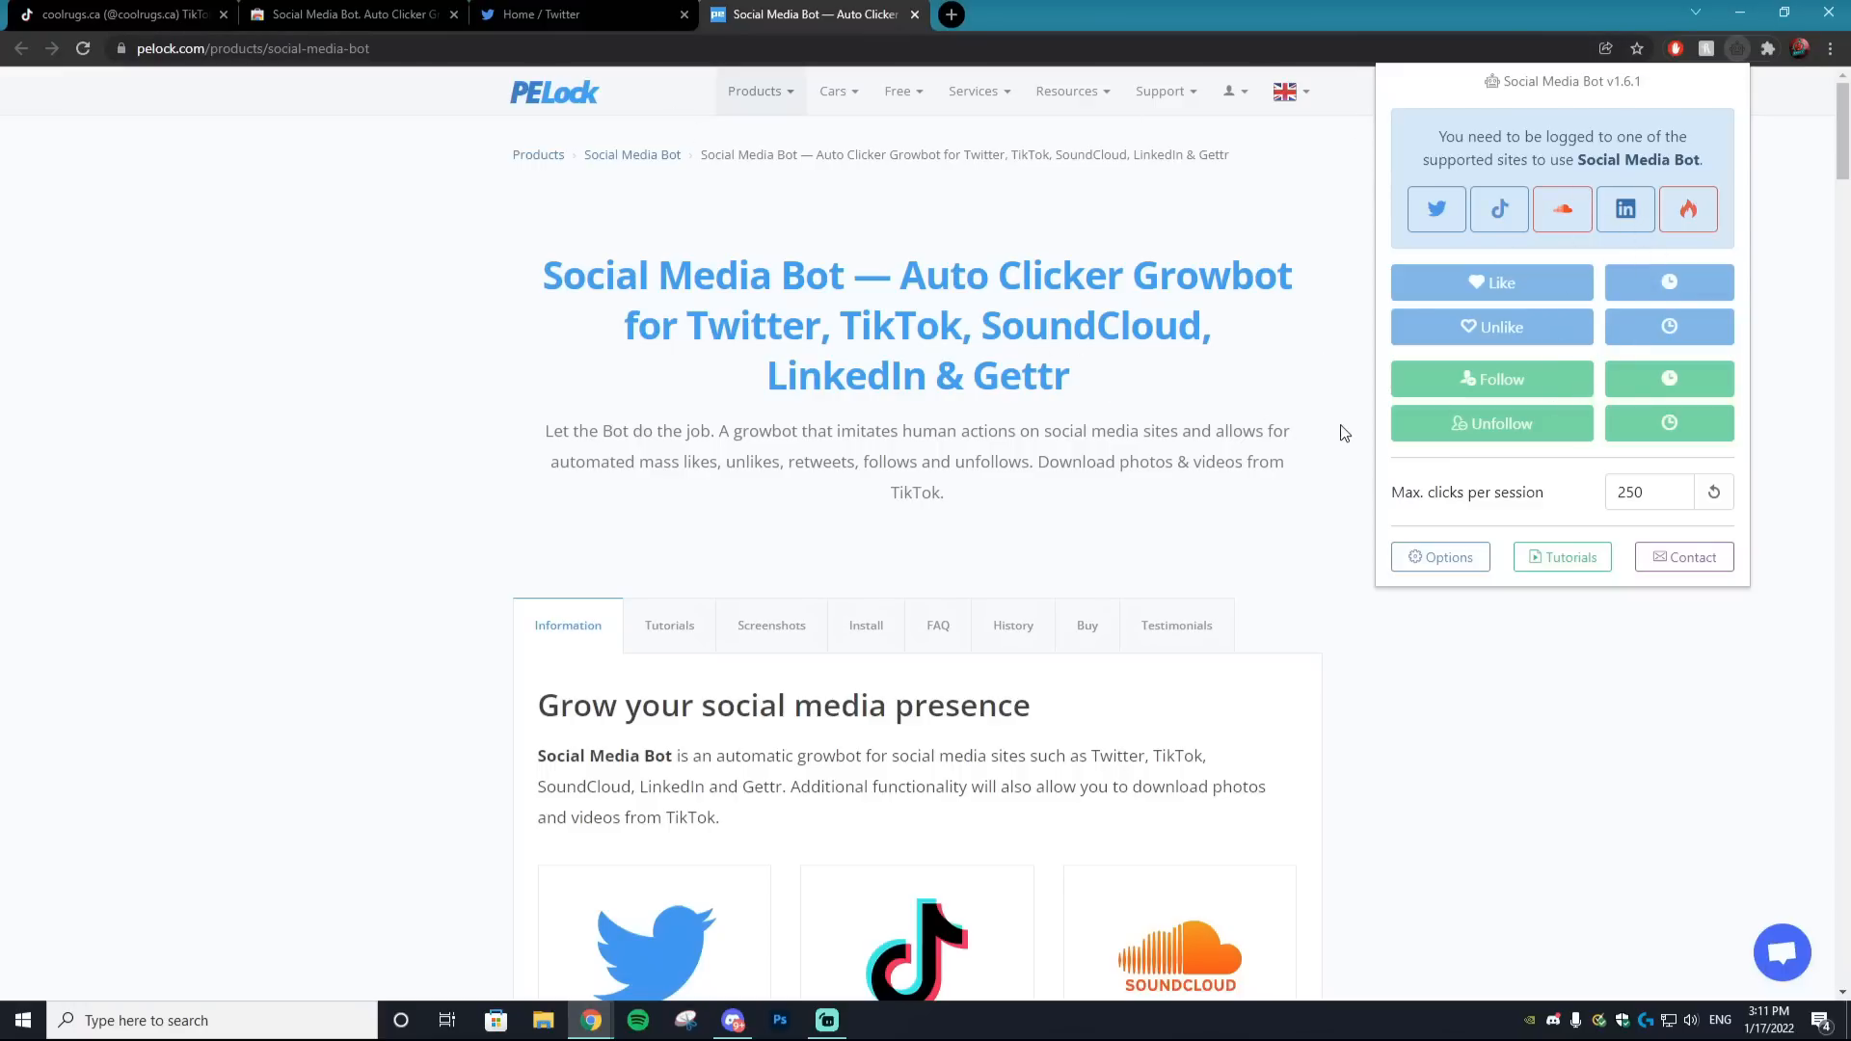
Switch to the Twitter tab showing the NFT Retweeter Bot profile
{"action": "left_click", "coordinate": [578, 14]}
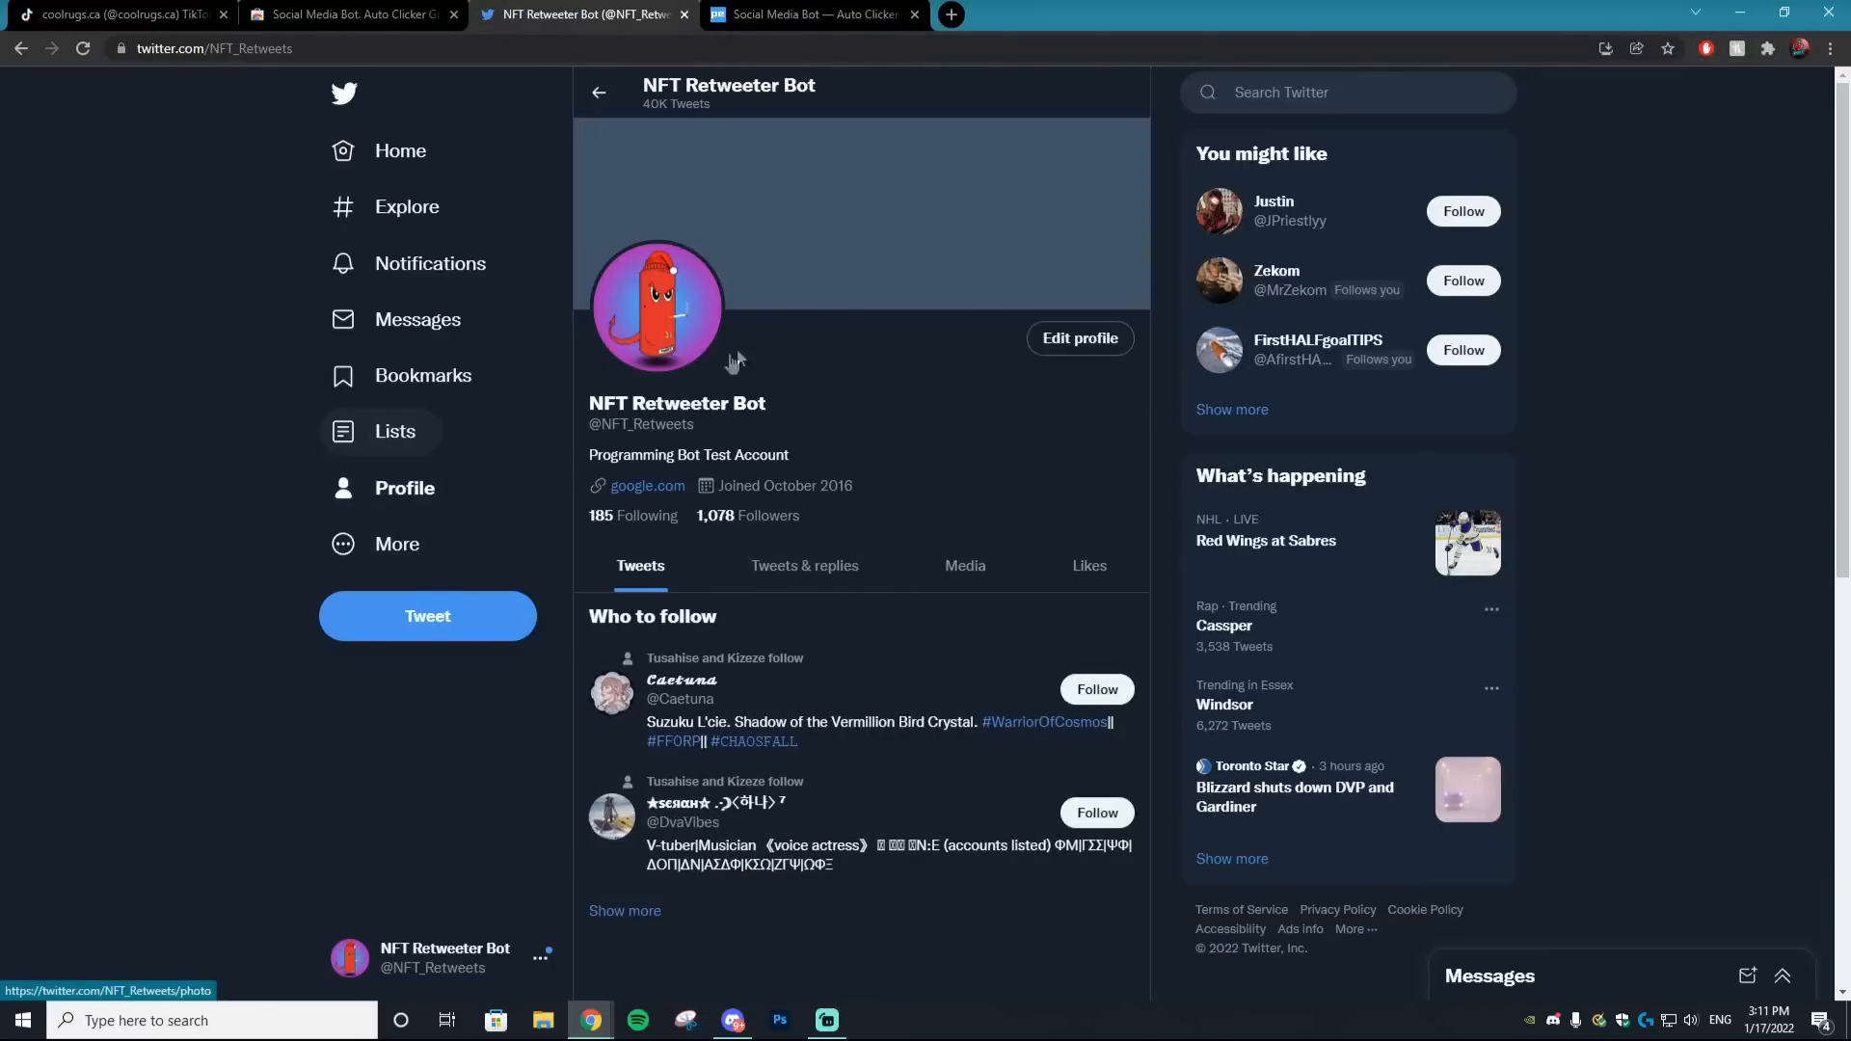
{"action": "mouse_move", "coordinate": [891, 664]}
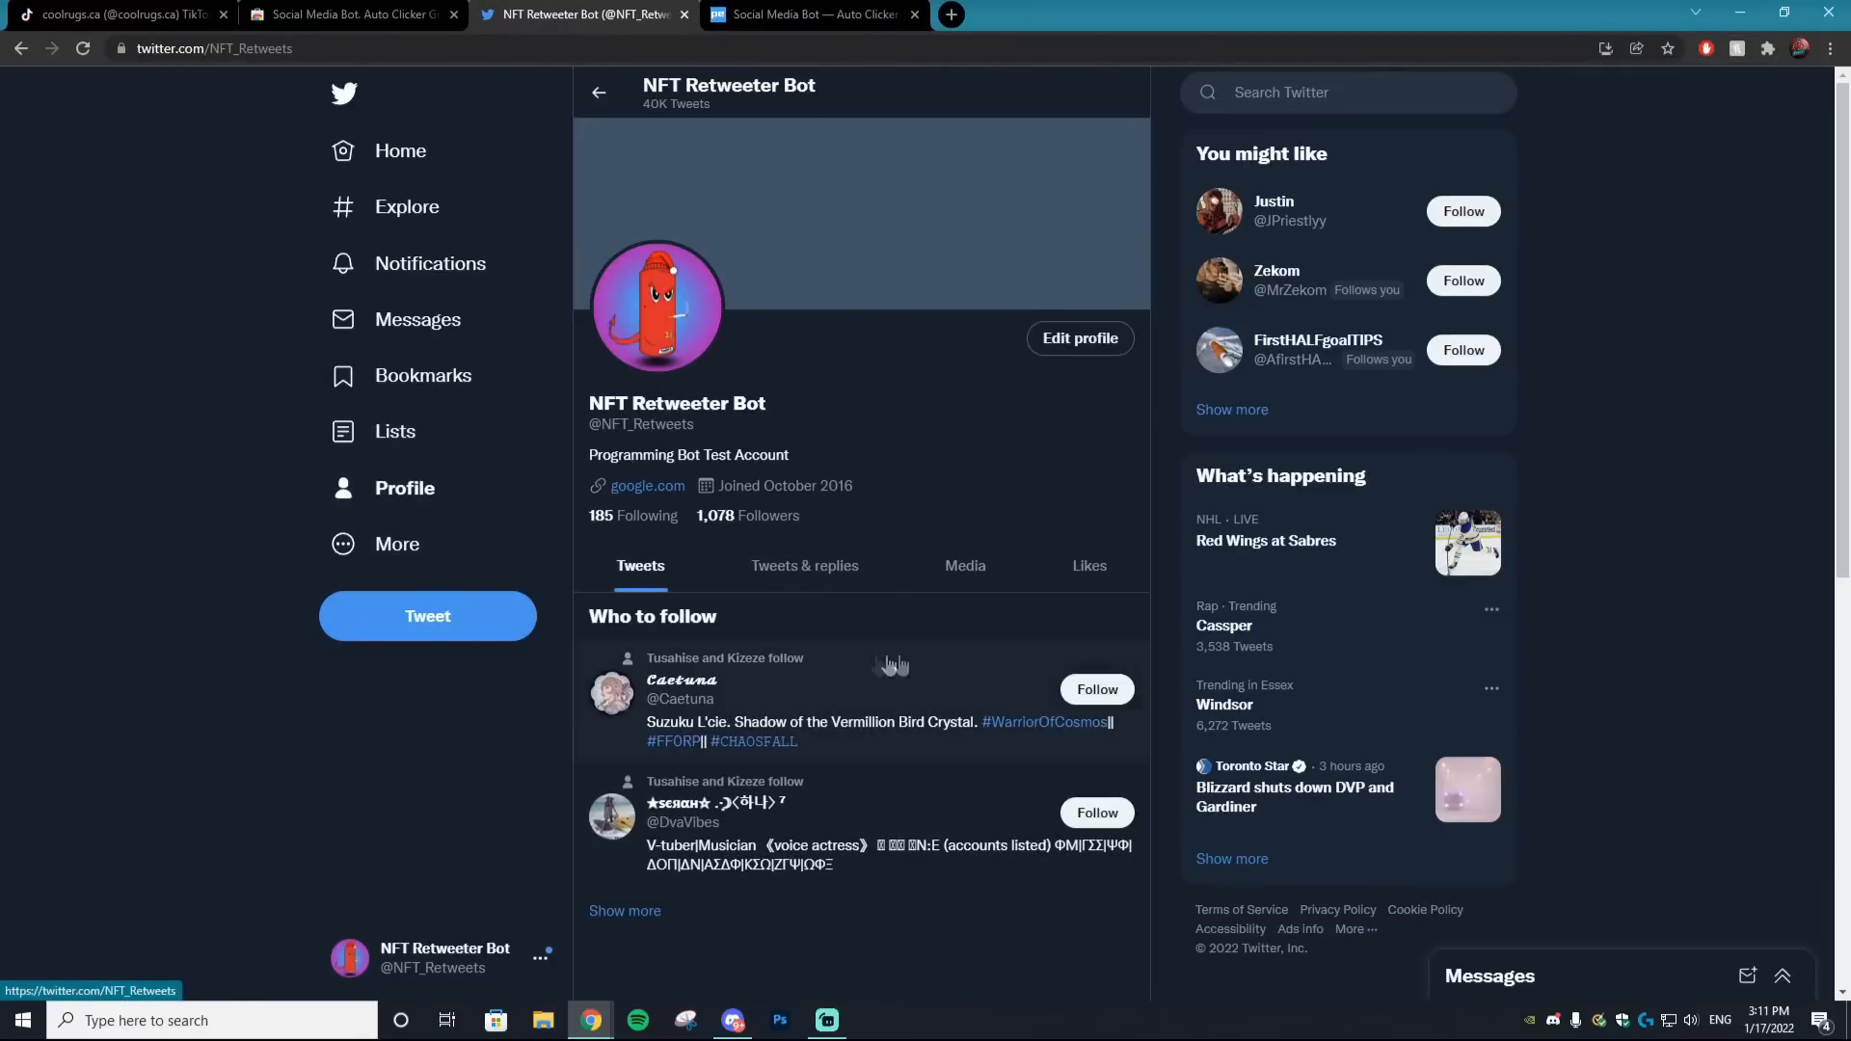
{"action": "mouse_move", "coordinate": [678, 442]}
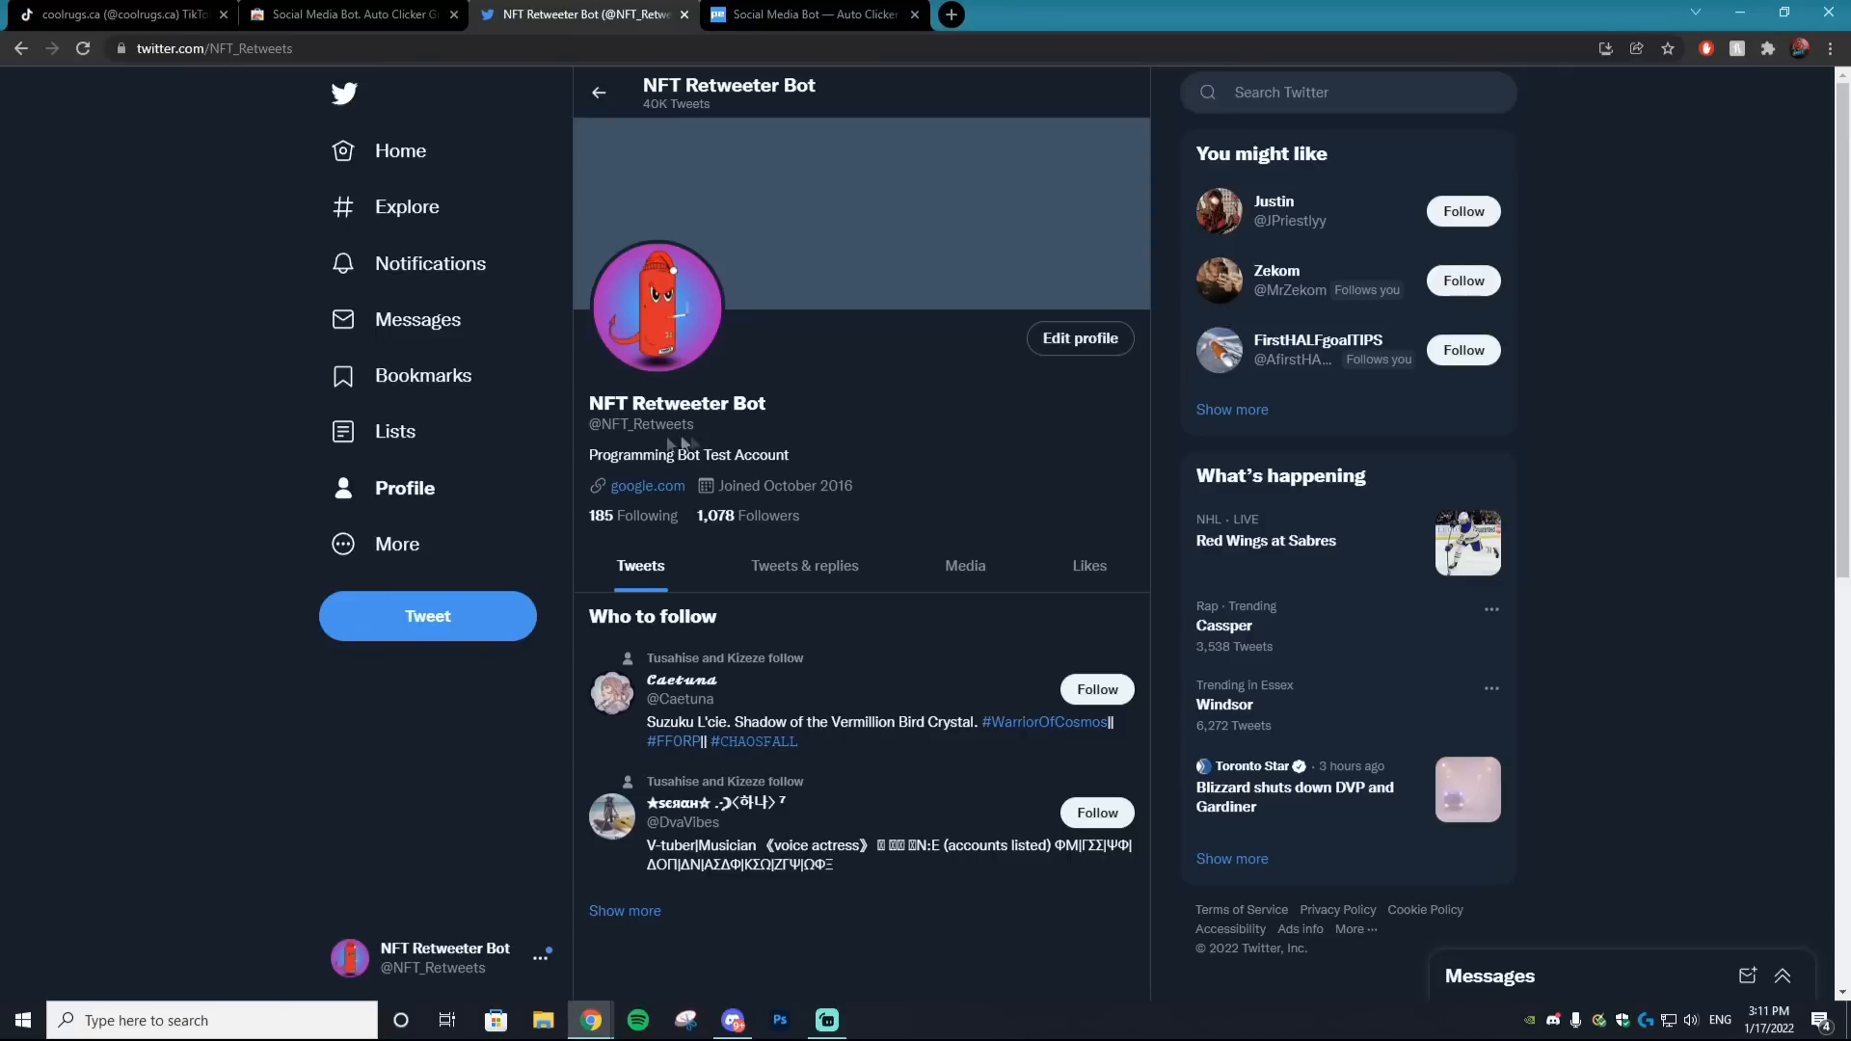
{"action": "mouse_move", "coordinate": [878, 432]}
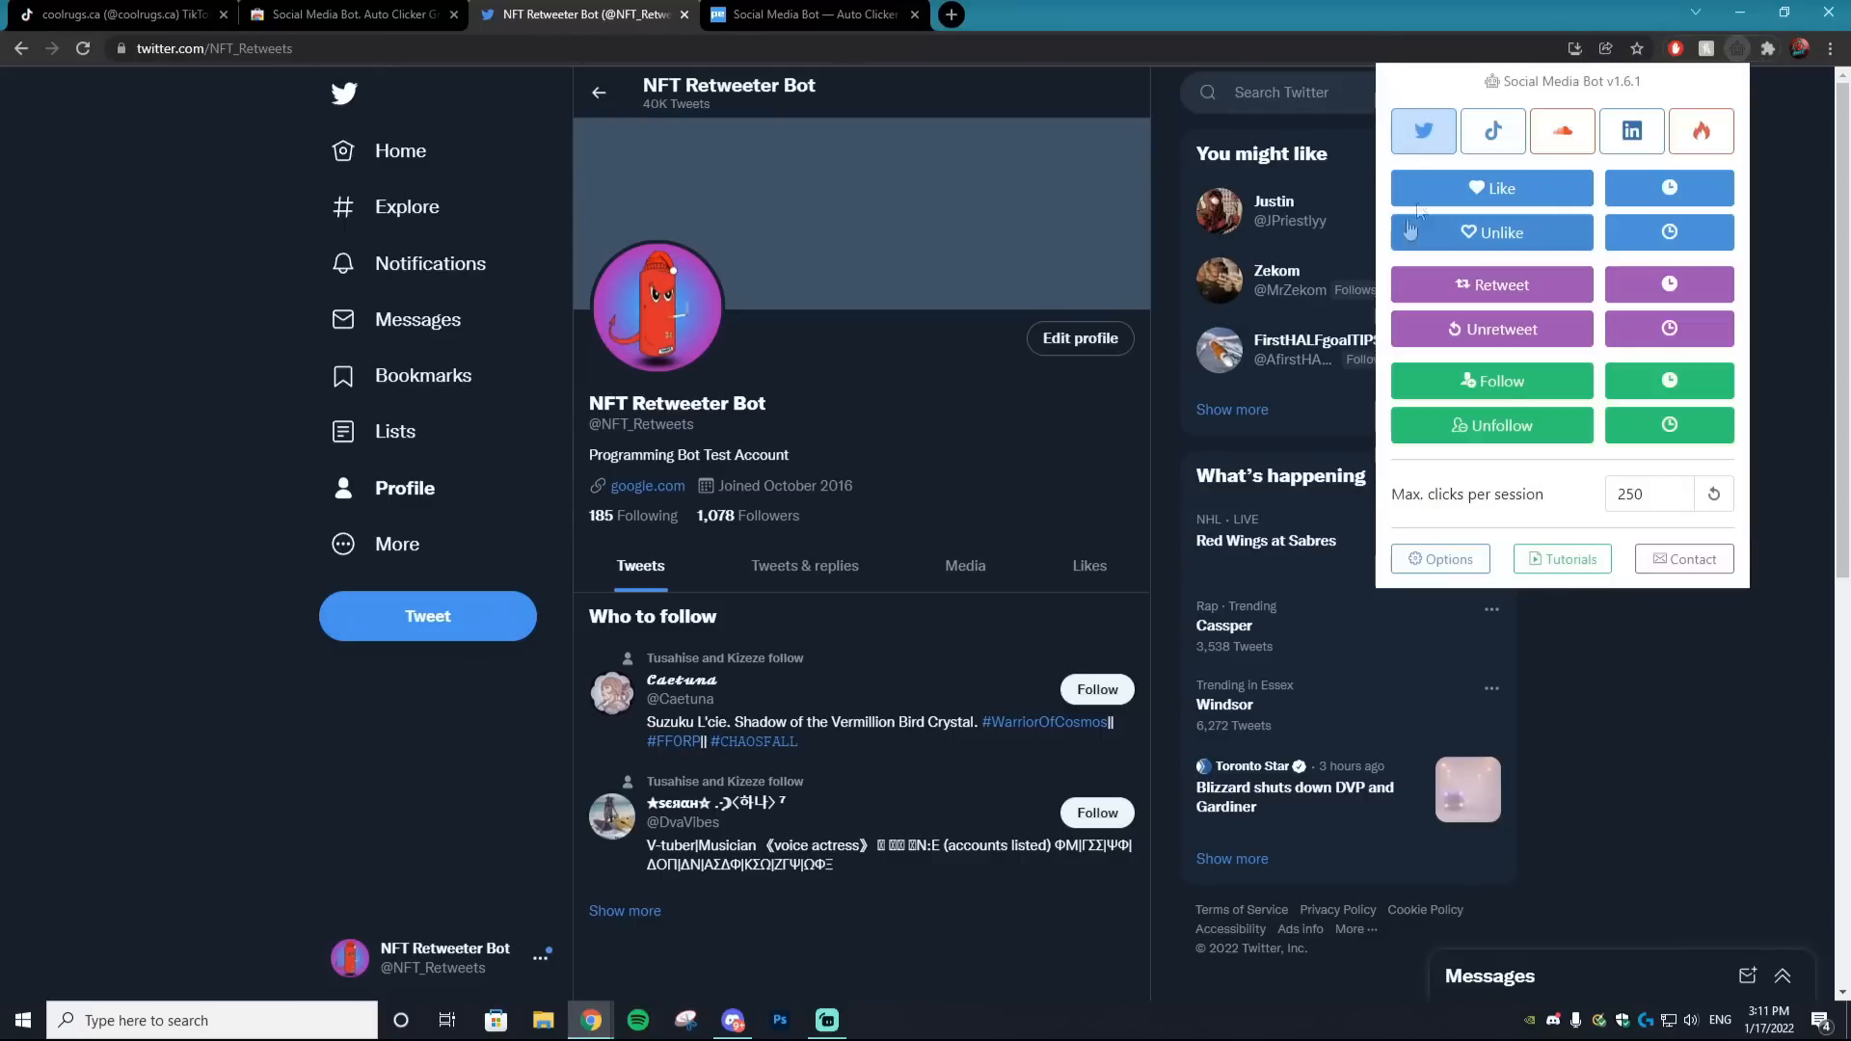
{"action": "mouse_move", "coordinate": [1446, 152]}
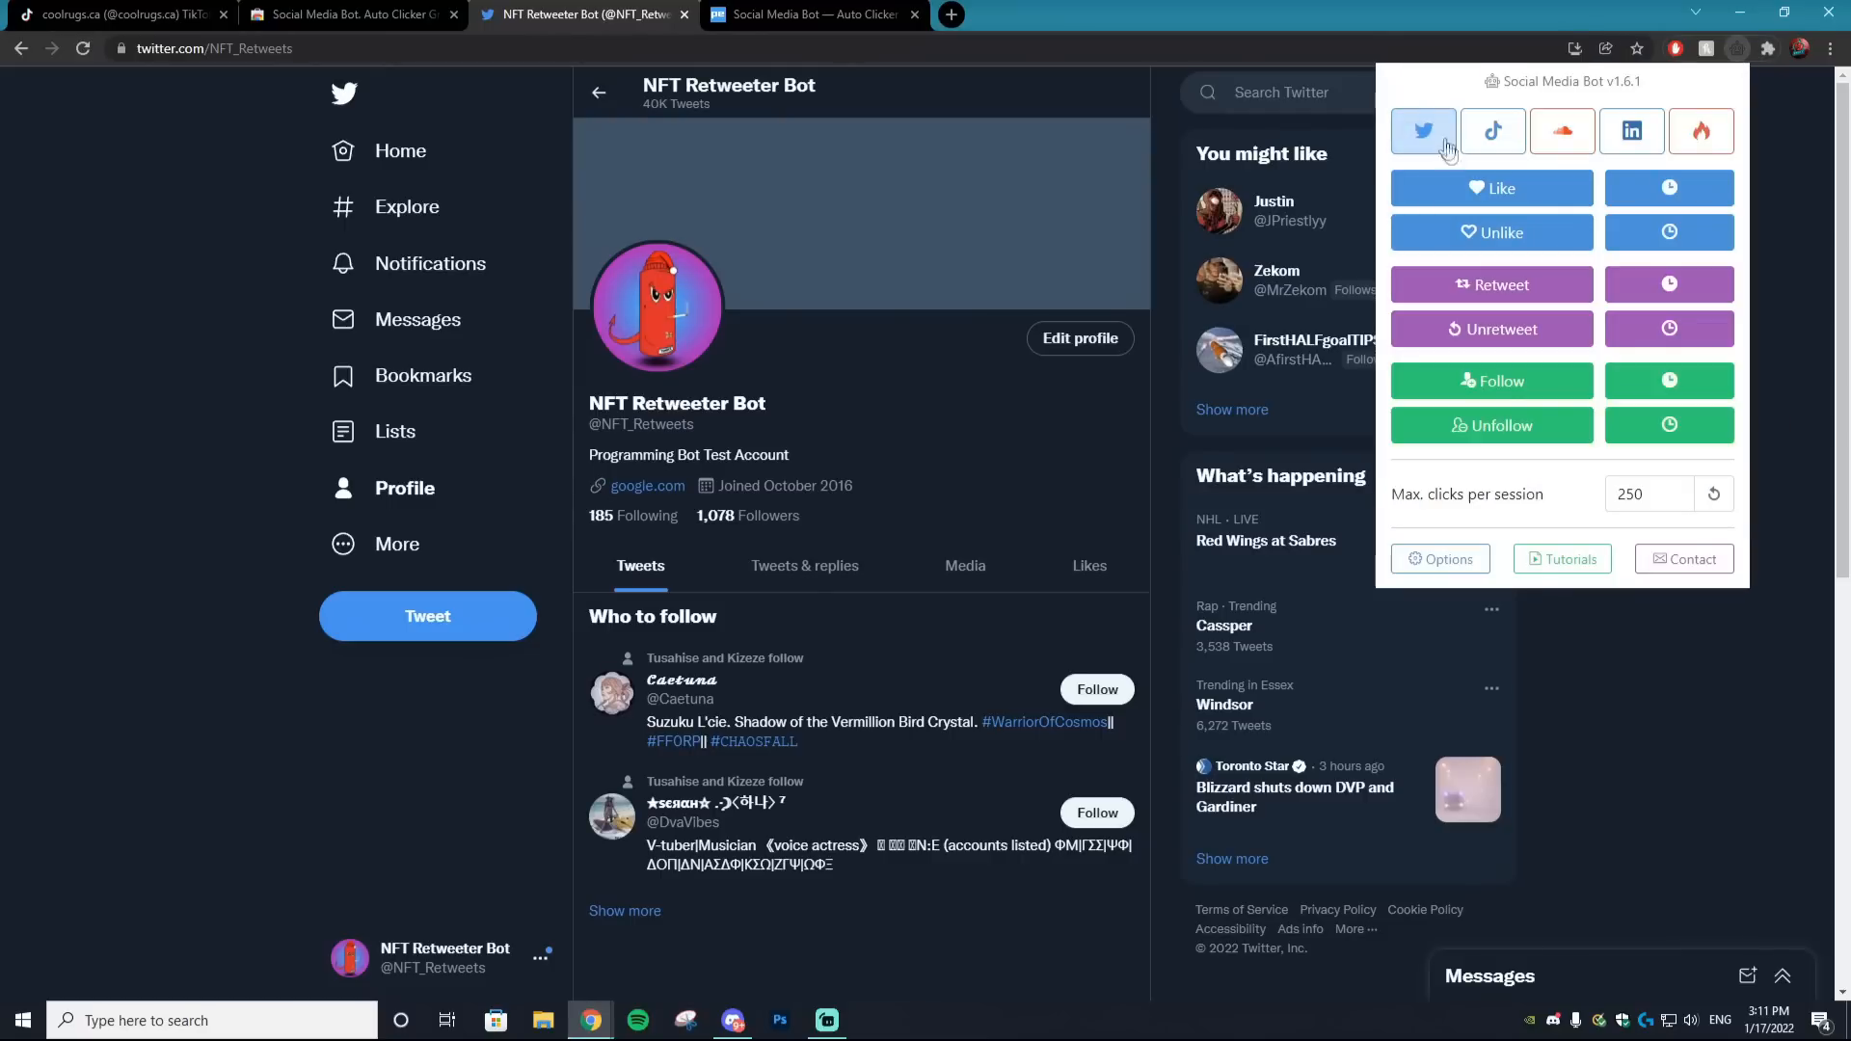
Open the Social Media Bot's full settings page in its own tab
{"action": "left_click", "coordinate": [1440, 558]}
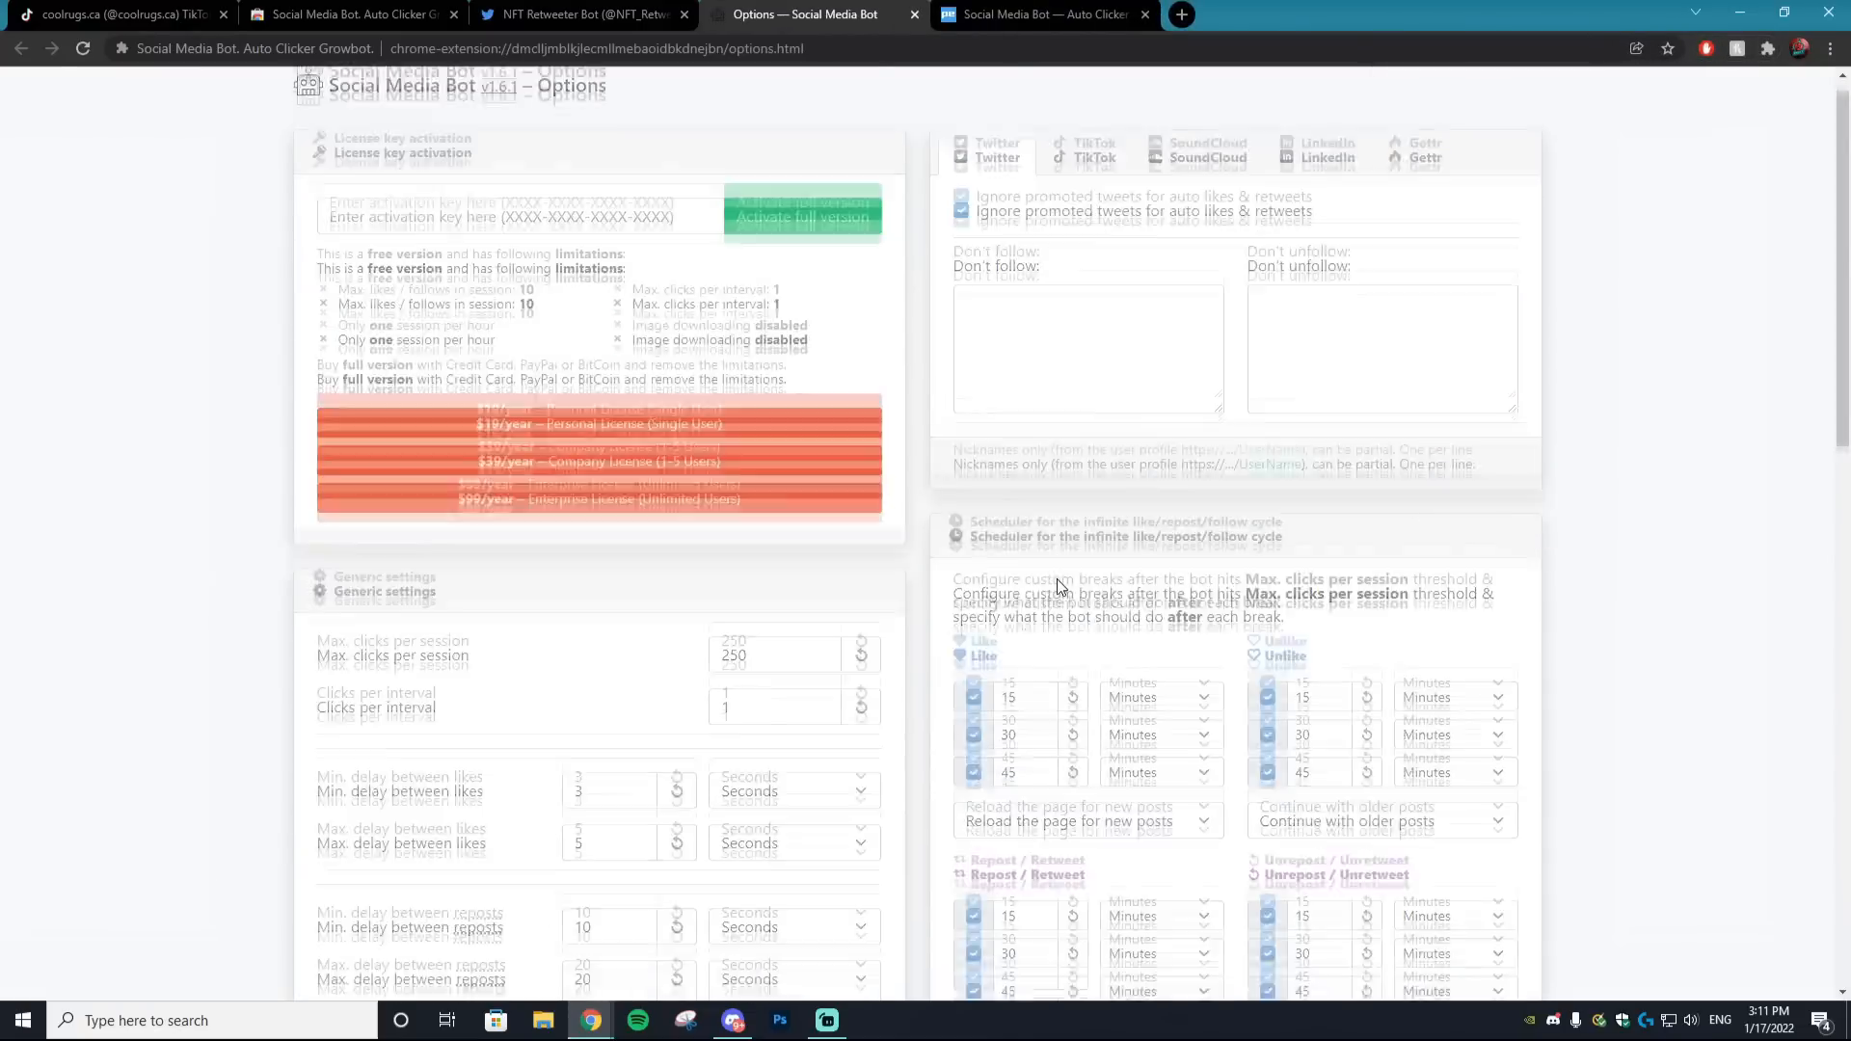
{"action": "scroll", "scroll_direction": "down", "scroll_amount": 3}
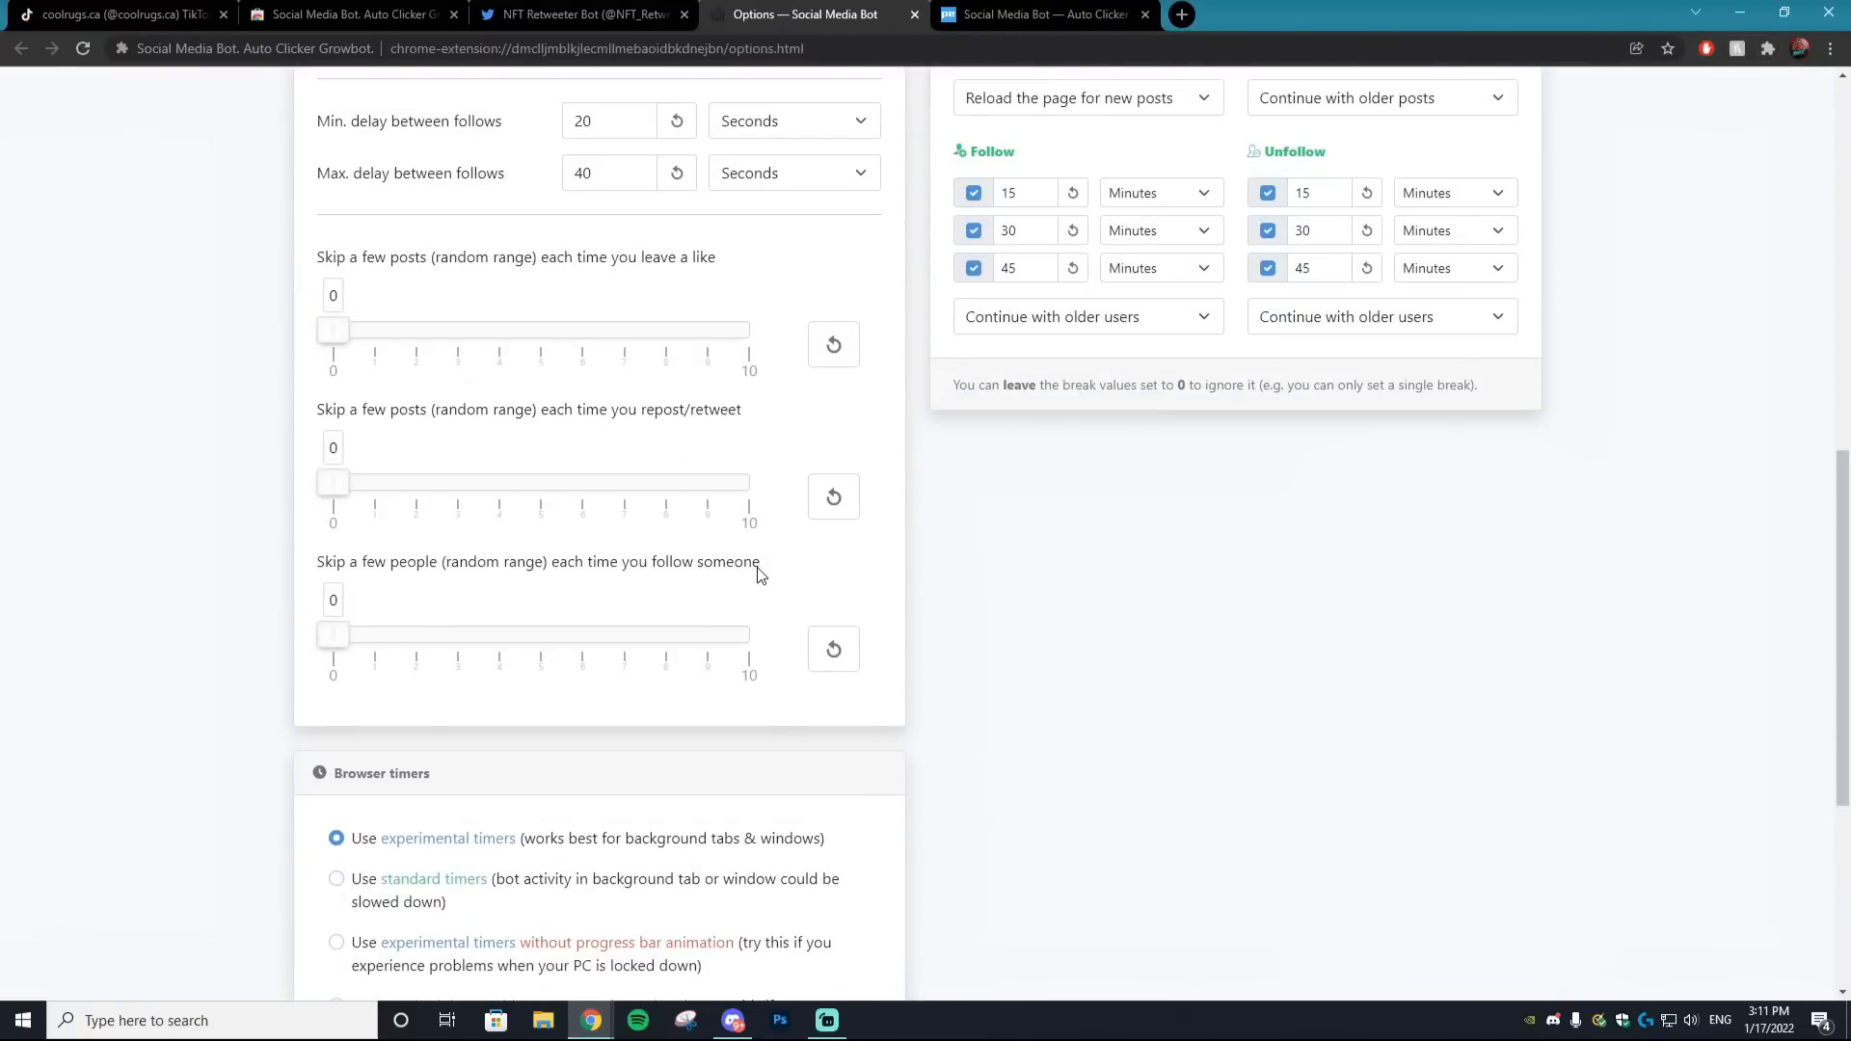
{"action": "scroll", "scroll_direction": "down", "scroll_amount": 3}
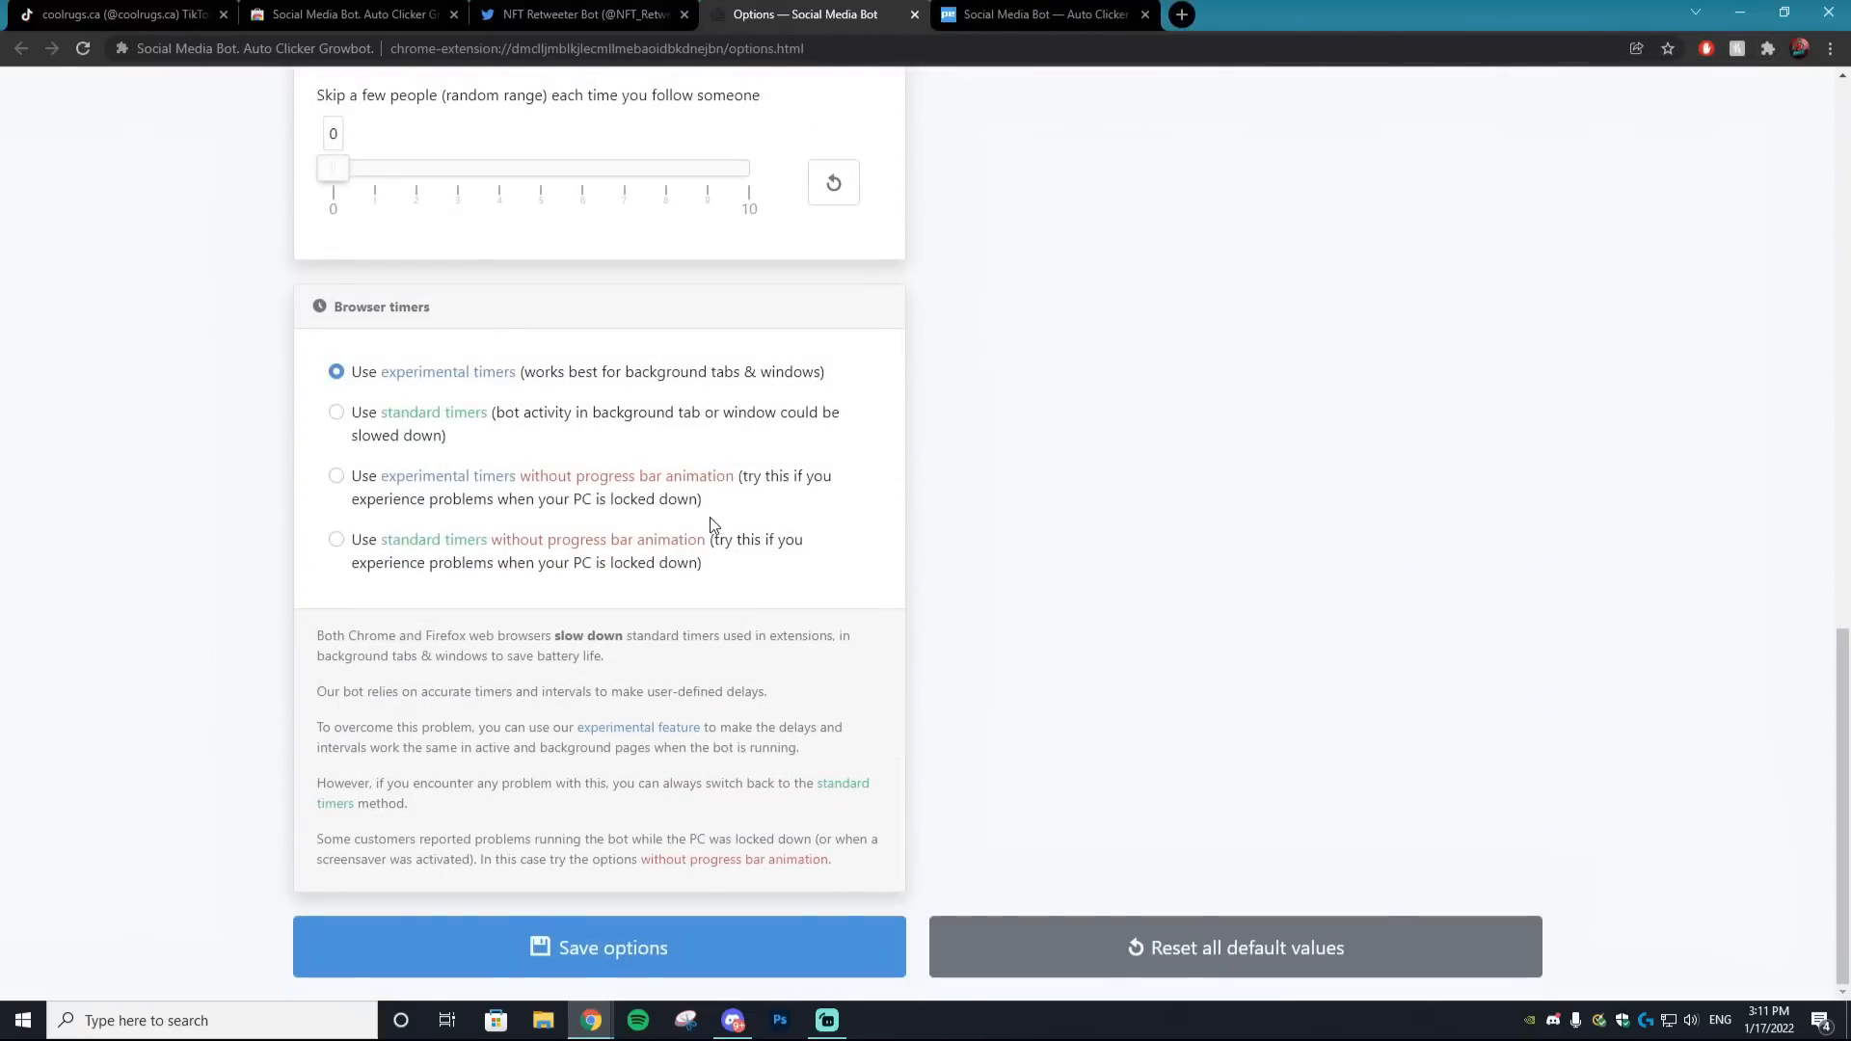
{"action": "scroll", "scroll_direction": "up", "scroll_amount": 3}
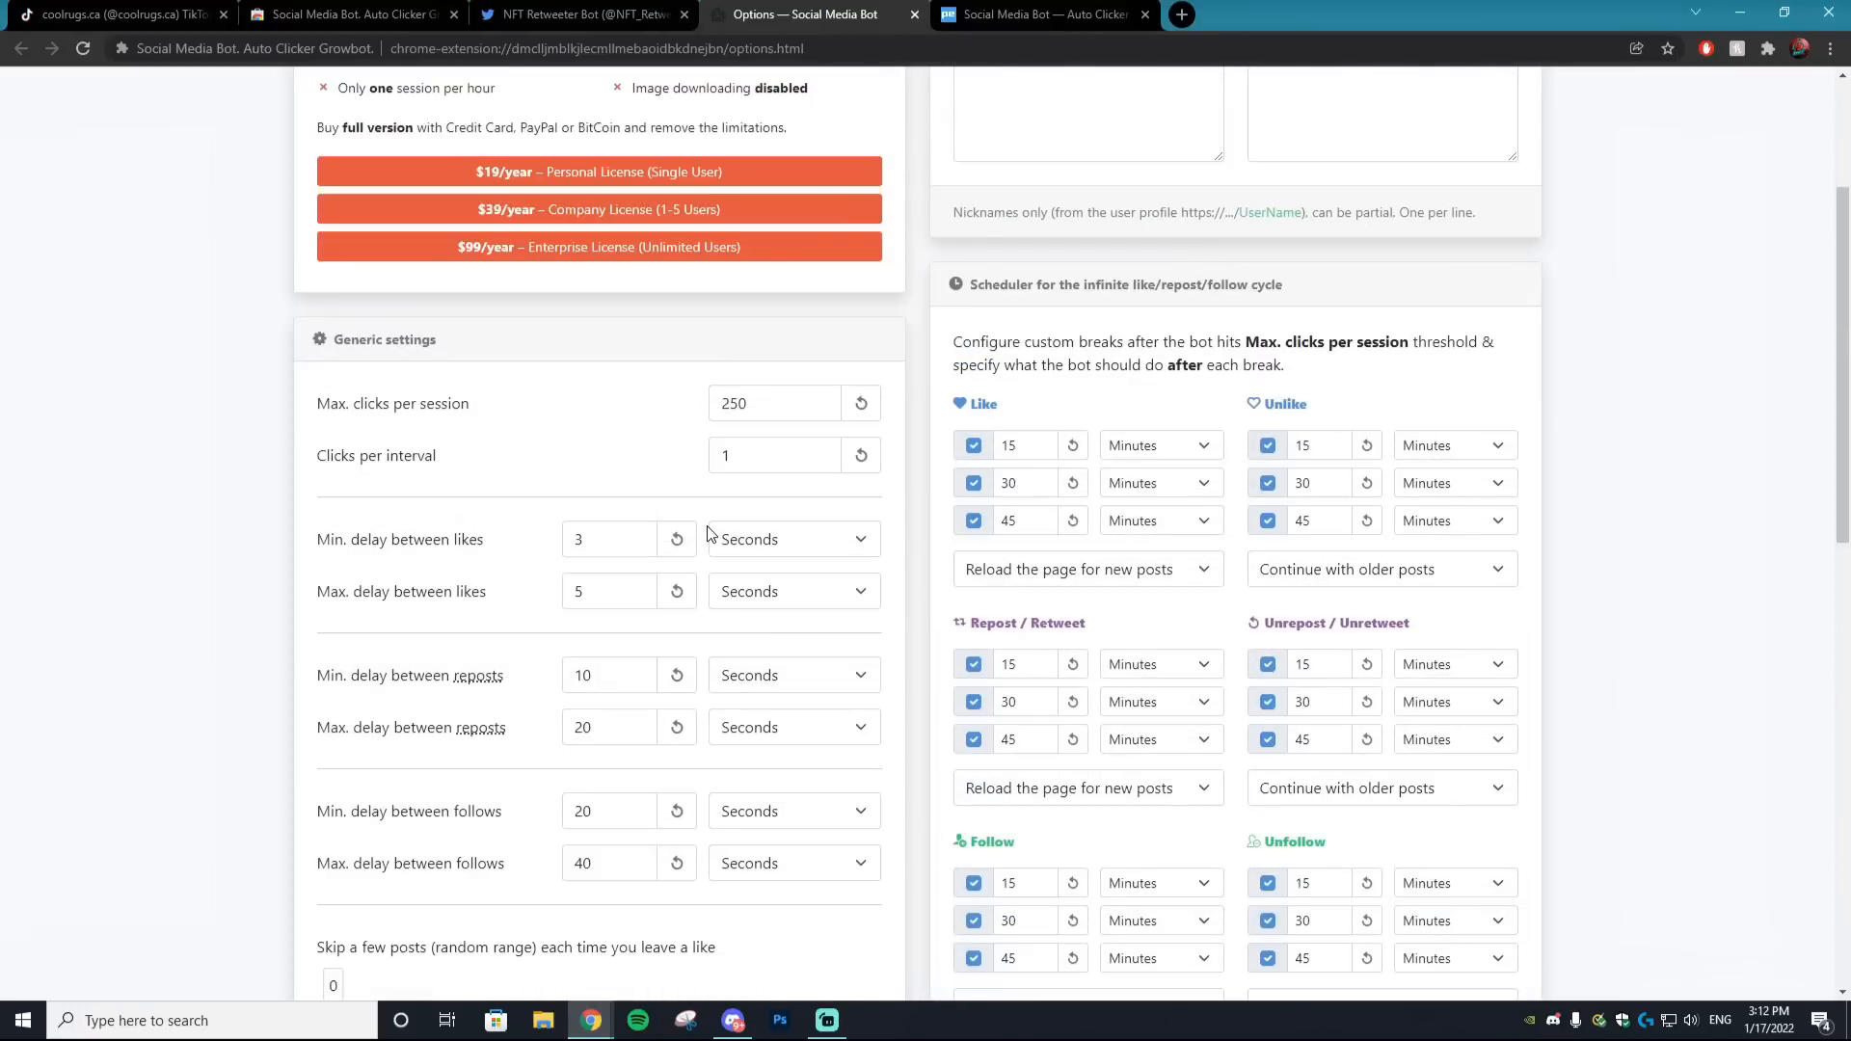
{"action": "mouse_move", "coordinate": [791, 540]}
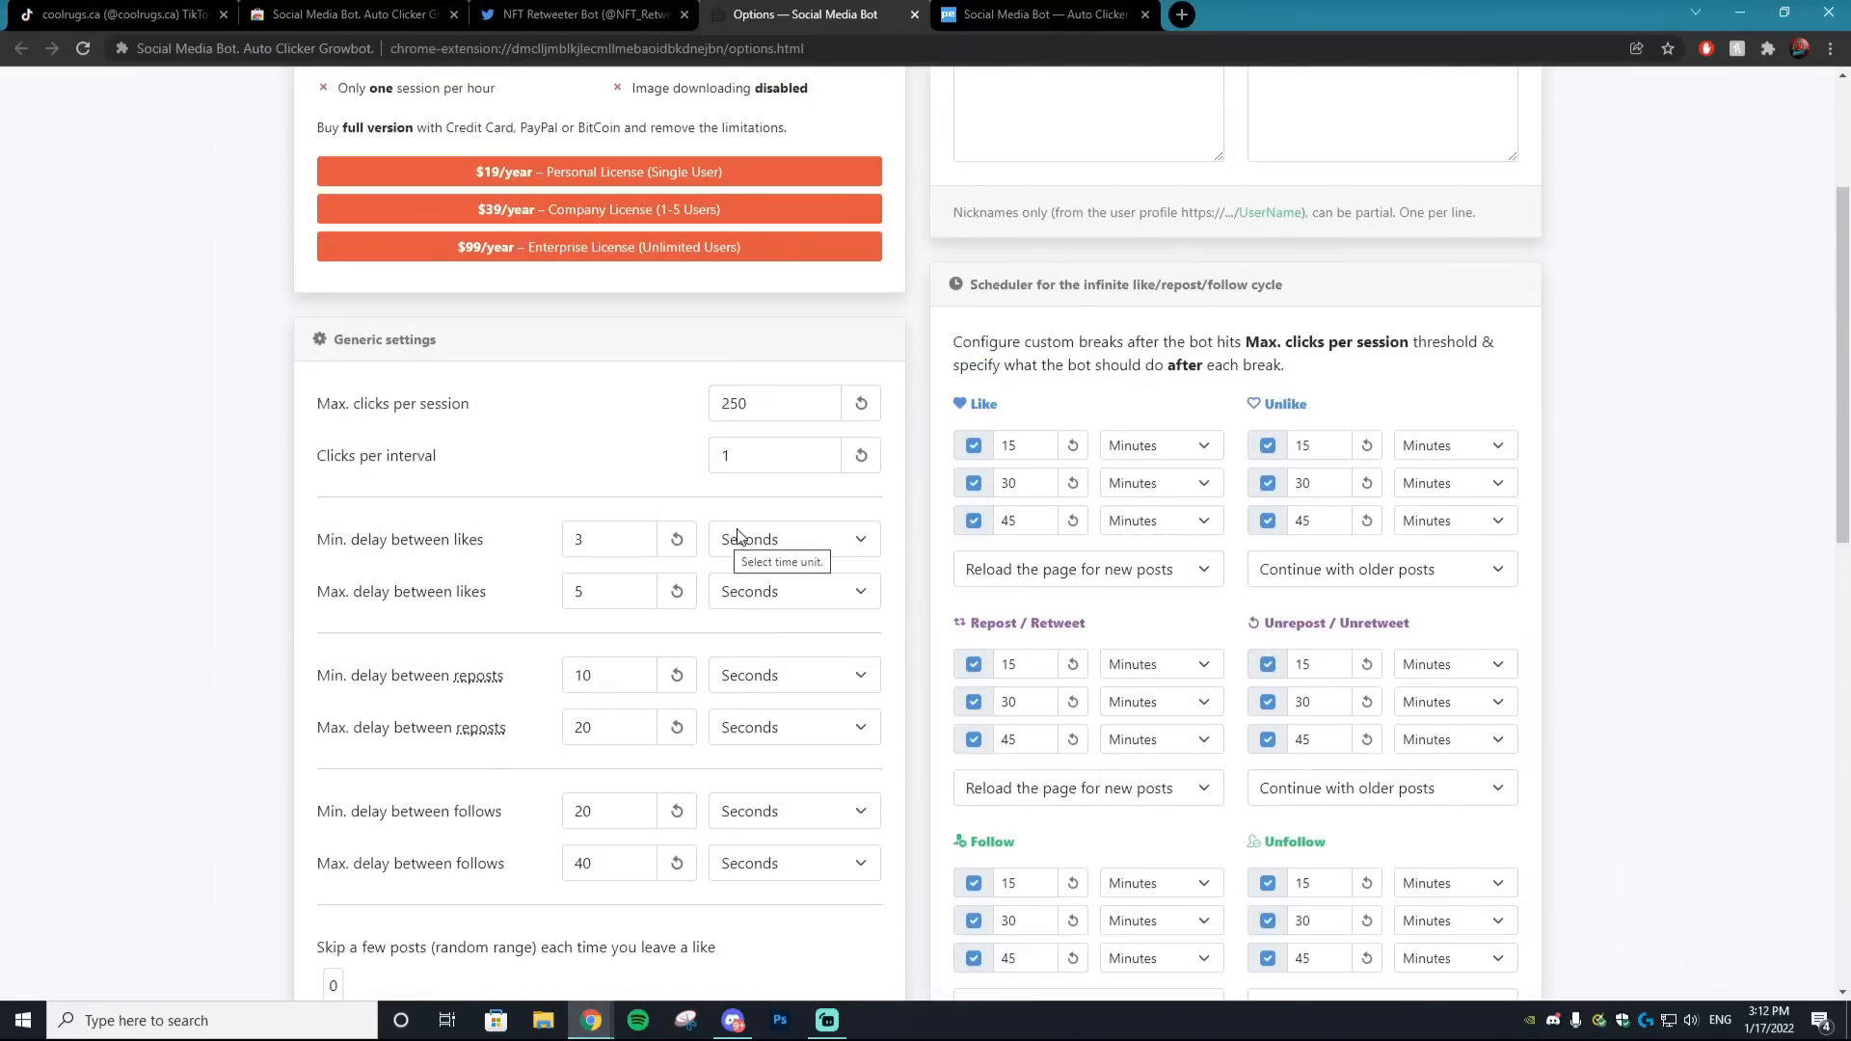
{"action": "scroll", "scroll_direction": "up", "scroll_amount": 3}
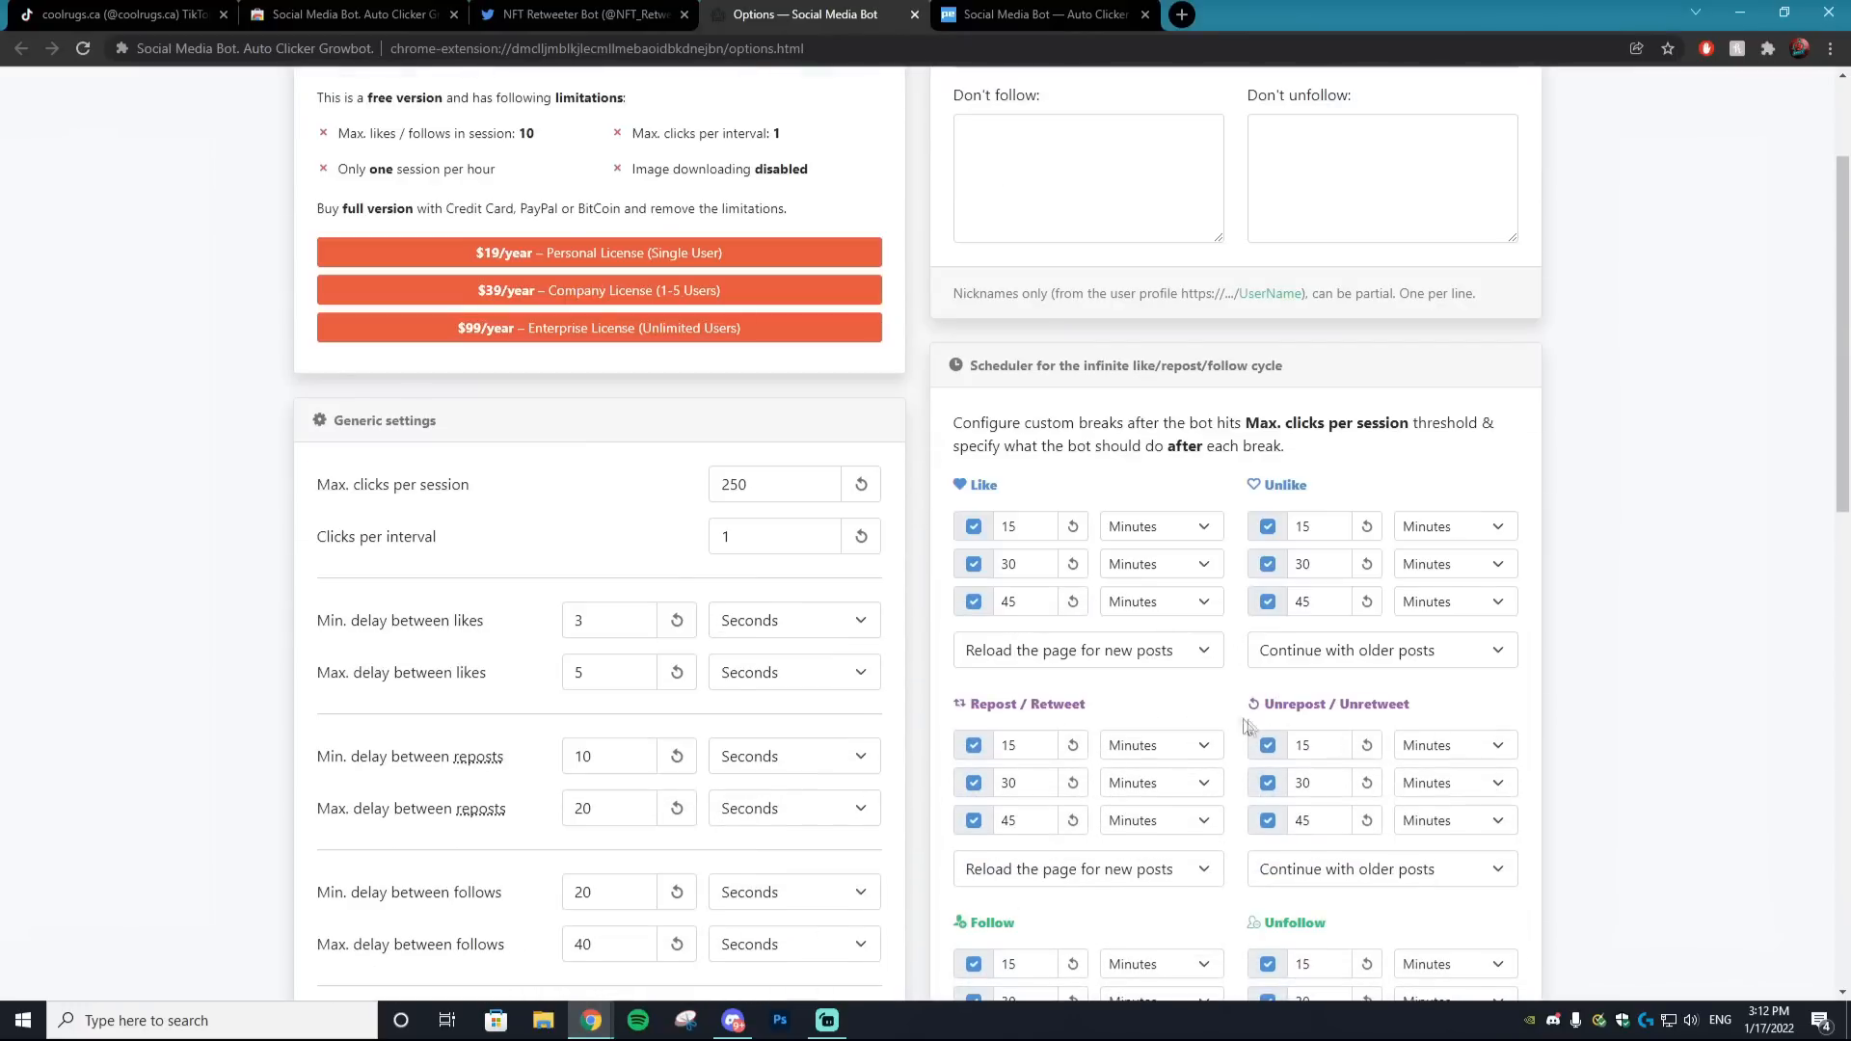
{"action": "scroll", "scroll_direction": "down", "scroll_amount": 3}
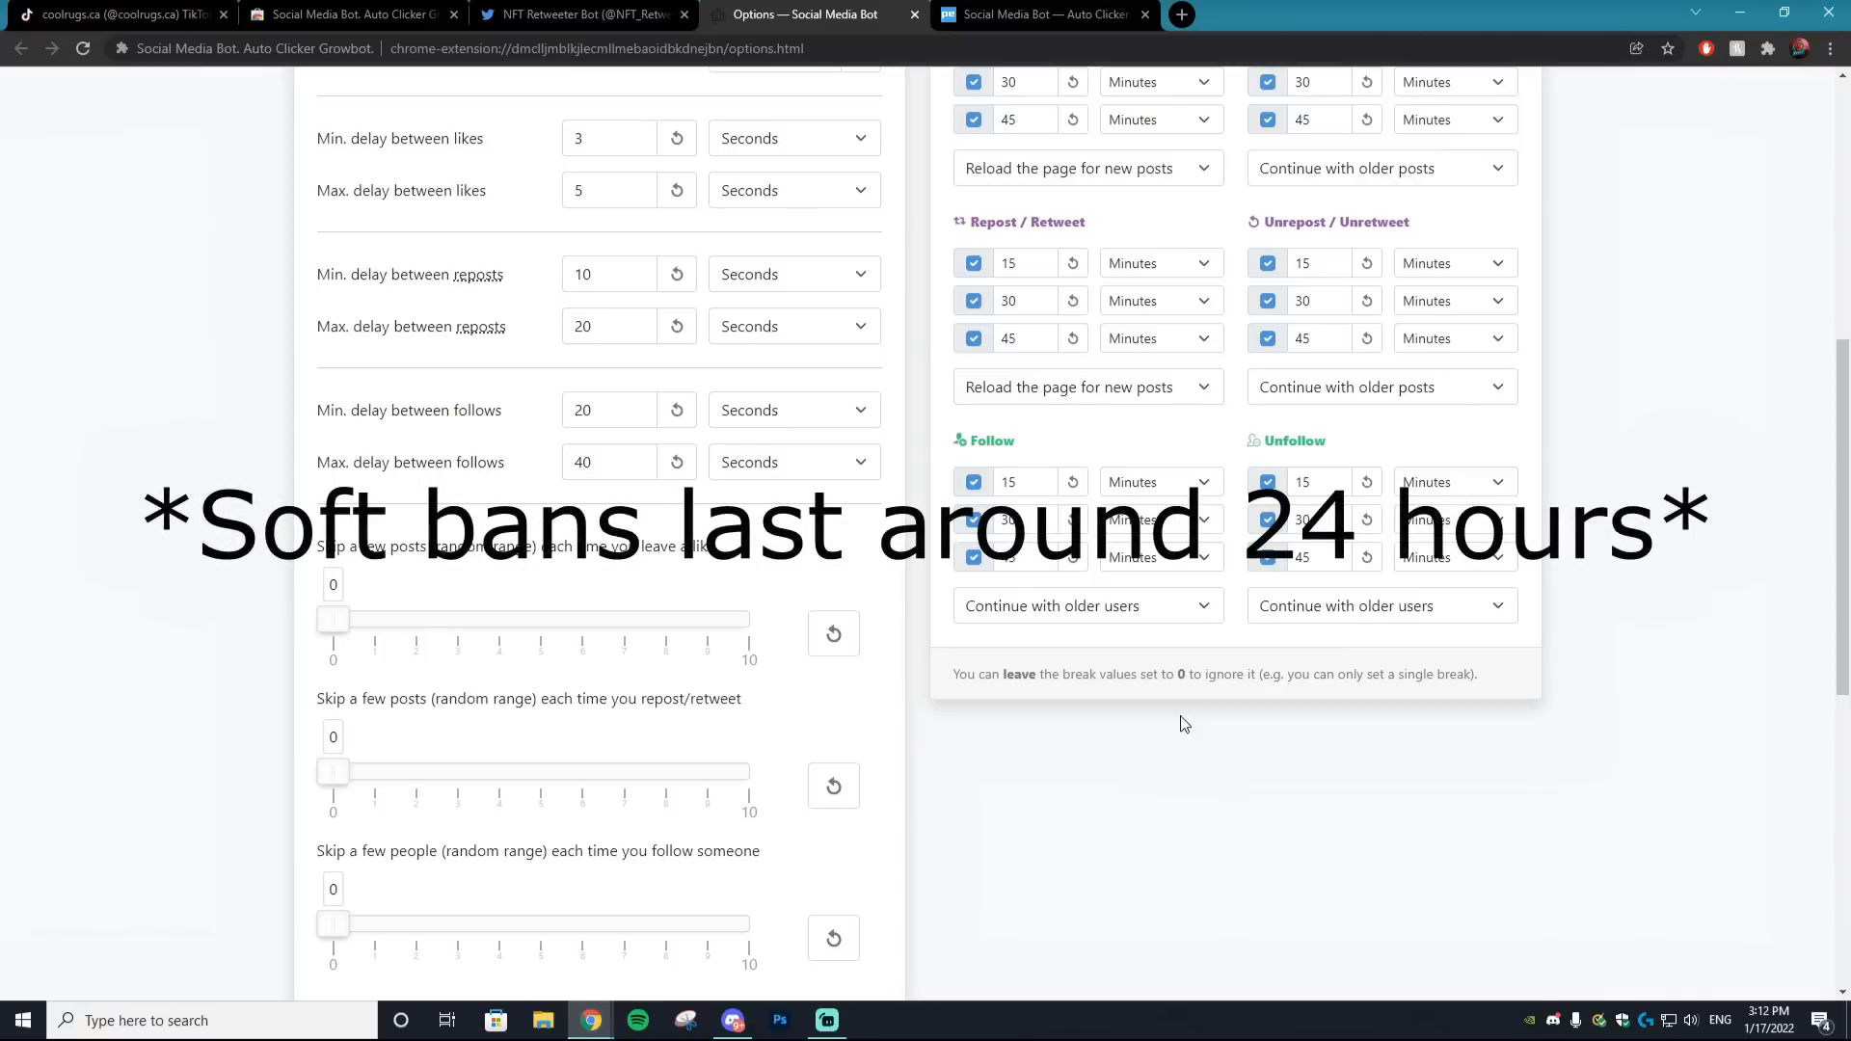
{"action": "mouse_move", "coordinate": [1070, 711]}
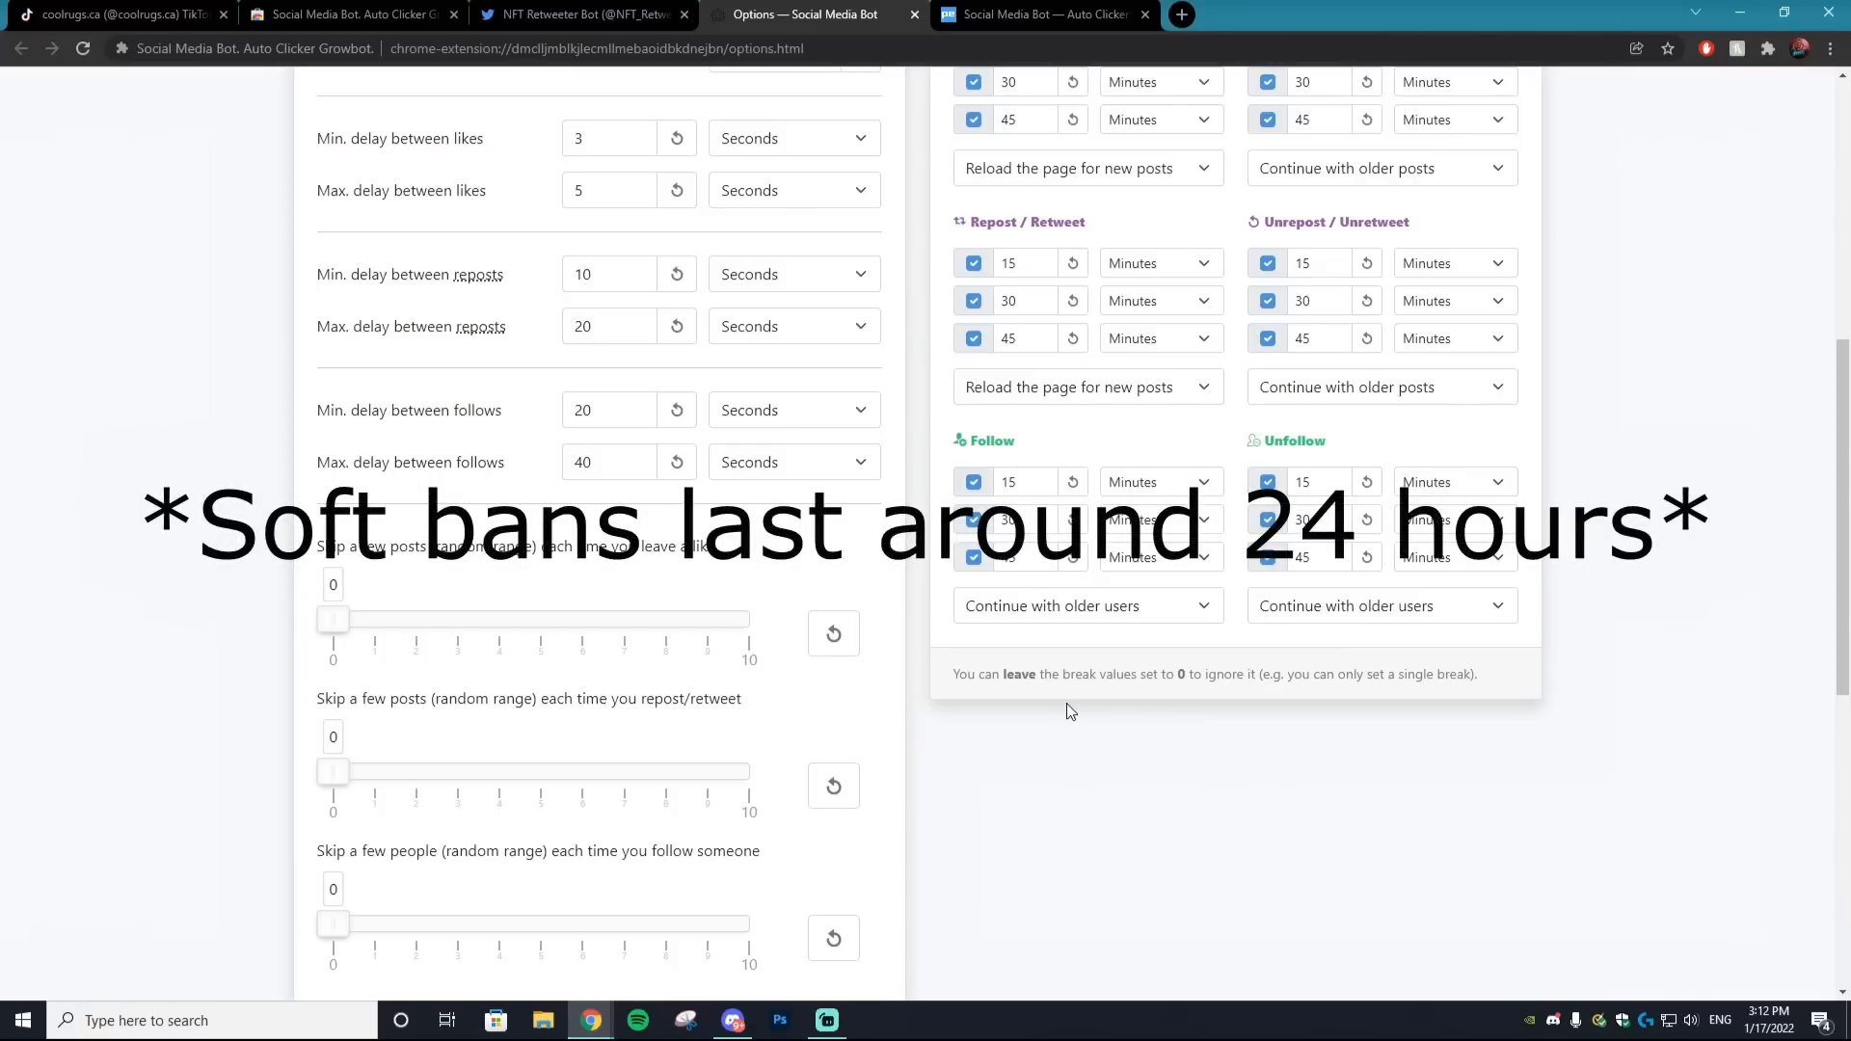
{"action": "scroll", "scroll_direction": "up", "scroll_amount": 3}
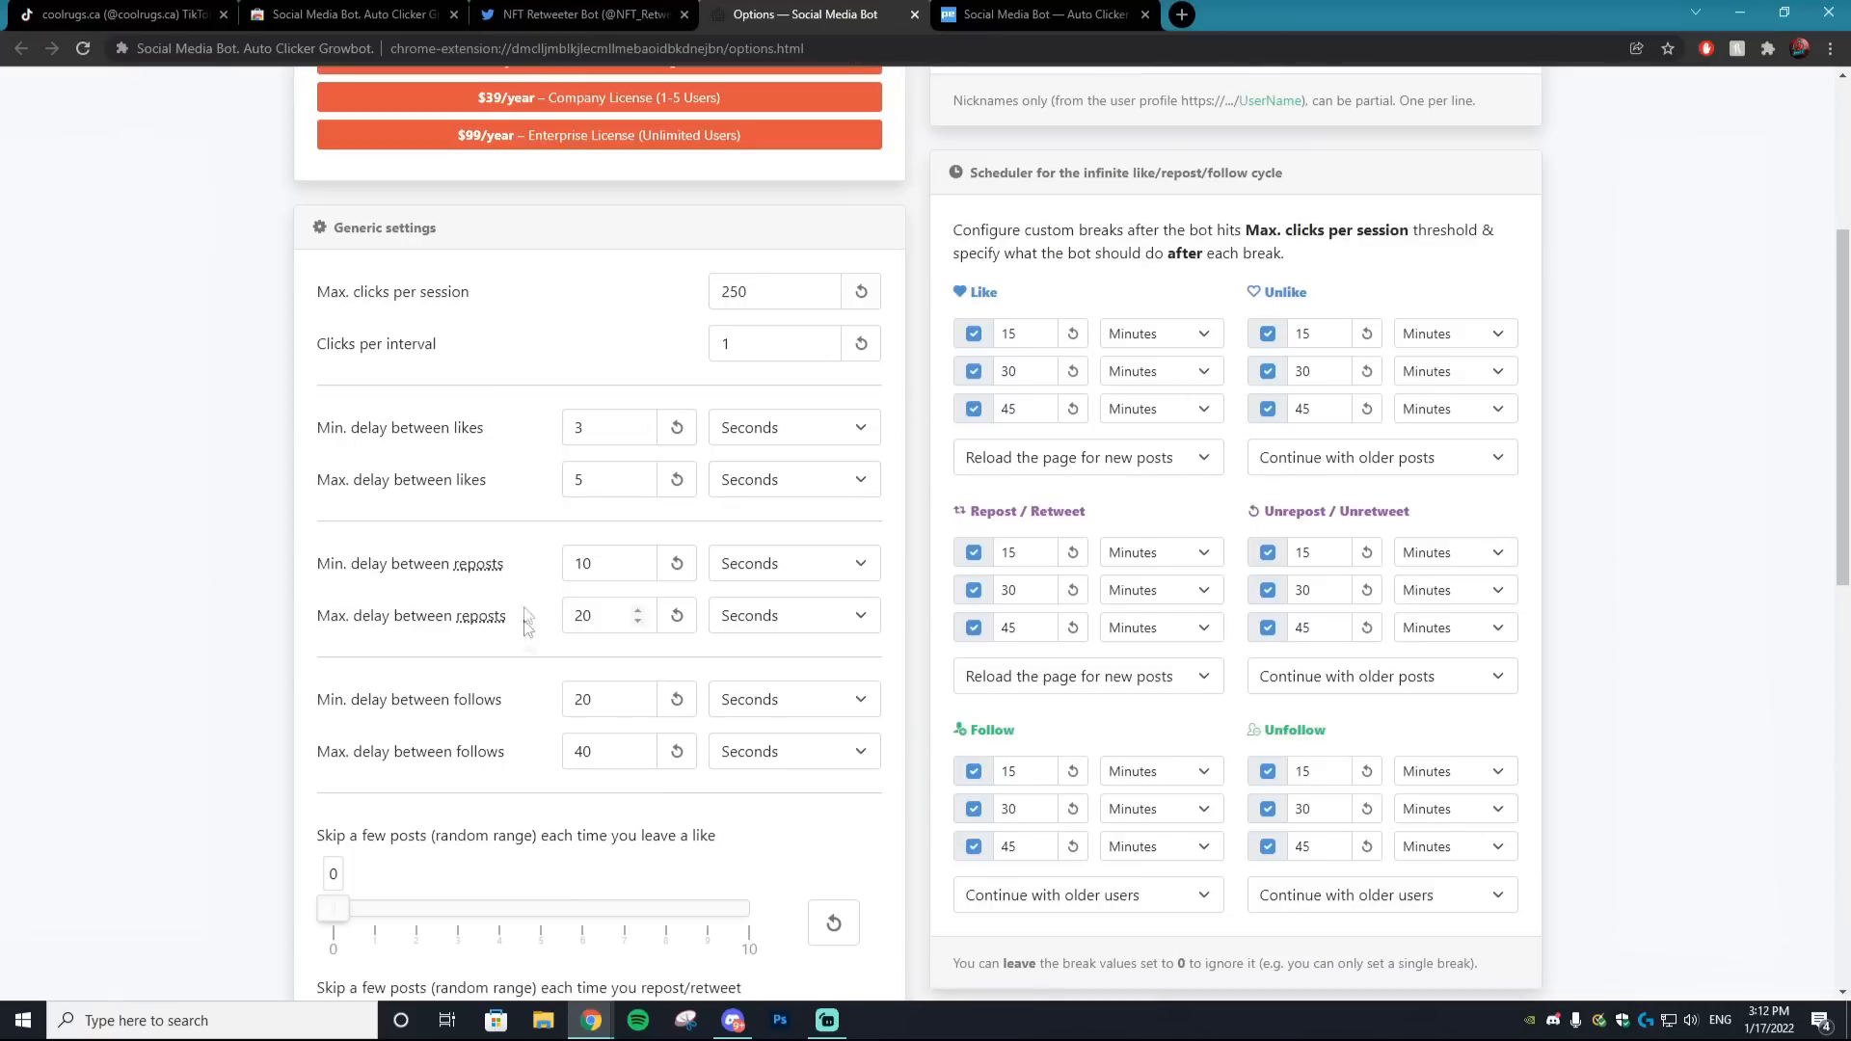
{"action": "mouse_move", "coordinate": [1210, 516]}
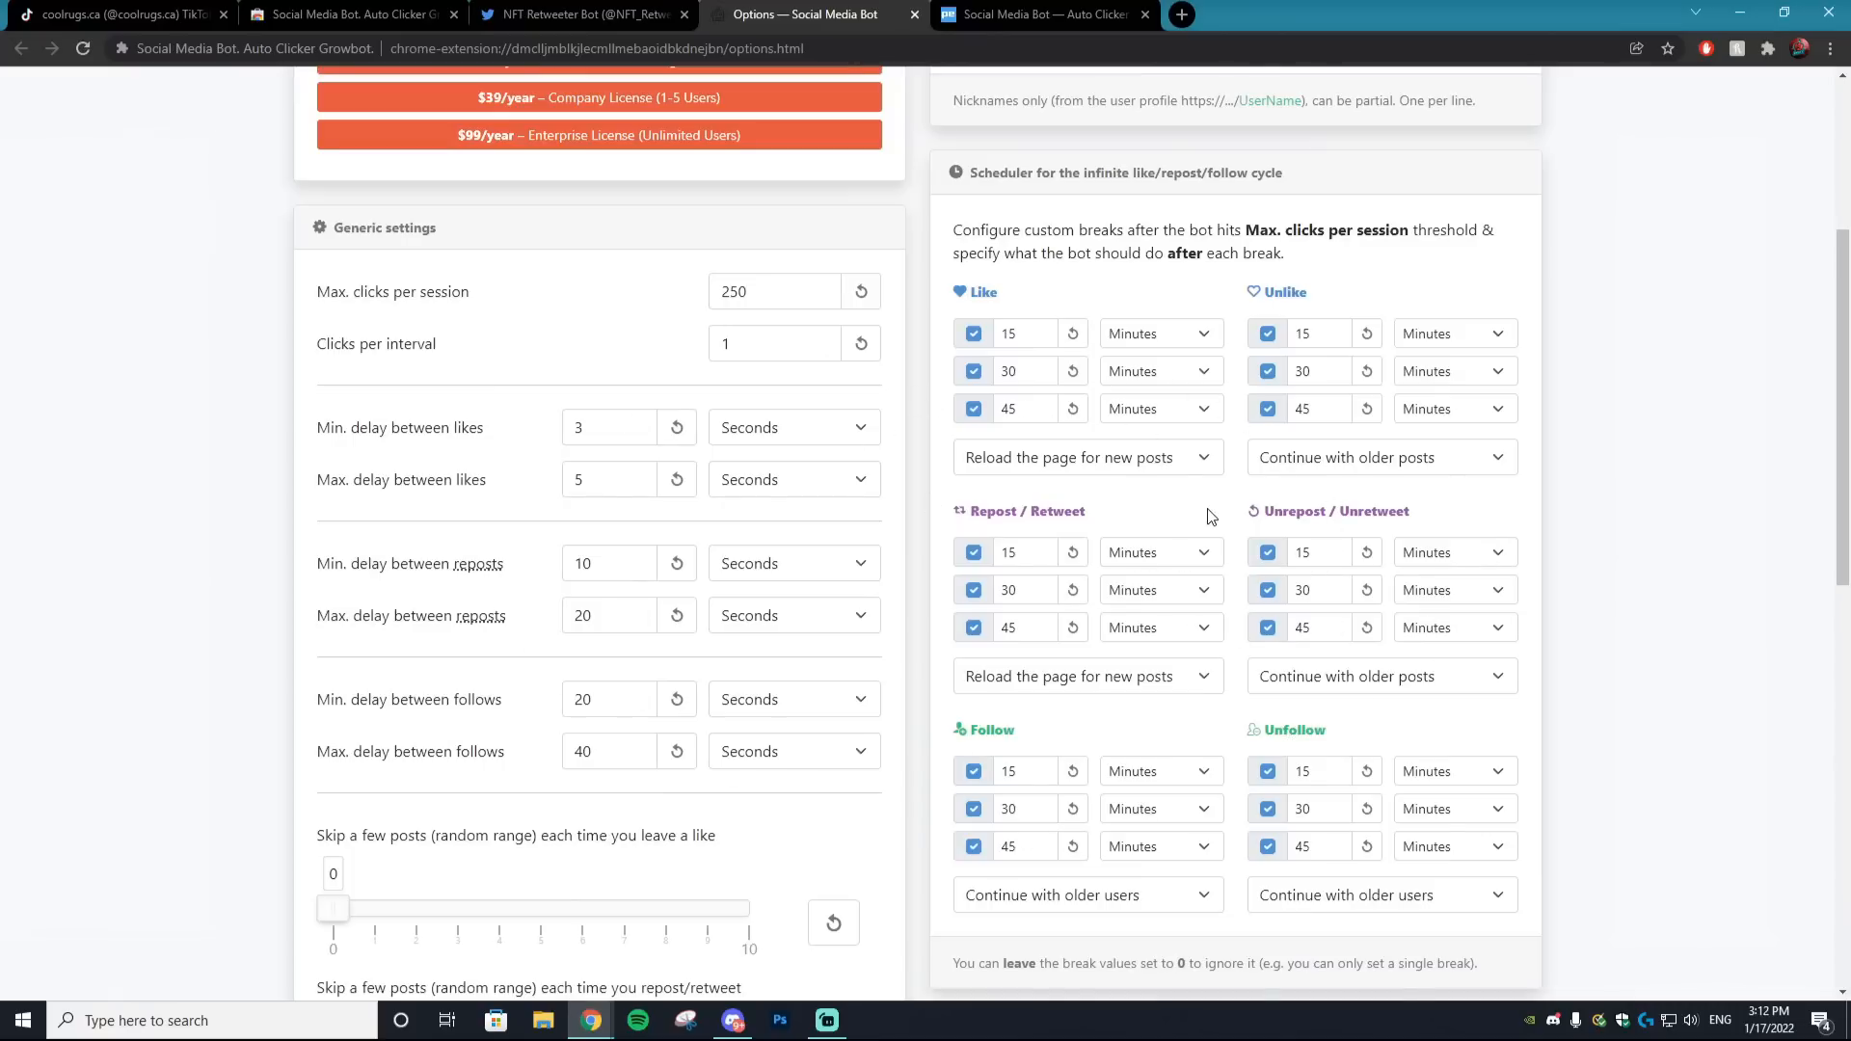
{"action": "mouse_move", "coordinate": [1187, 484]}
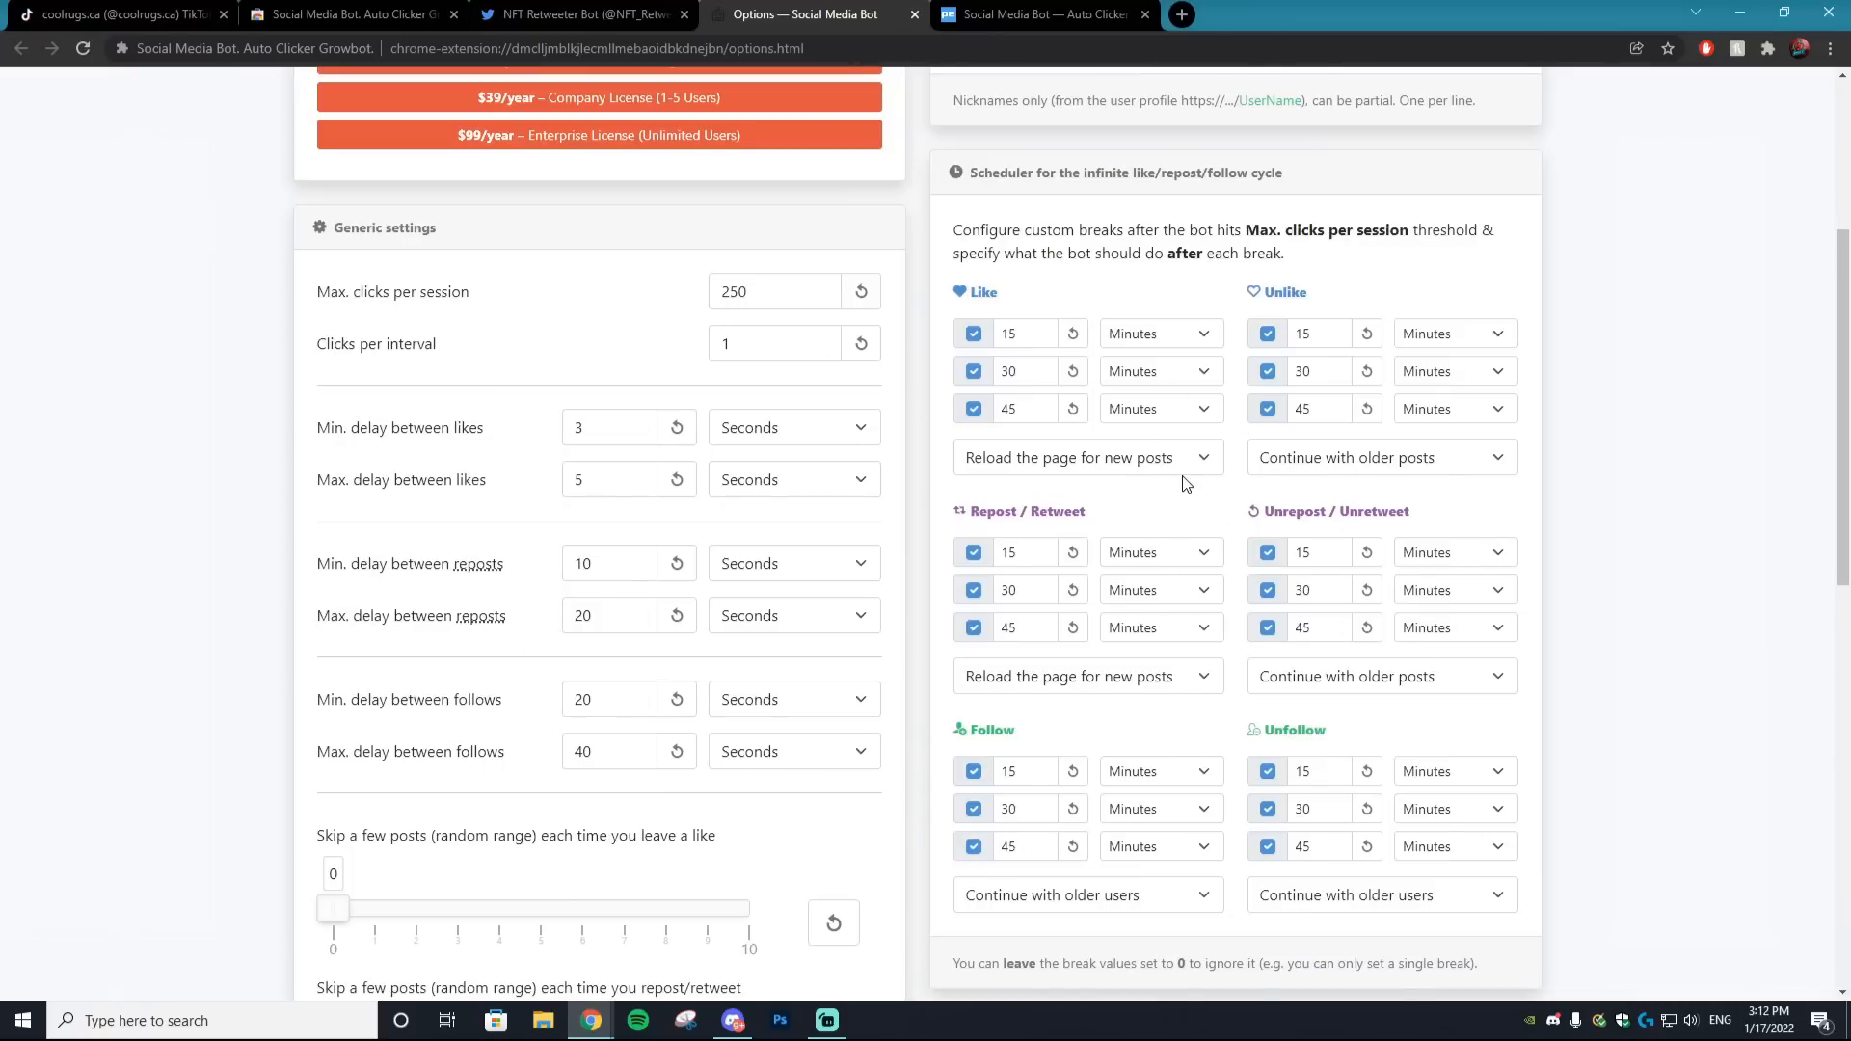
{"action": "mouse_move", "coordinate": [1187, 478]}
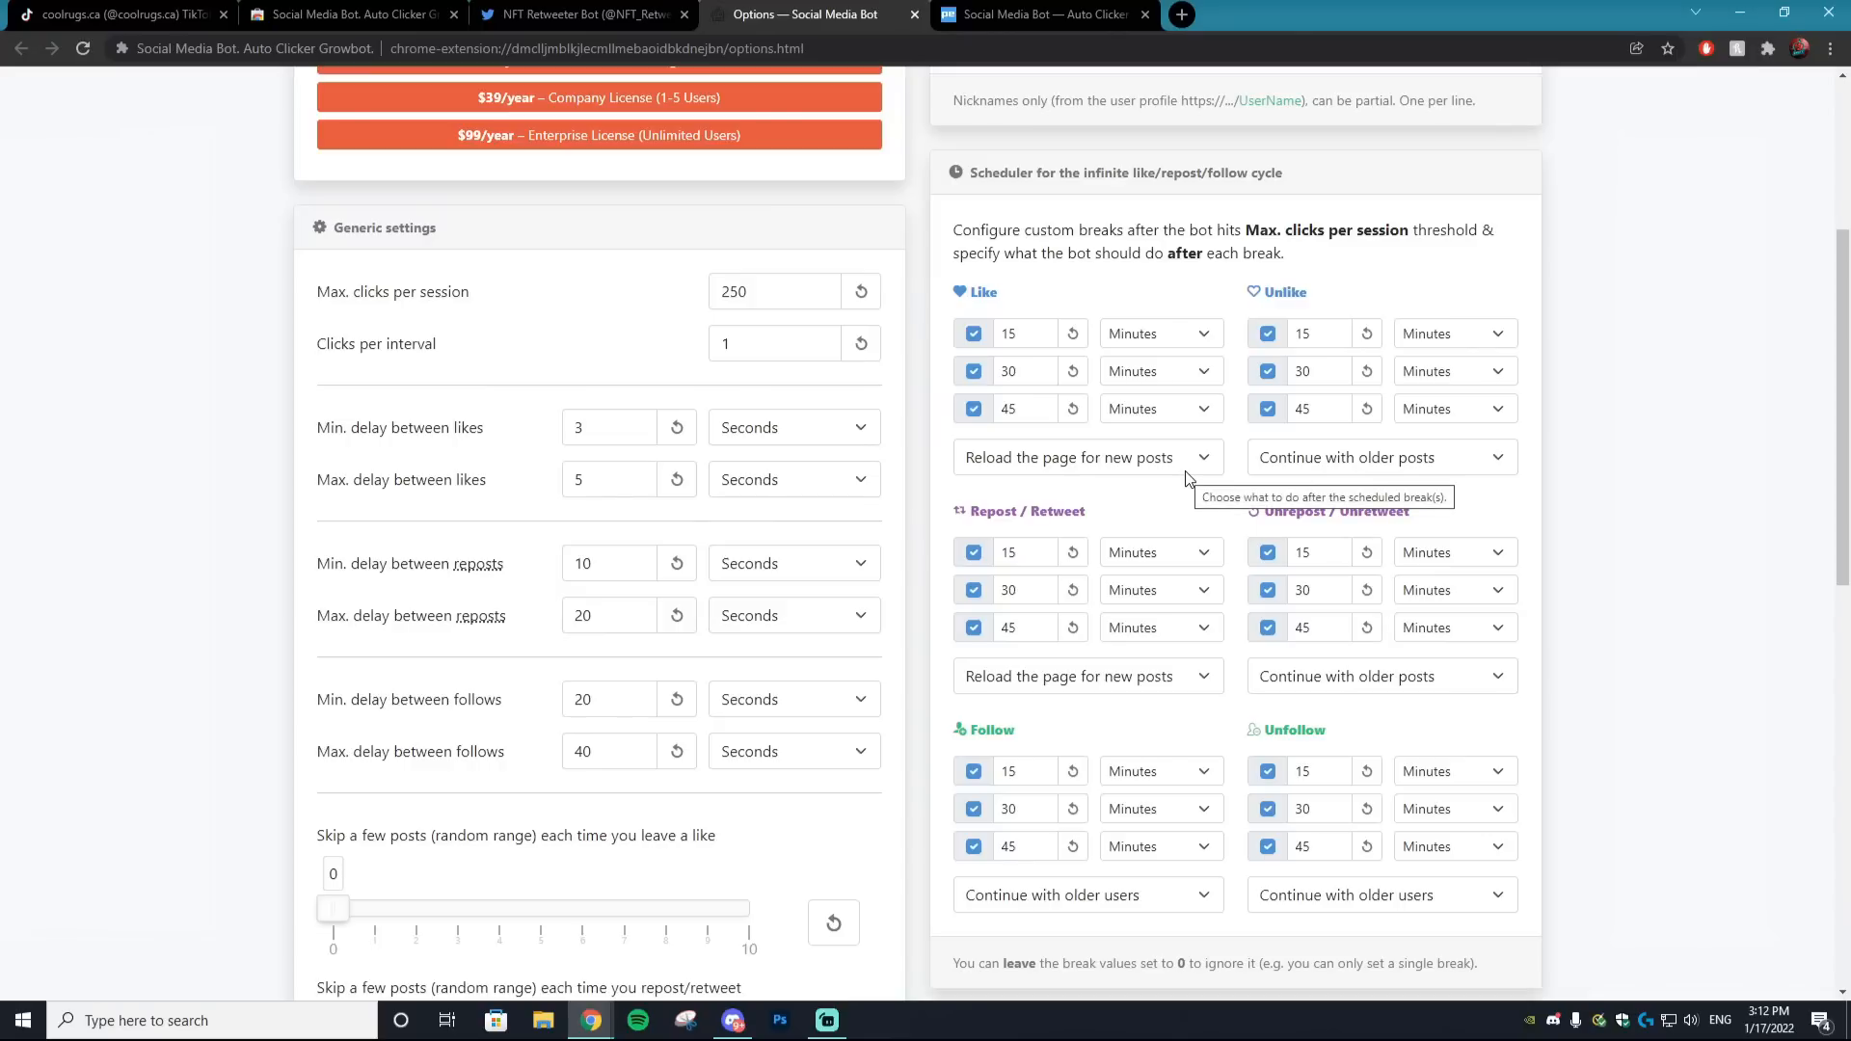
{"action": "mouse_move", "coordinate": [1427, 529]}
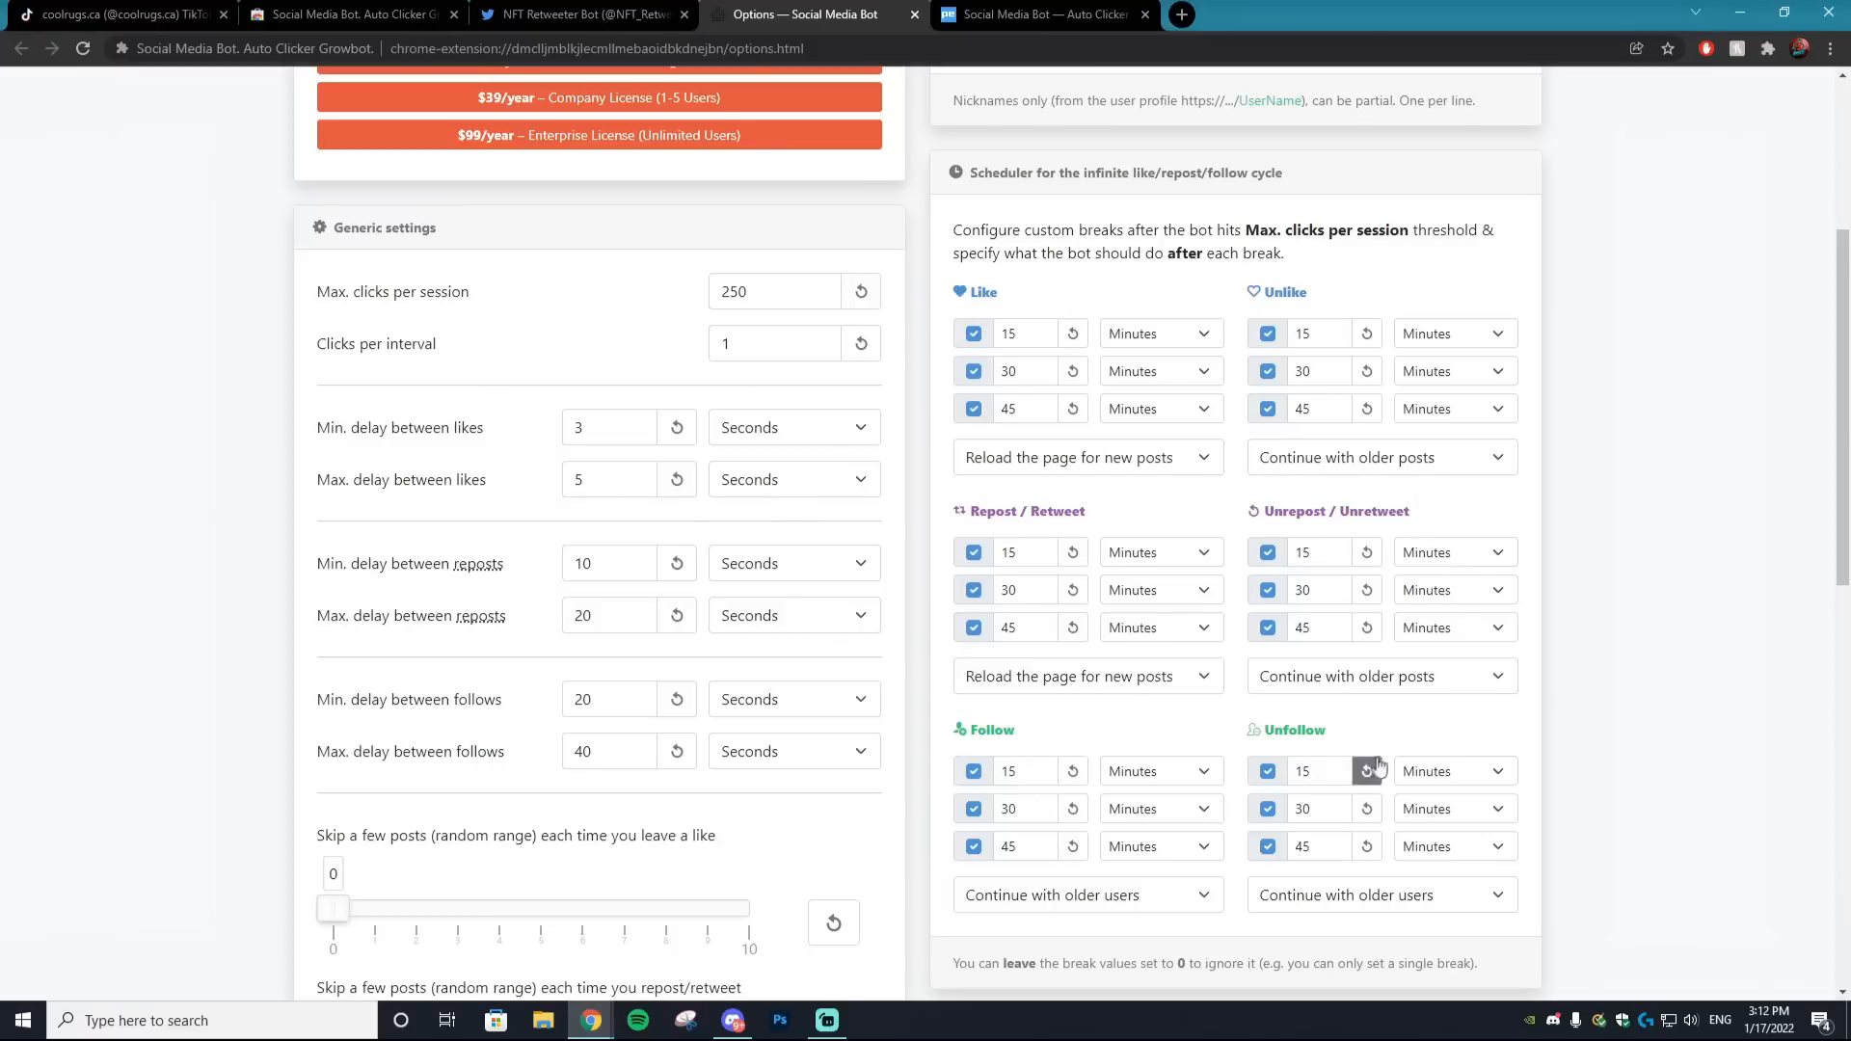
{"action": "scroll", "scroll_direction": "up", "scroll_amount": 3}
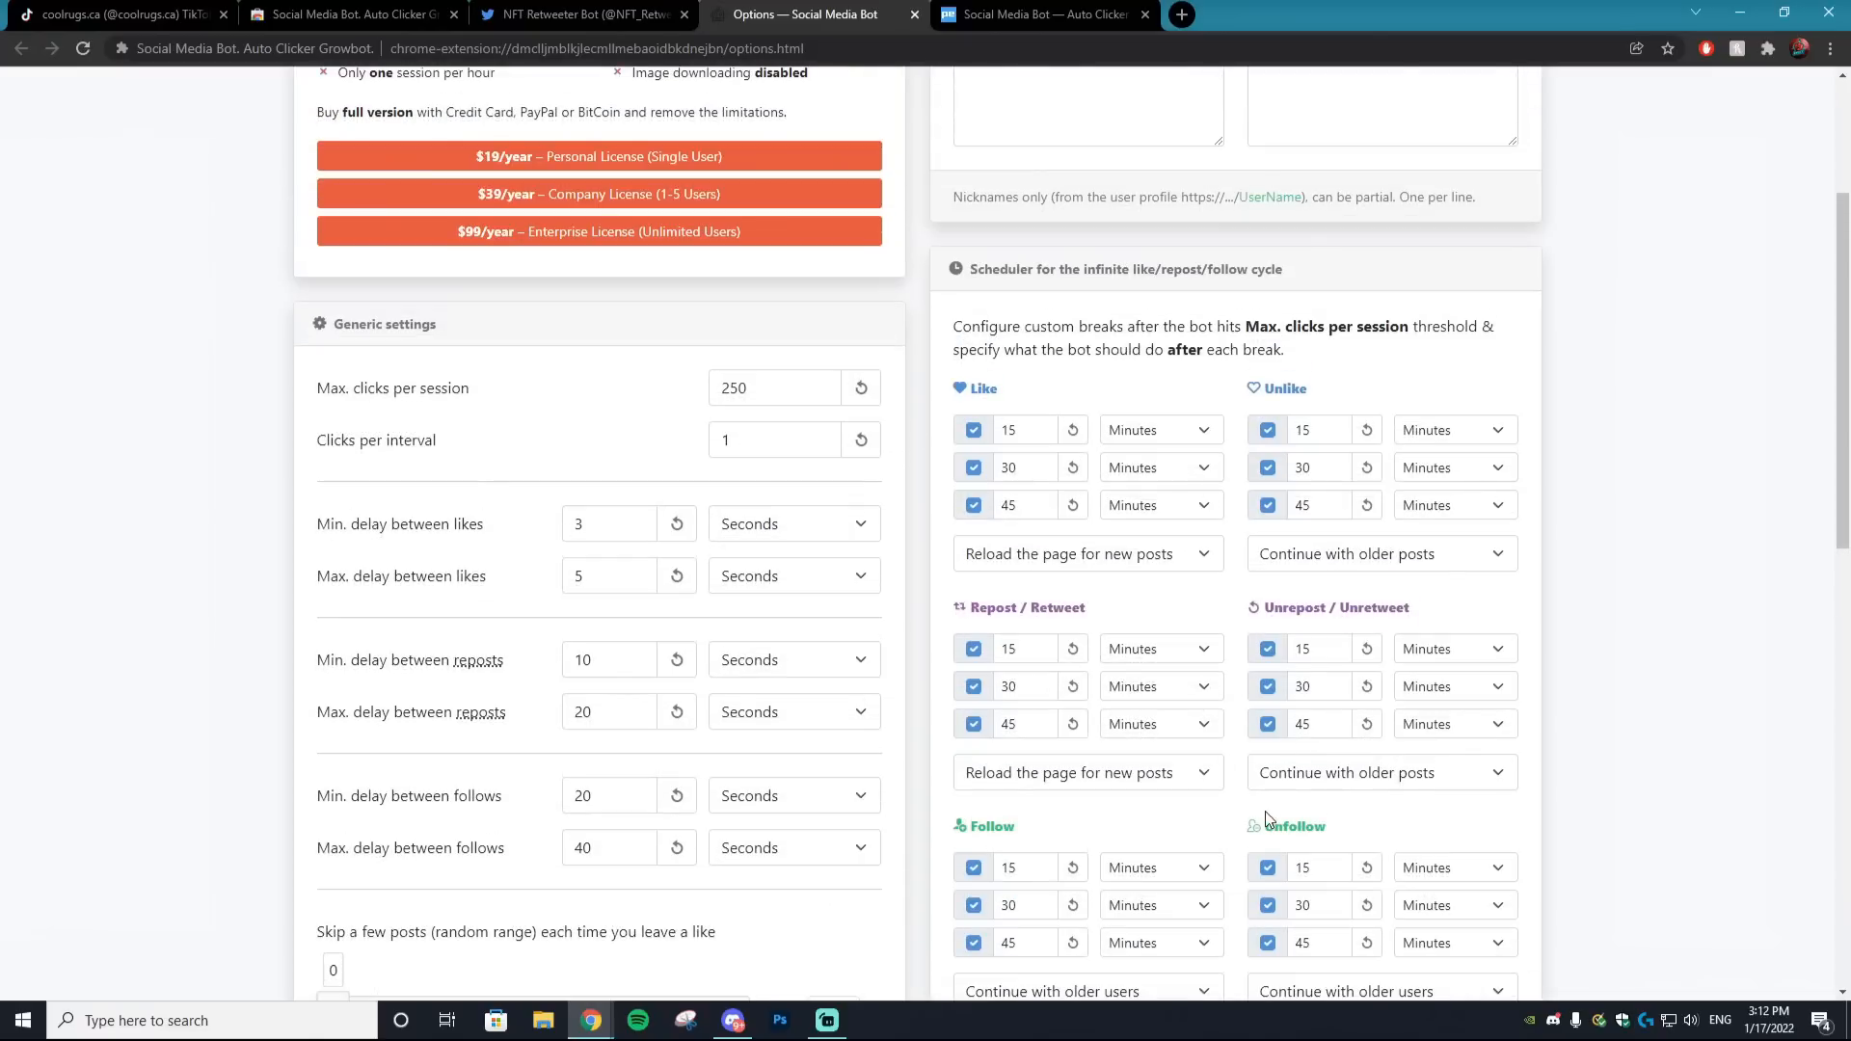
{"action": "mouse_move", "coordinate": [1231, 794]}
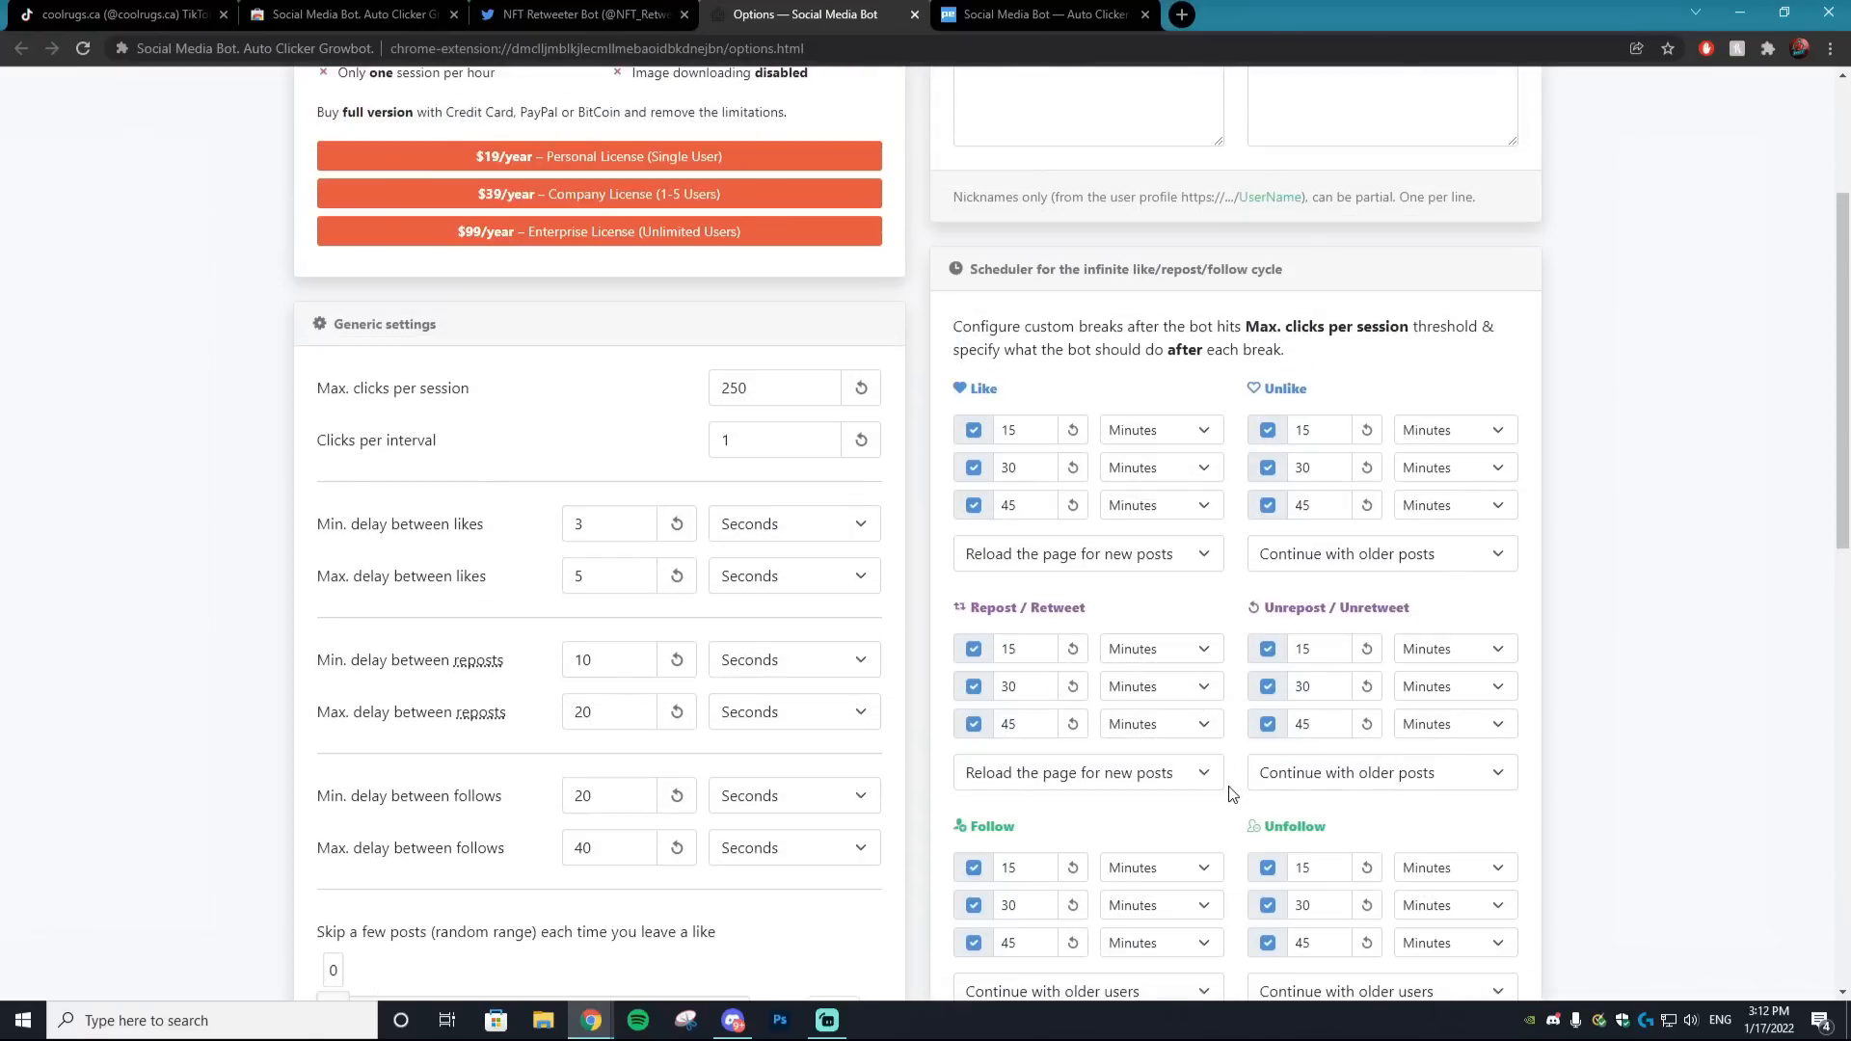
{"action": "scroll", "scroll_direction": "up", "scroll_amount": 3}
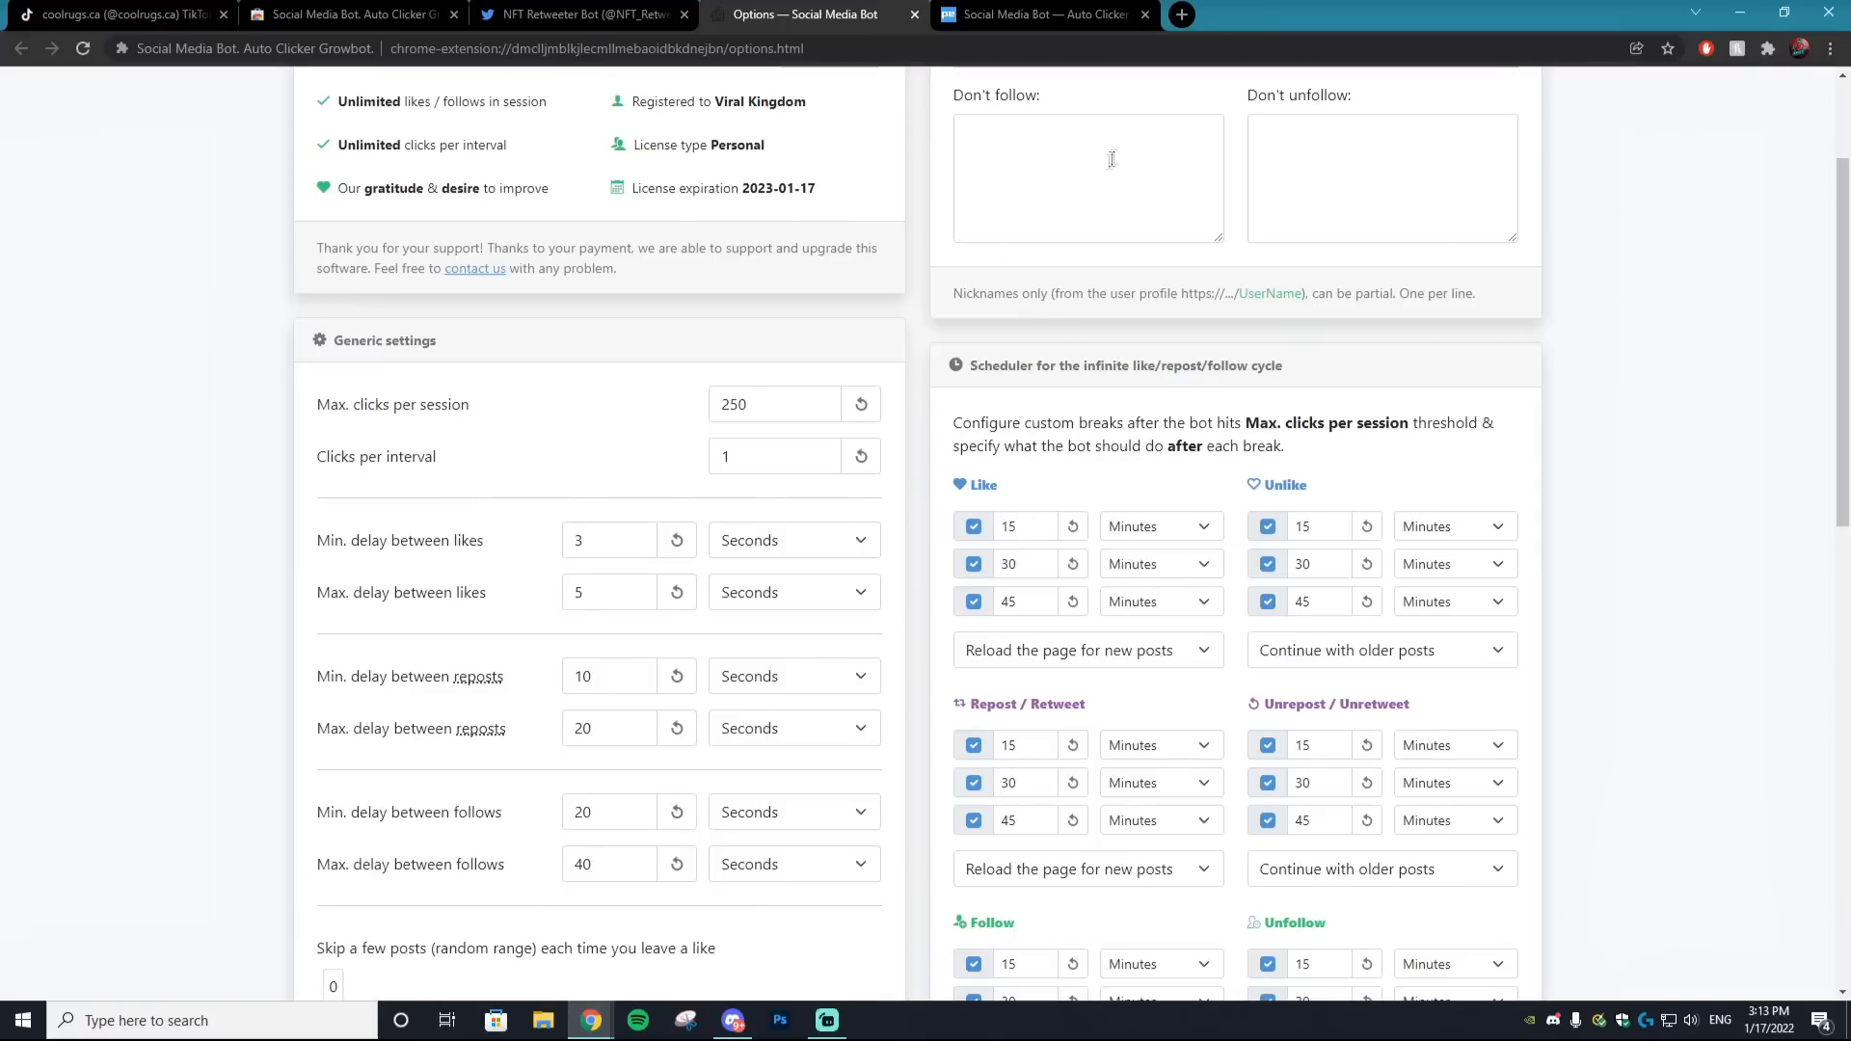
{"action": "left_click", "coordinate": [1087, 178]}
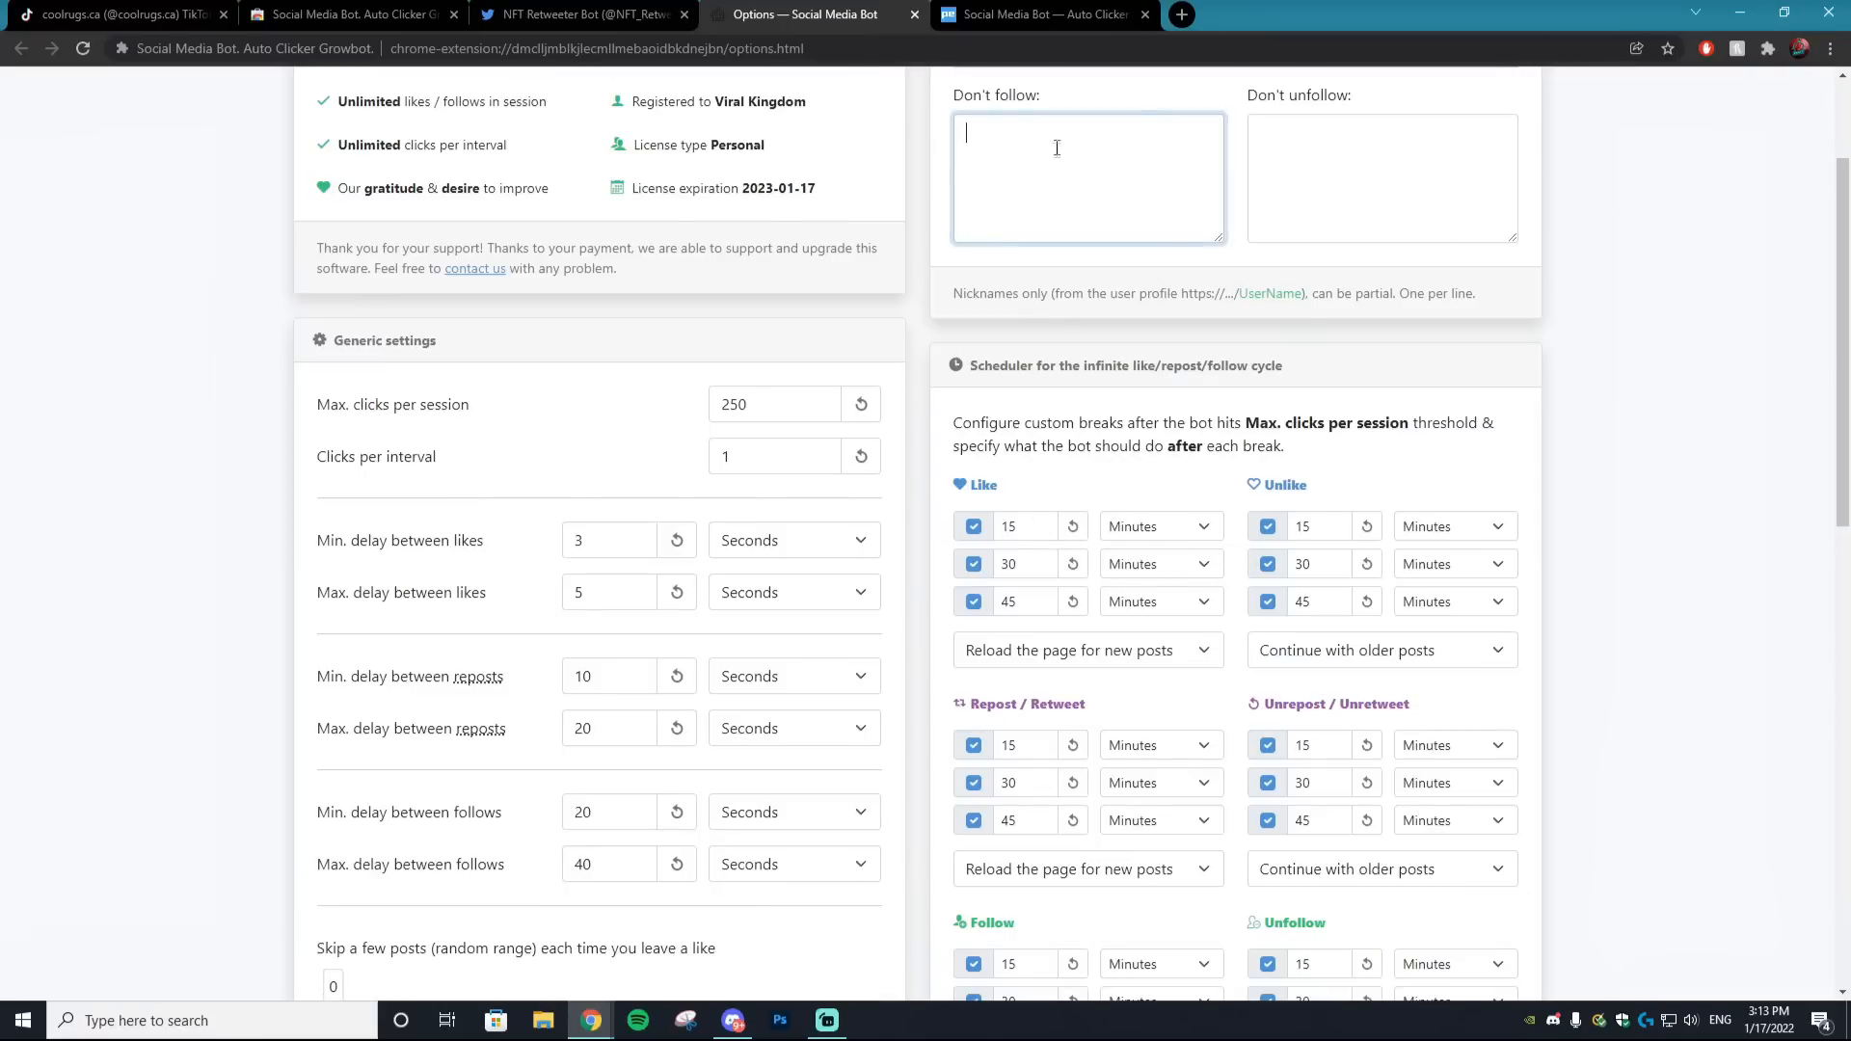
{"action": "mouse_move", "coordinate": [986, 184]}
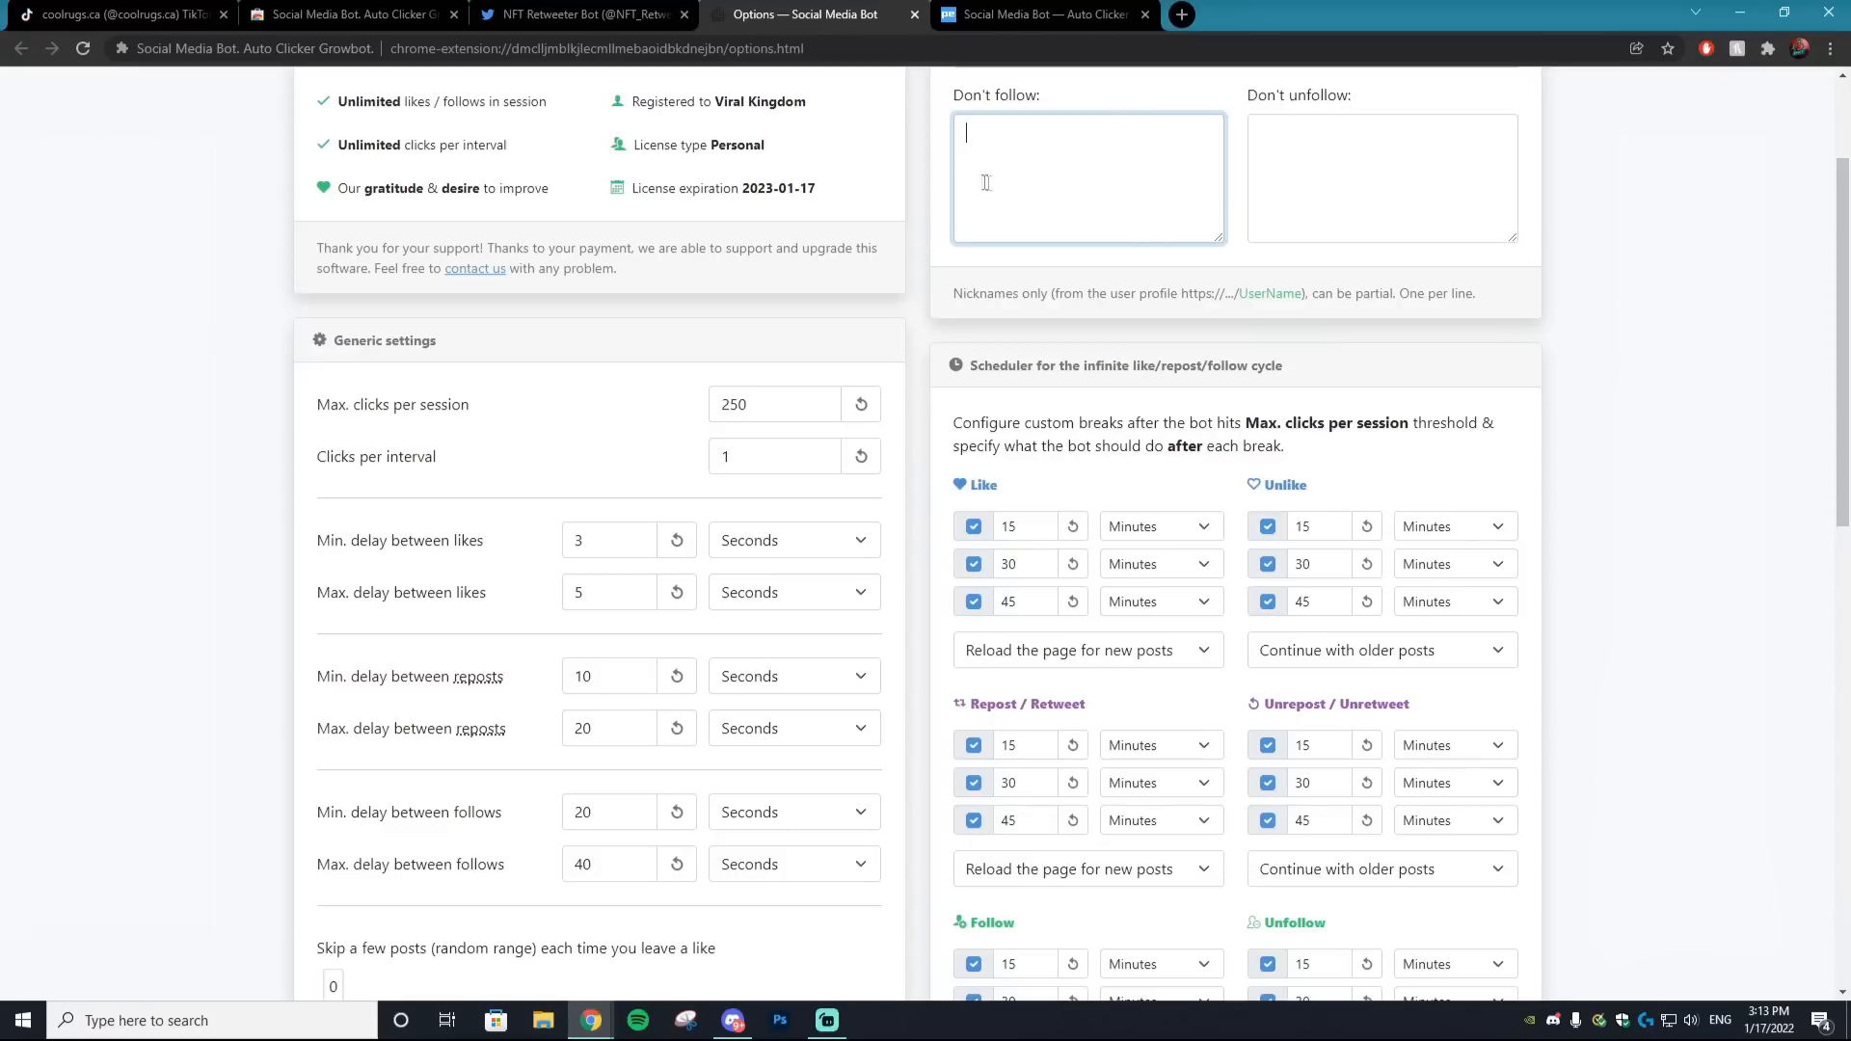
{"action": "left_click", "coordinate": [1380, 177]}
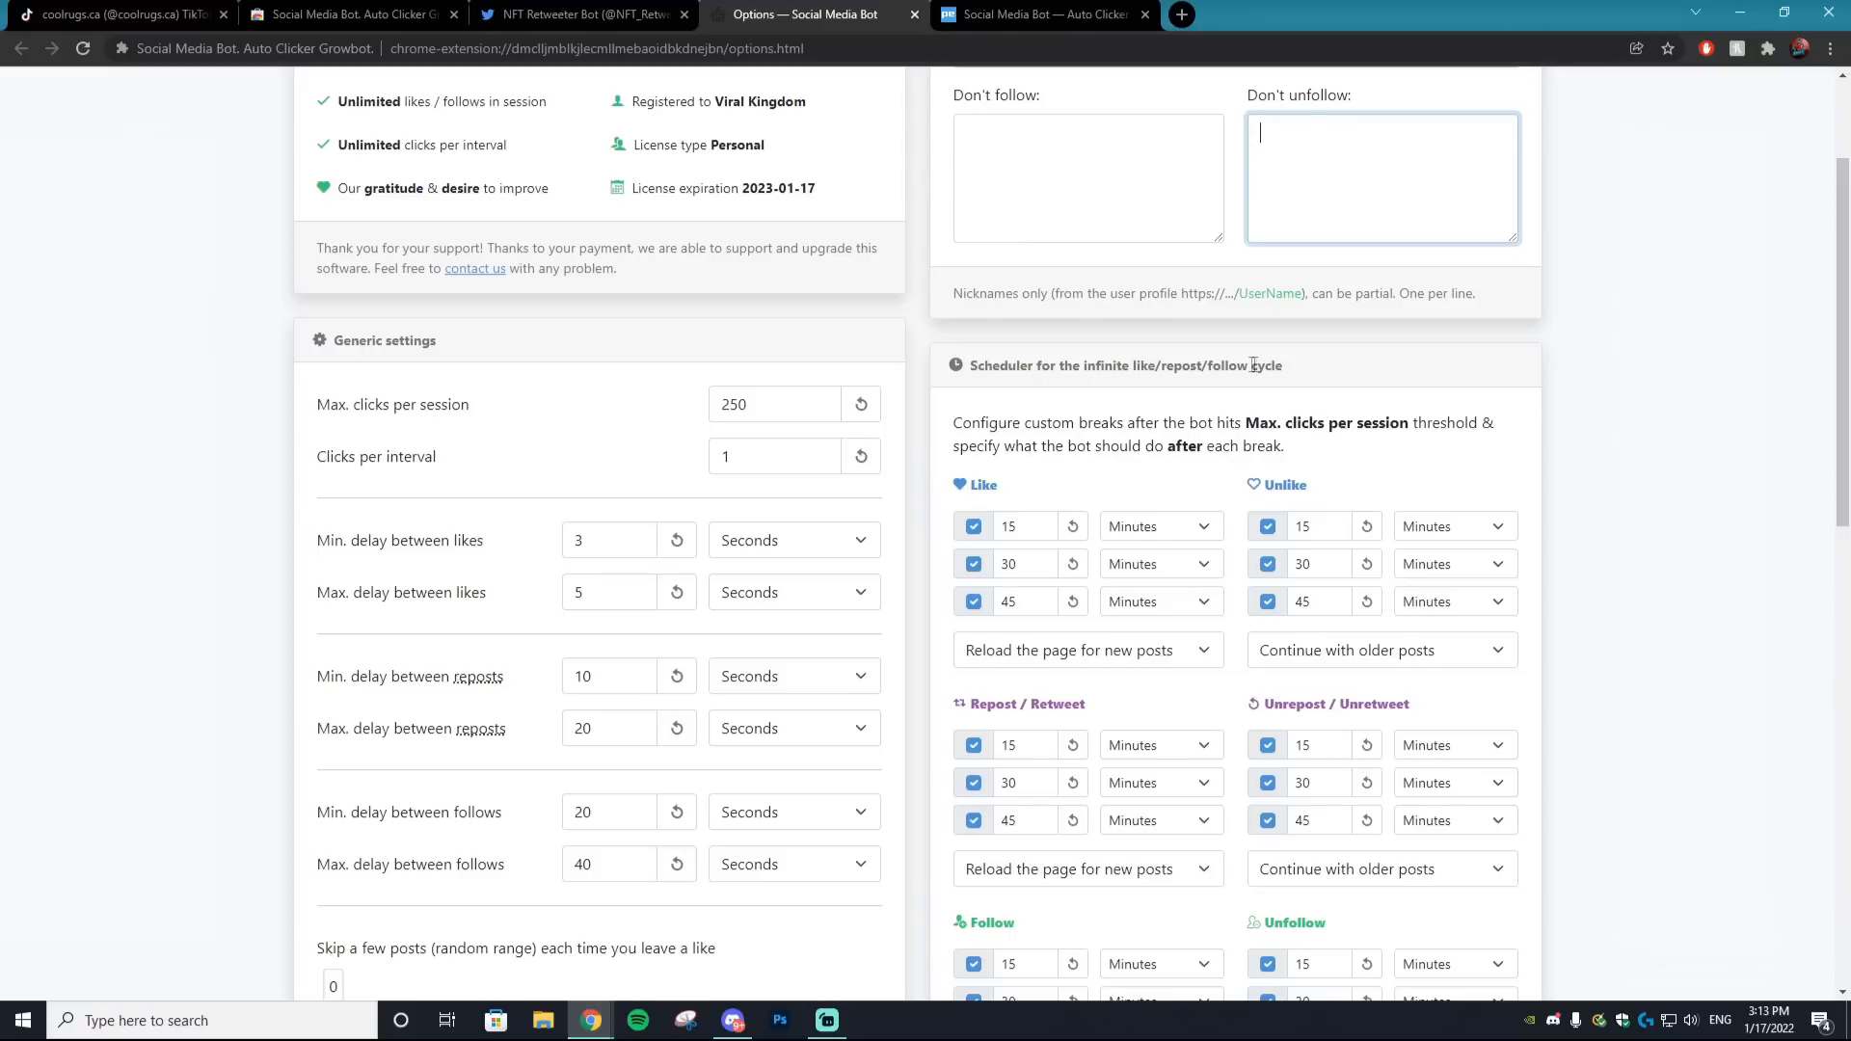
{"action": "mouse_move", "coordinate": [1425, 228]}
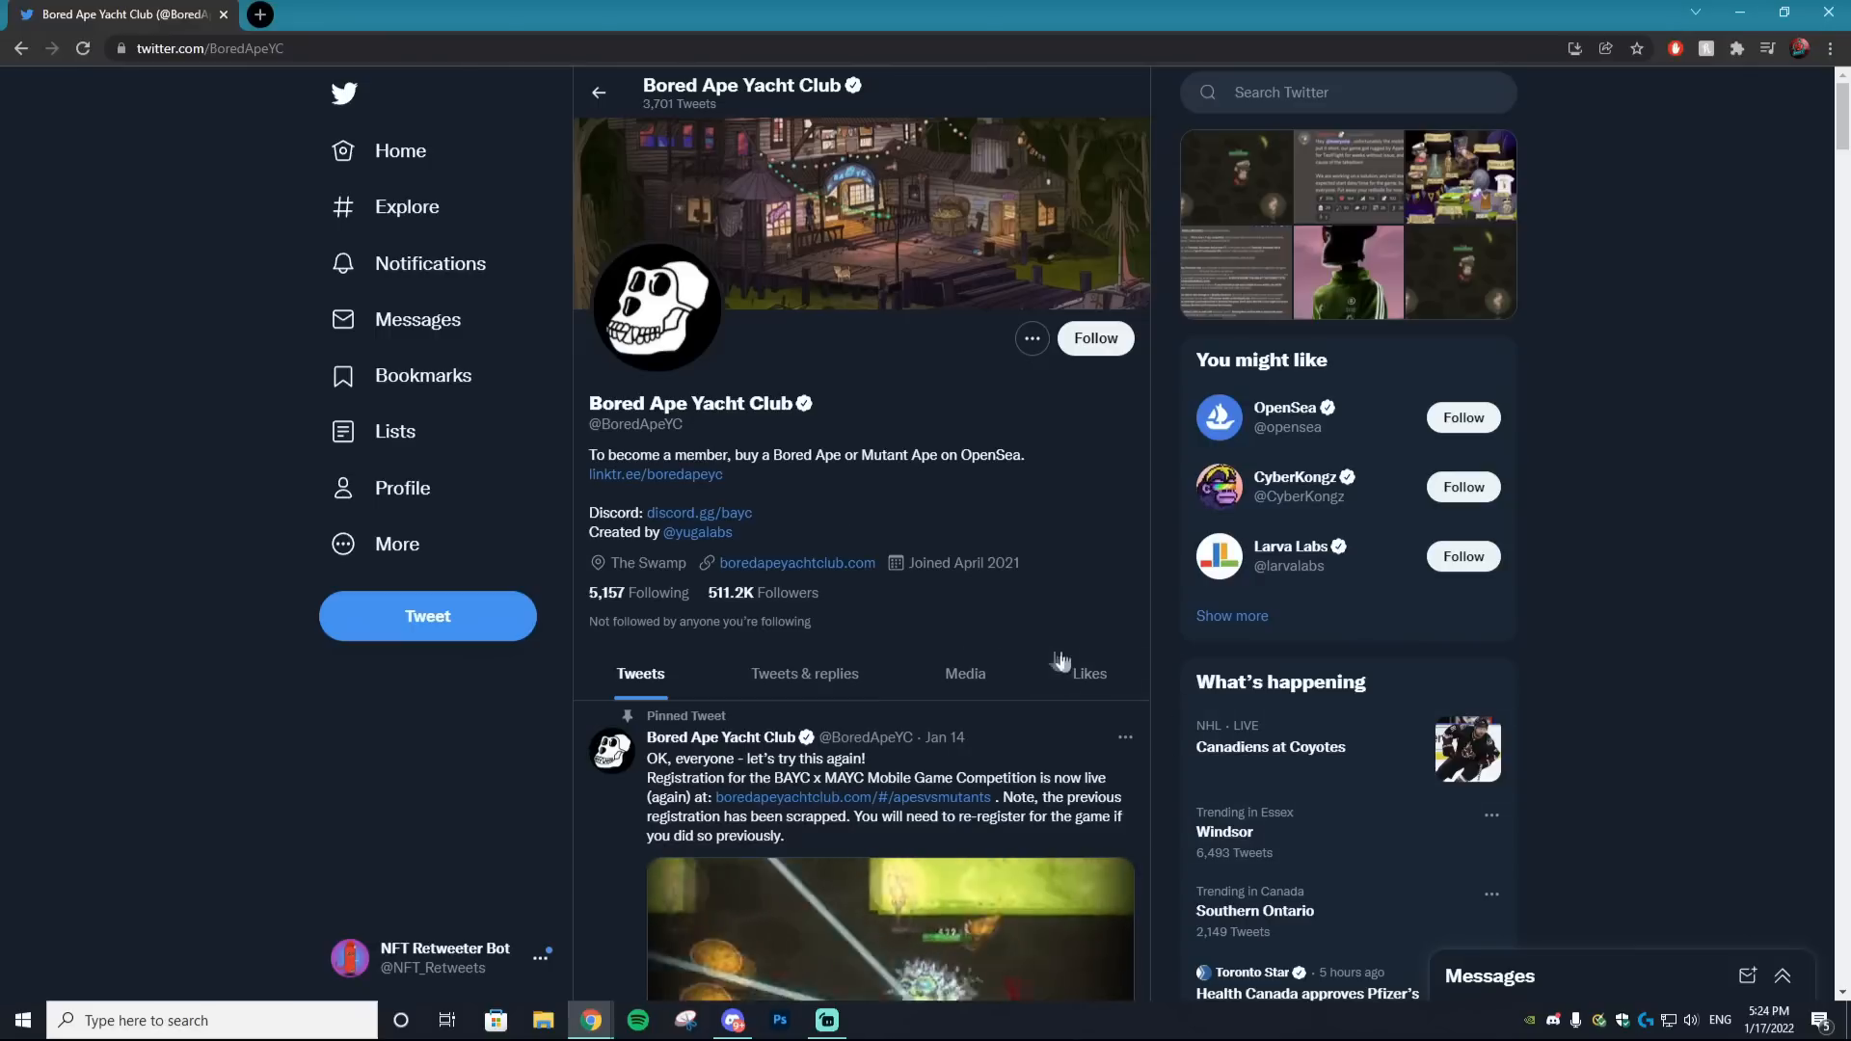
Show Bored Ape Yacht Club's followers and bring up the Social Media Bot controls
{"action": "left_click", "coordinate": [732, 600]}
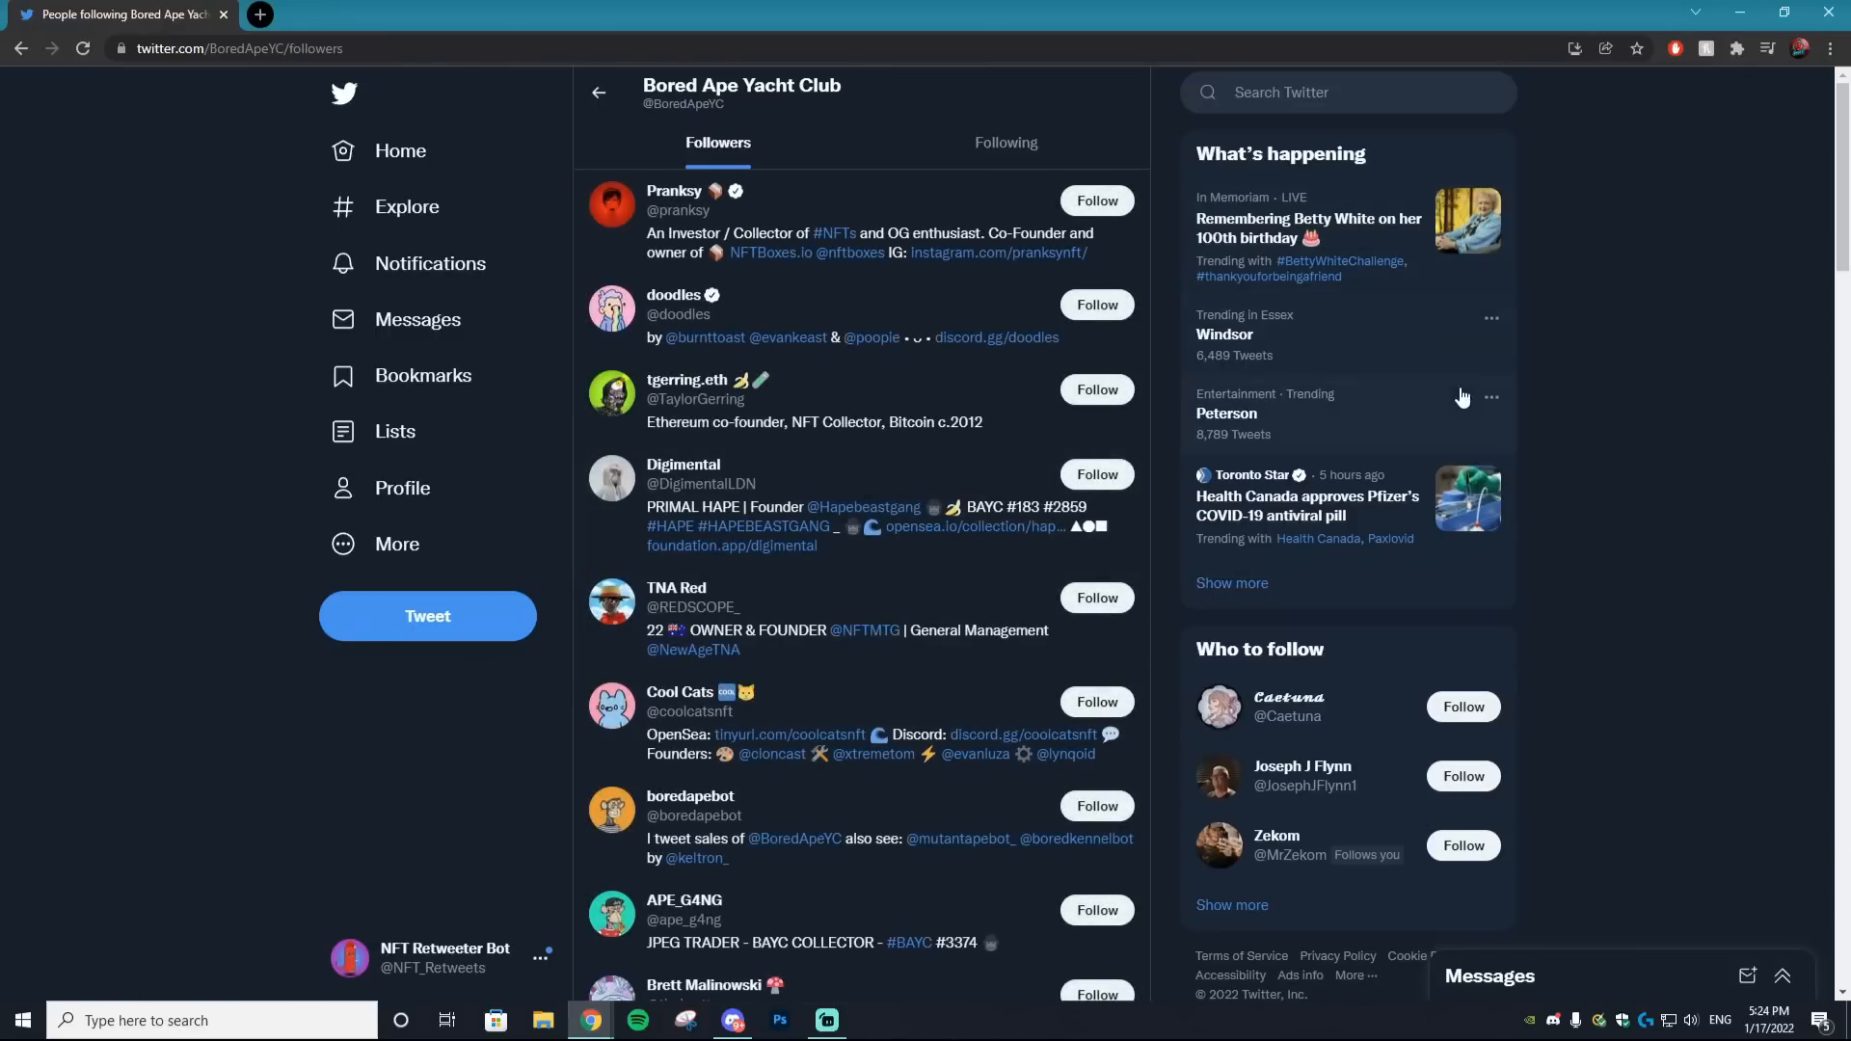
{"action": "left_click", "coordinate": [1736, 48]}
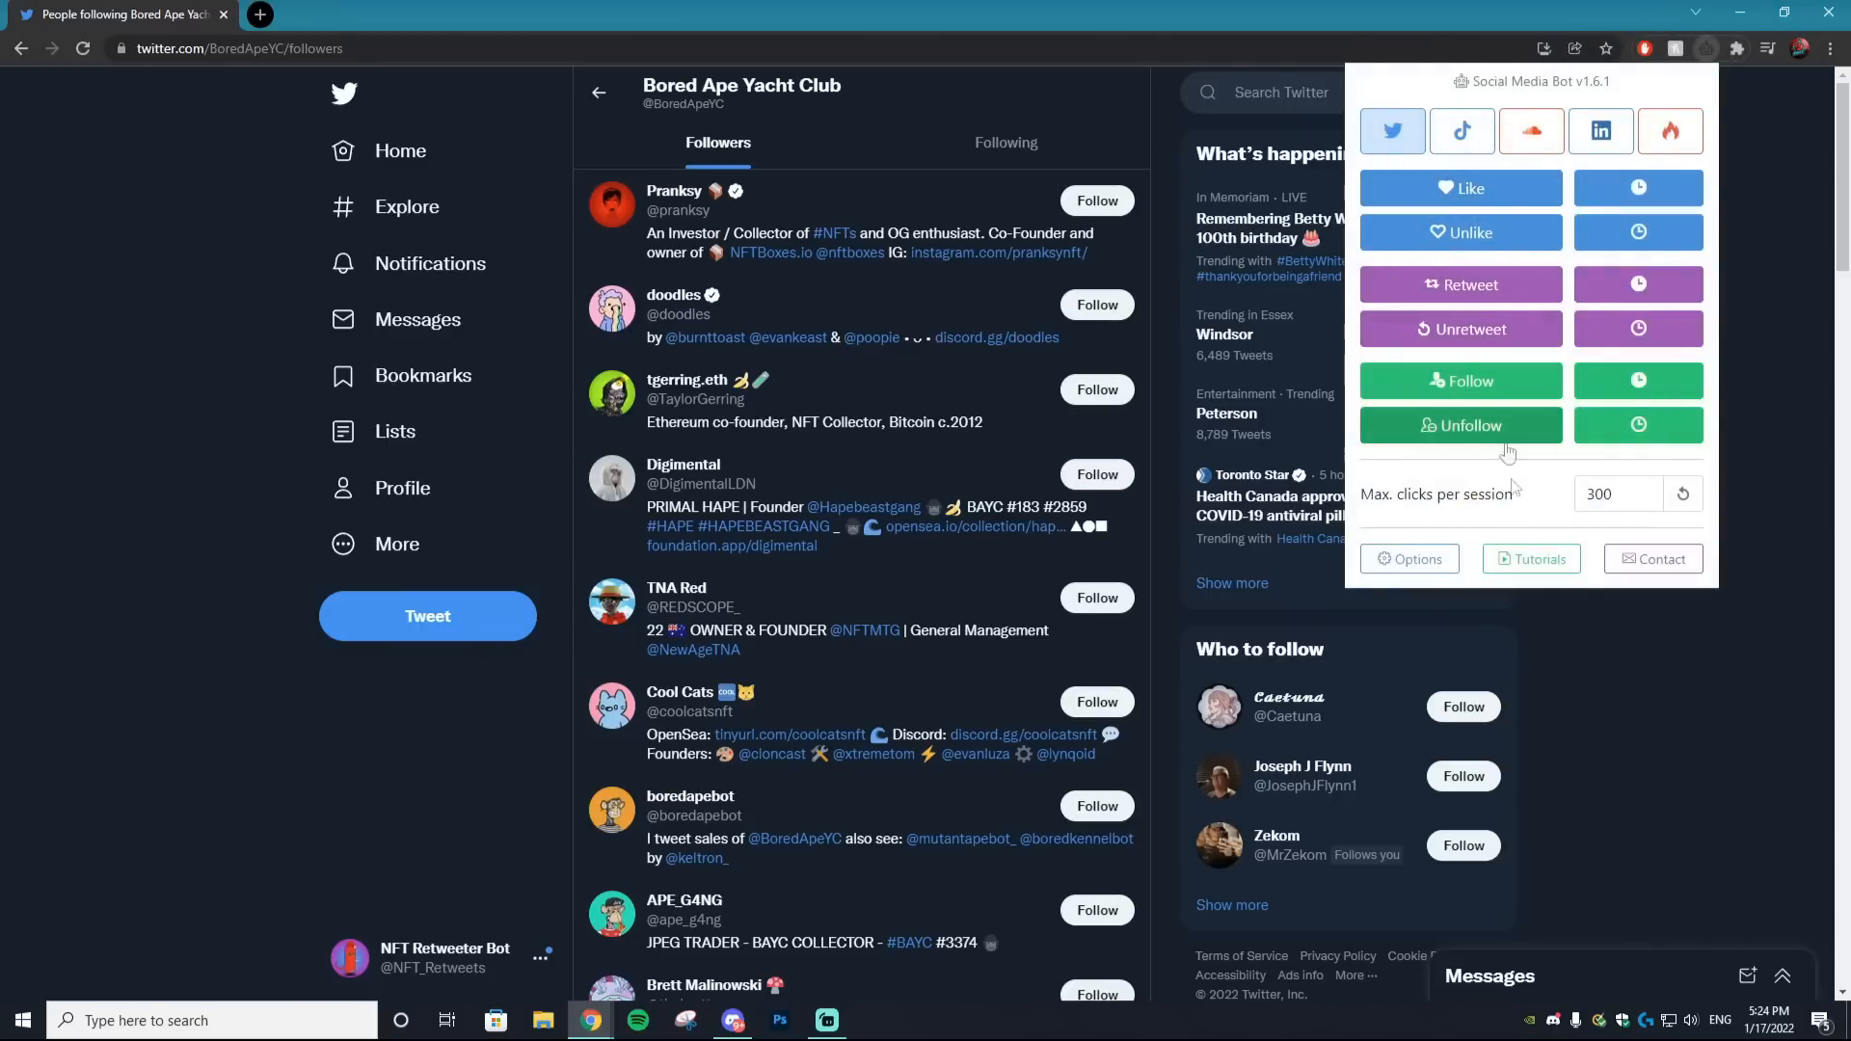
{"action": "mouse_move", "coordinate": [1469, 380]}
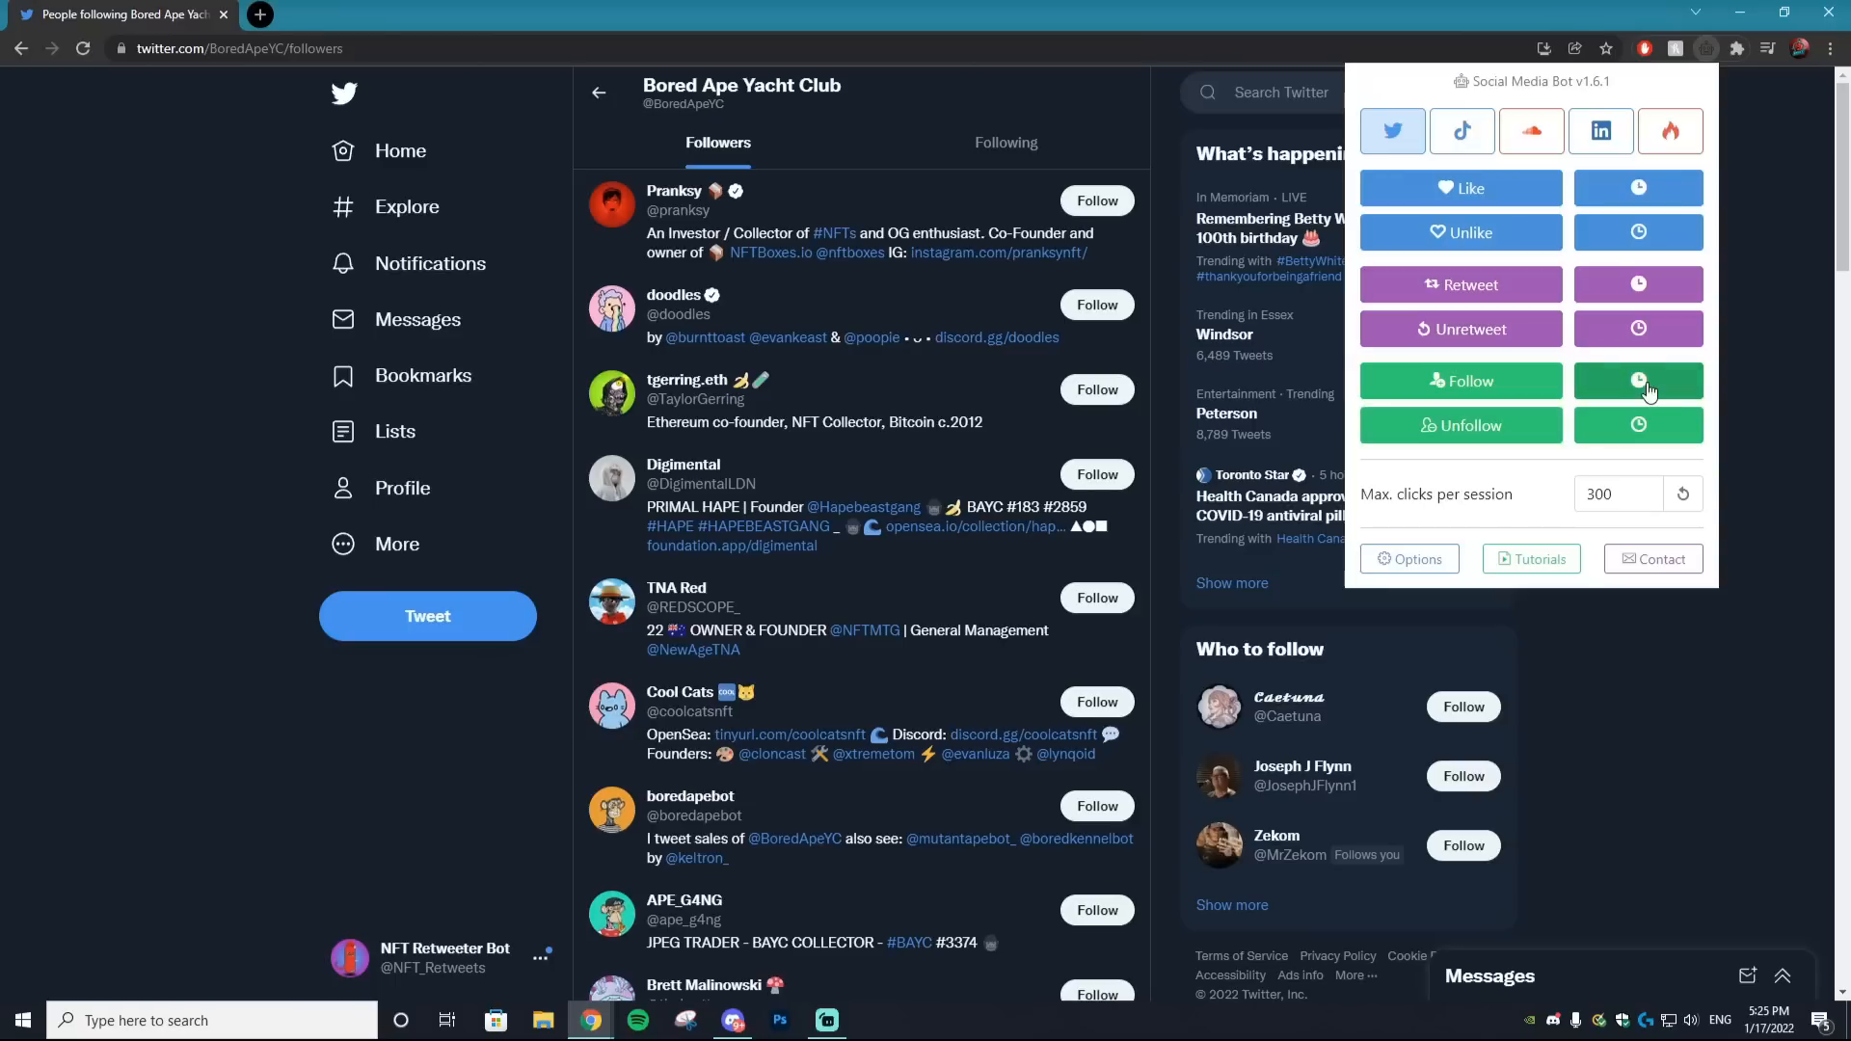
{"action": "mouse_move", "coordinate": [1663, 396]}
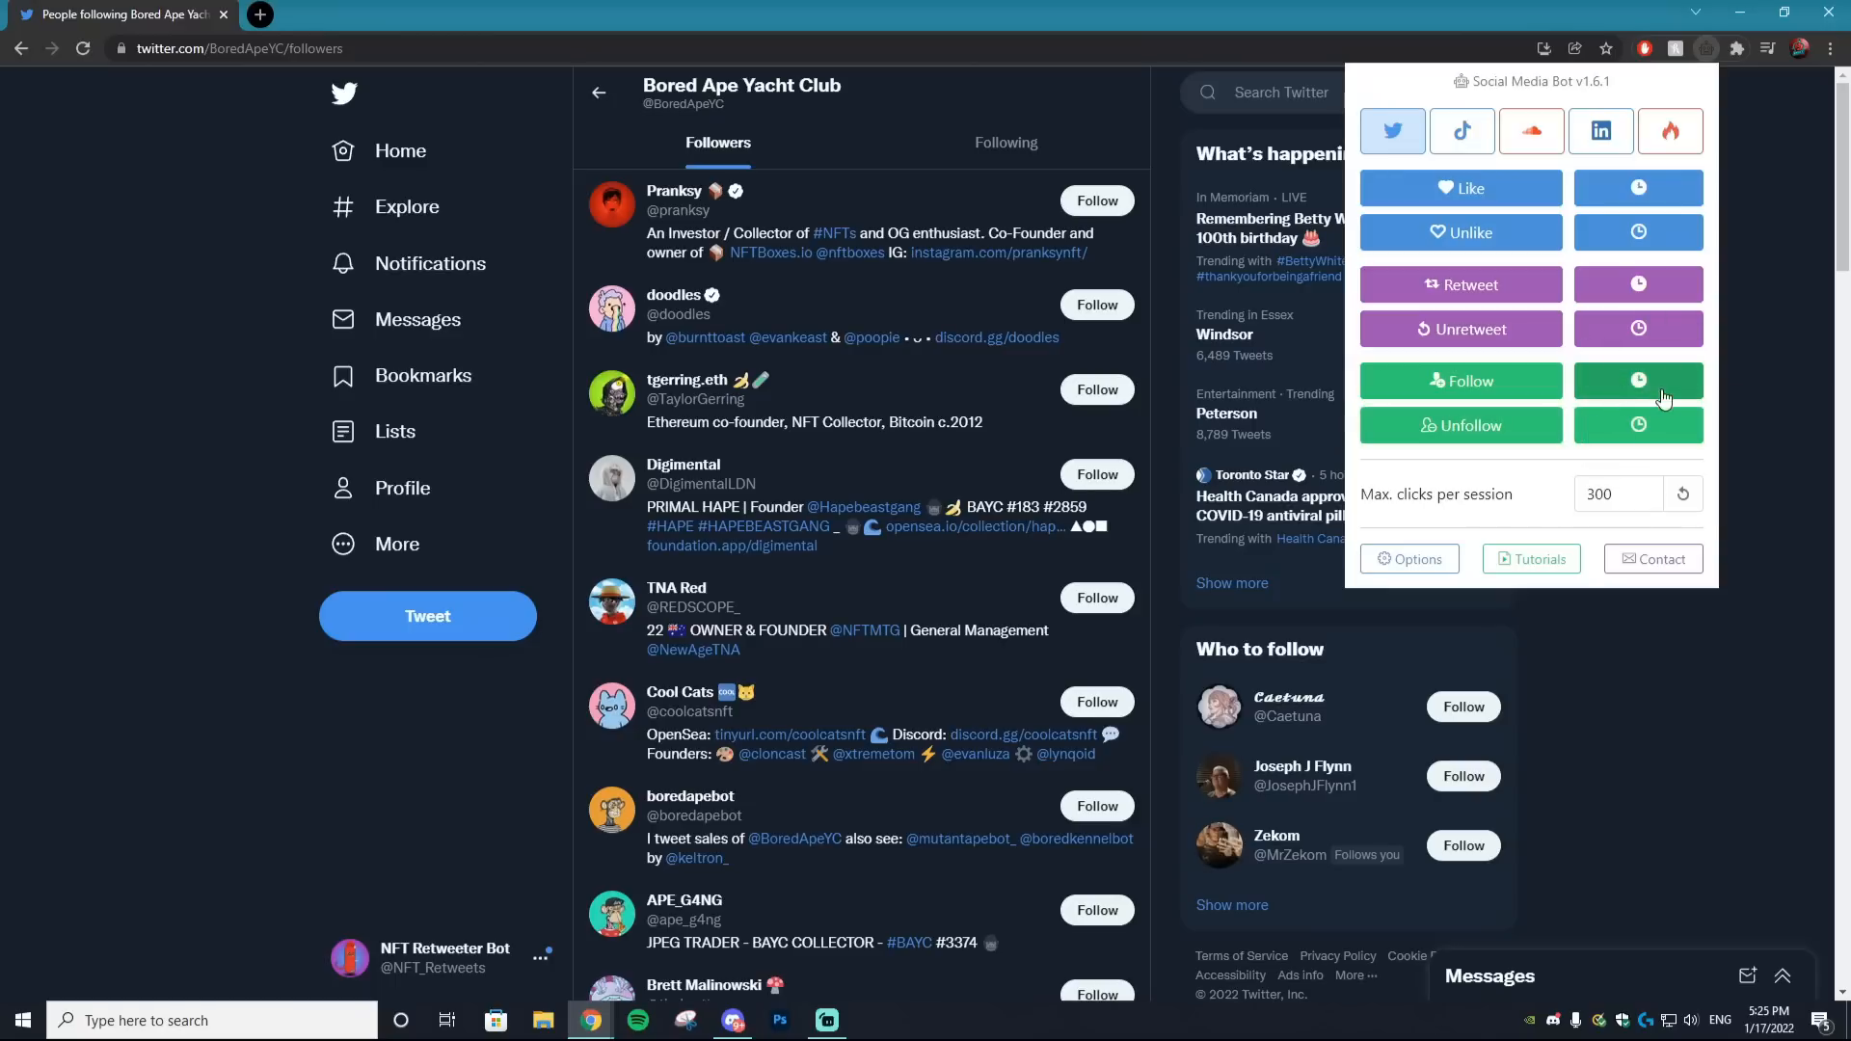
{"action": "mouse_move", "coordinate": [1639, 380]}
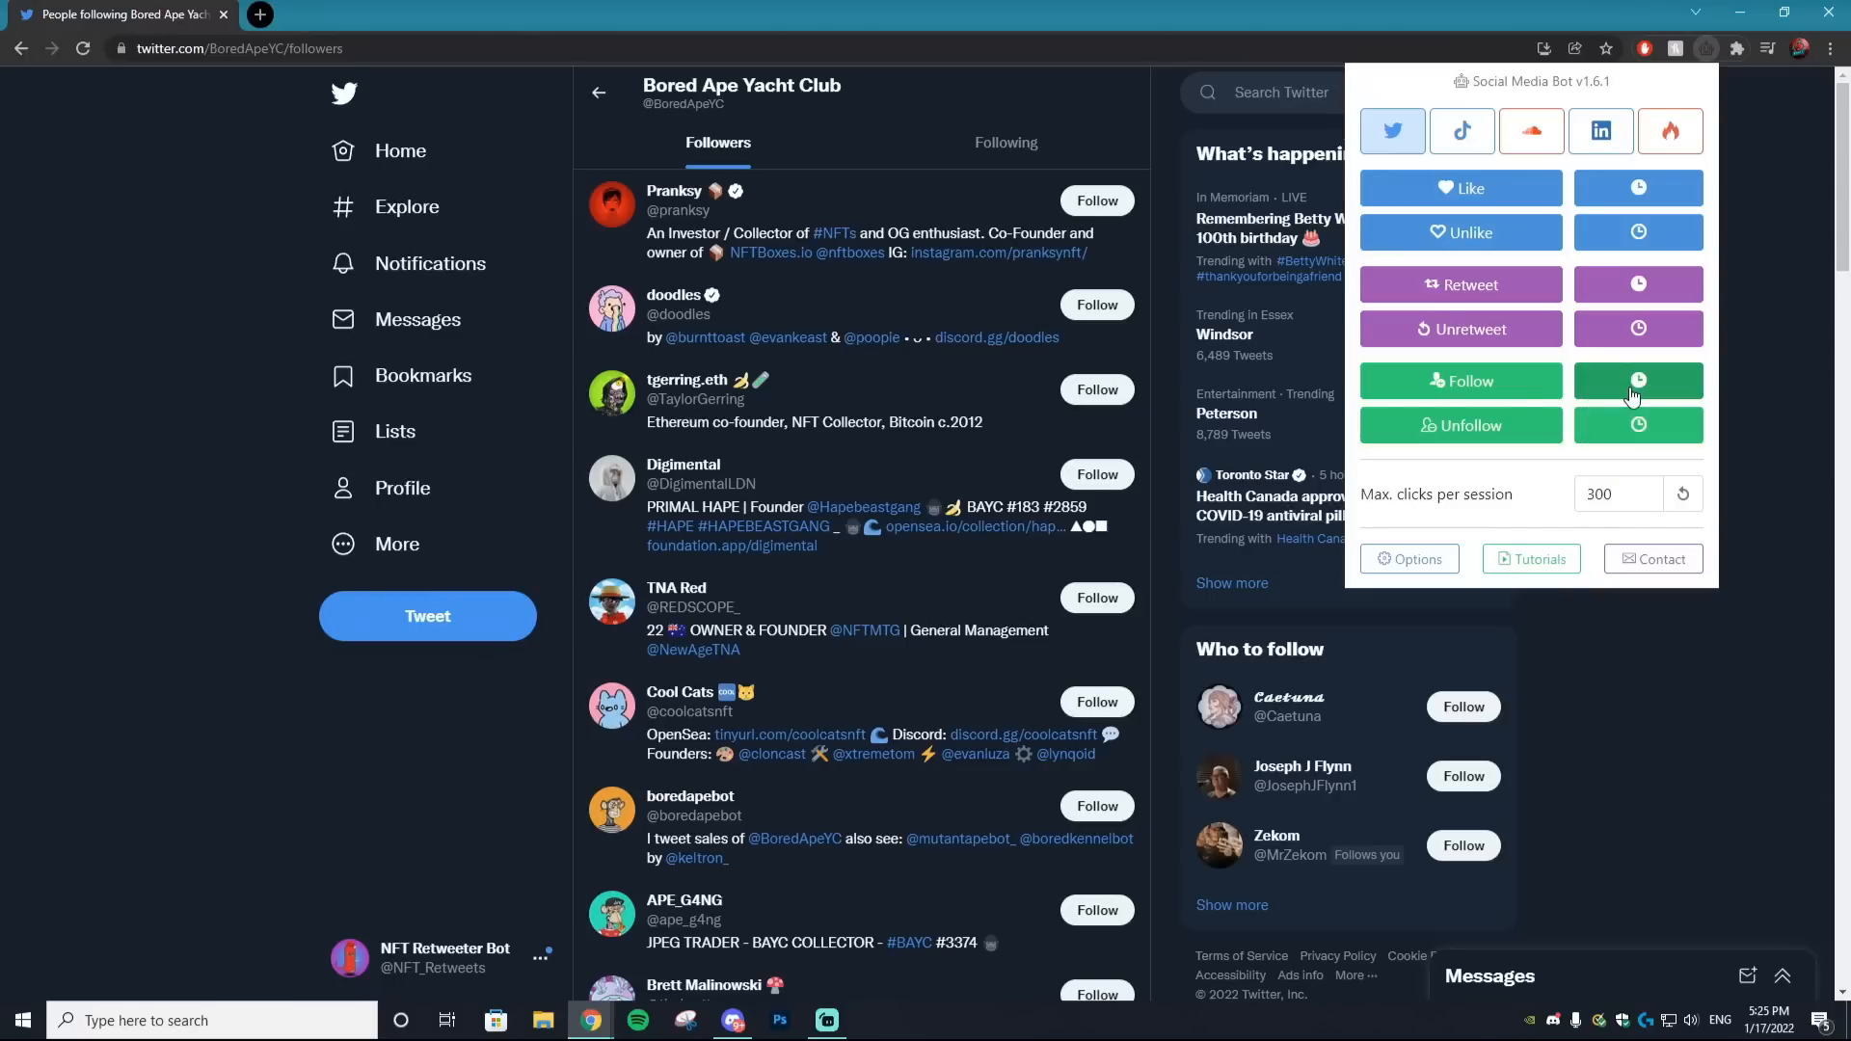
{"action": "left_click", "coordinate": [1459, 379]}
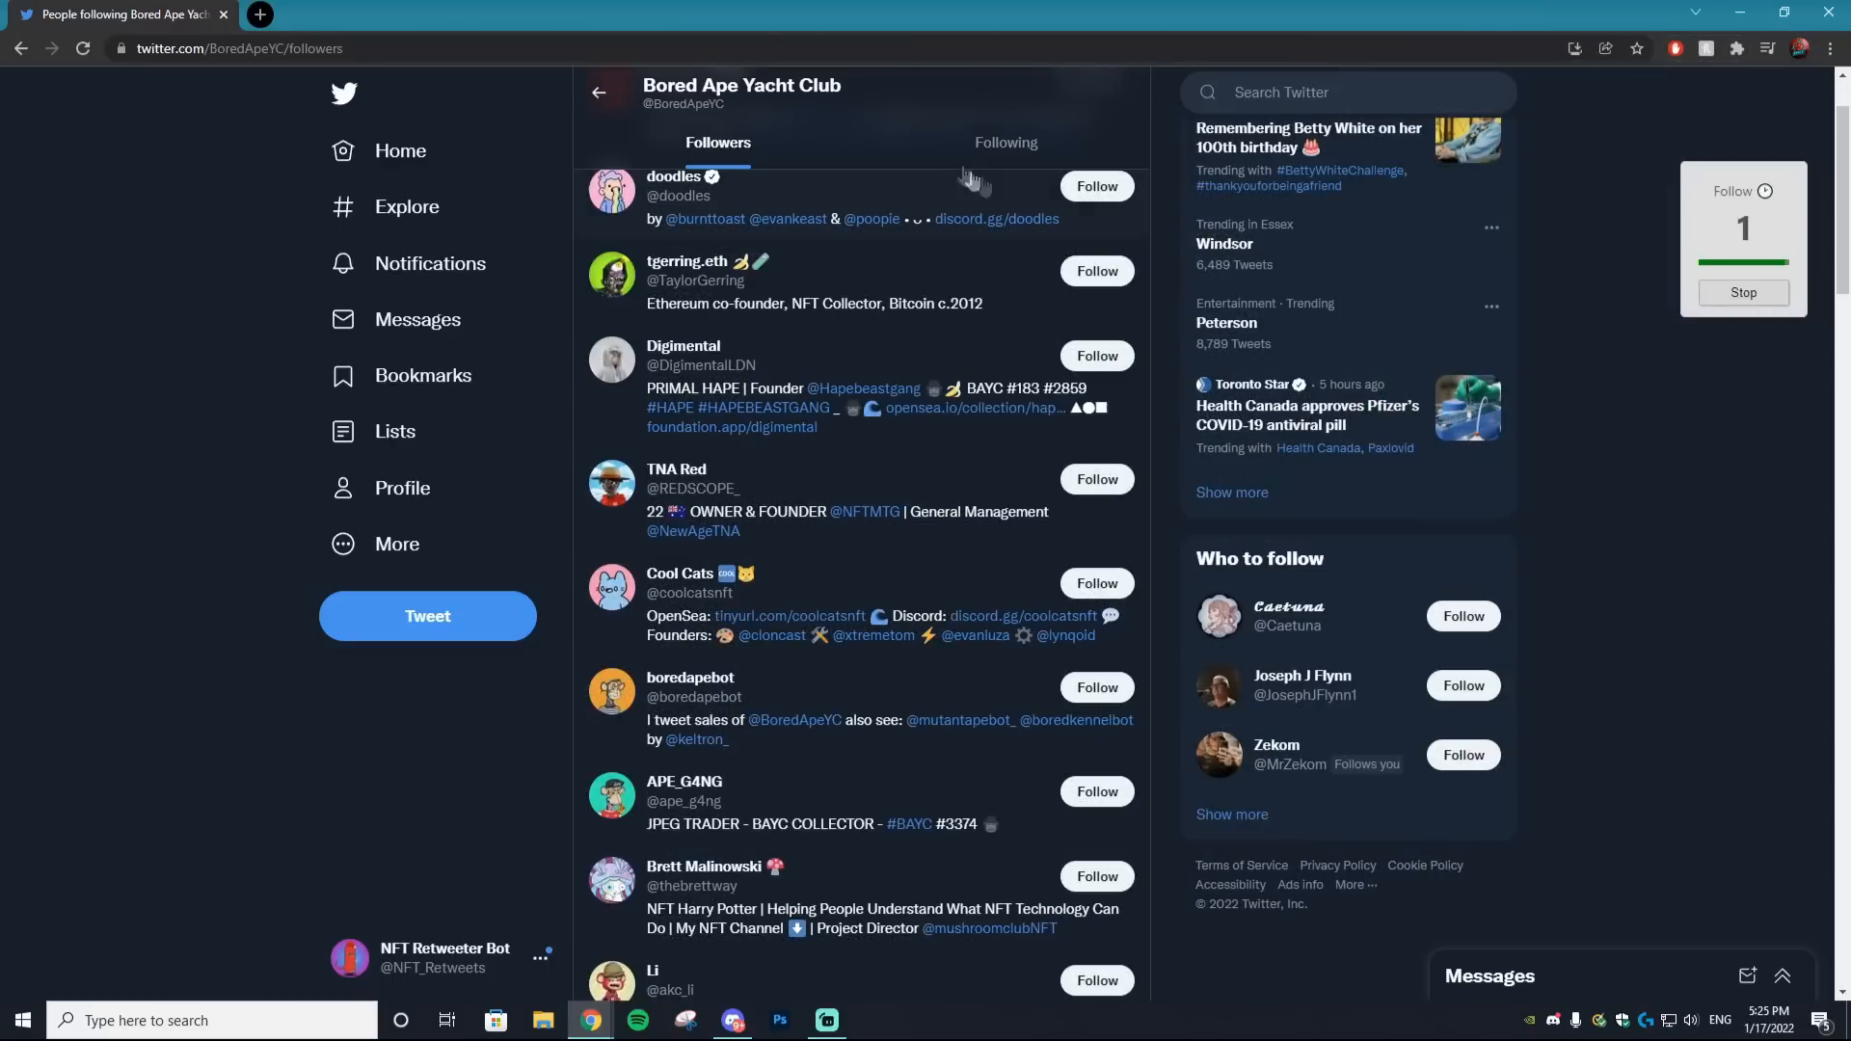
{"action": "scroll", "scroll_direction": "down", "scroll_amount": 3}
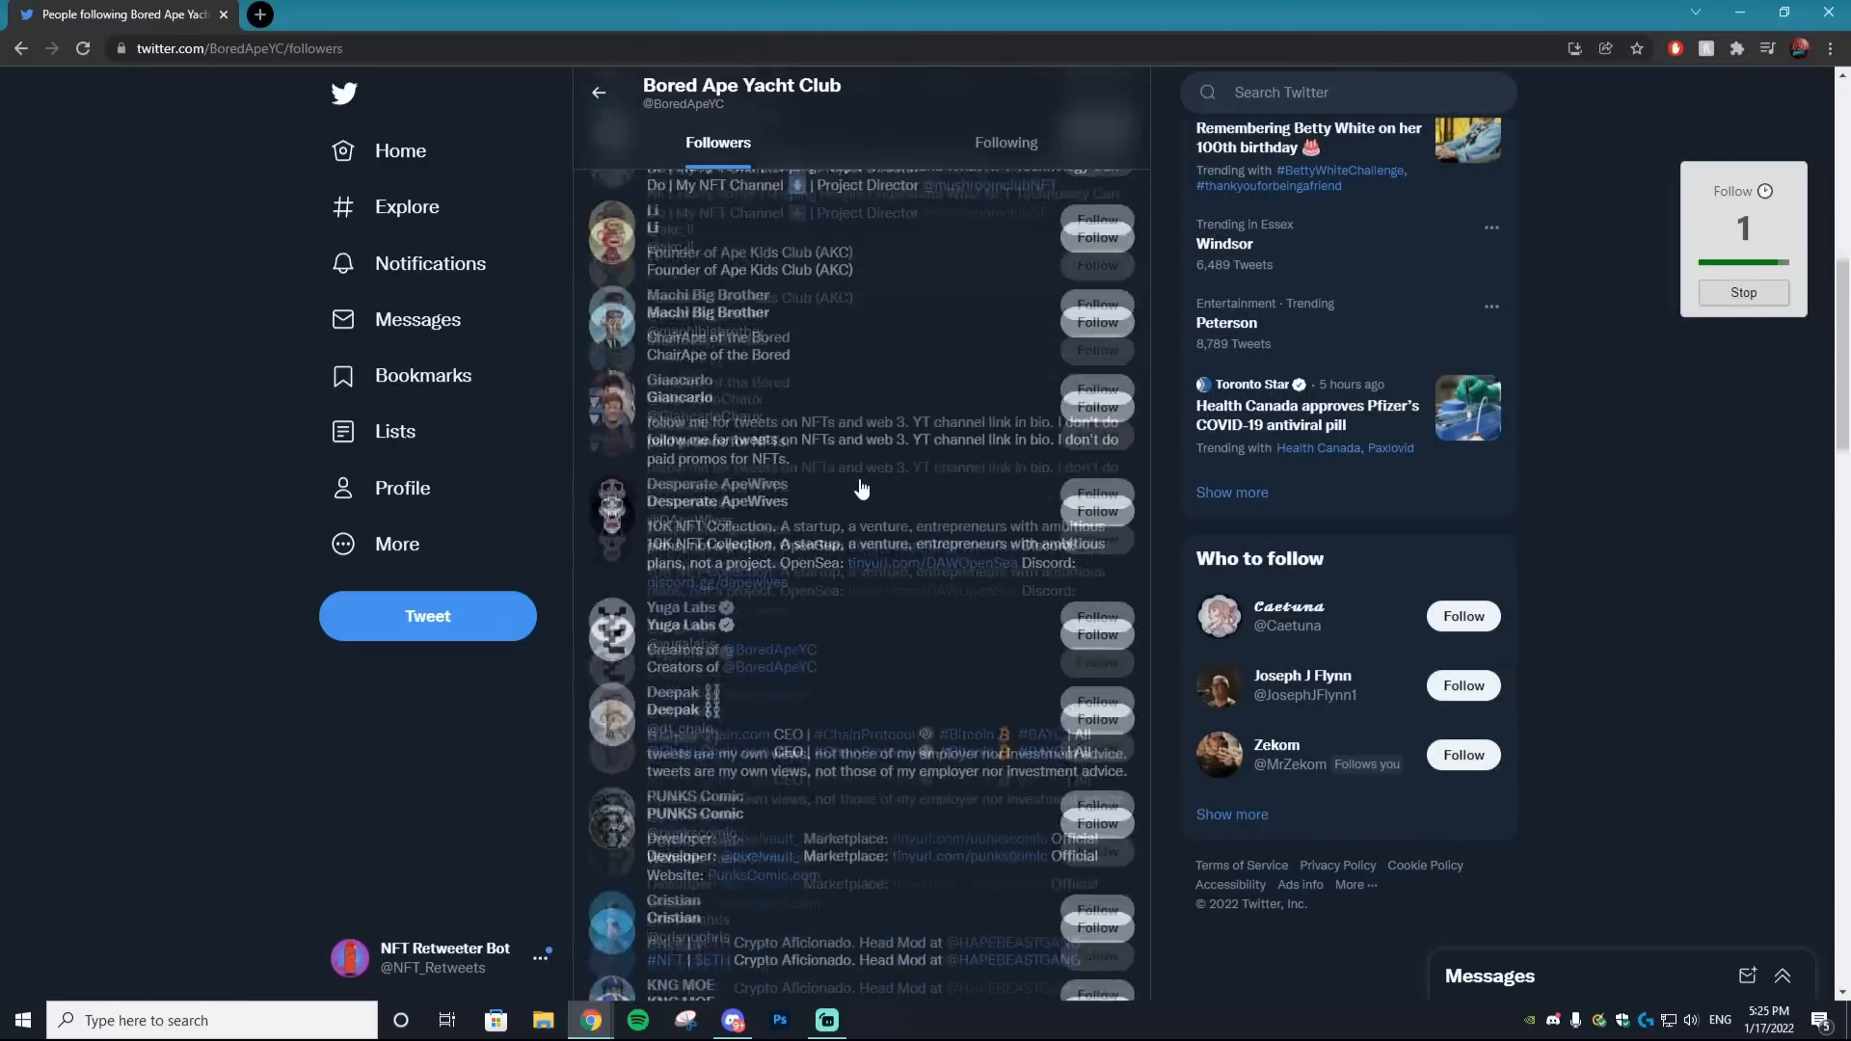
{"action": "scroll", "scroll_direction": "down", "scroll_amount": 3}
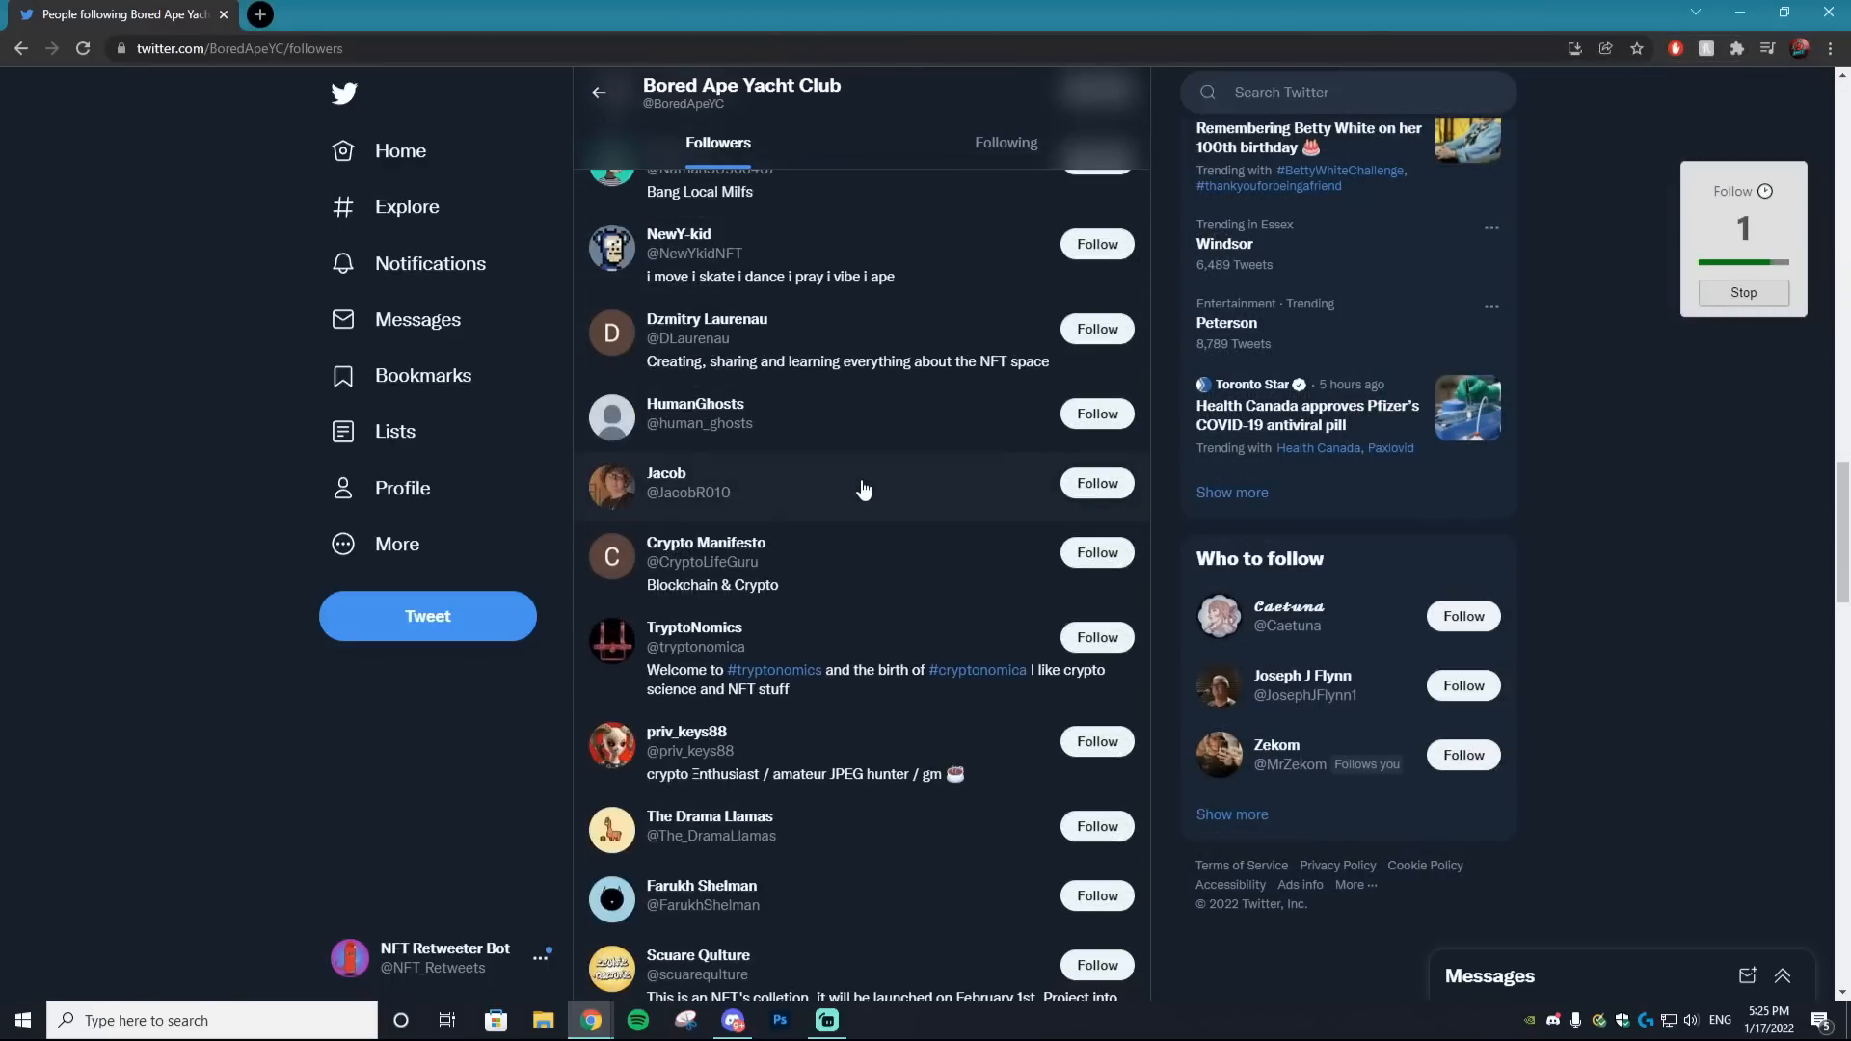
{"action": "scroll", "scroll_direction": "up", "scroll_amount": 3}
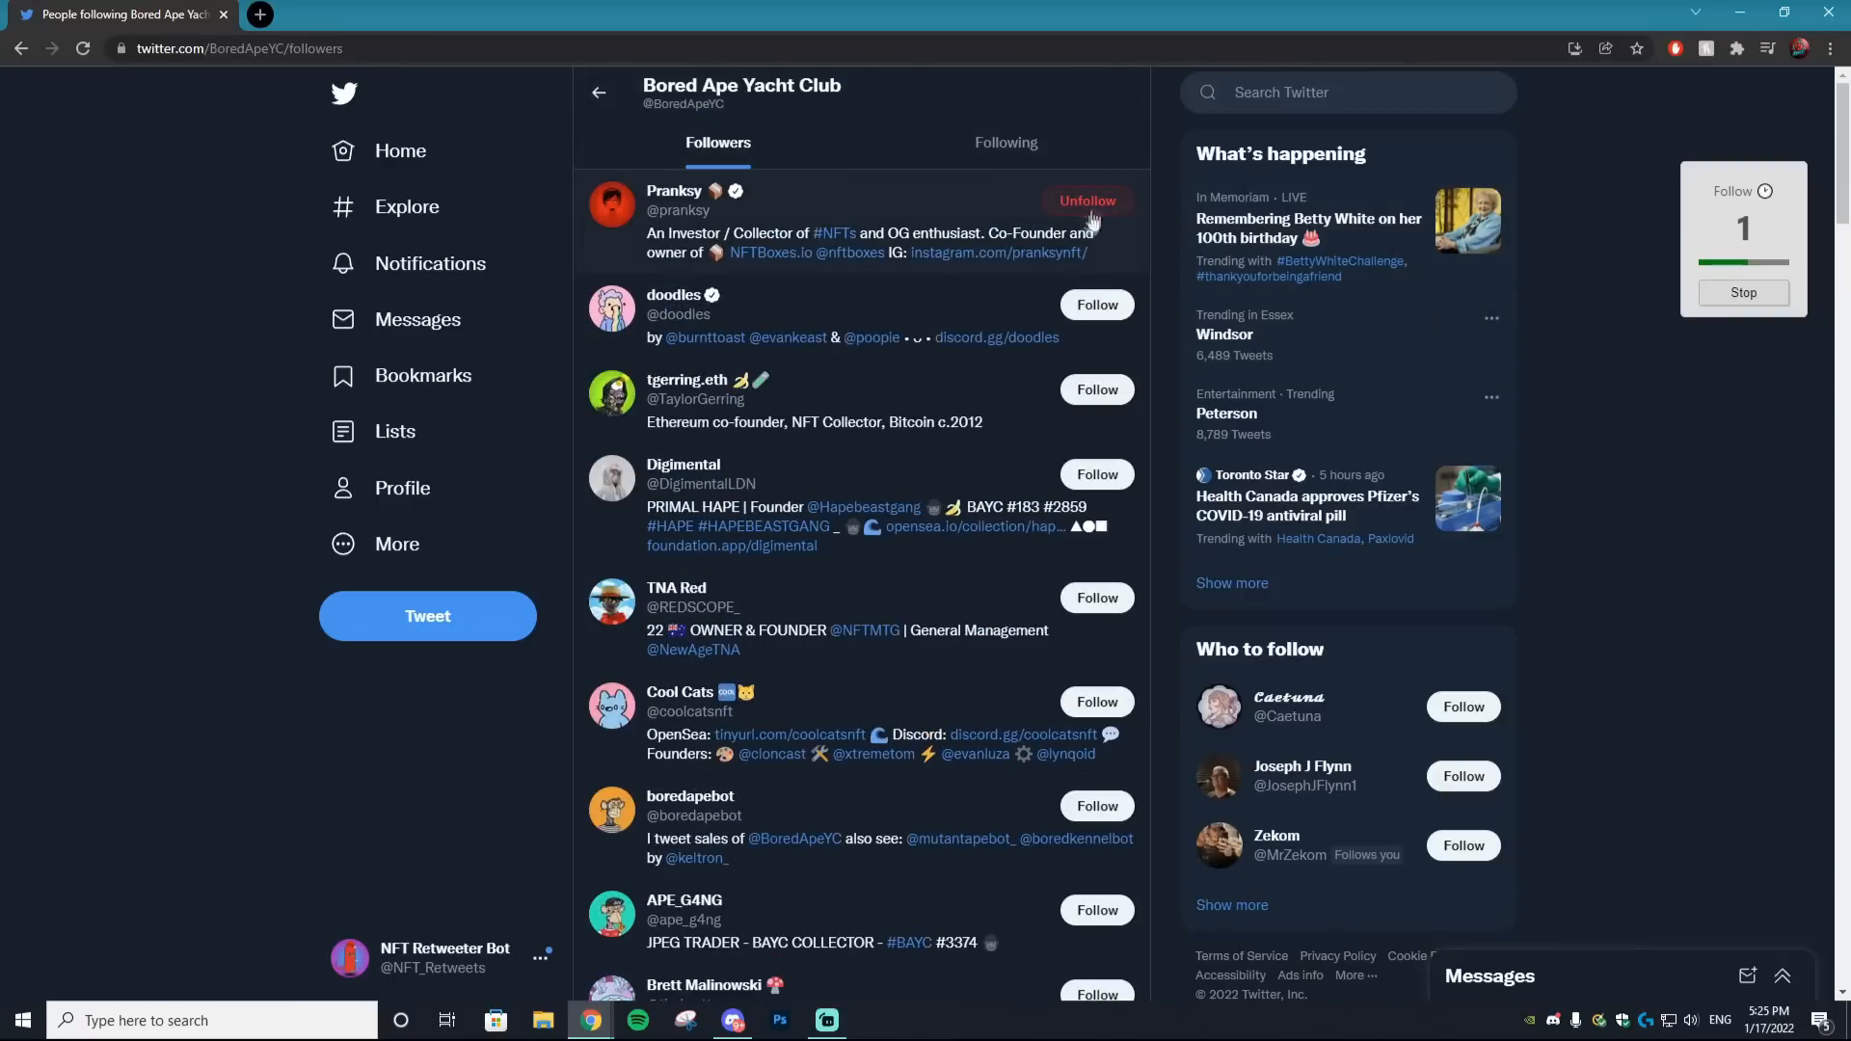
{"action": "left_click", "coordinate": [1085, 201]}
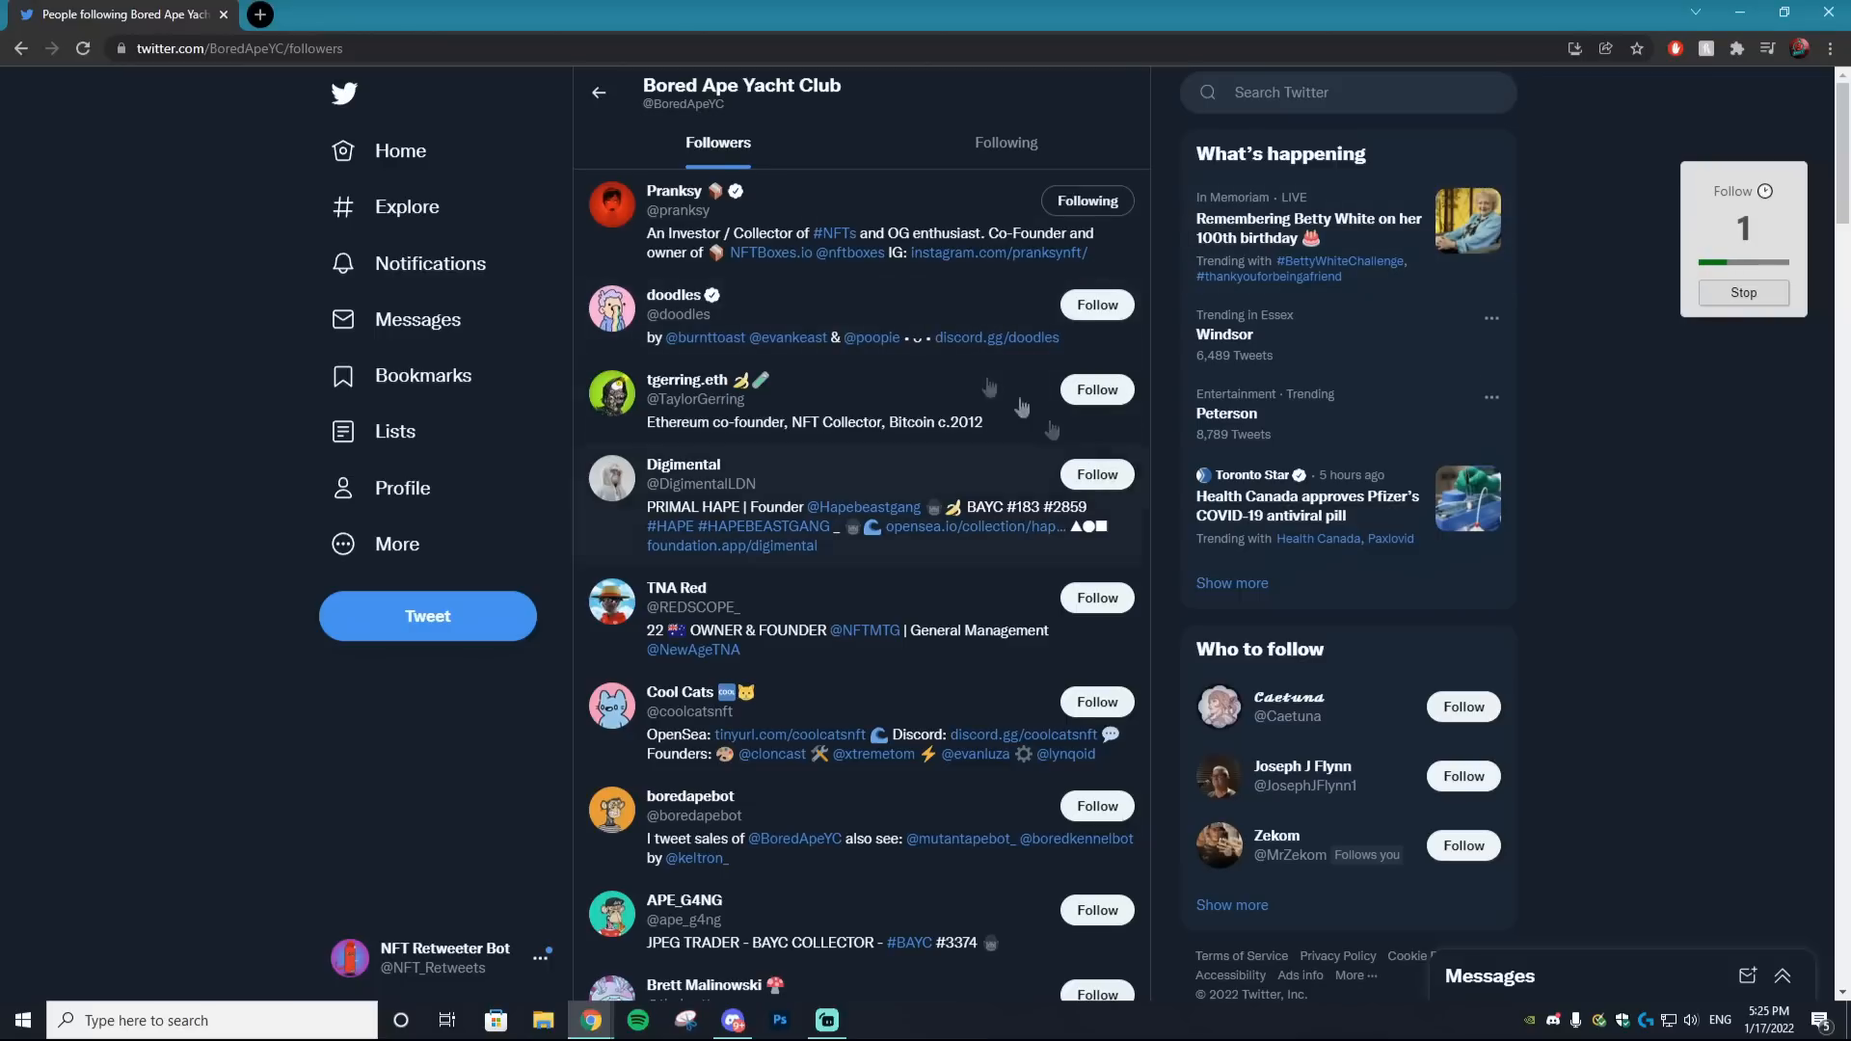
{"action": "mouse_move", "coordinate": [1152, 407]}
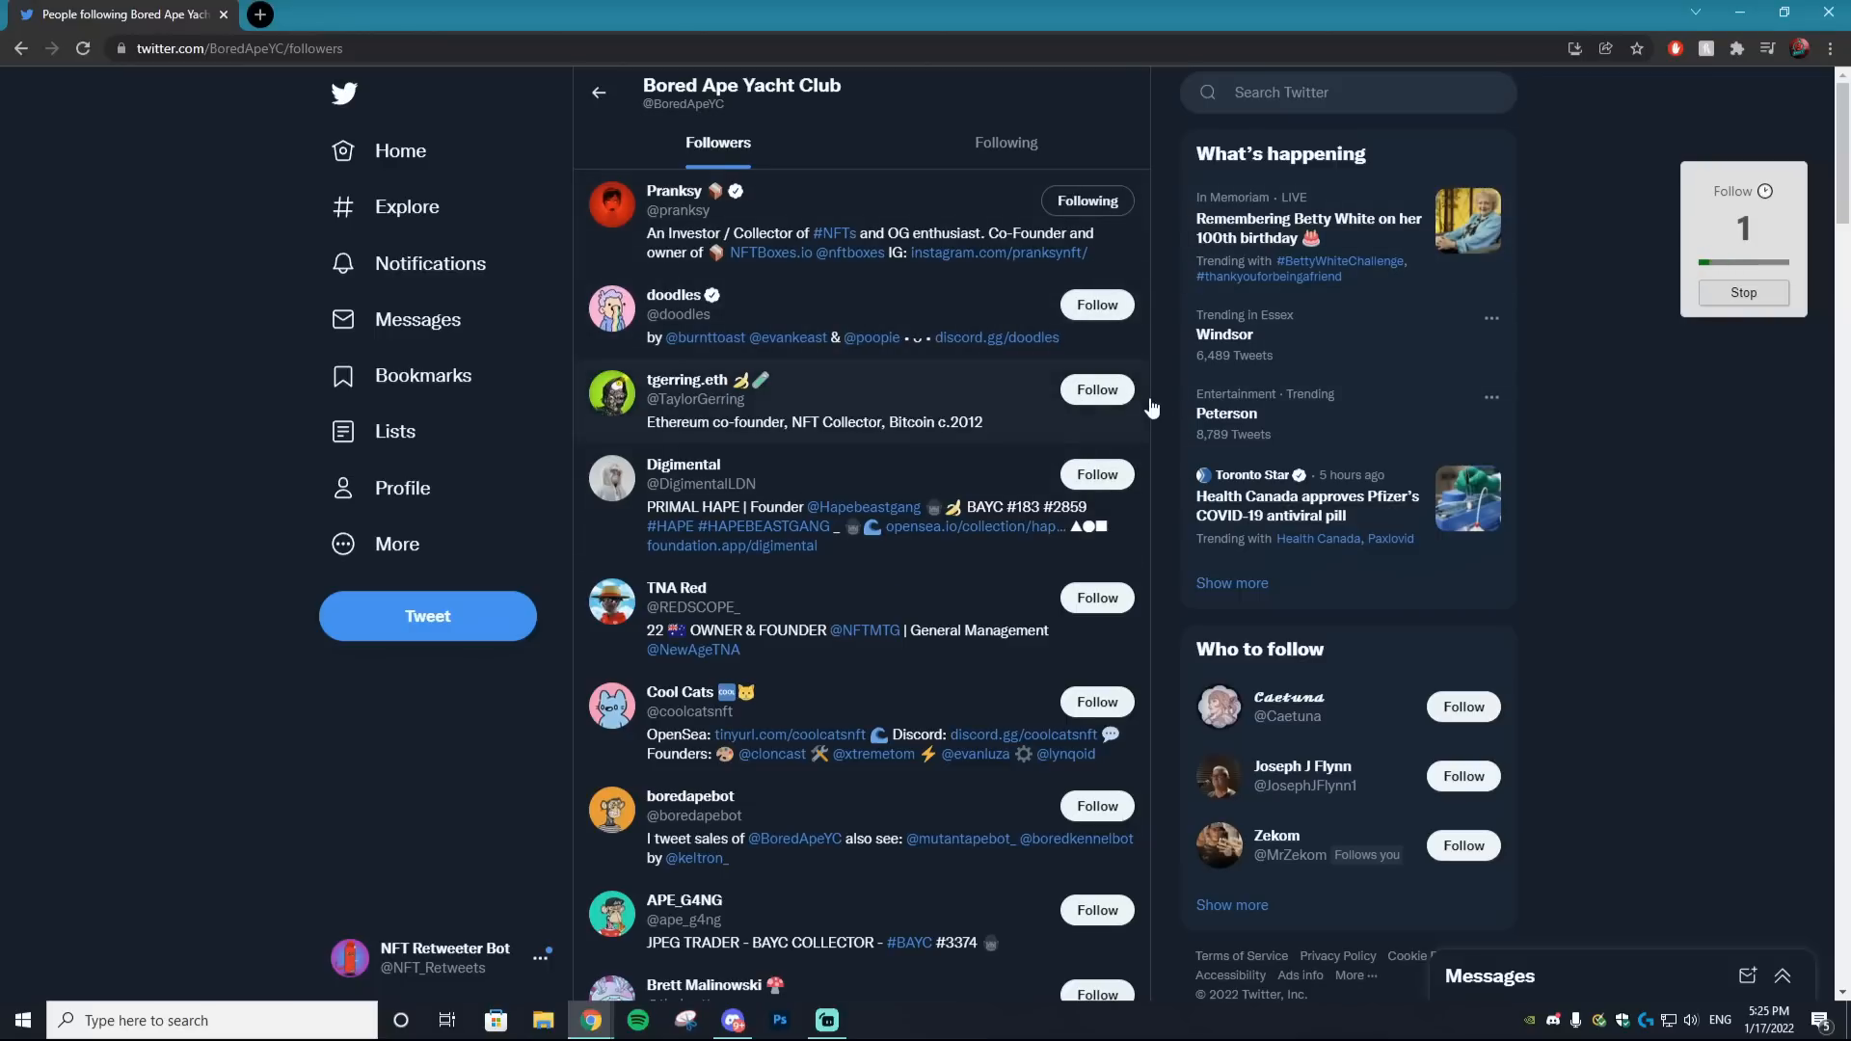
{"action": "scroll", "scroll_direction": "down", "scroll_amount": 3}
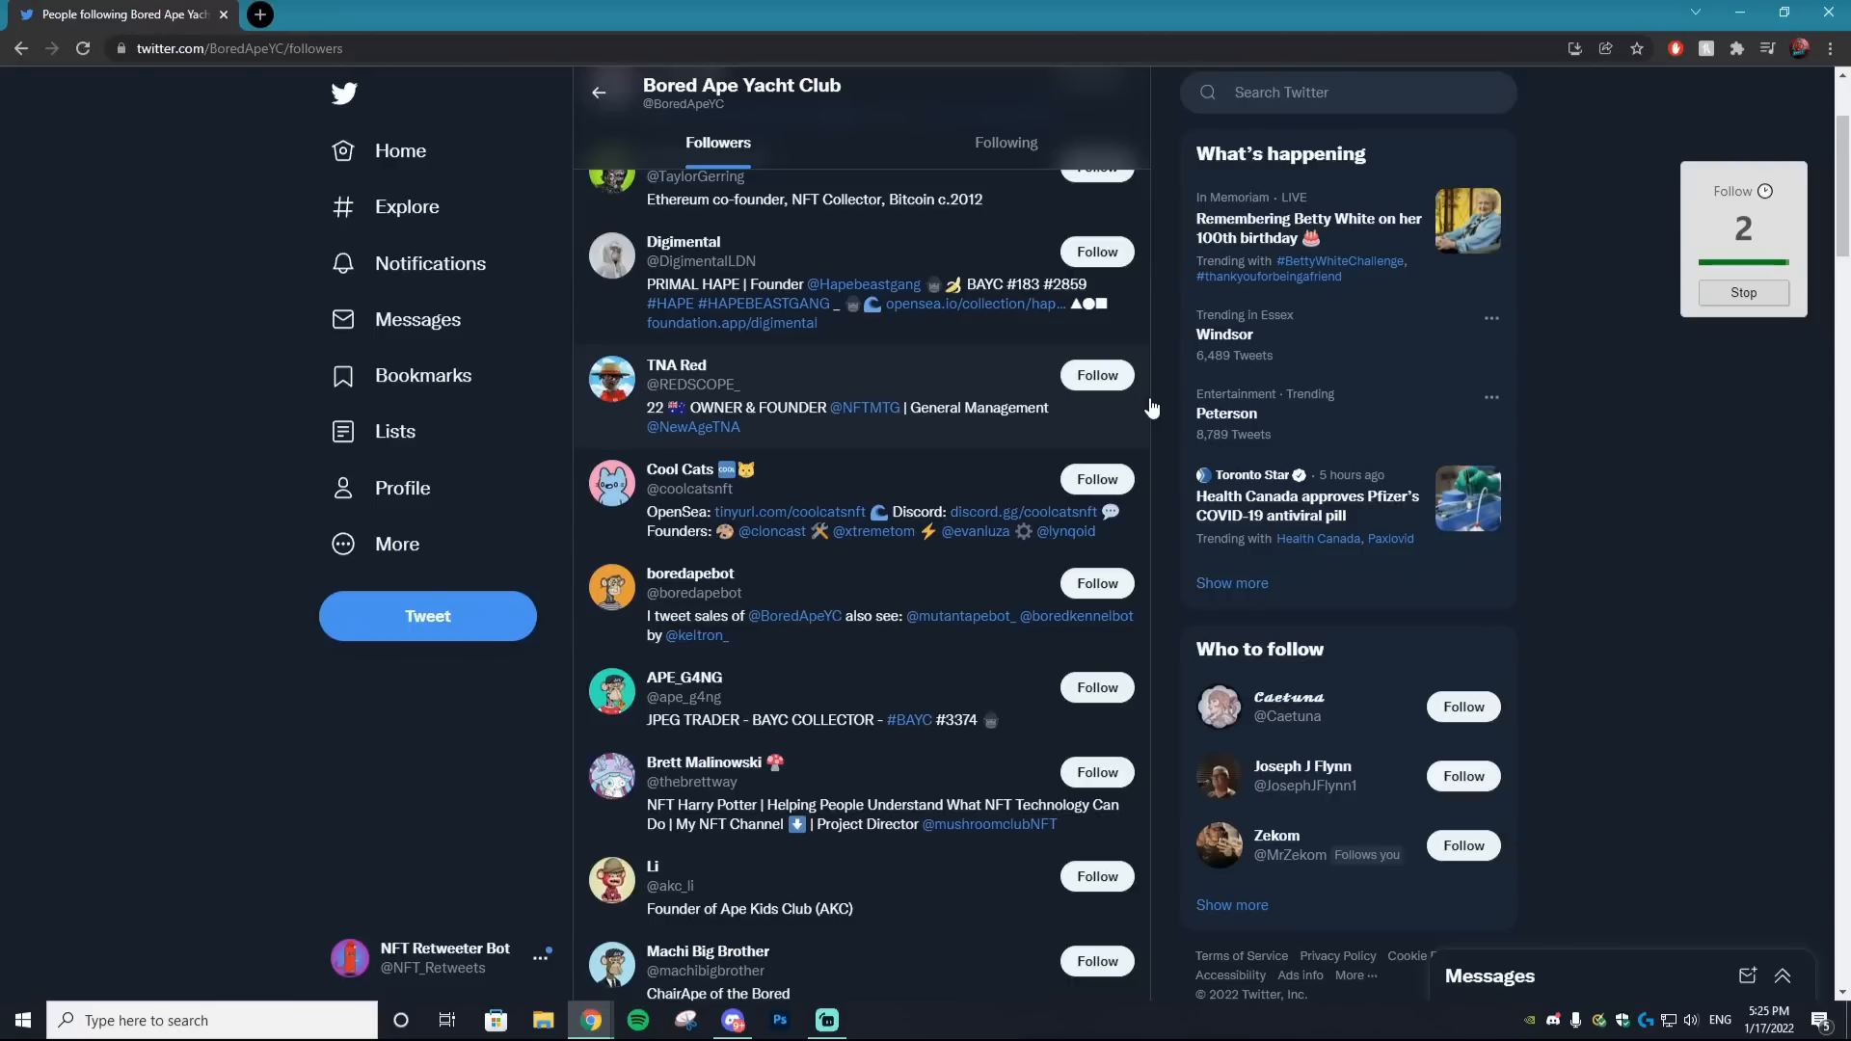
{"action": "mouse_move", "coordinate": [1795, 298]}
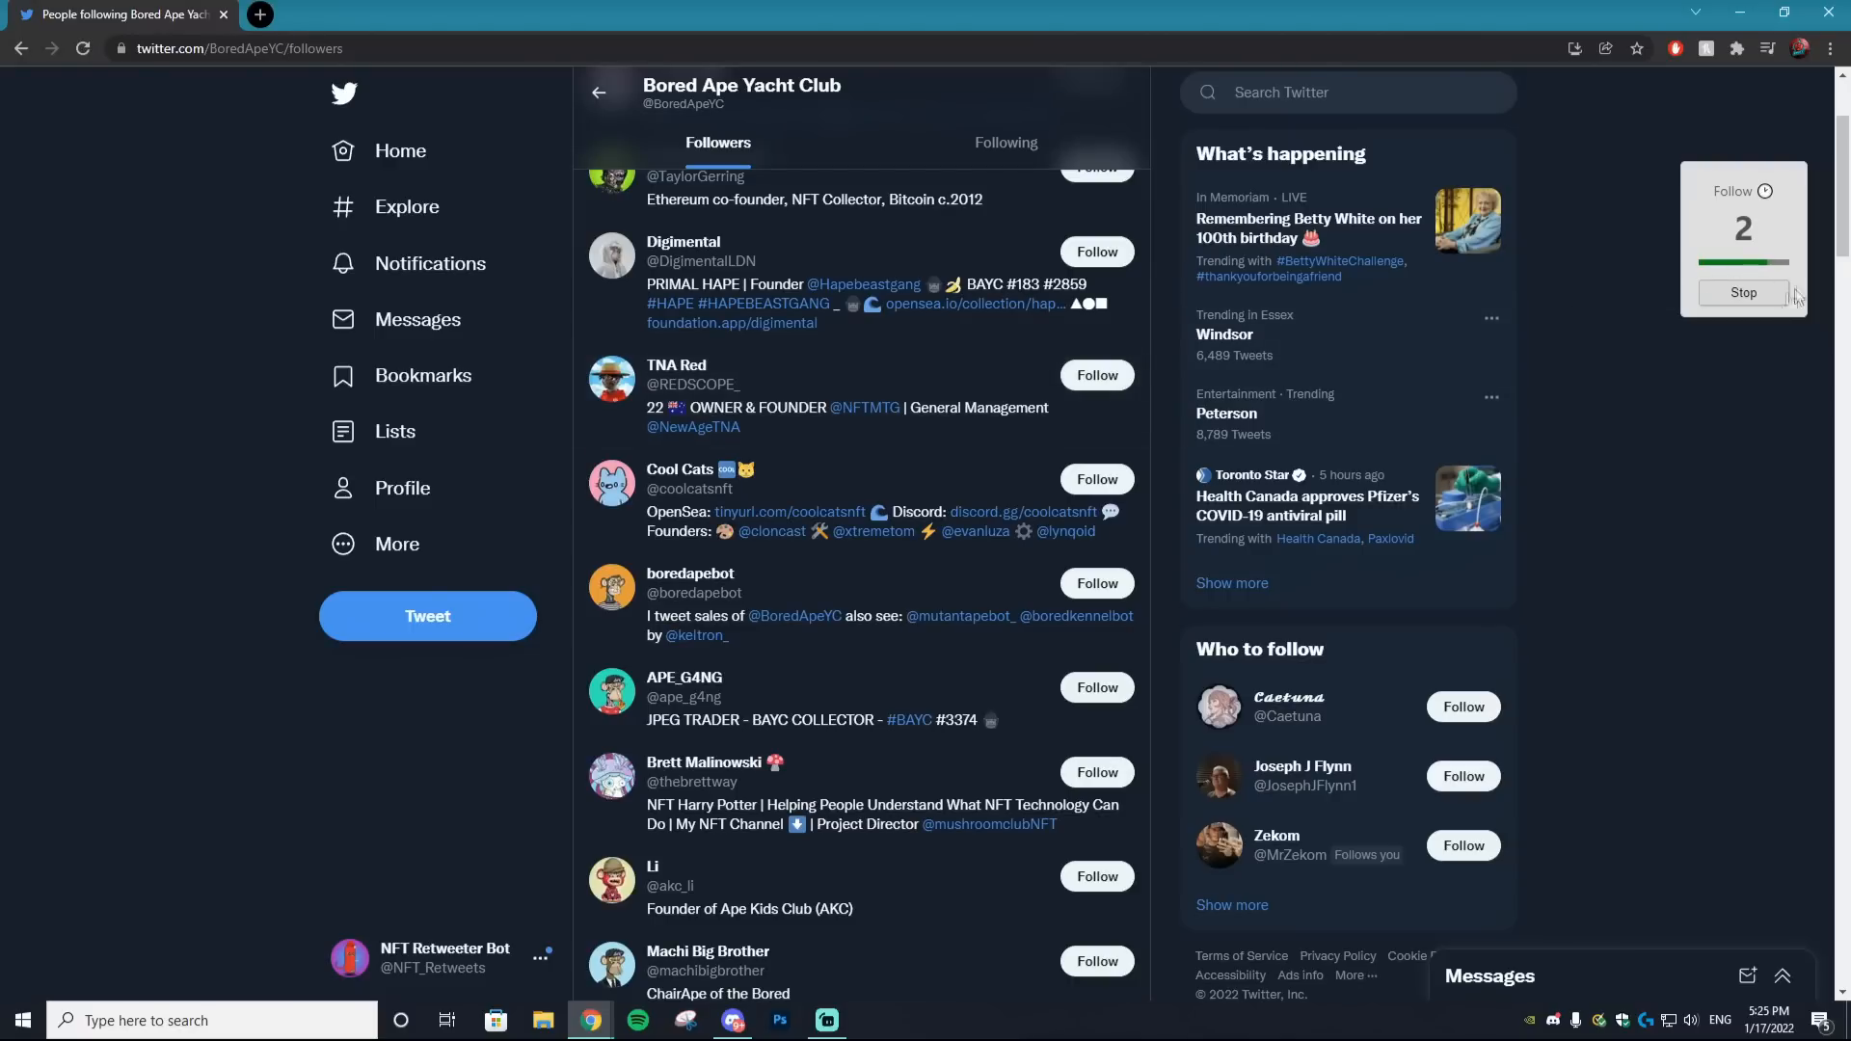
{"action": "mouse_move", "coordinate": [1555, 278]}
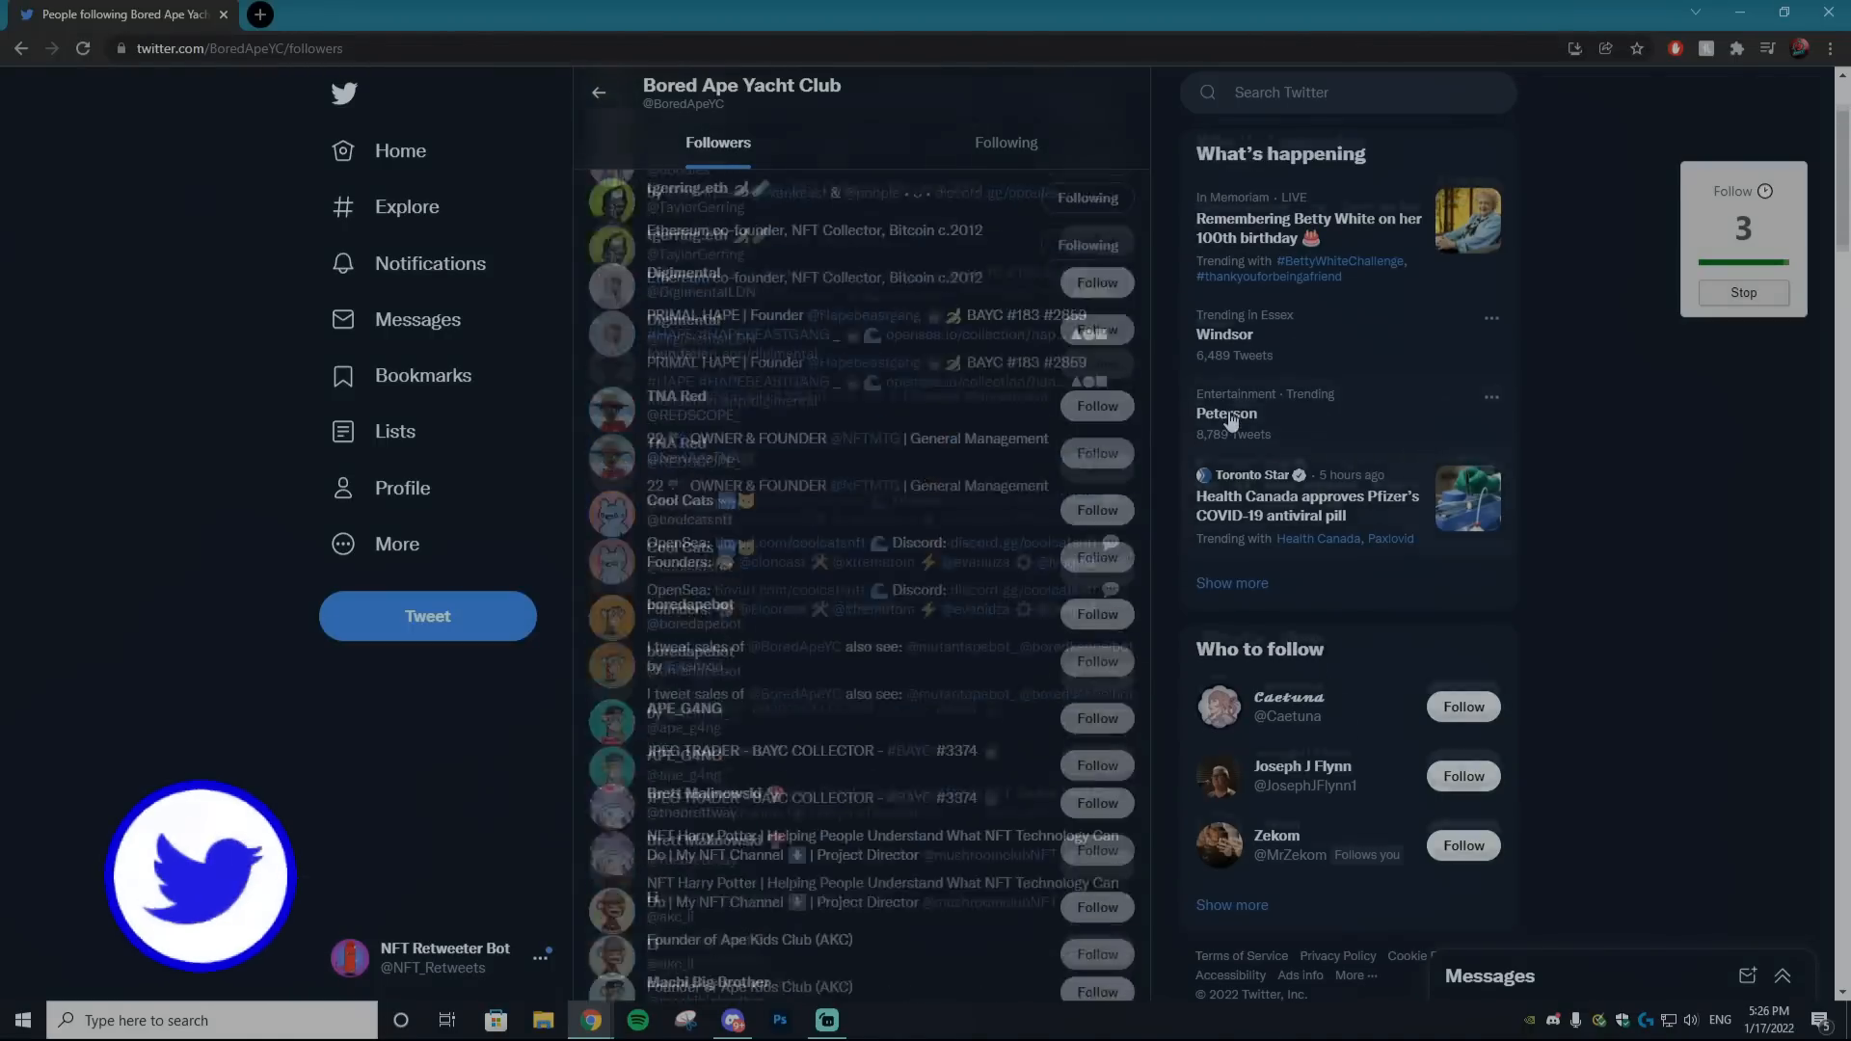
{"action": "scroll", "scroll_direction": "up", "scroll_amount": 3}
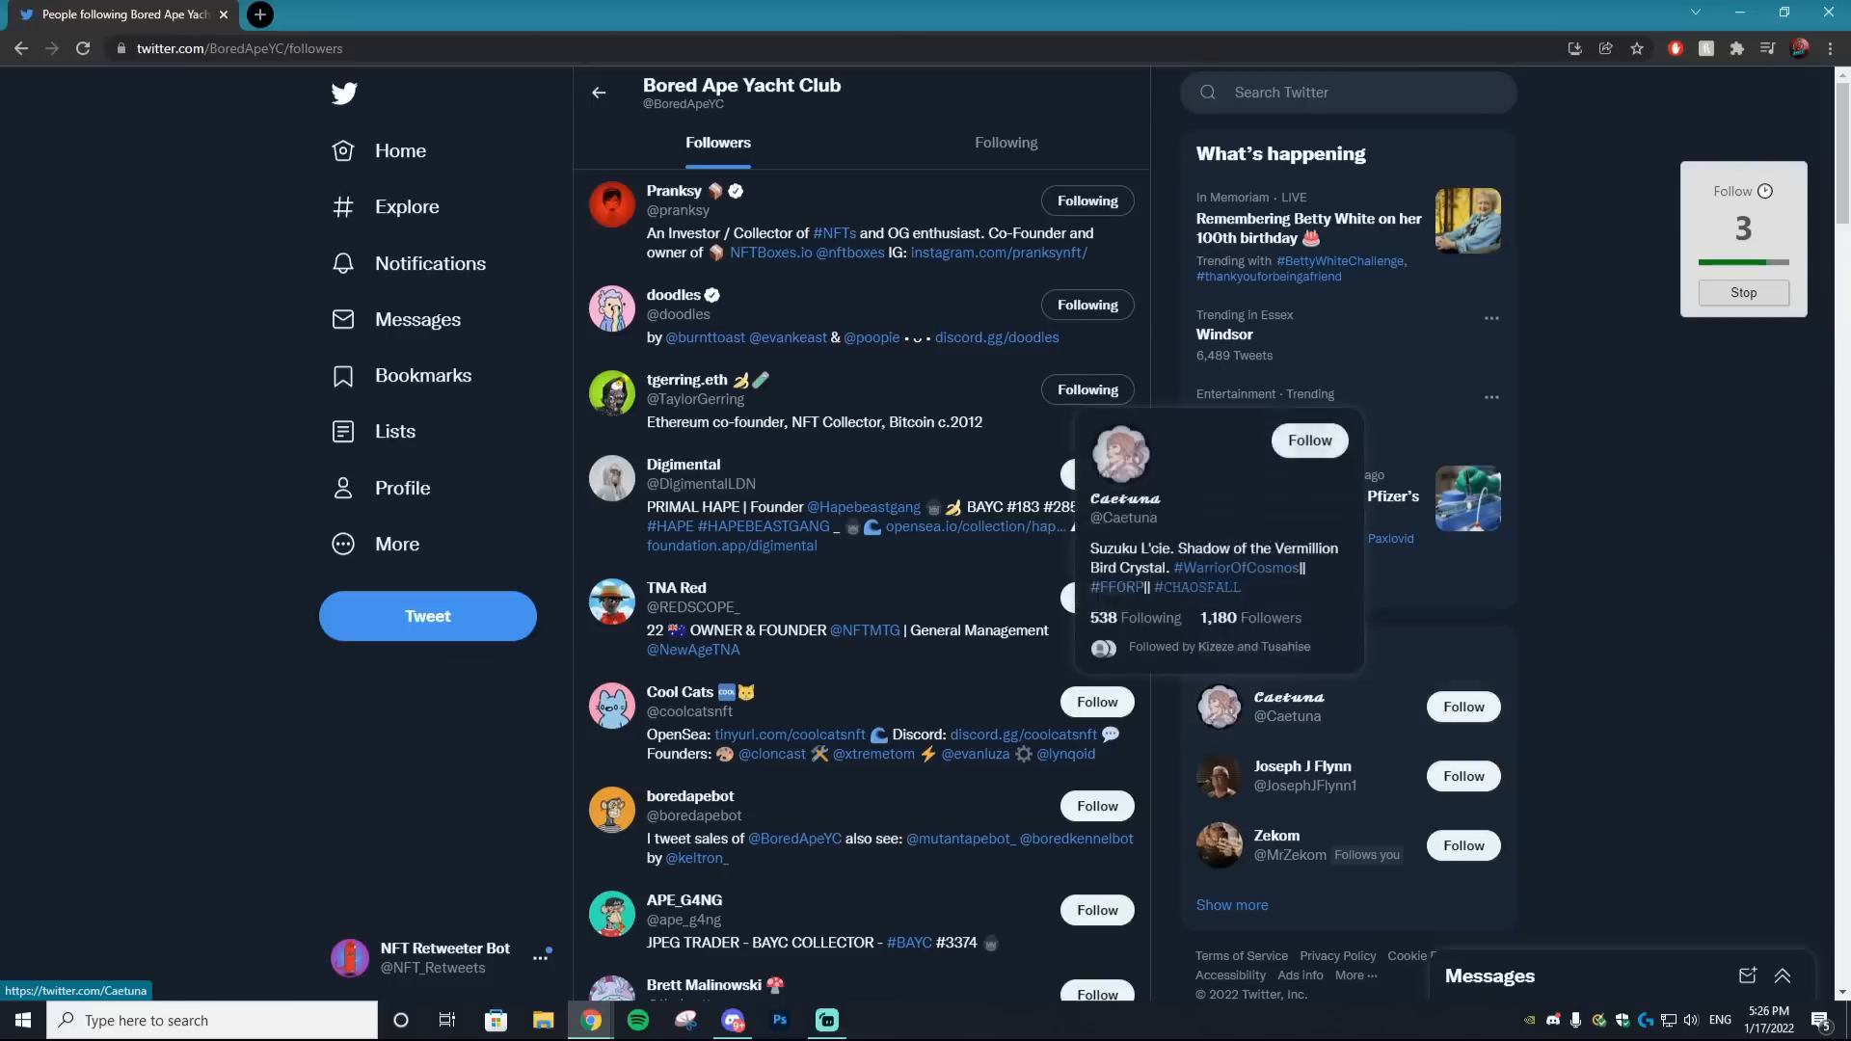
{"action": "mouse_move", "coordinate": [1588, 307]}
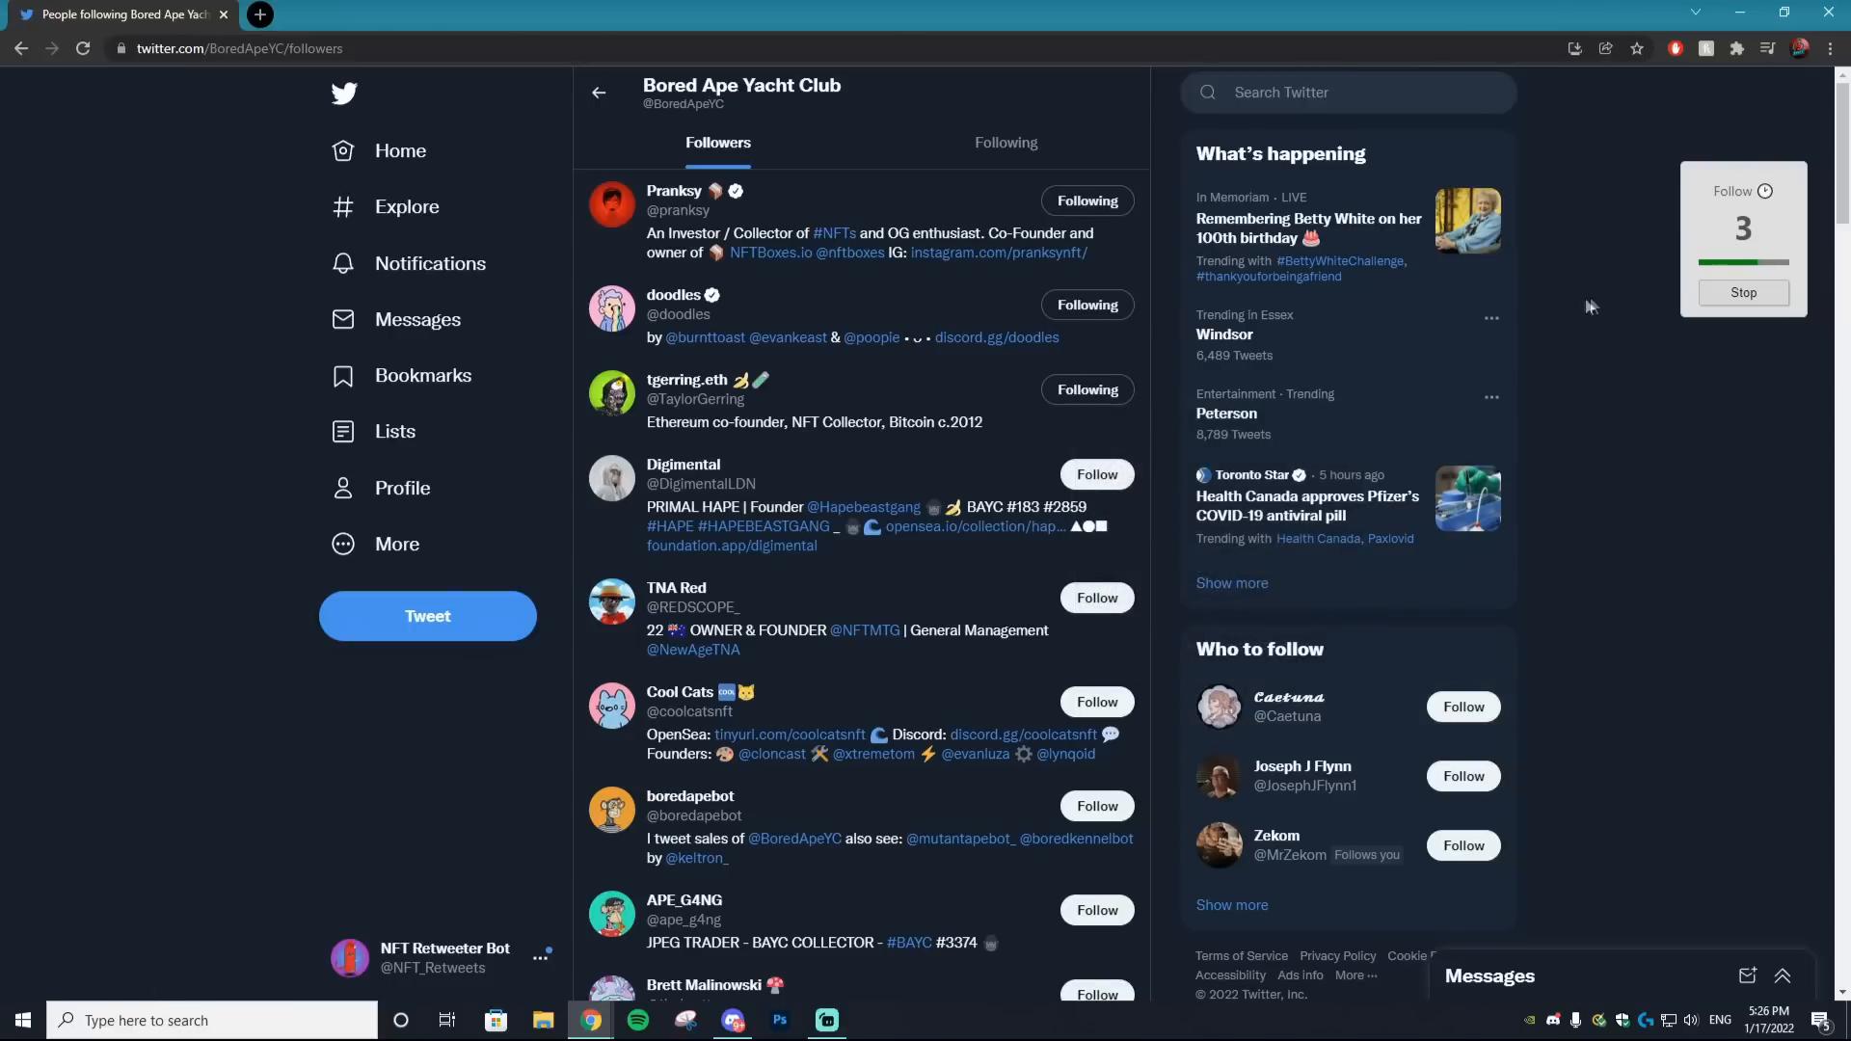
{"action": "mouse_move", "coordinate": [1557, 347]}
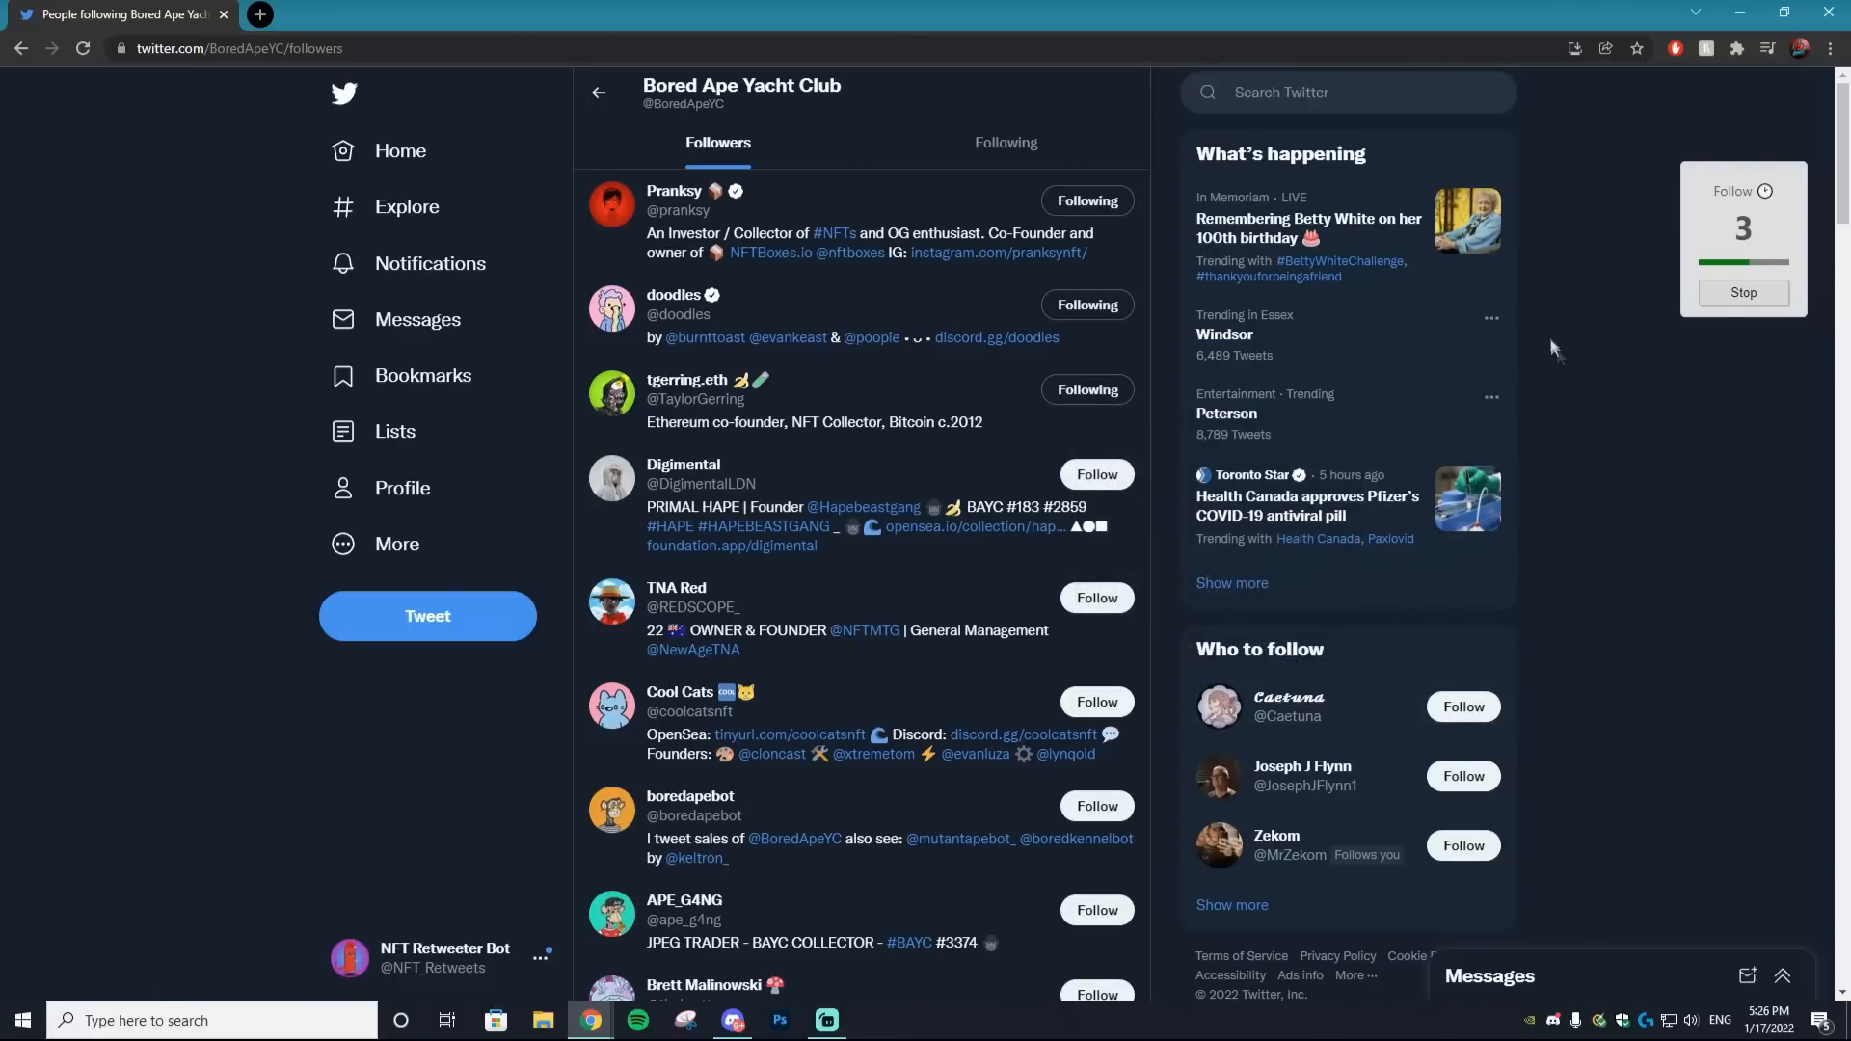
{"action": "mouse_move", "coordinate": [1763, 273]}
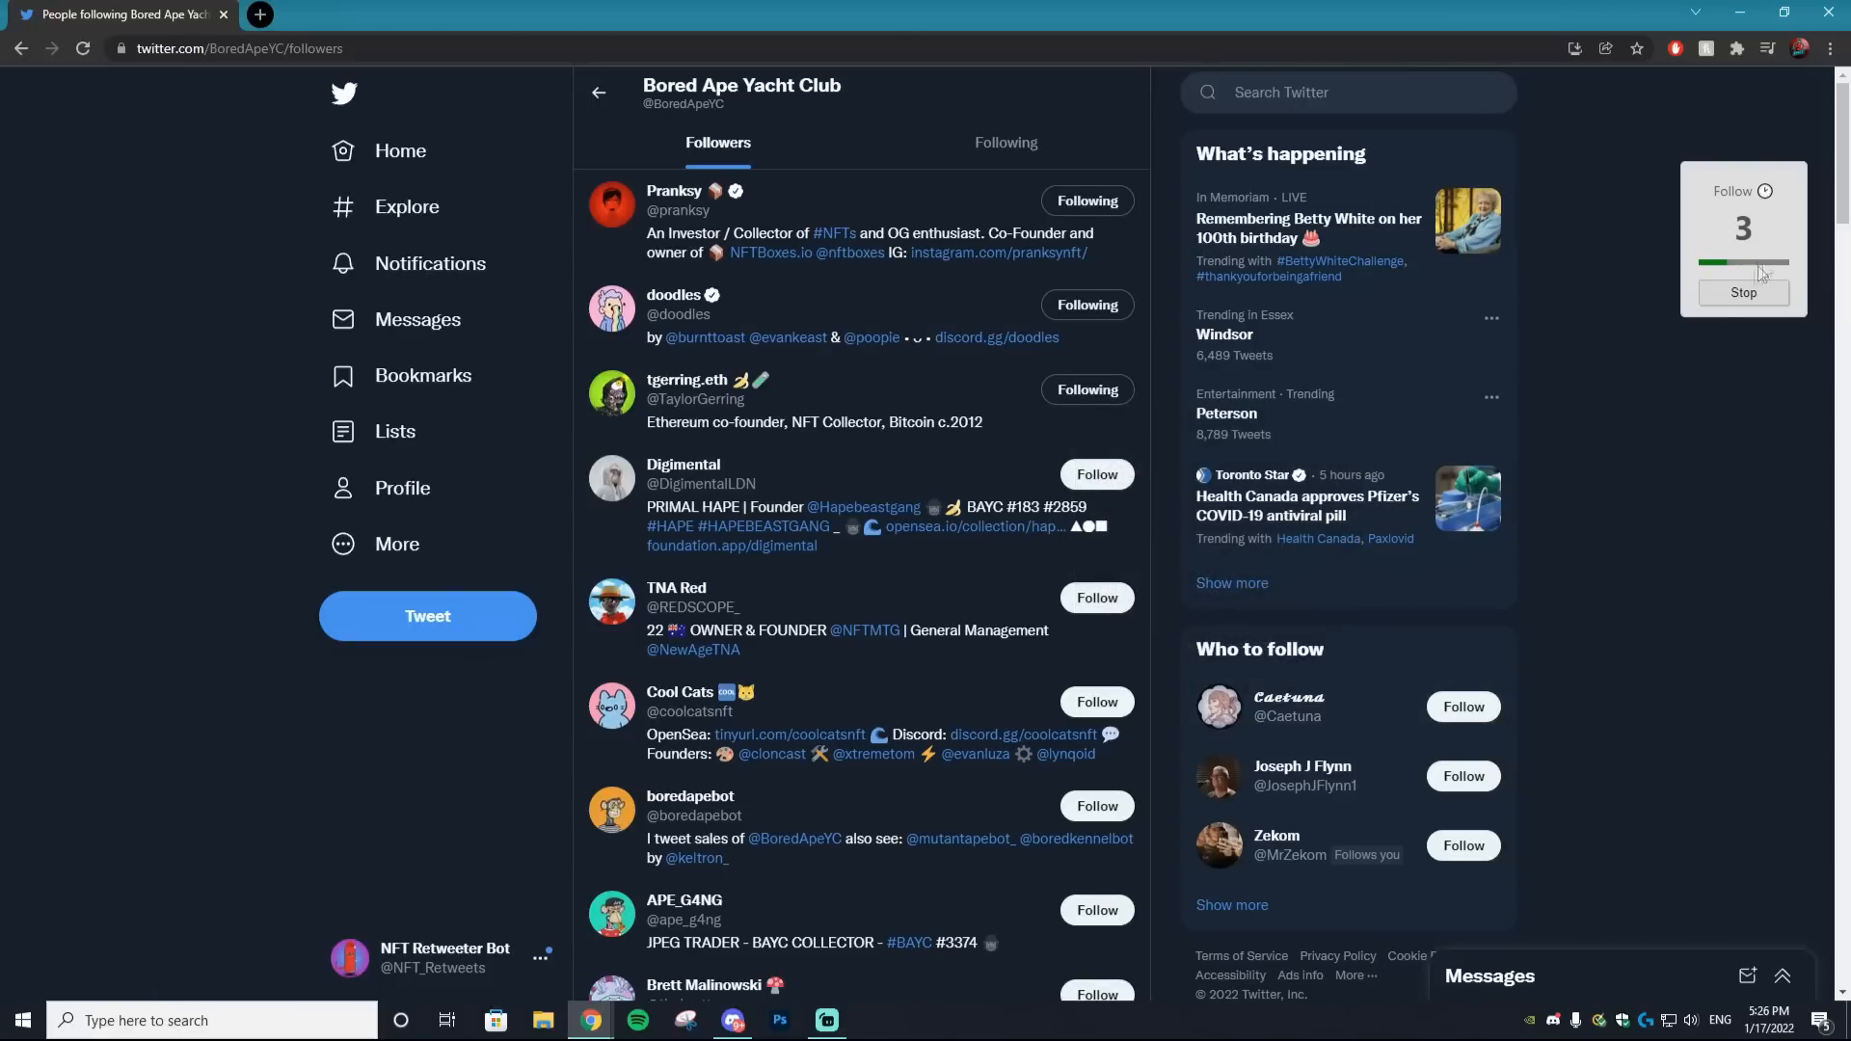
{"action": "mouse_move", "coordinate": [1821, 369]}
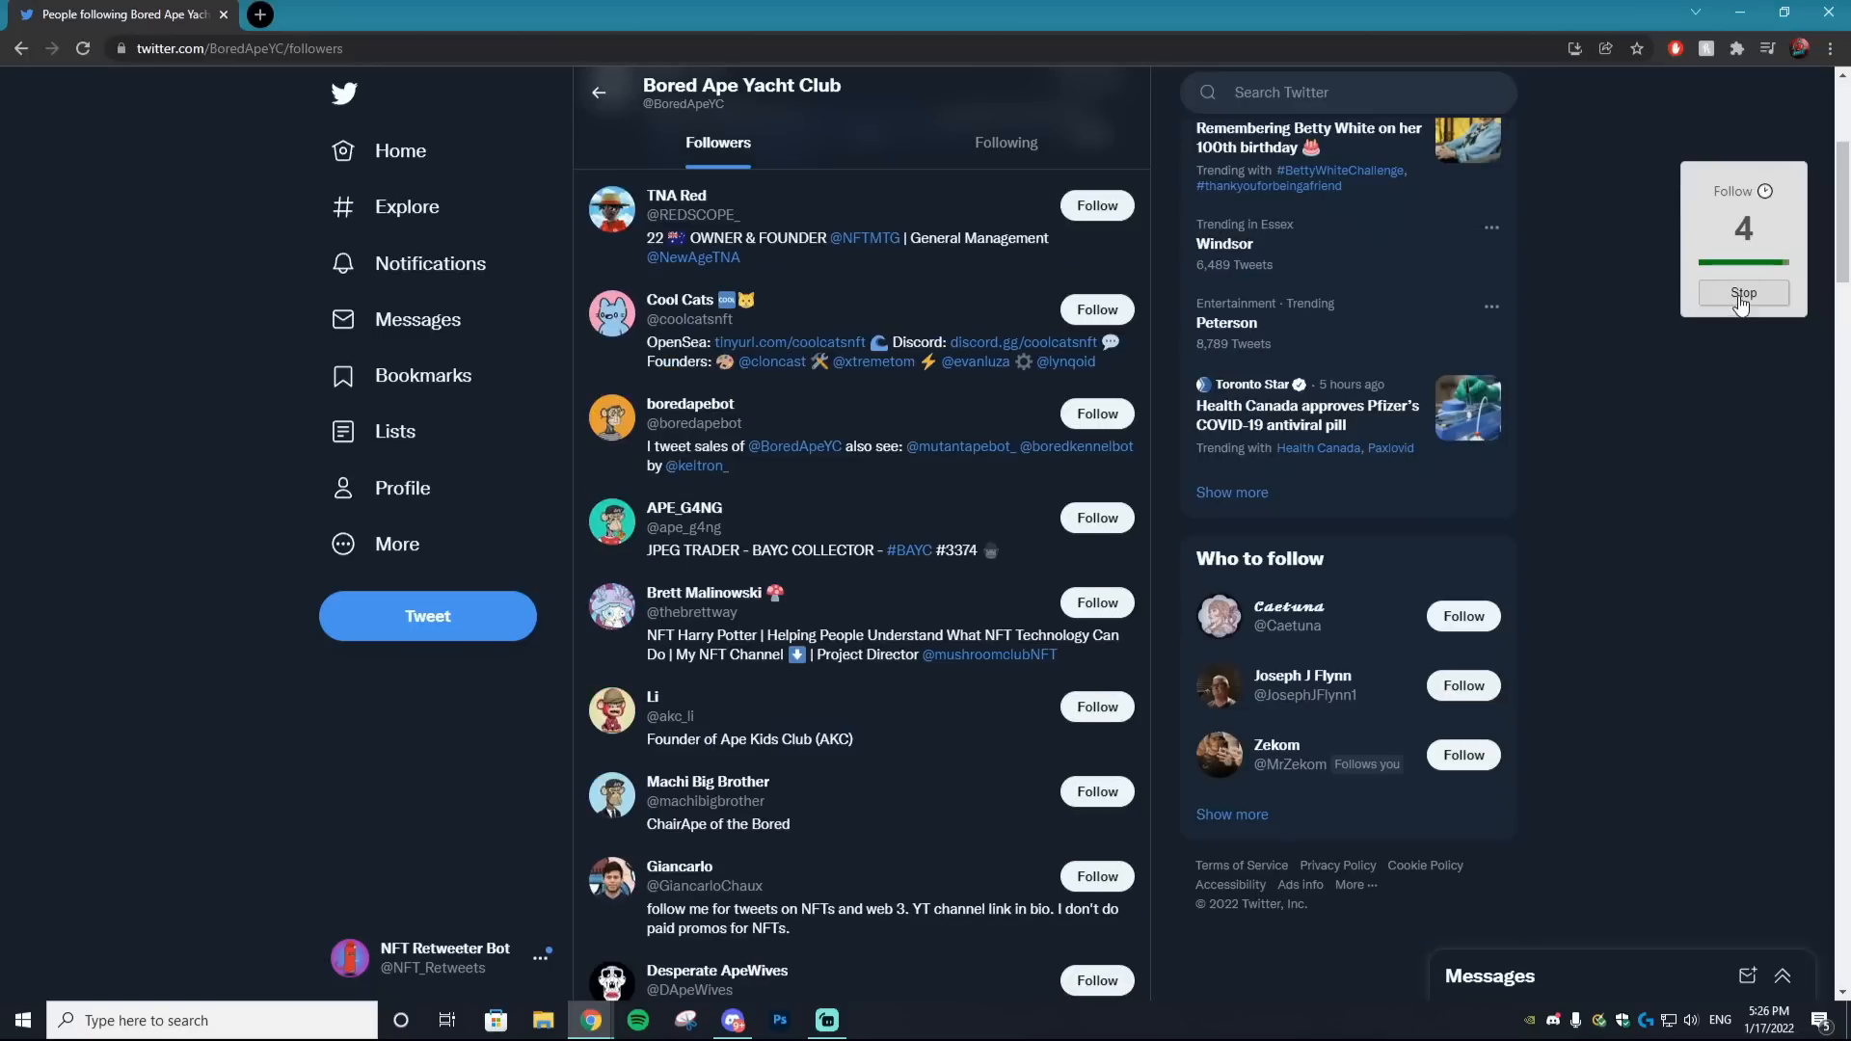
Stop the follow session, check the bot profile's following count, then search #NFT
{"action": "left_click", "coordinate": [1742, 294]}
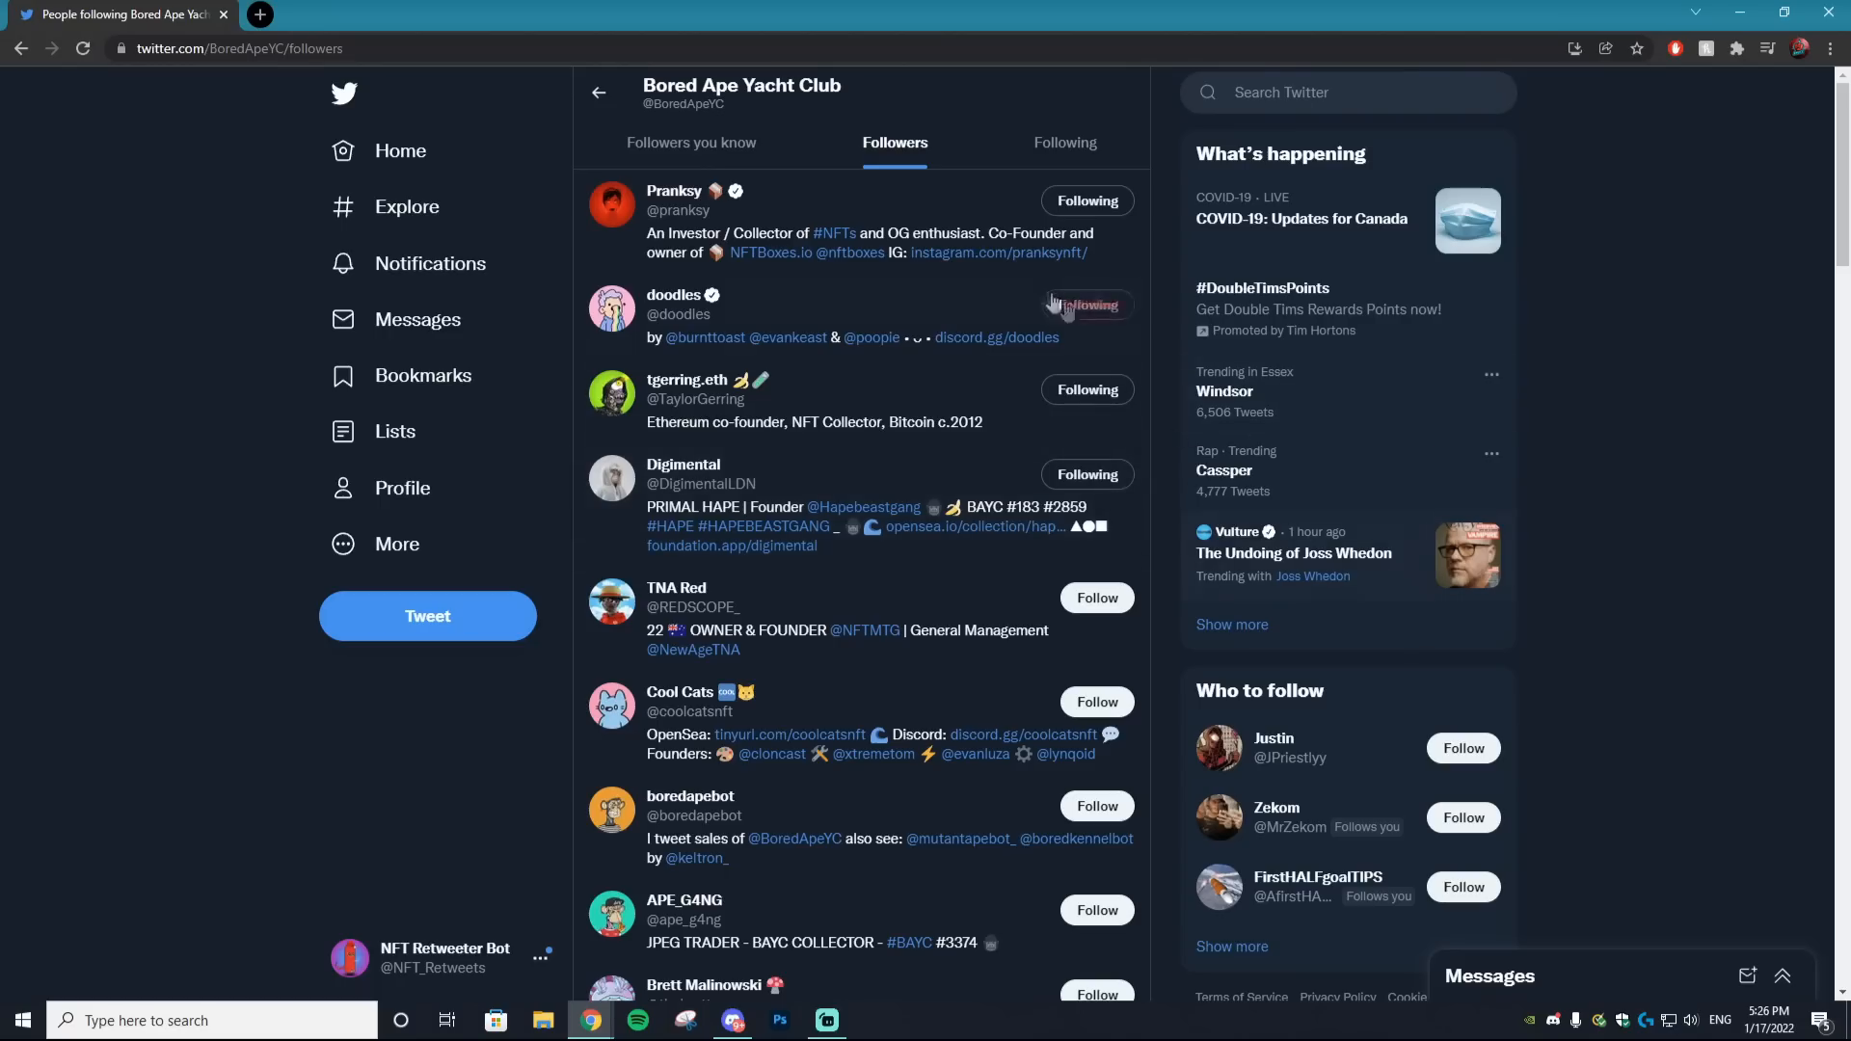
{"action": "left_click", "coordinate": [444, 957]}
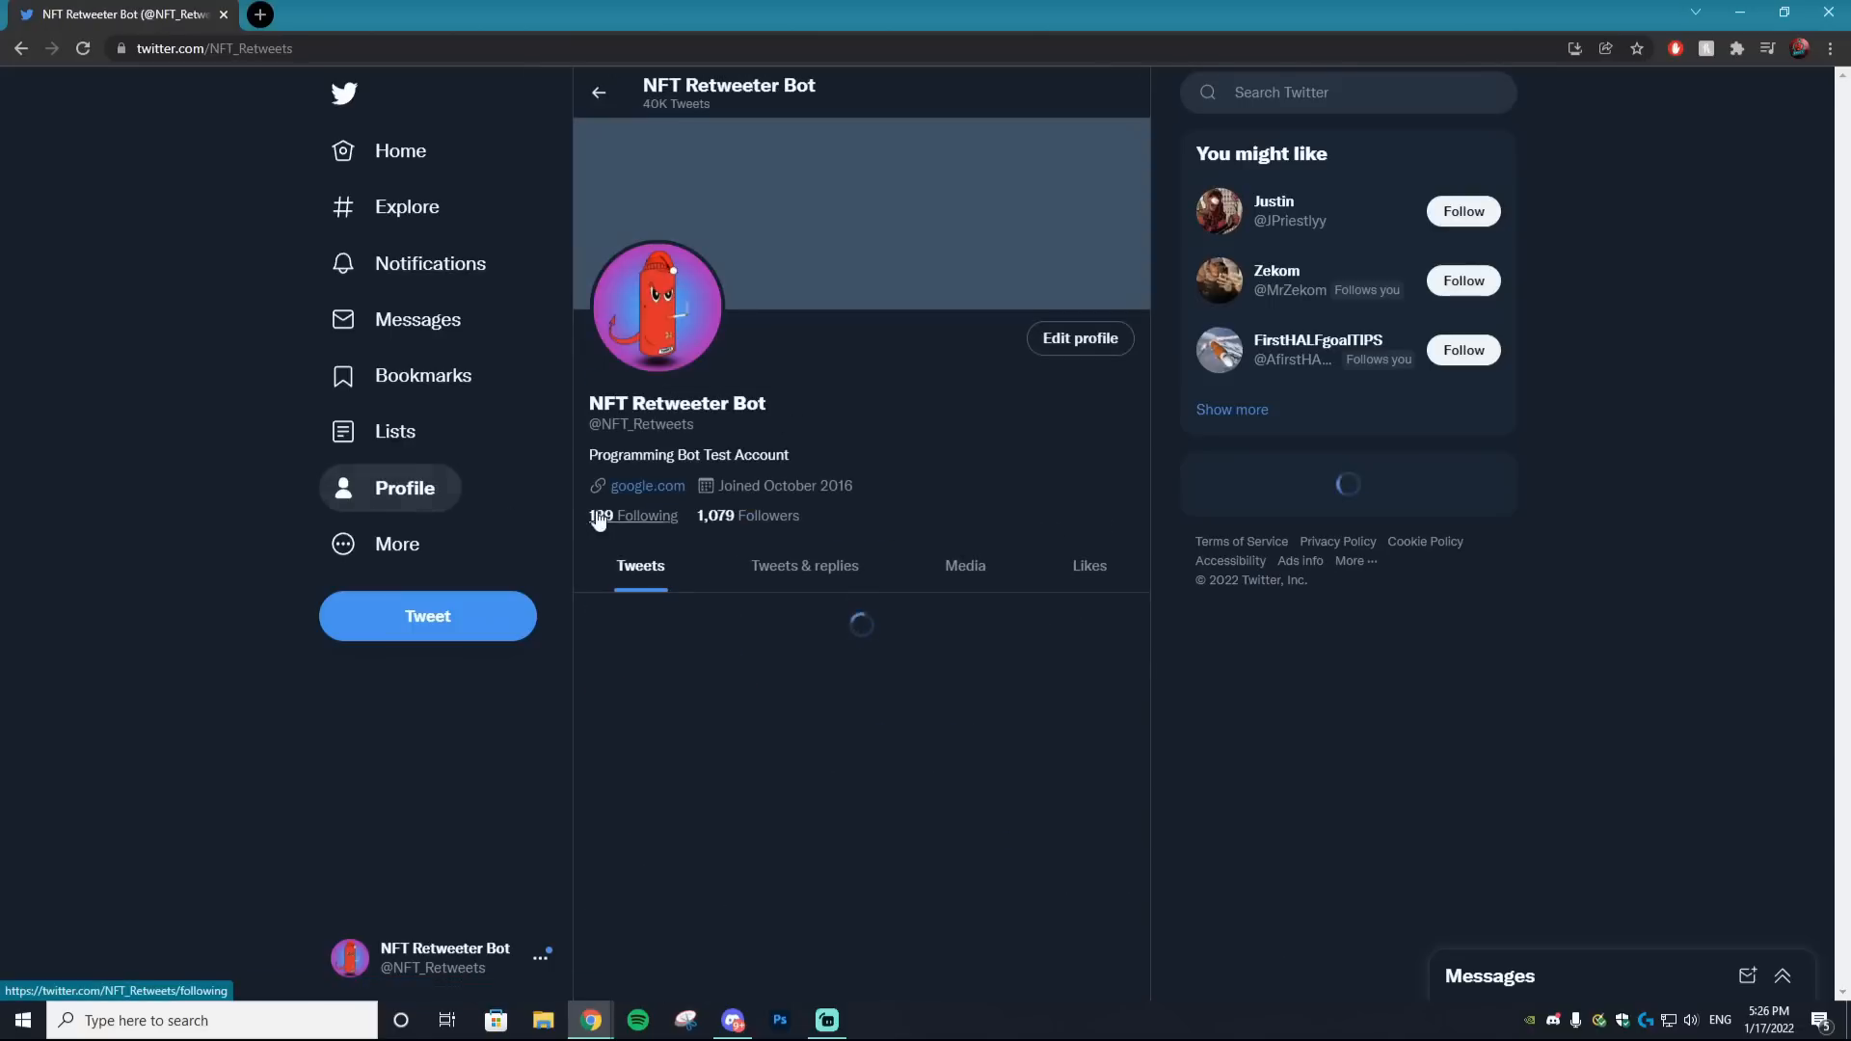
{"action": "left_click", "coordinate": [647, 516]}
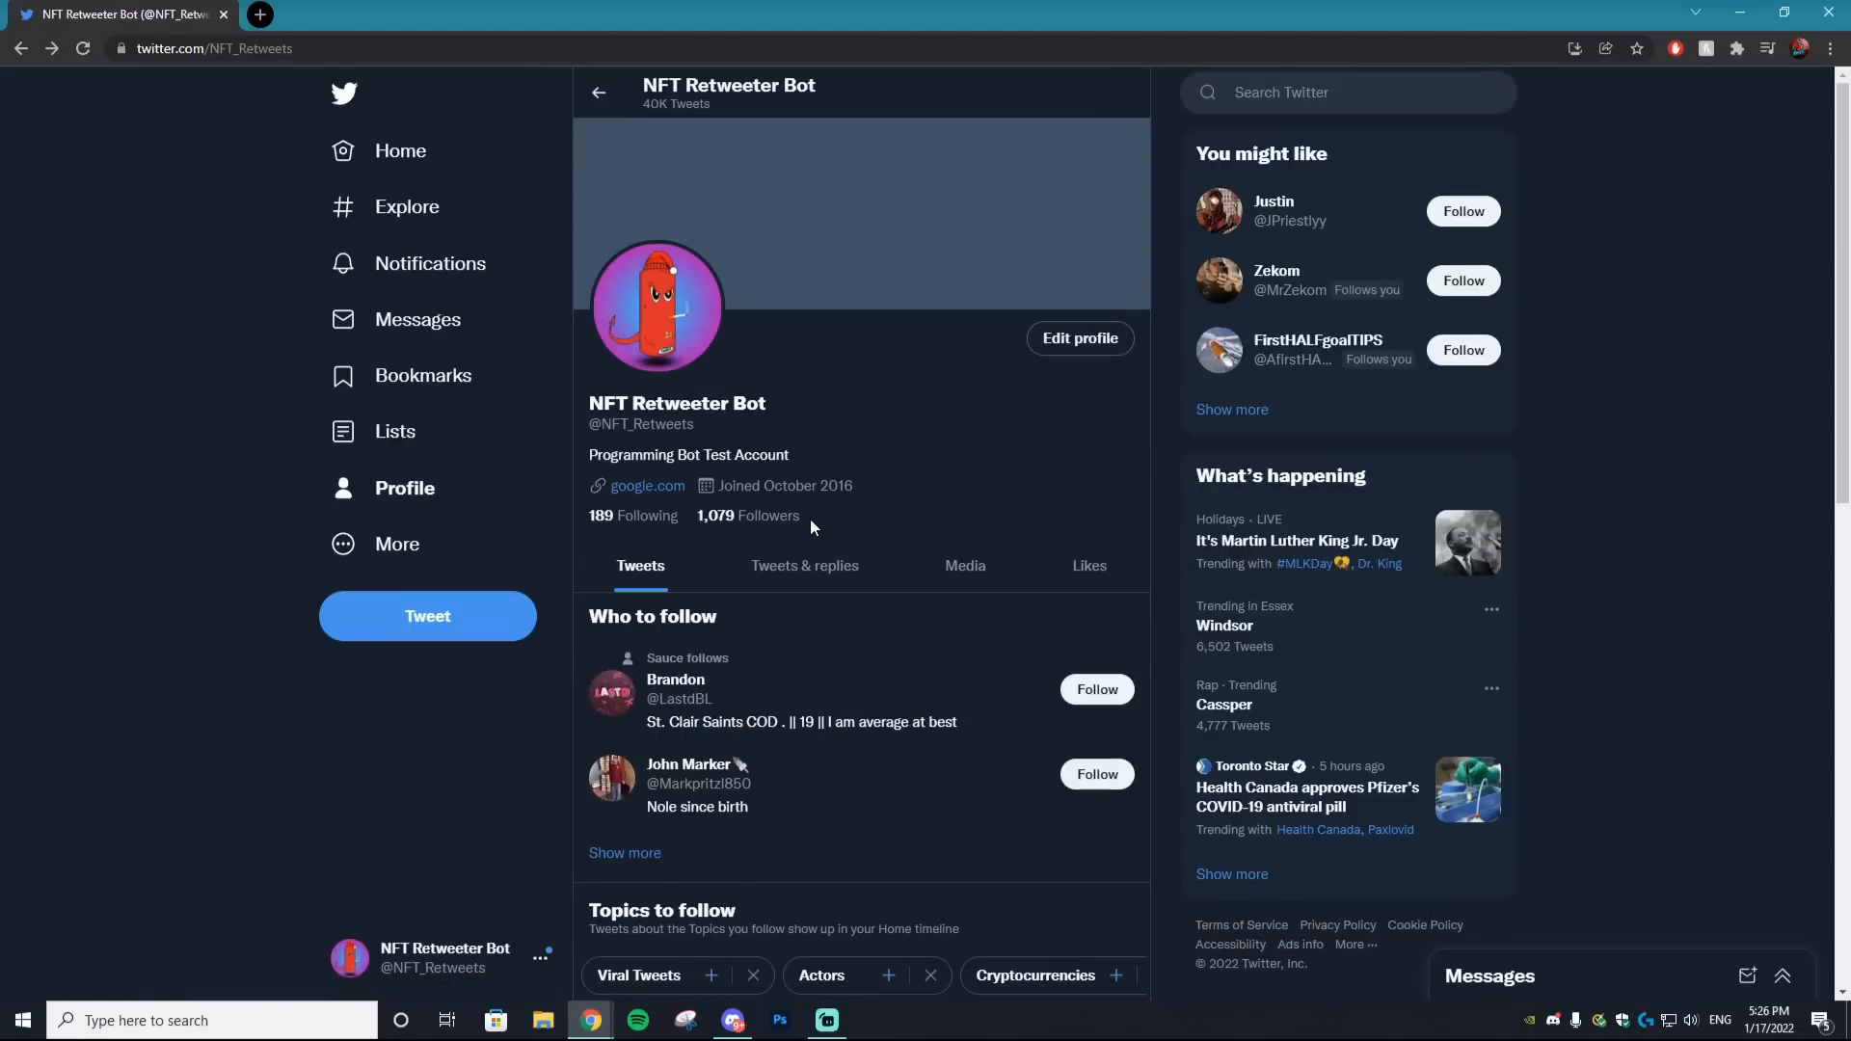
{"action": "left_click", "coordinate": [1346, 93]}
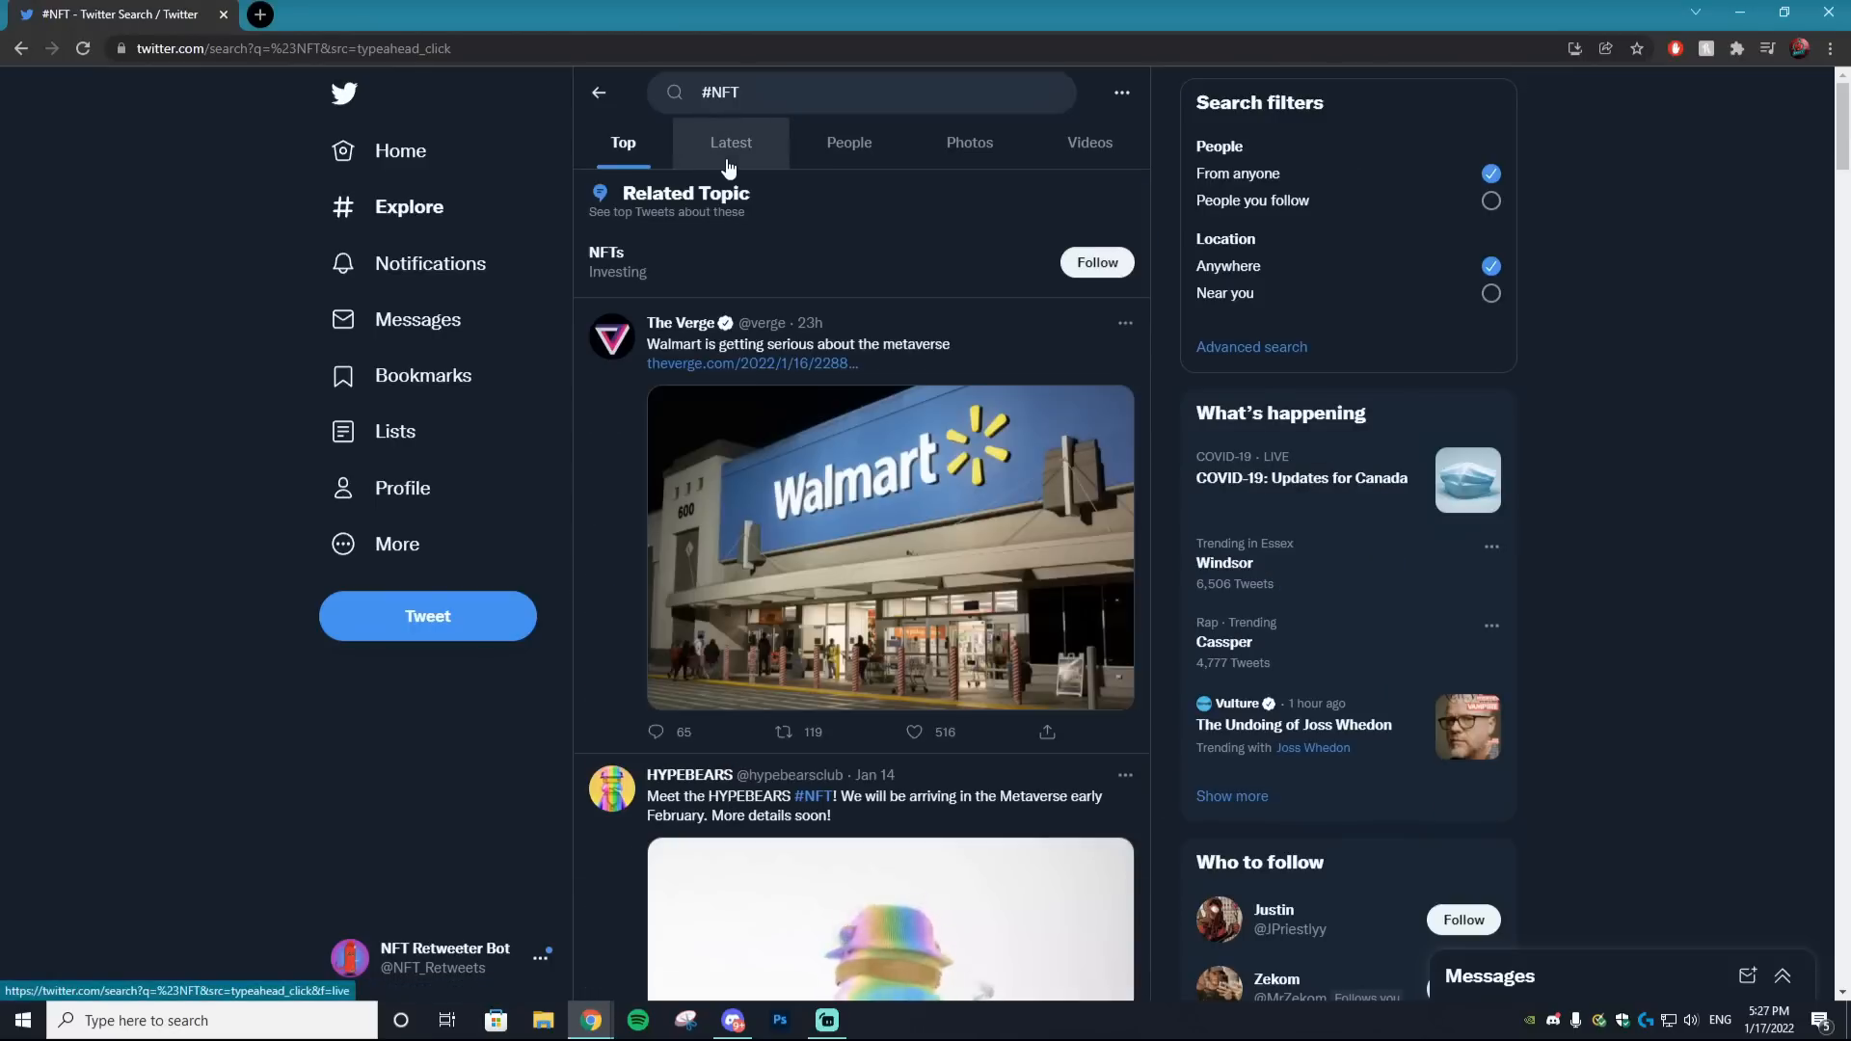
Auto-like the Latest #NFT tweets while scrolling until the counter reaches 72
{"action": "left_click", "coordinate": [730, 142]}
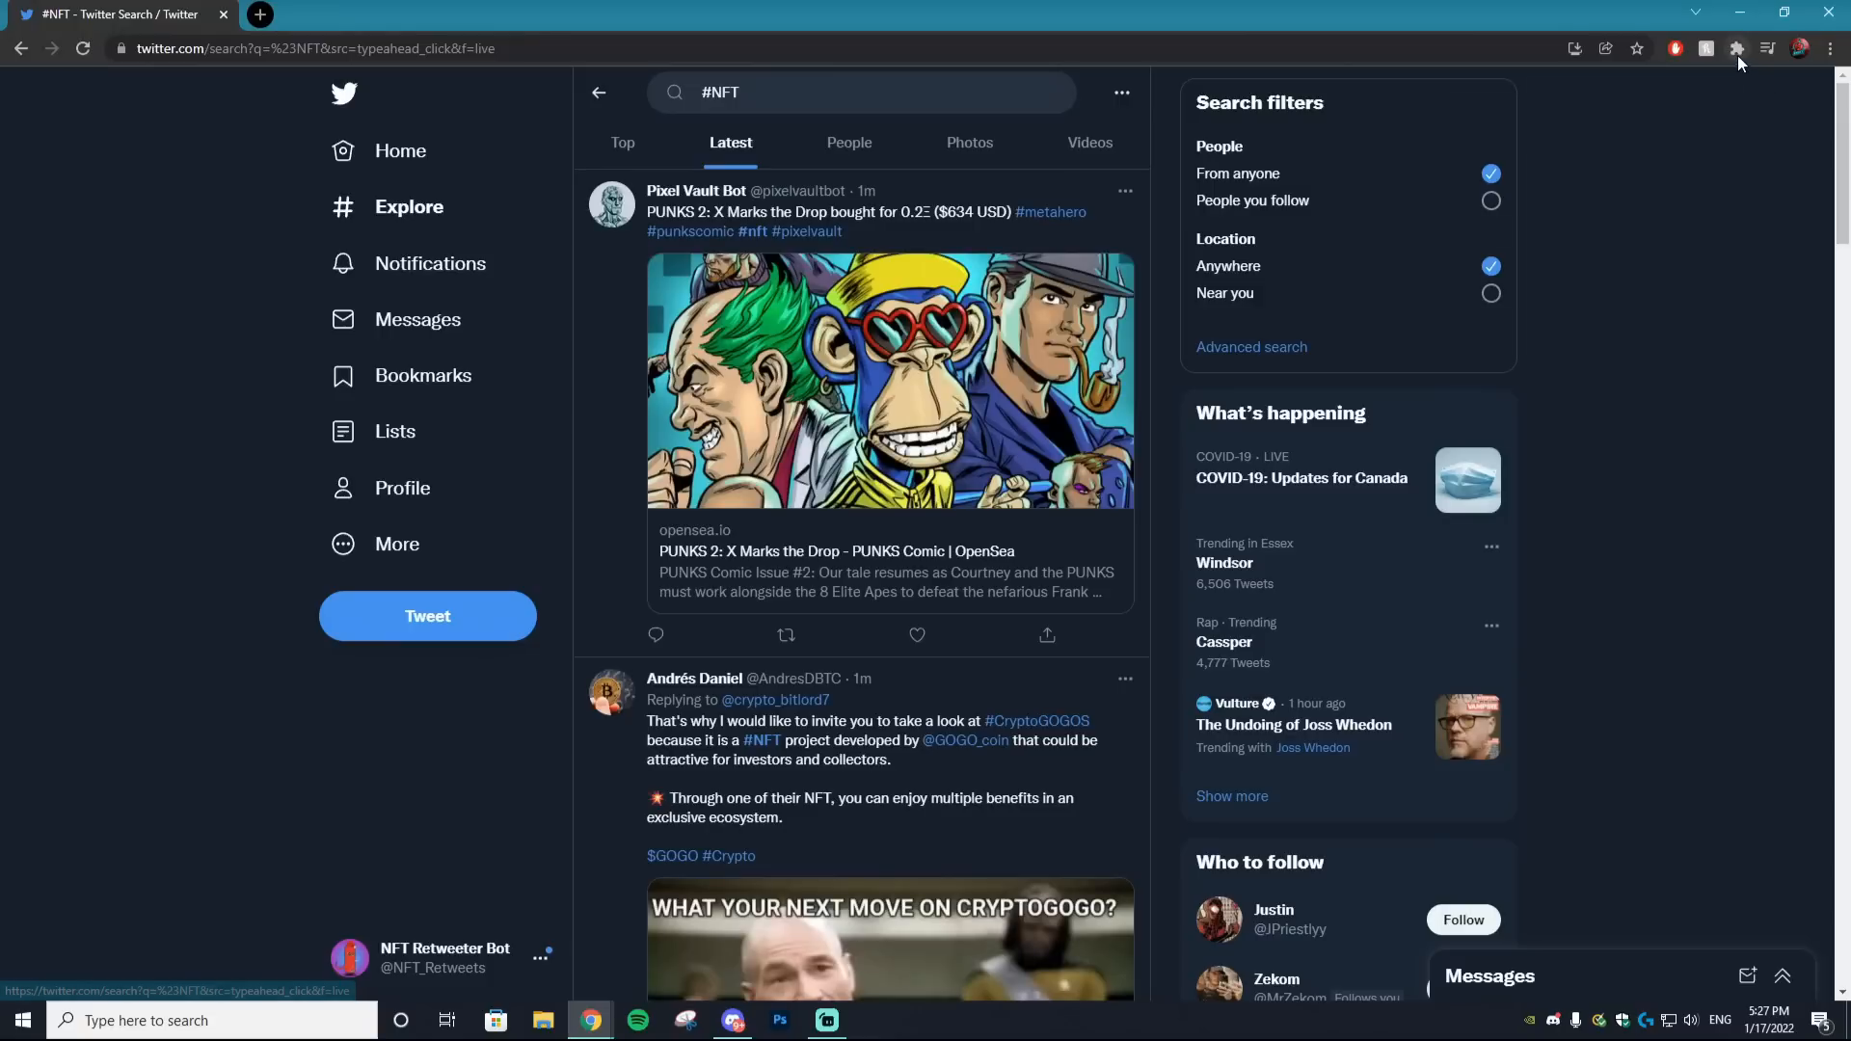
{"action": "left_click", "coordinate": [1706, 48]}
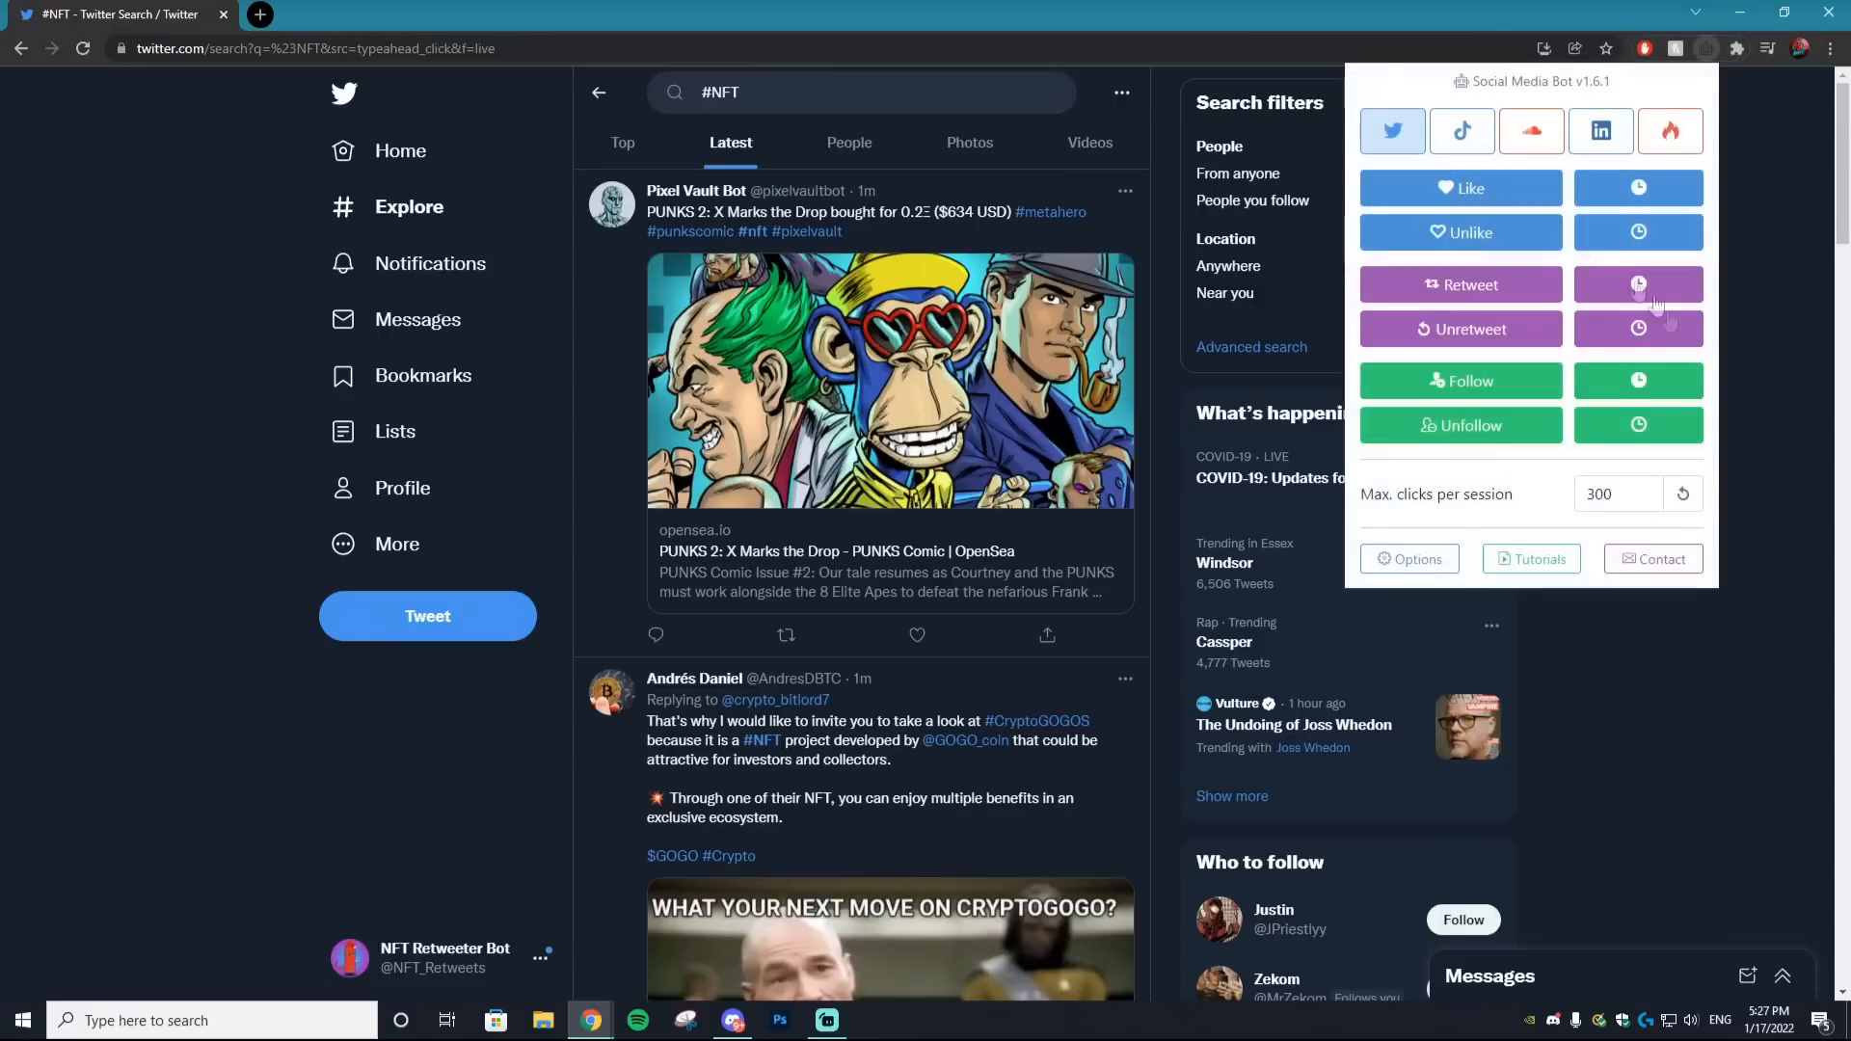
{"action": "mouse_move", "coordinate": [1564, 212]}
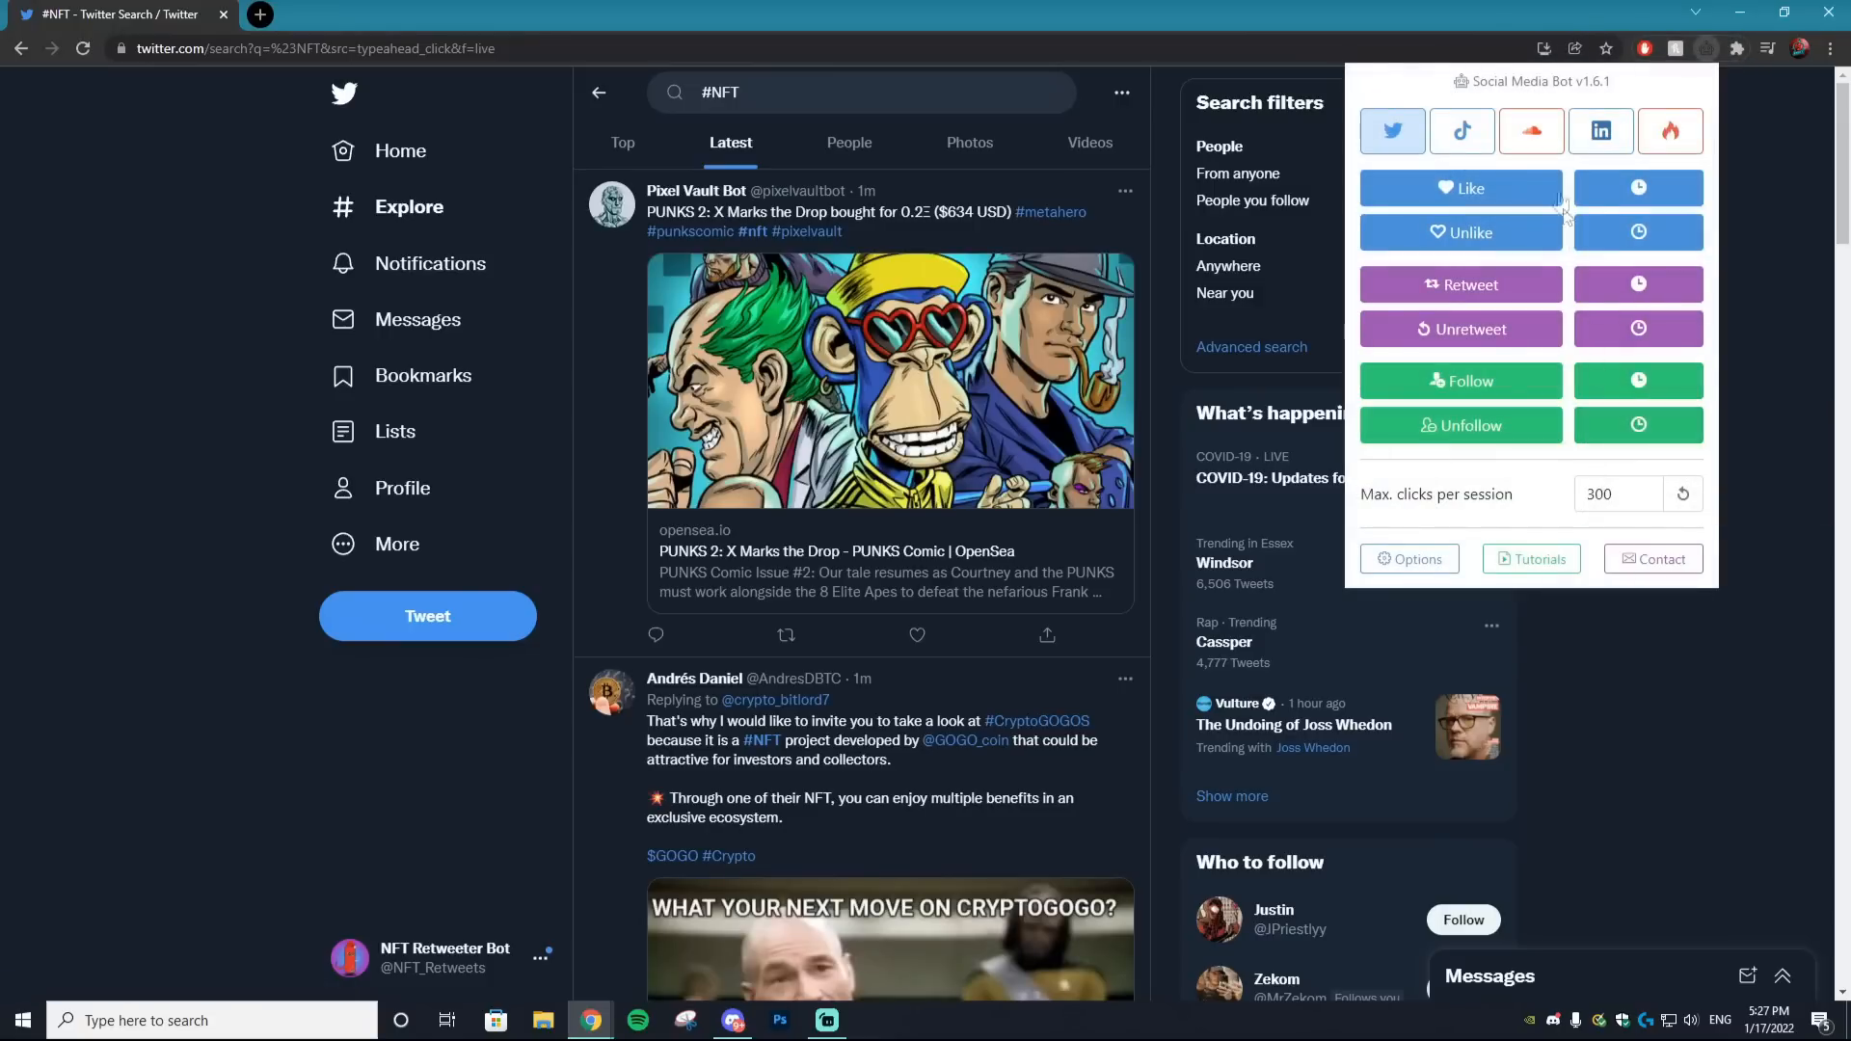
{"action": "mouse_move", "coordinate": [1461, 188]}
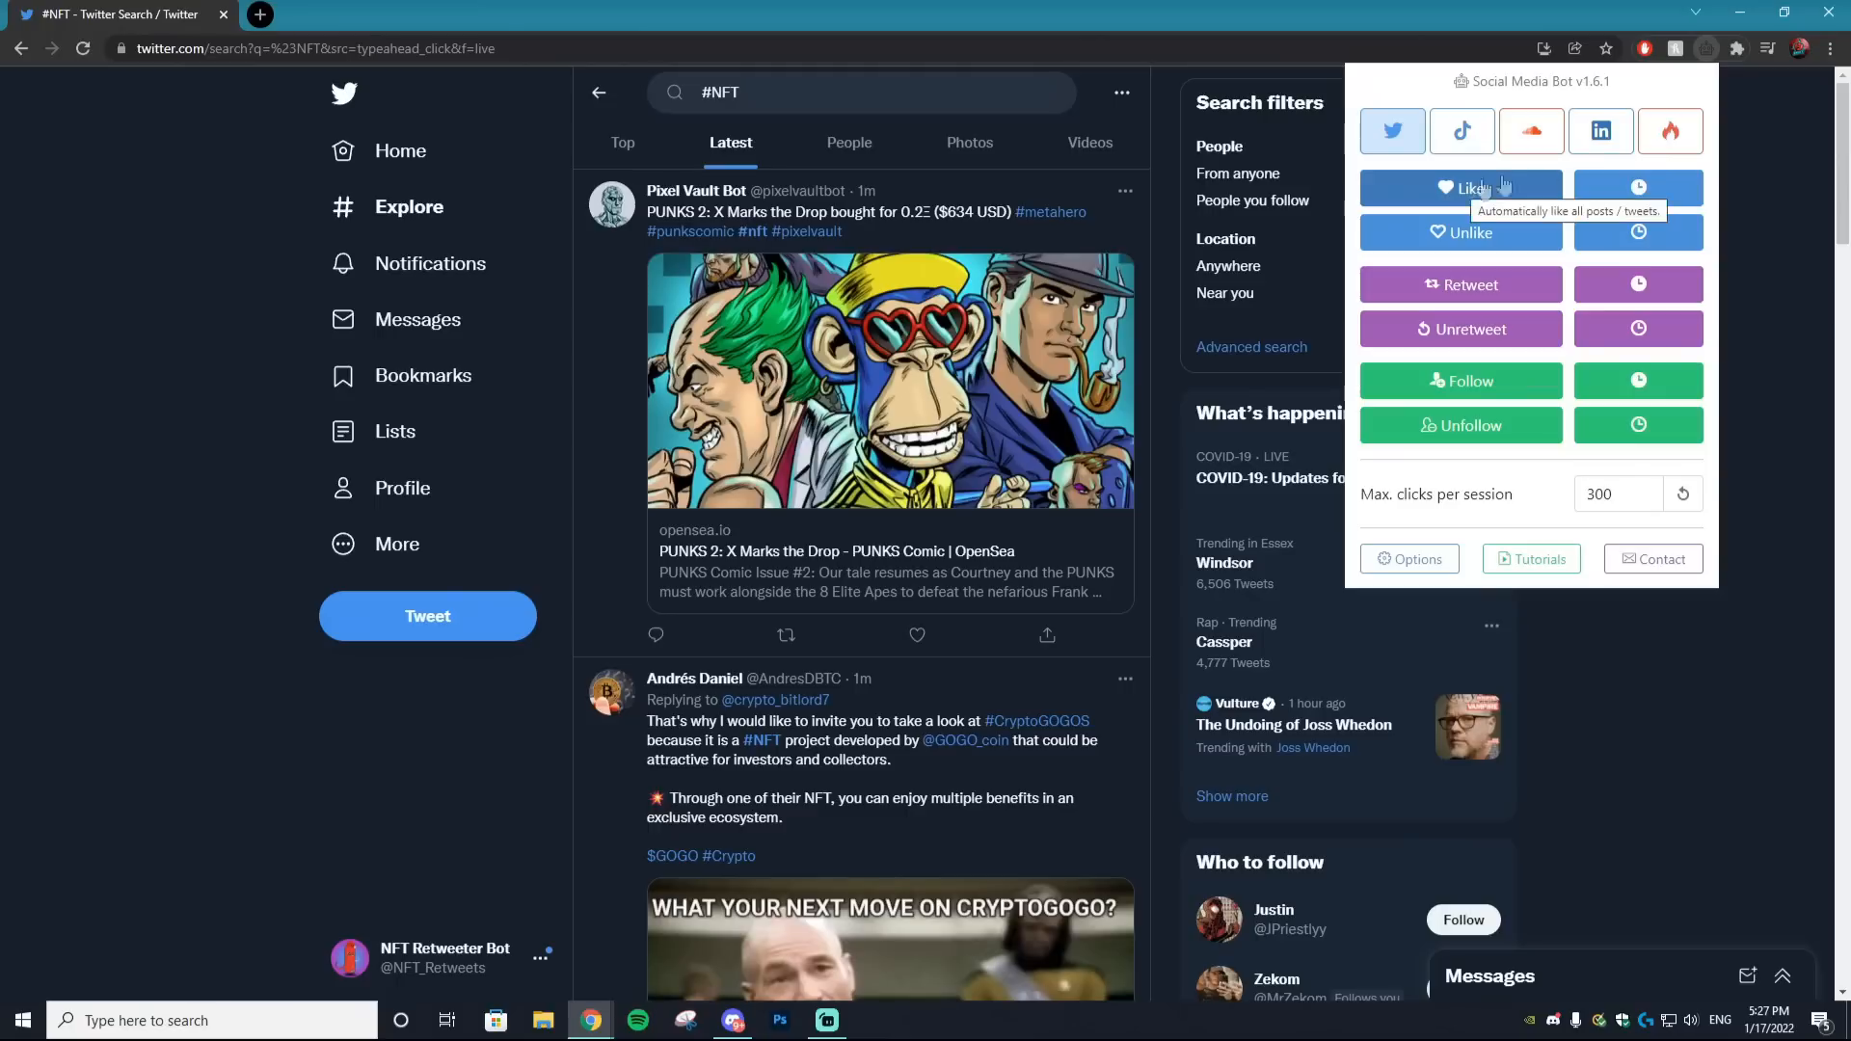
{"action": "mouse_move", "coordinate": [1637, 183]}
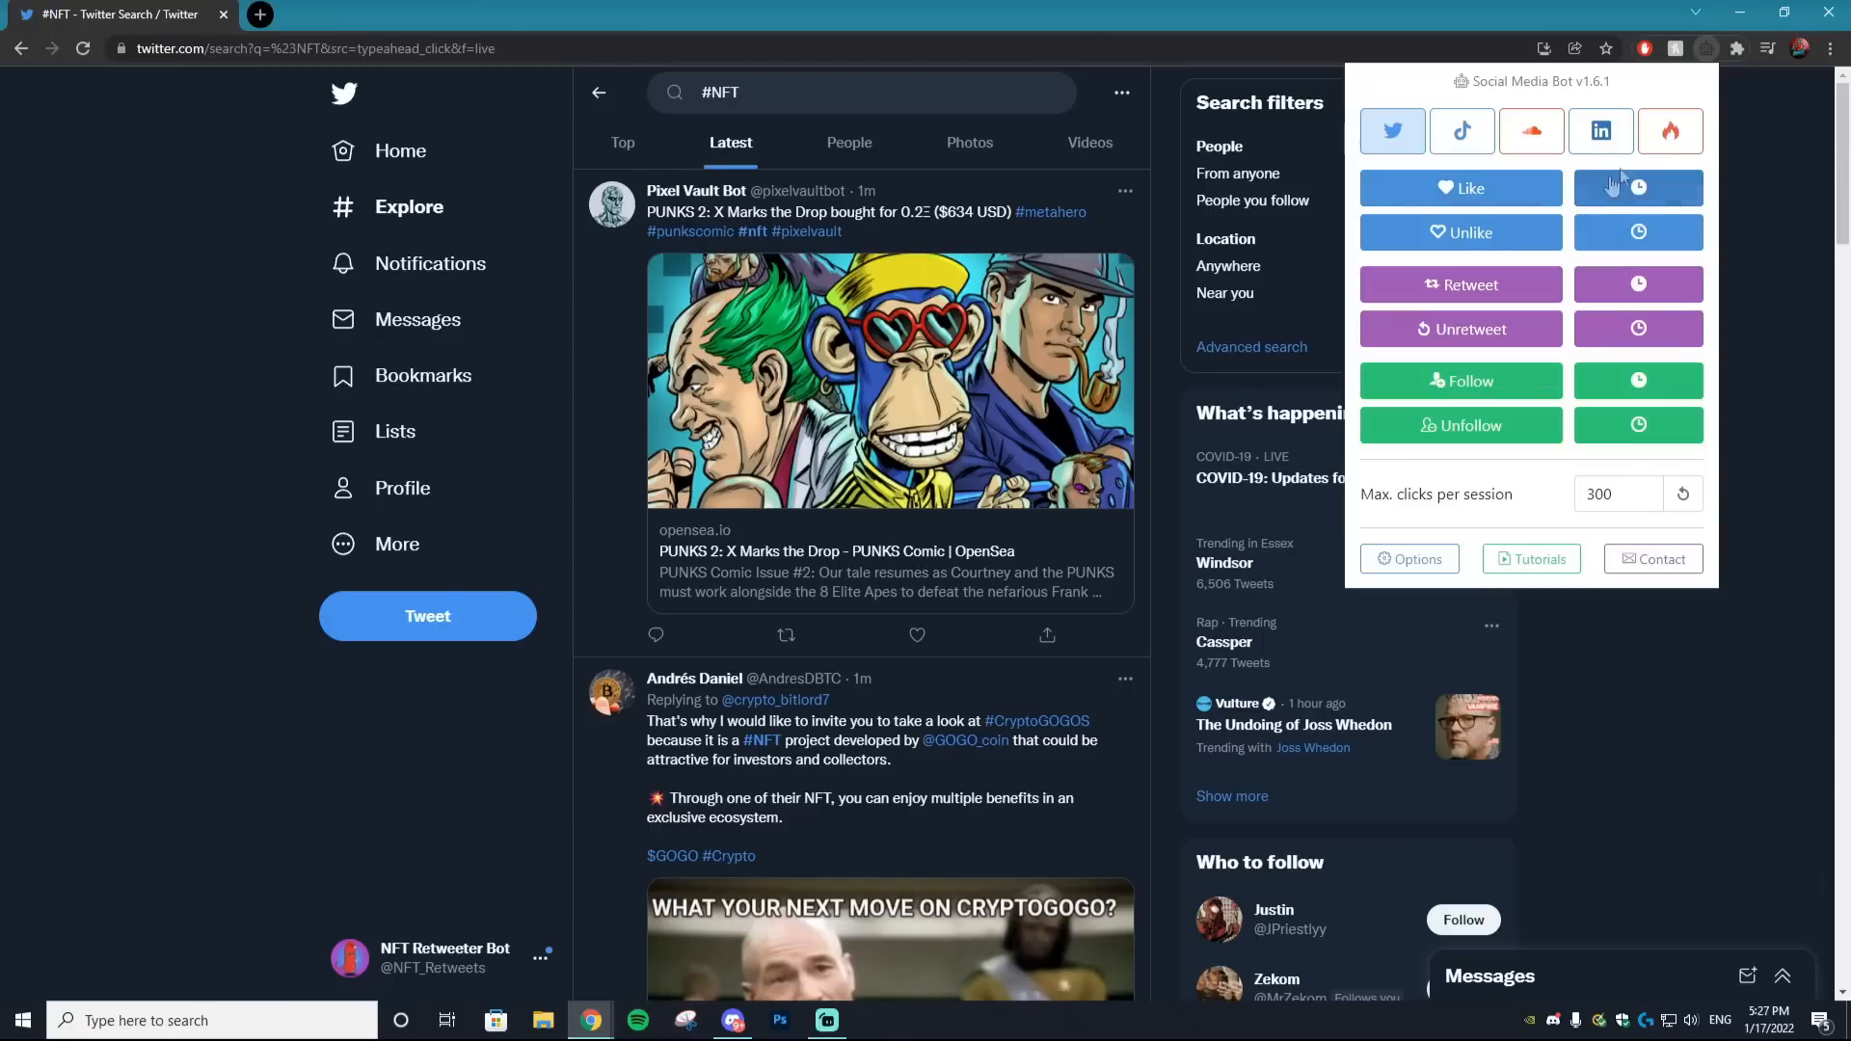
{"action": "left_click", "coordinate": [1461, 188]}
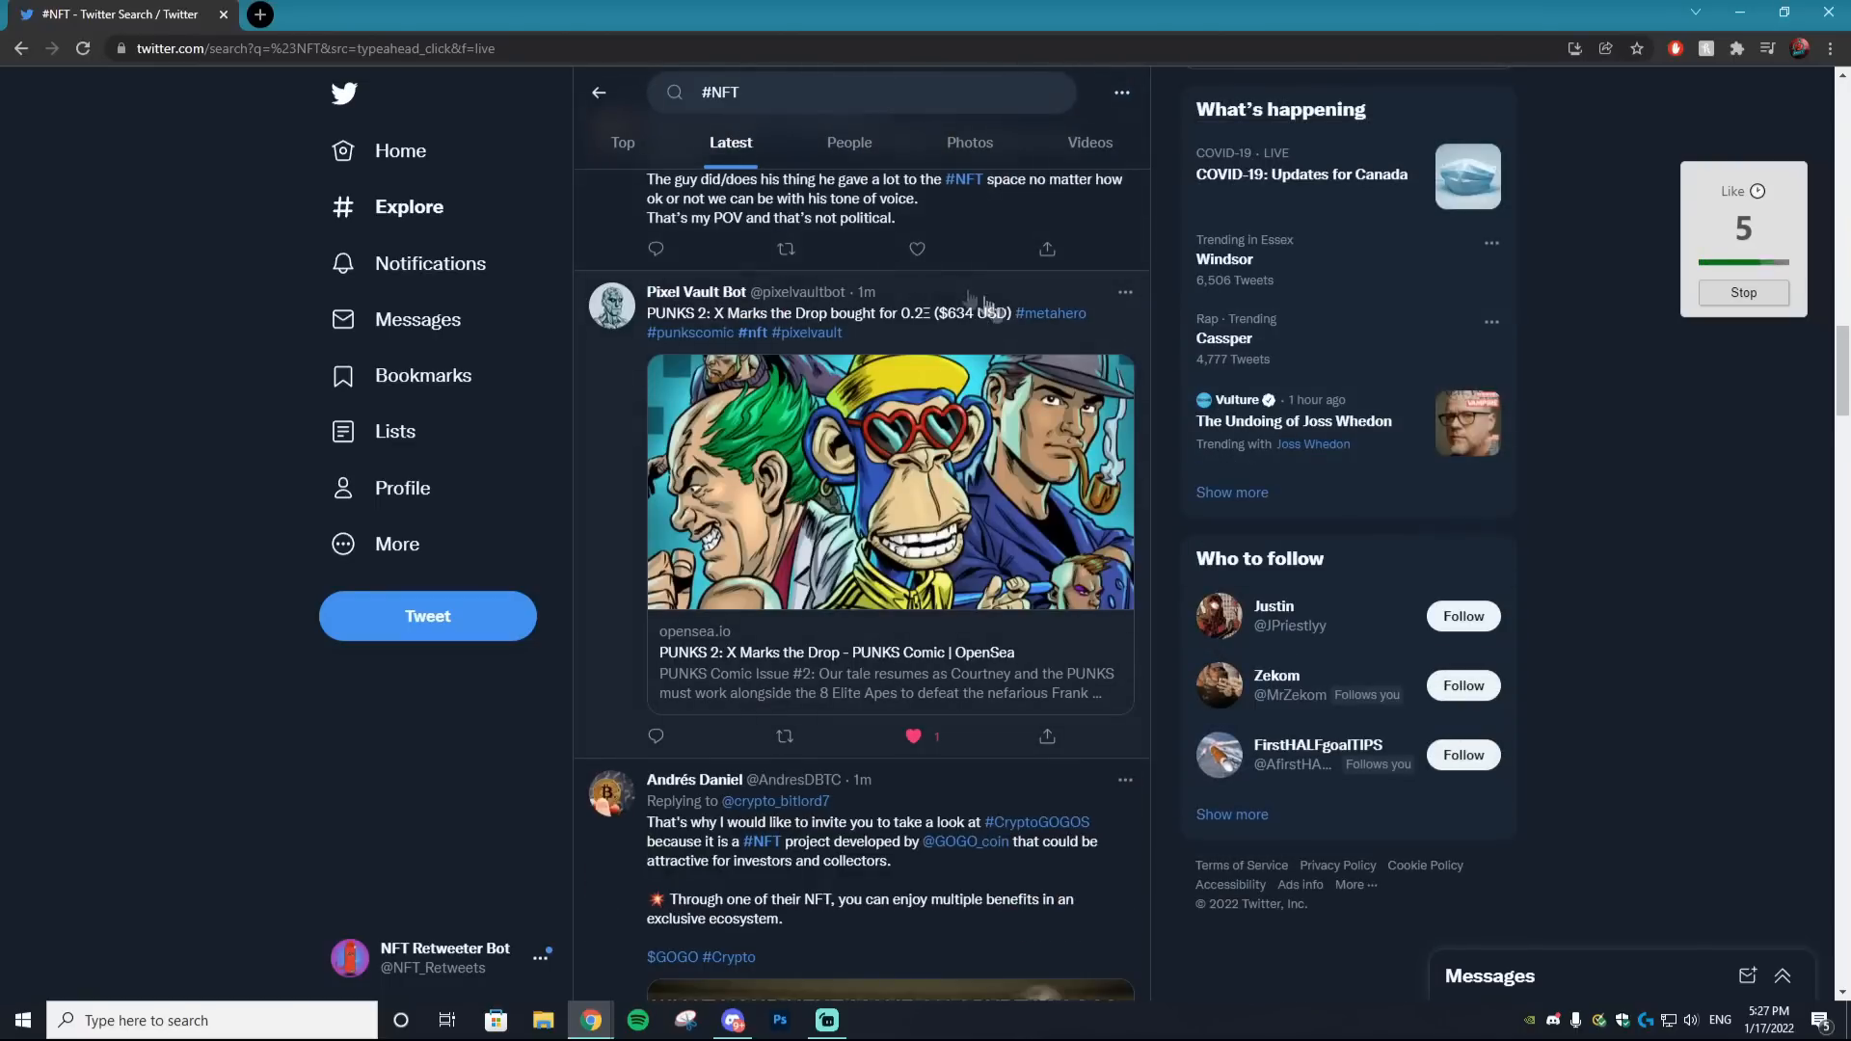
{"action": "scroll", "scroll_direction": "down", "scroll_amount": 3}
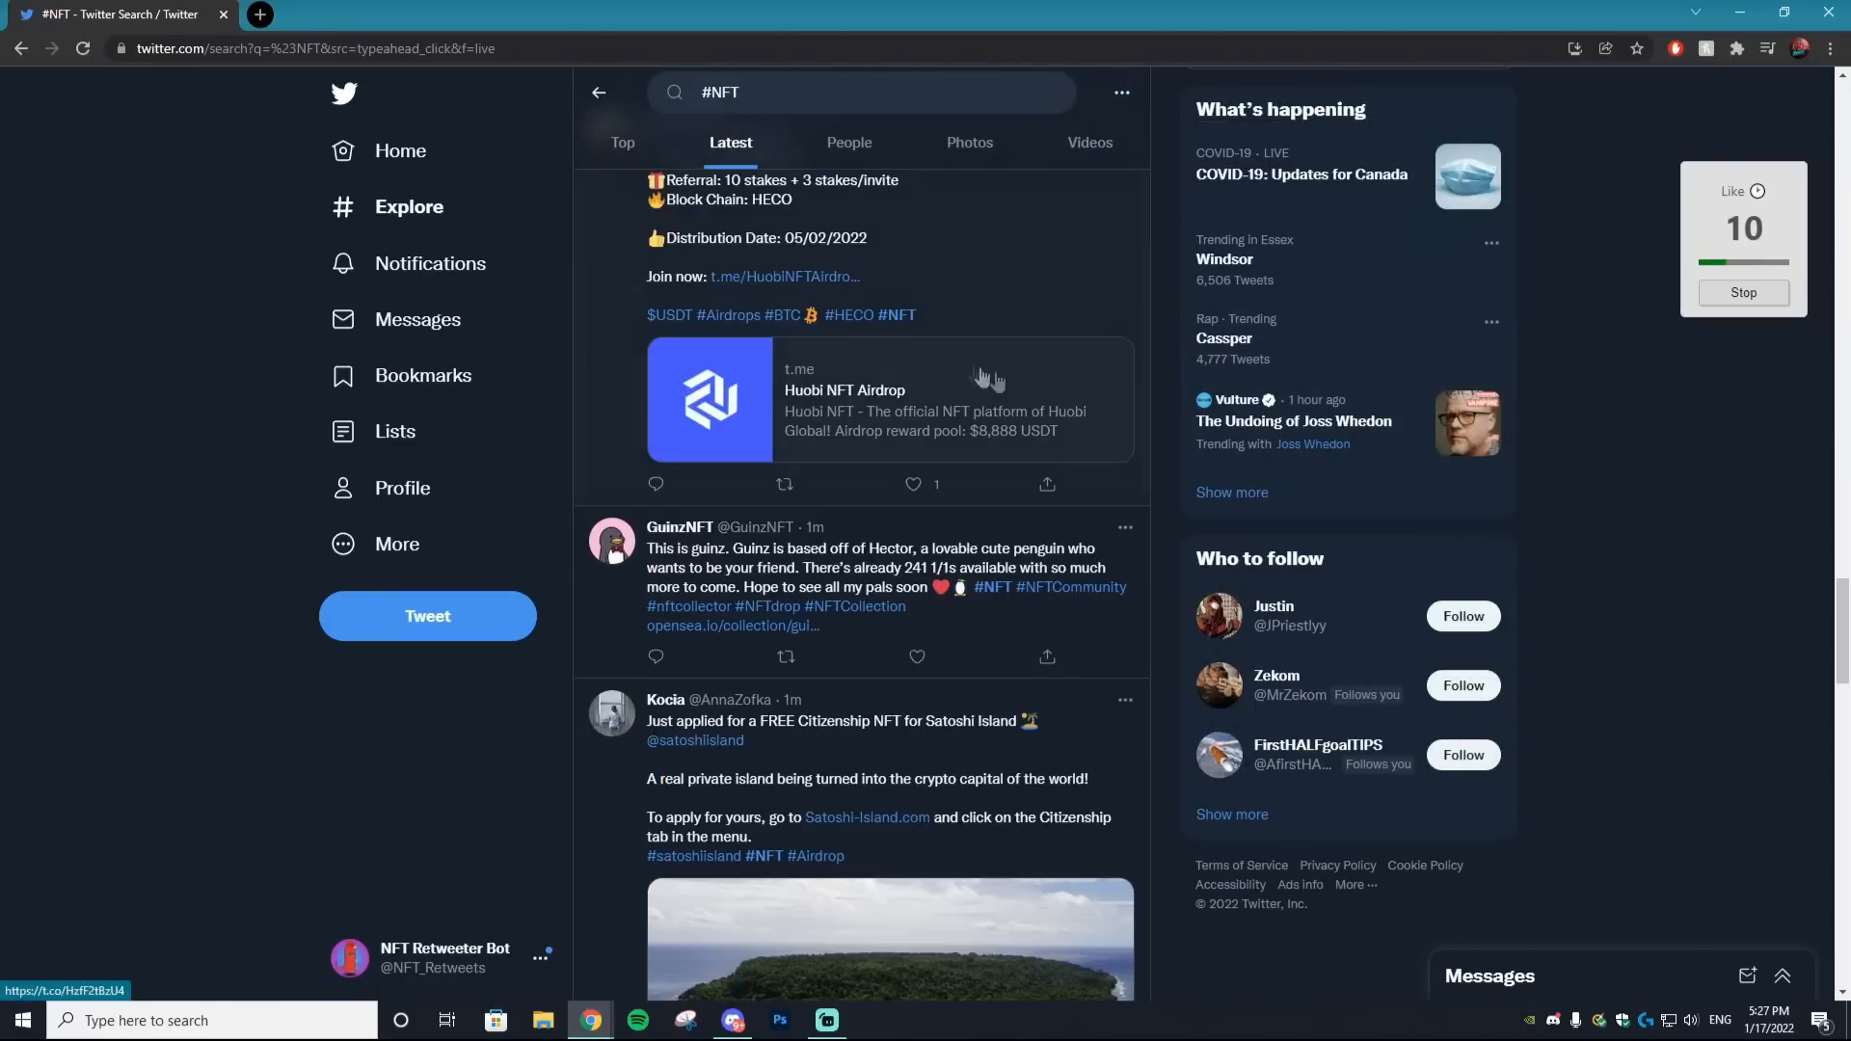
{"action": "scroll", "scroll_direction": "down", "scroll_amount": 3}
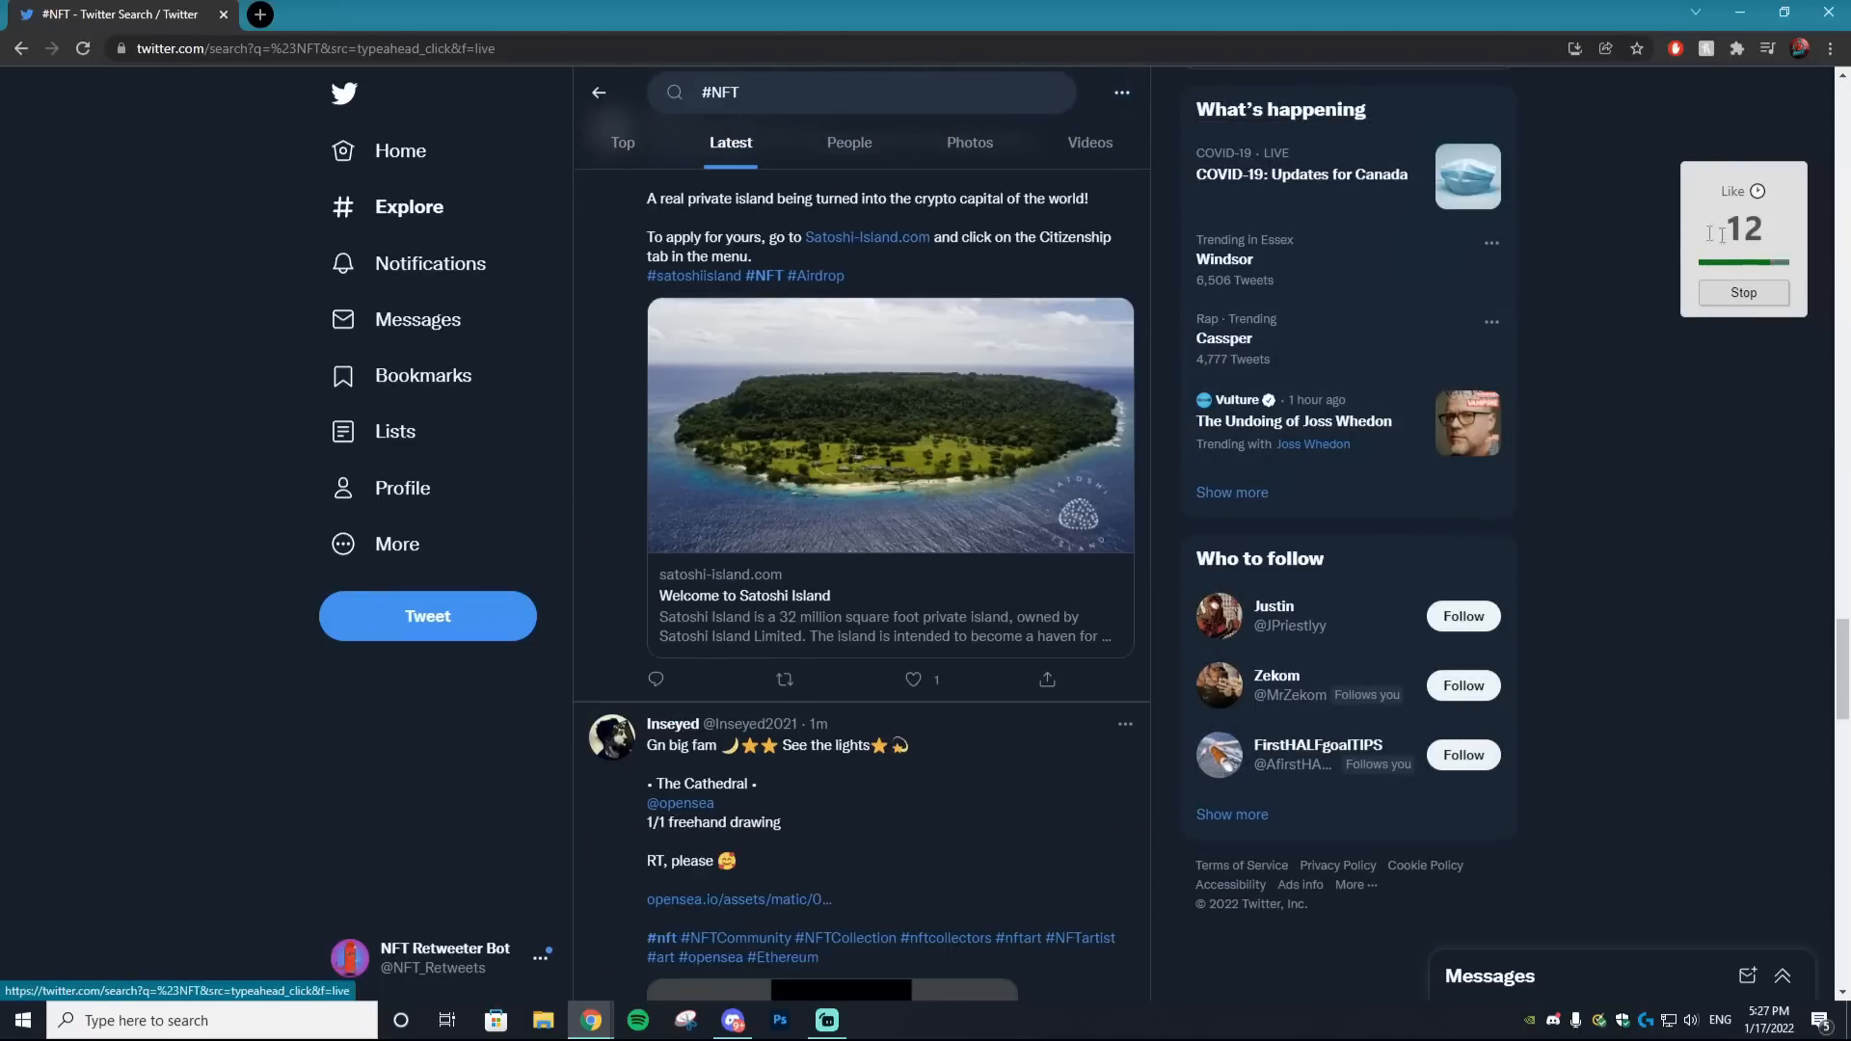
{"action": "scroll", "scroll_direction": "down", "scroll_amount": 3}
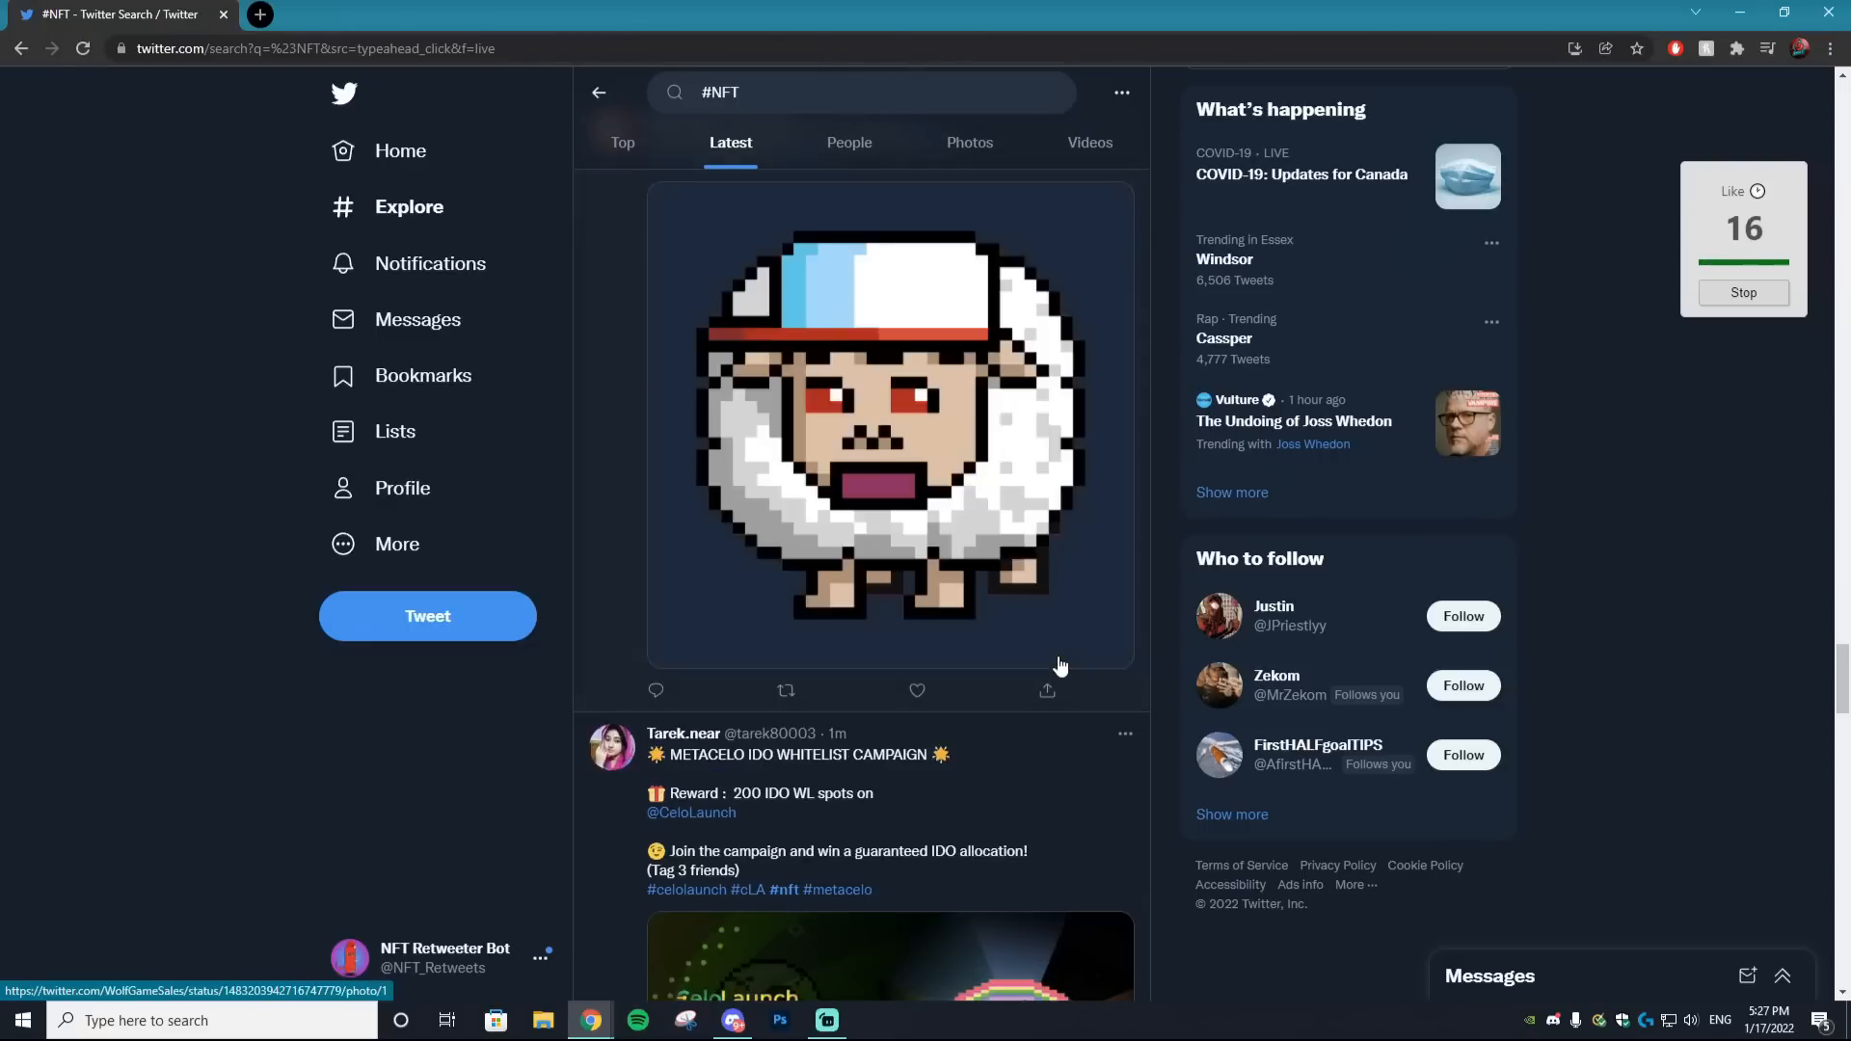
{"action": "scroll", "scroll_direction": "down", "scroll_amount": 3}
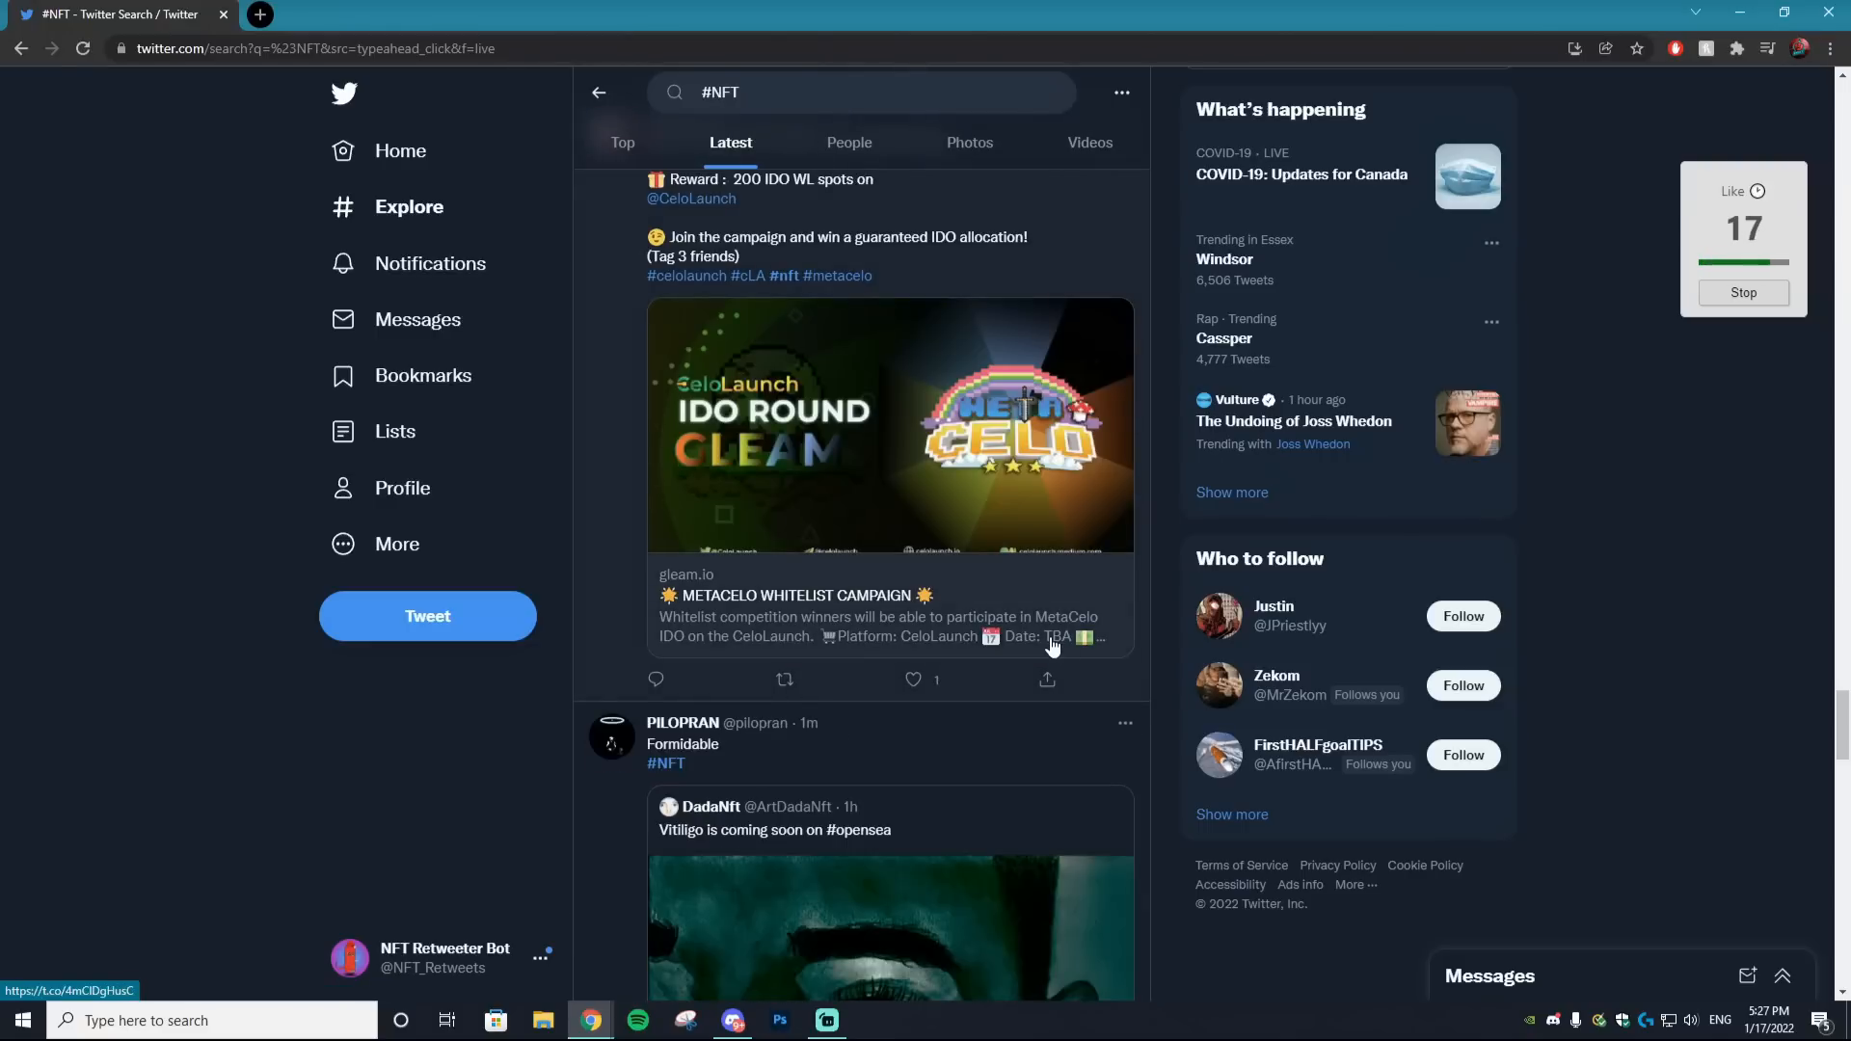
{"action": "scroll", "scroll_direction": "down", "scroll_amount": 3}
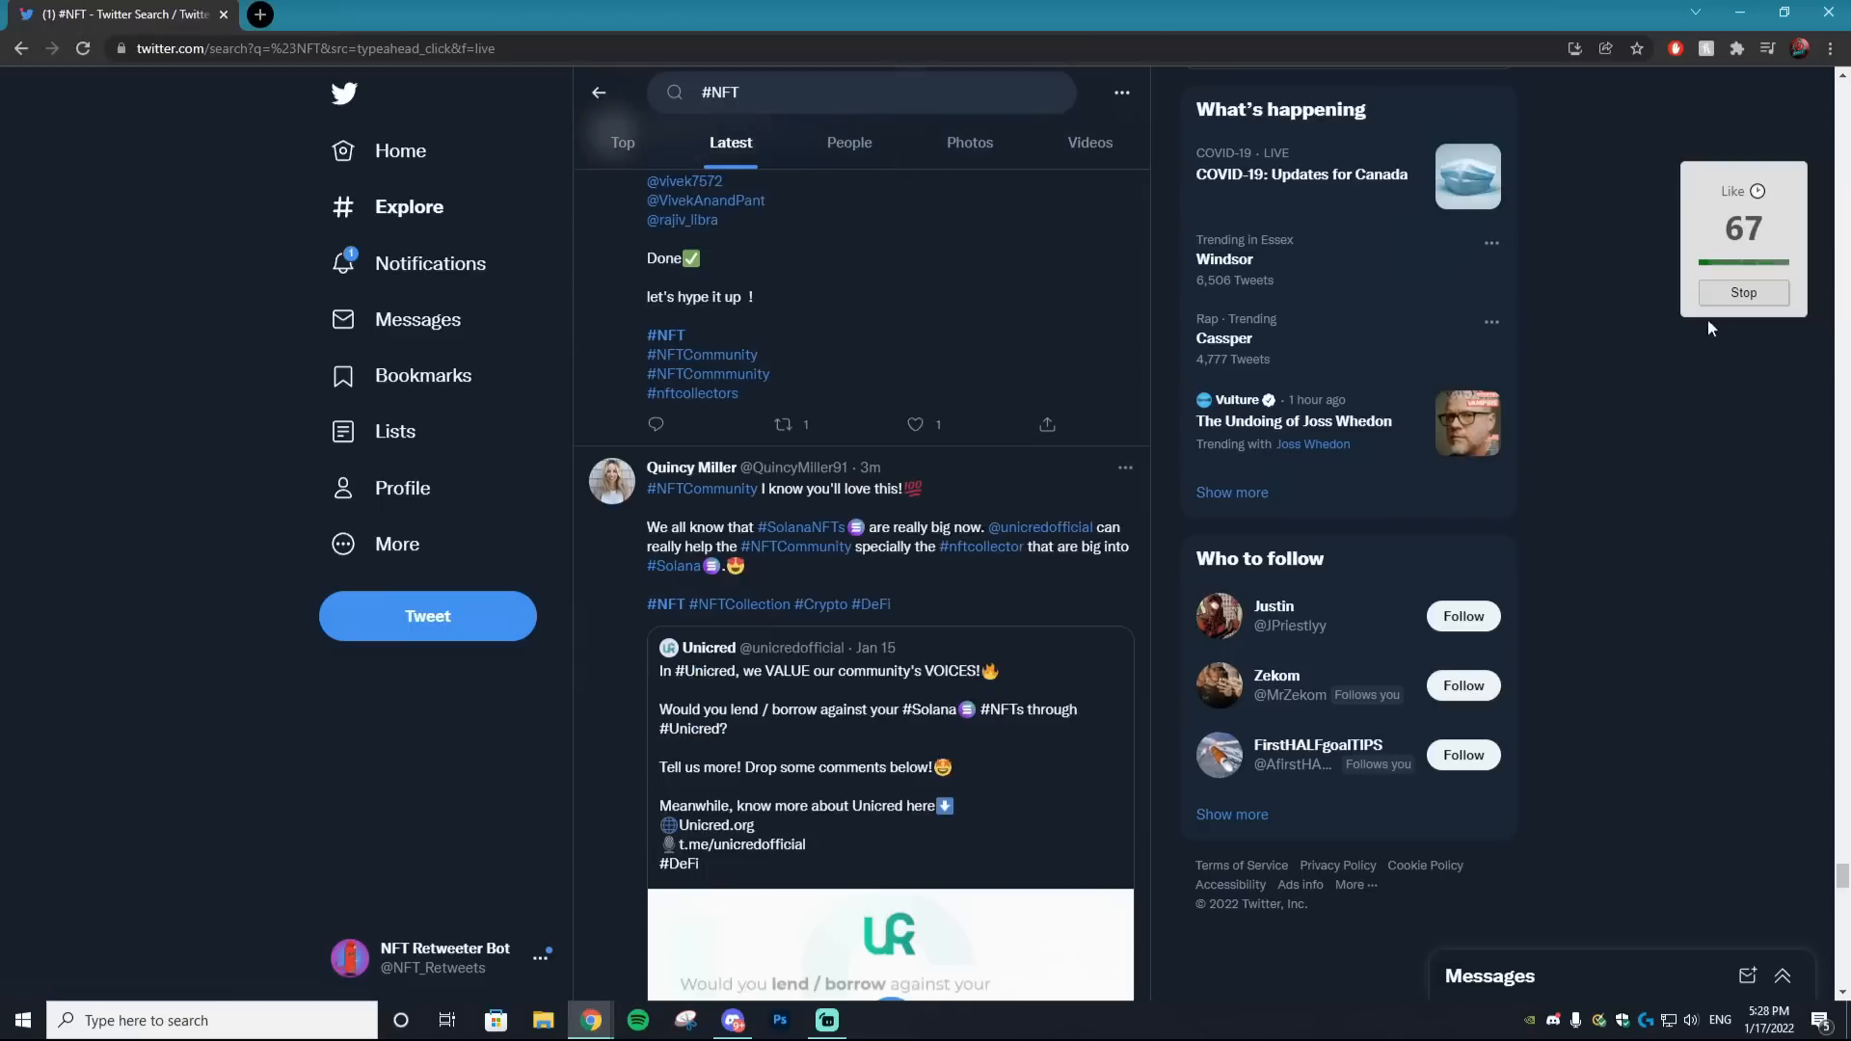
{"action": "scroll", "scroll_direction": "down", "scroll_amount": 3}
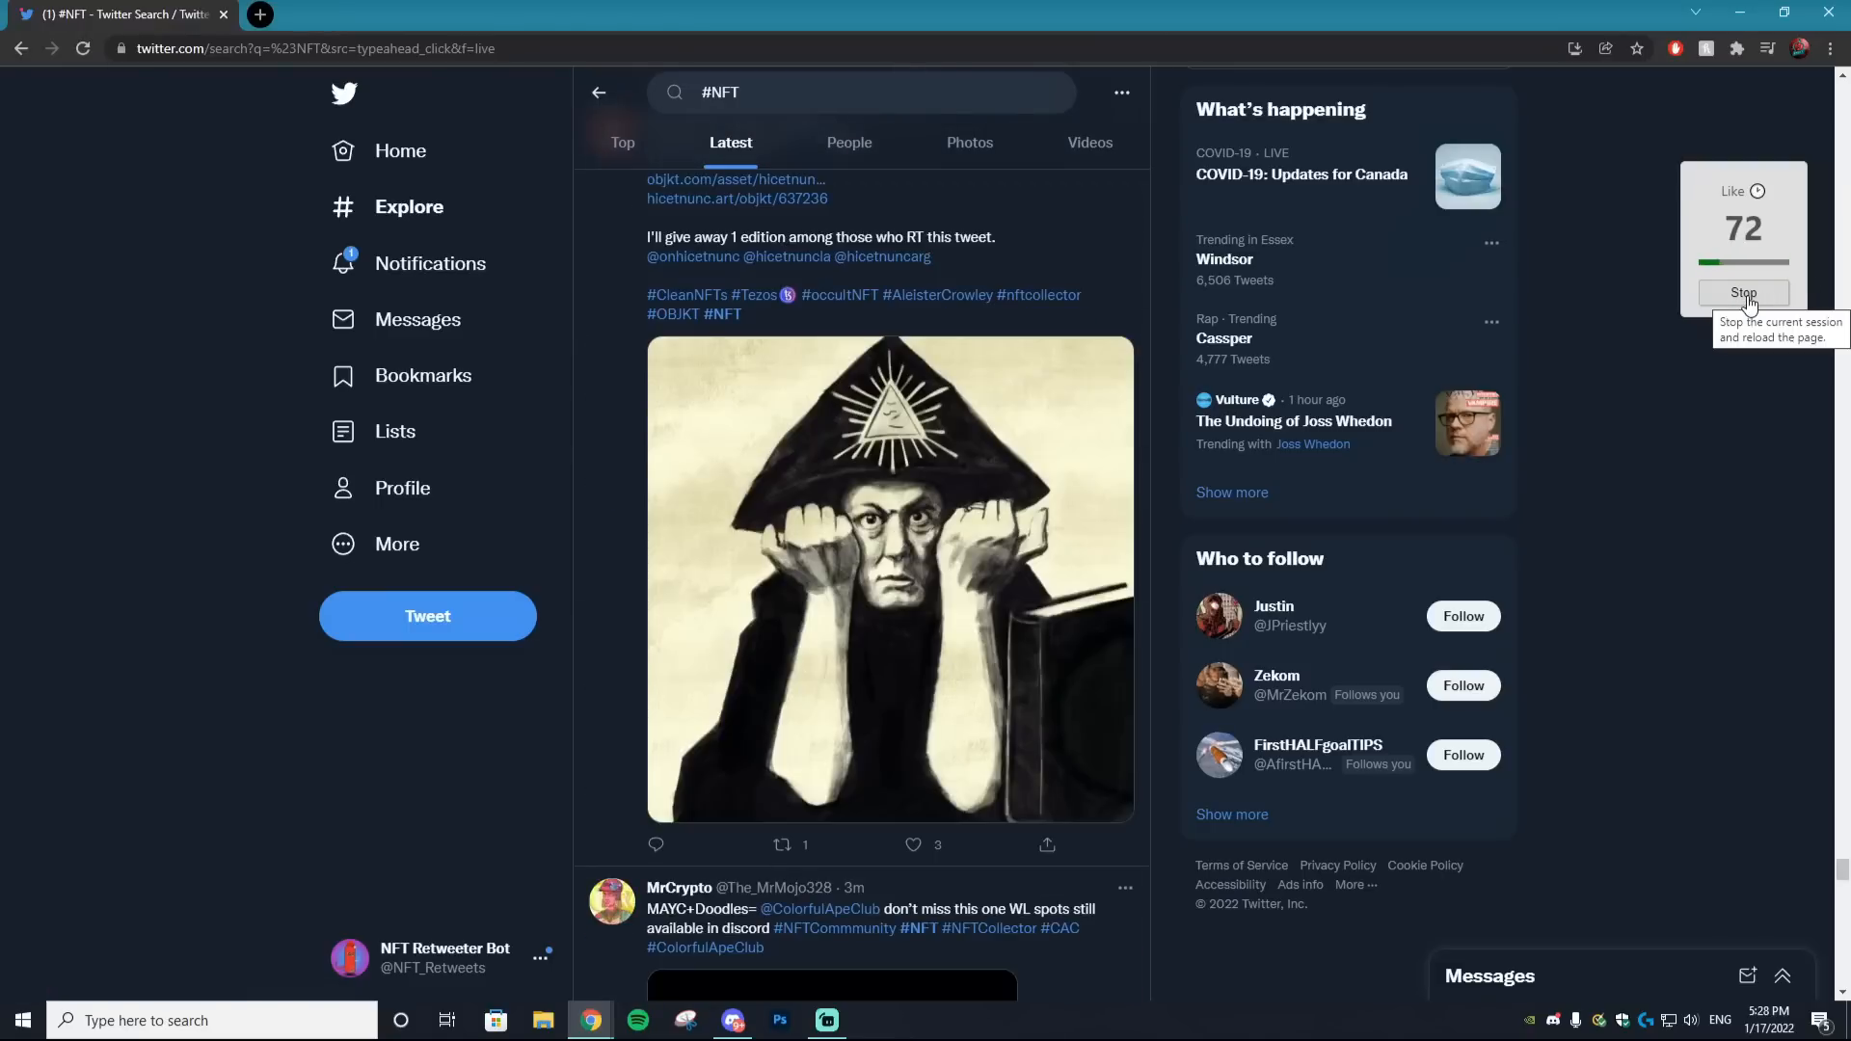
Stop liking, set max clicks per session to 10, and restart the like session
{"action": "left_click", "coordinate": [1742, 293]}
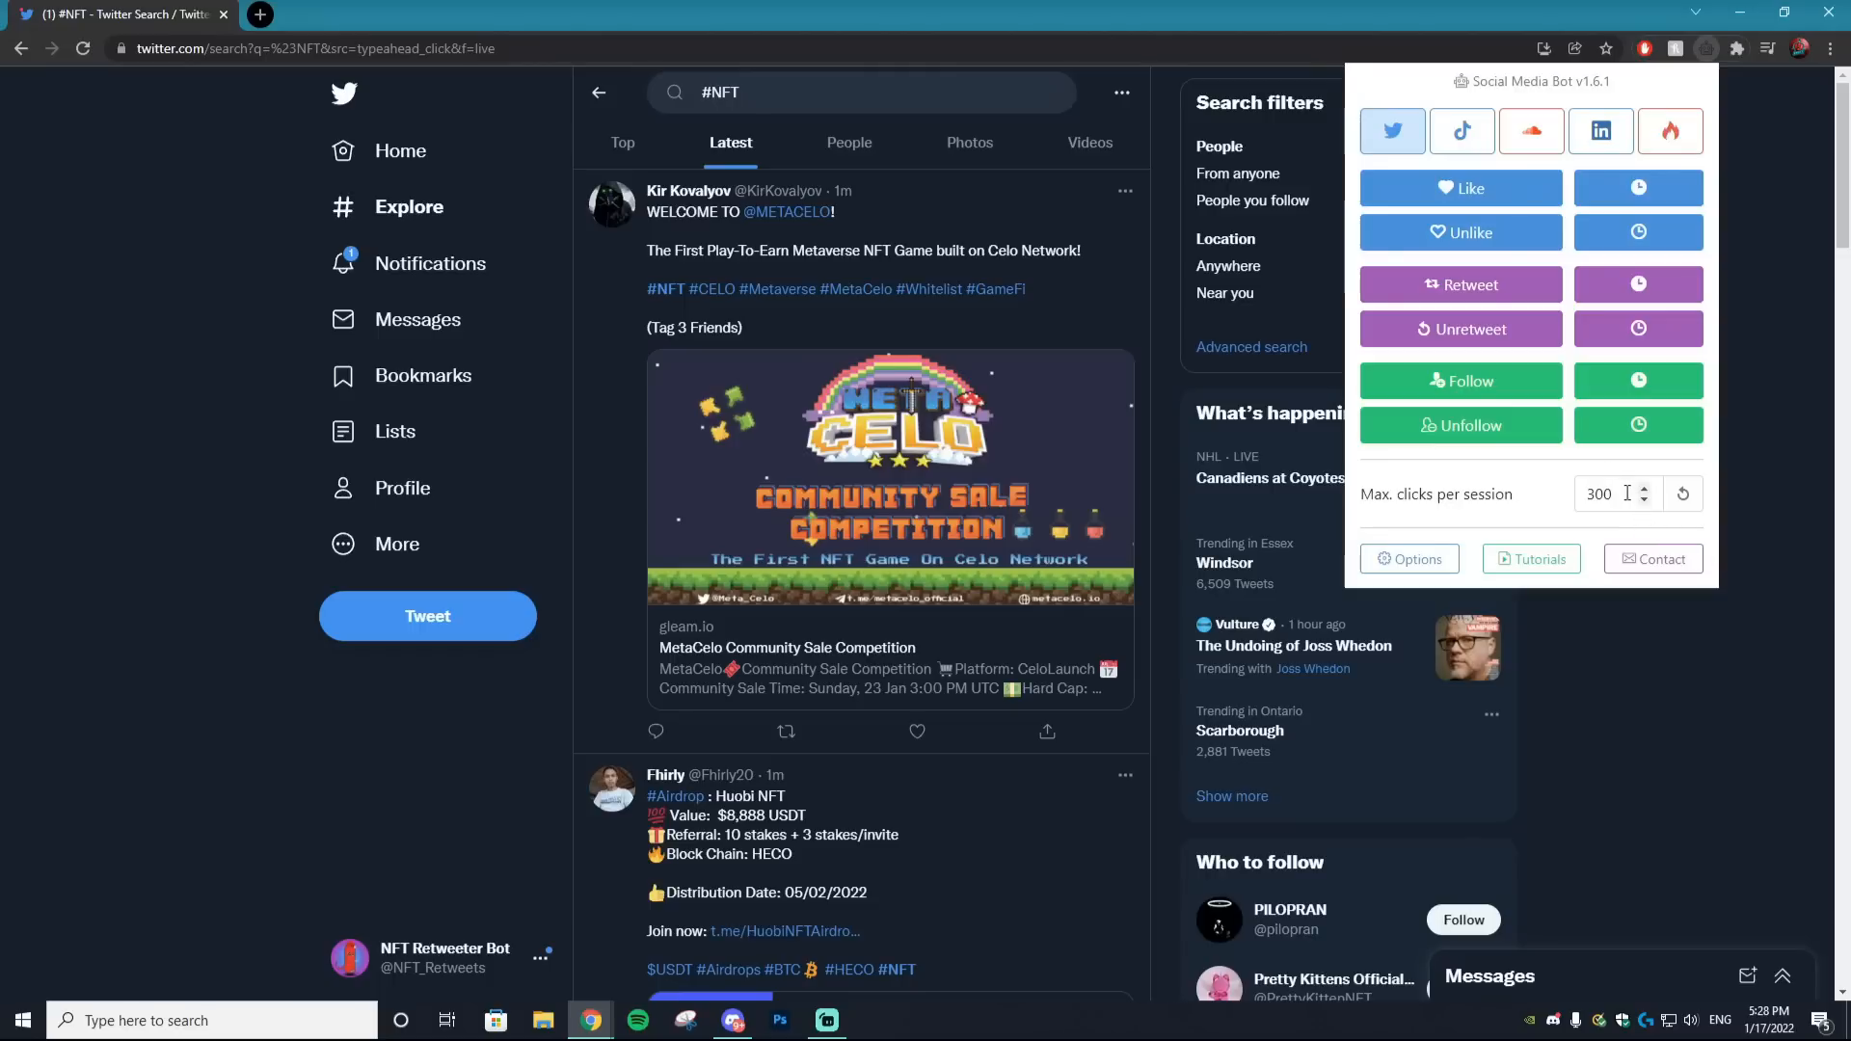
{"action": "triple_click", "coordinate": [1600, 494]}
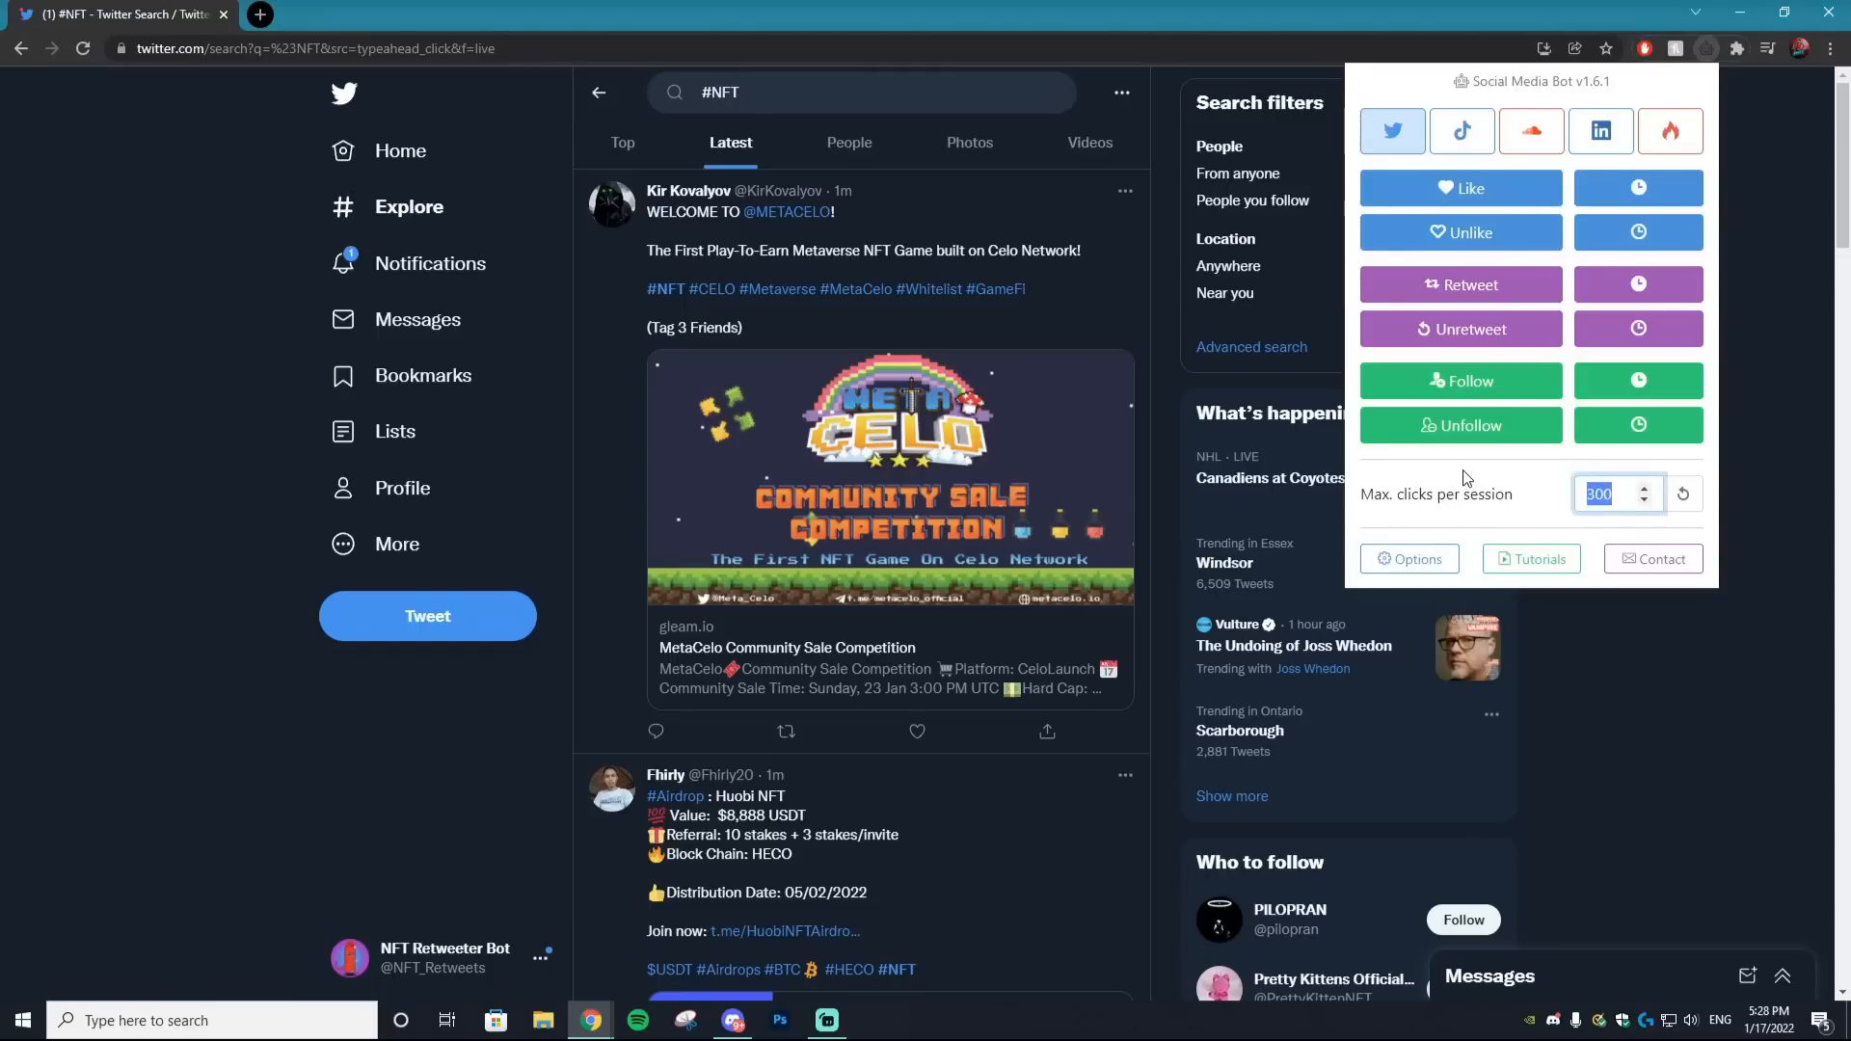
{"action": "type", "text": "10"}
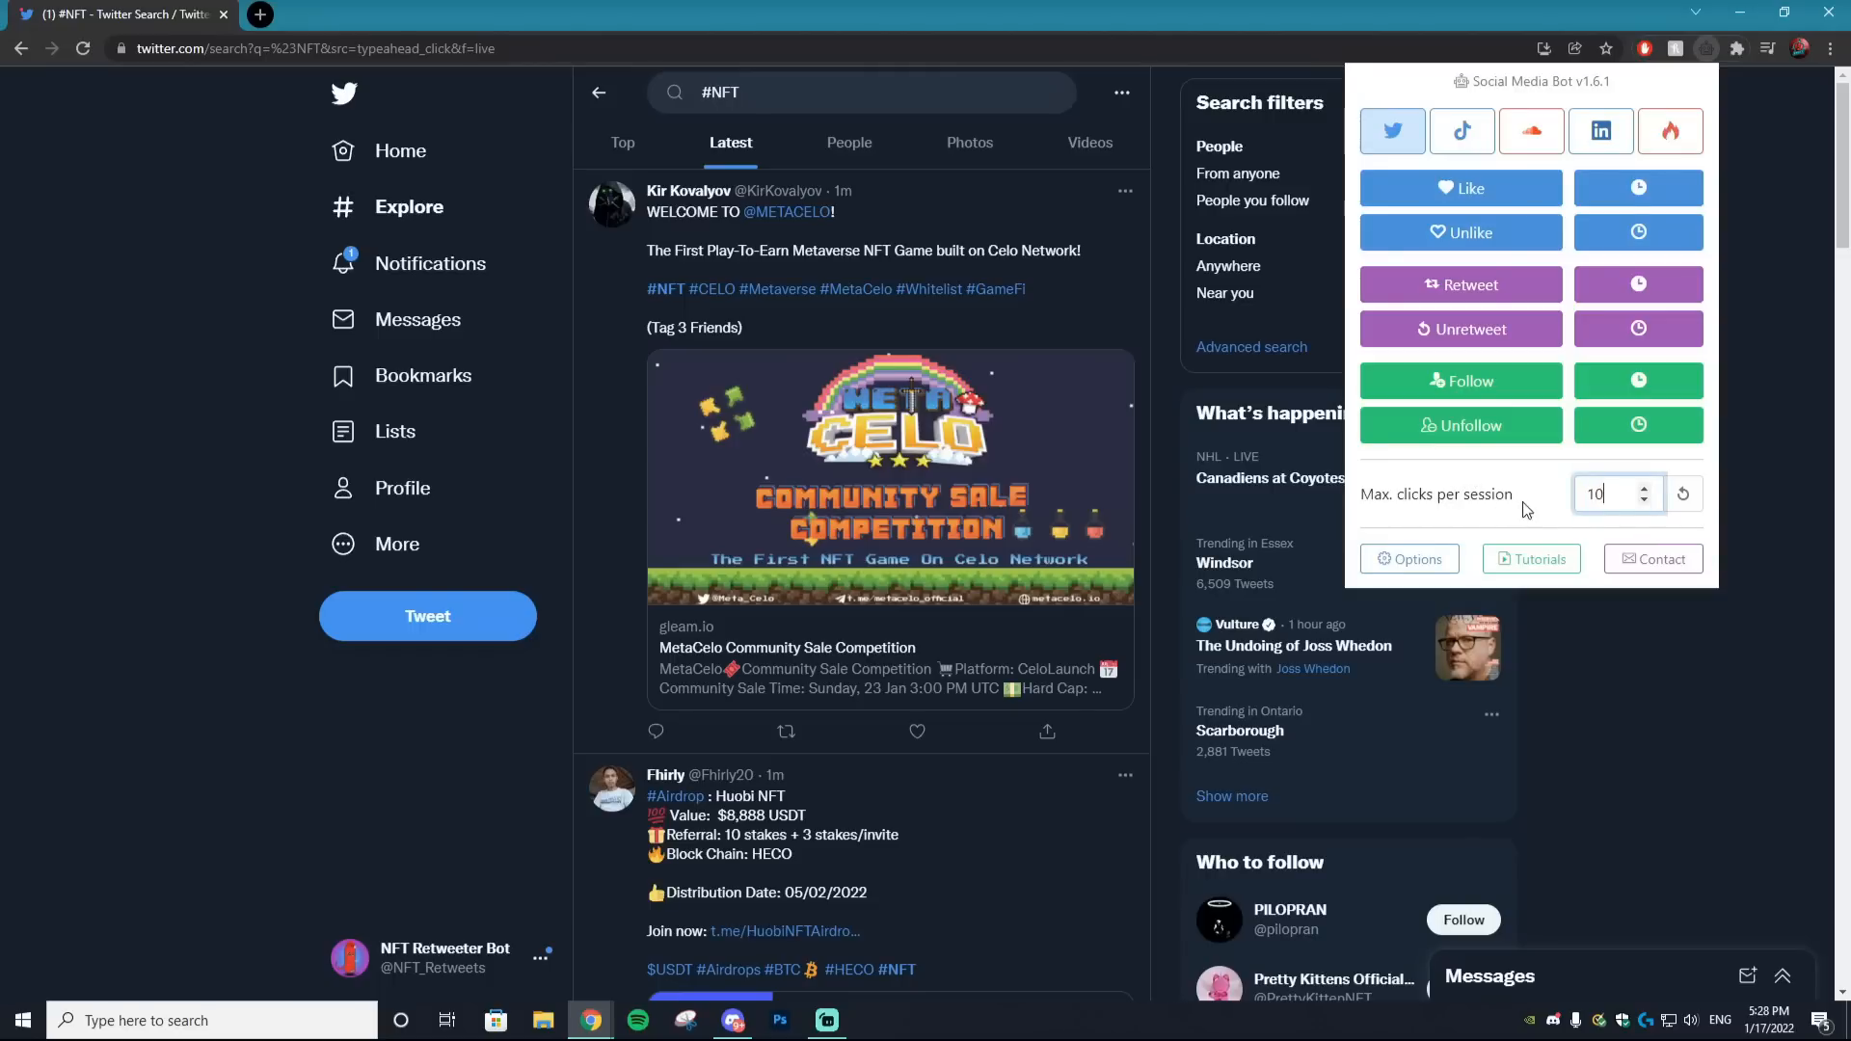
{"action": "left_click", "coordinate": [1459, 188]}
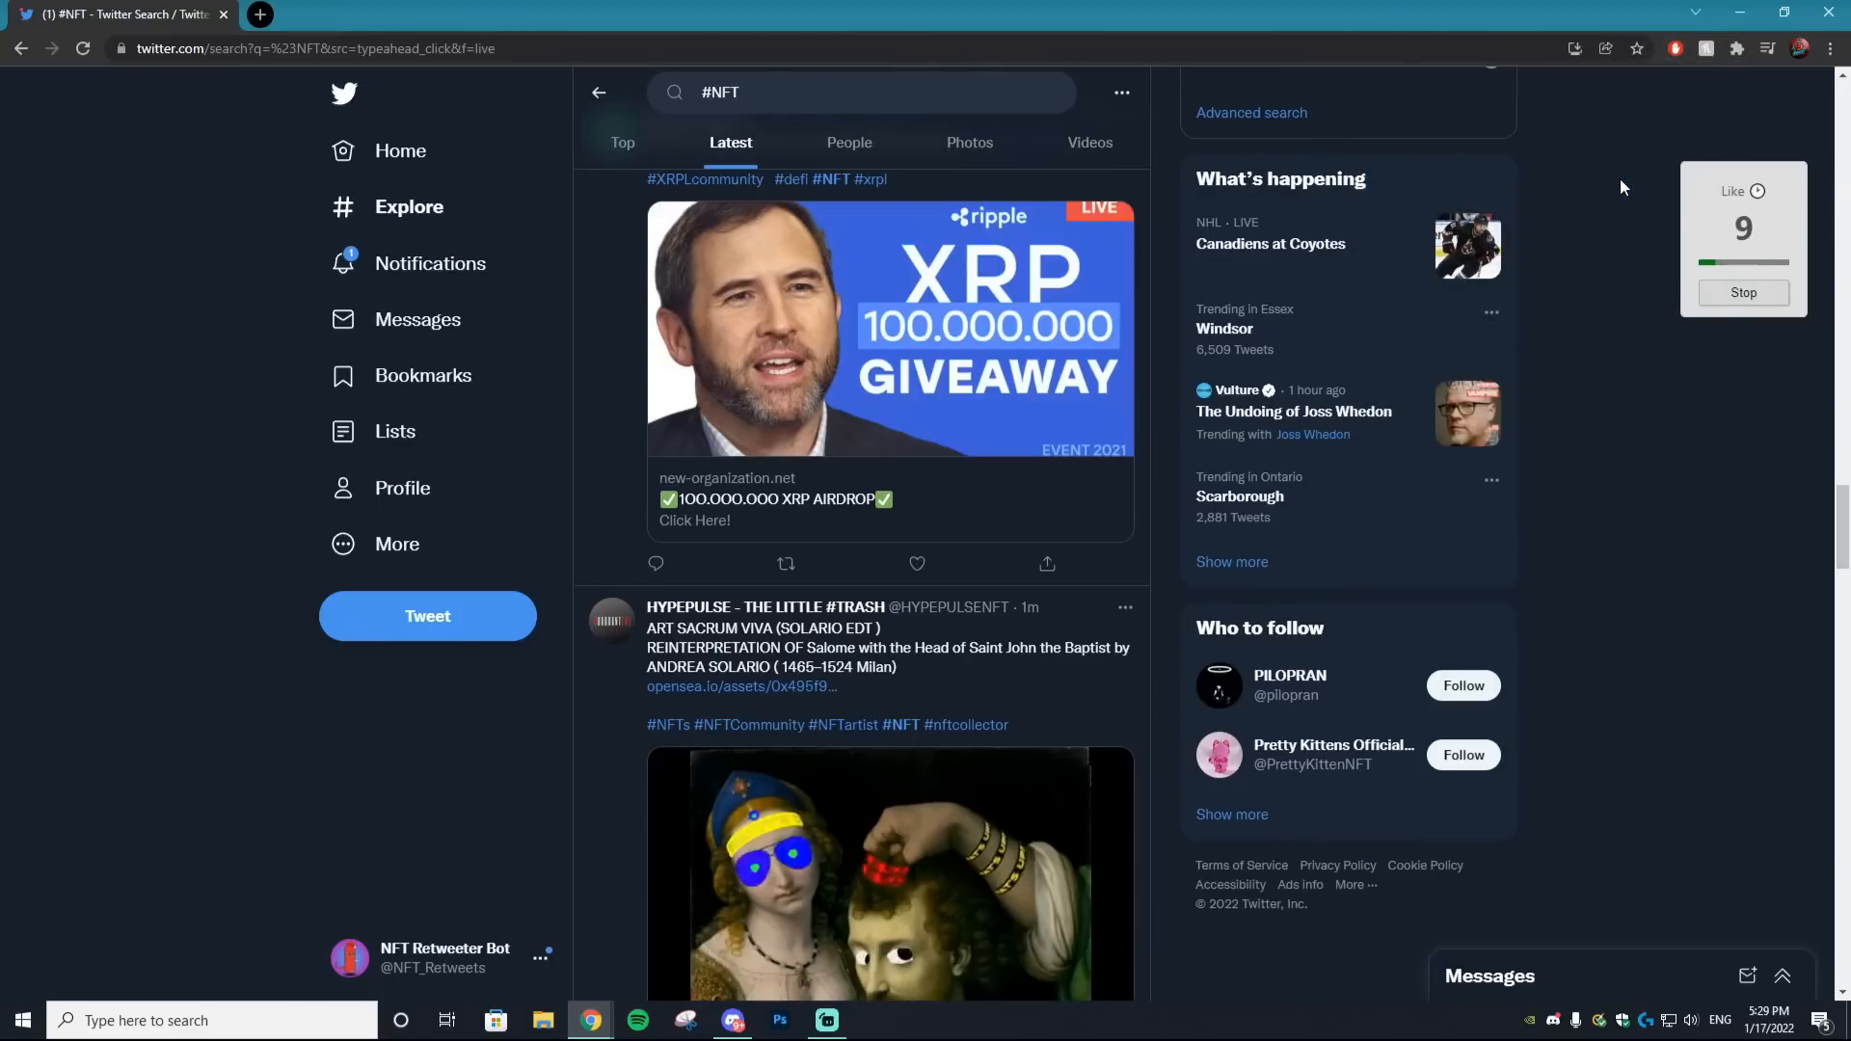
{"action": "scroll", "scroll_direction": "down", "scroll_amount": 3}
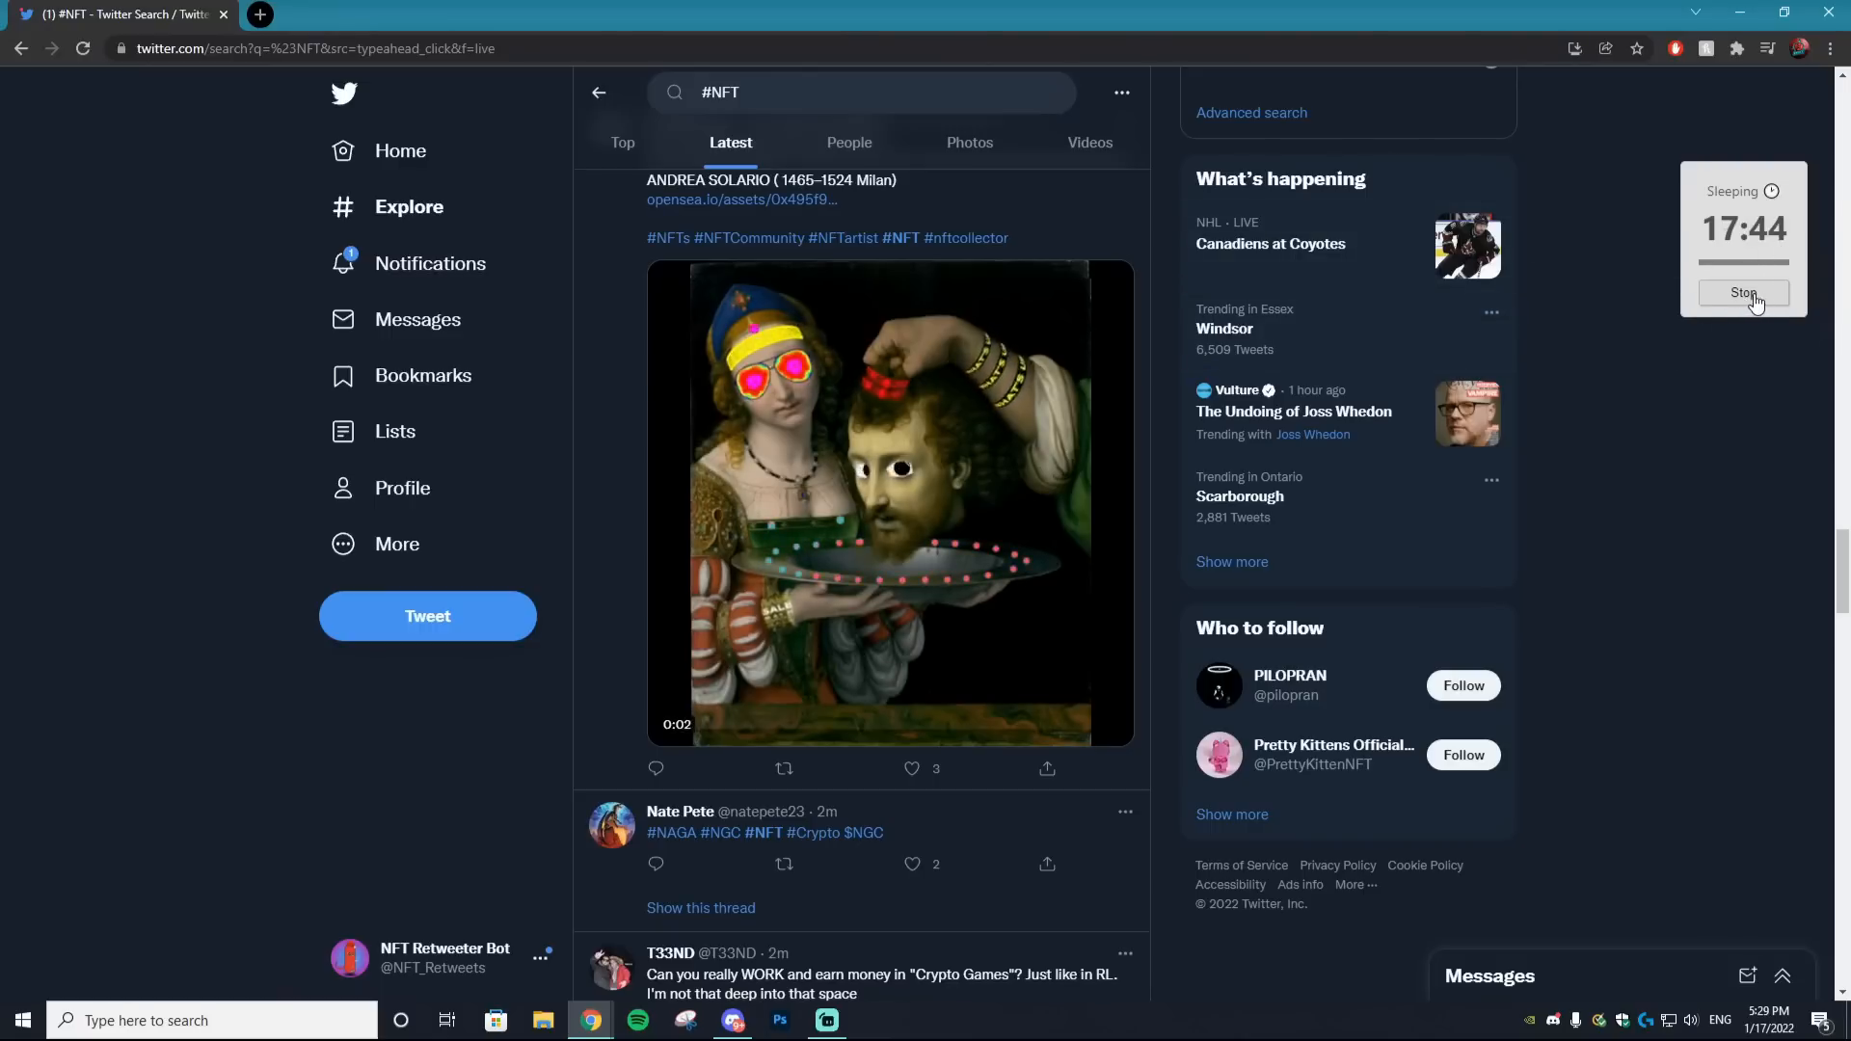
{"action": "left_click", "coordinate": [432, 263]}
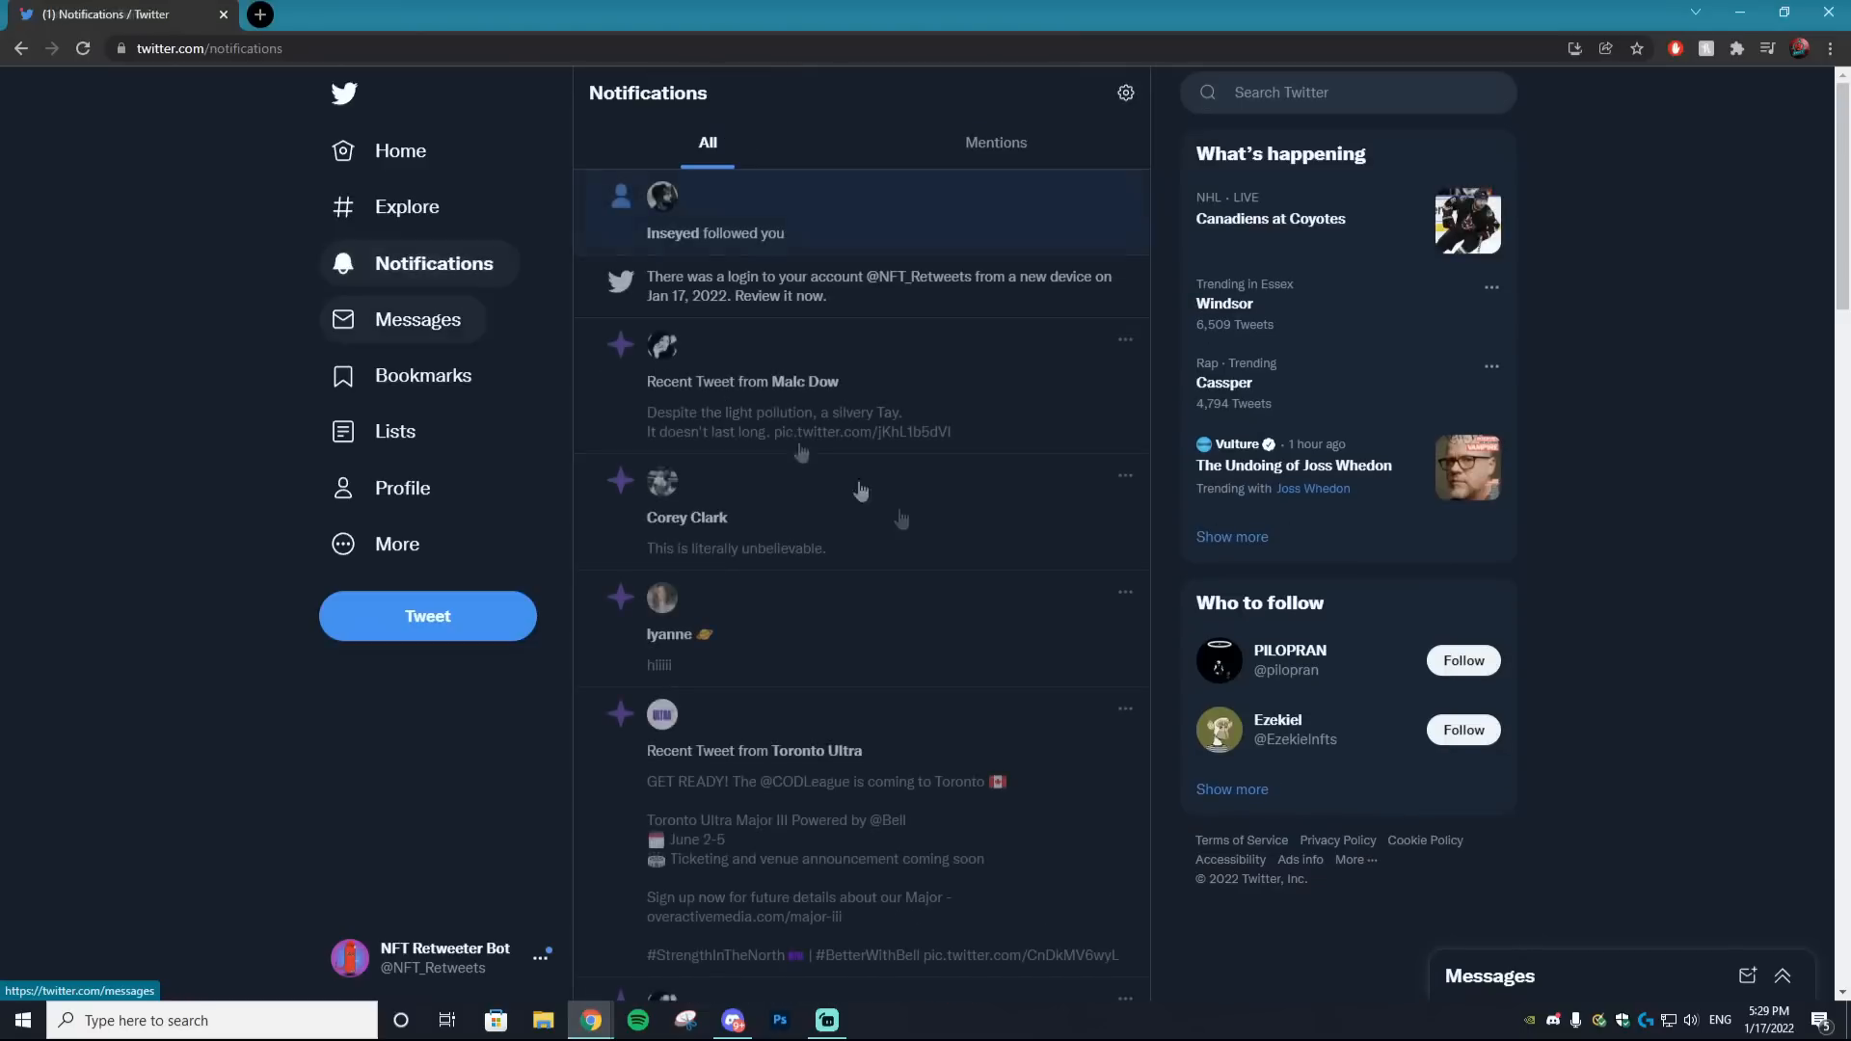
{"action": "left_click", "coordinate": [715, 232]}
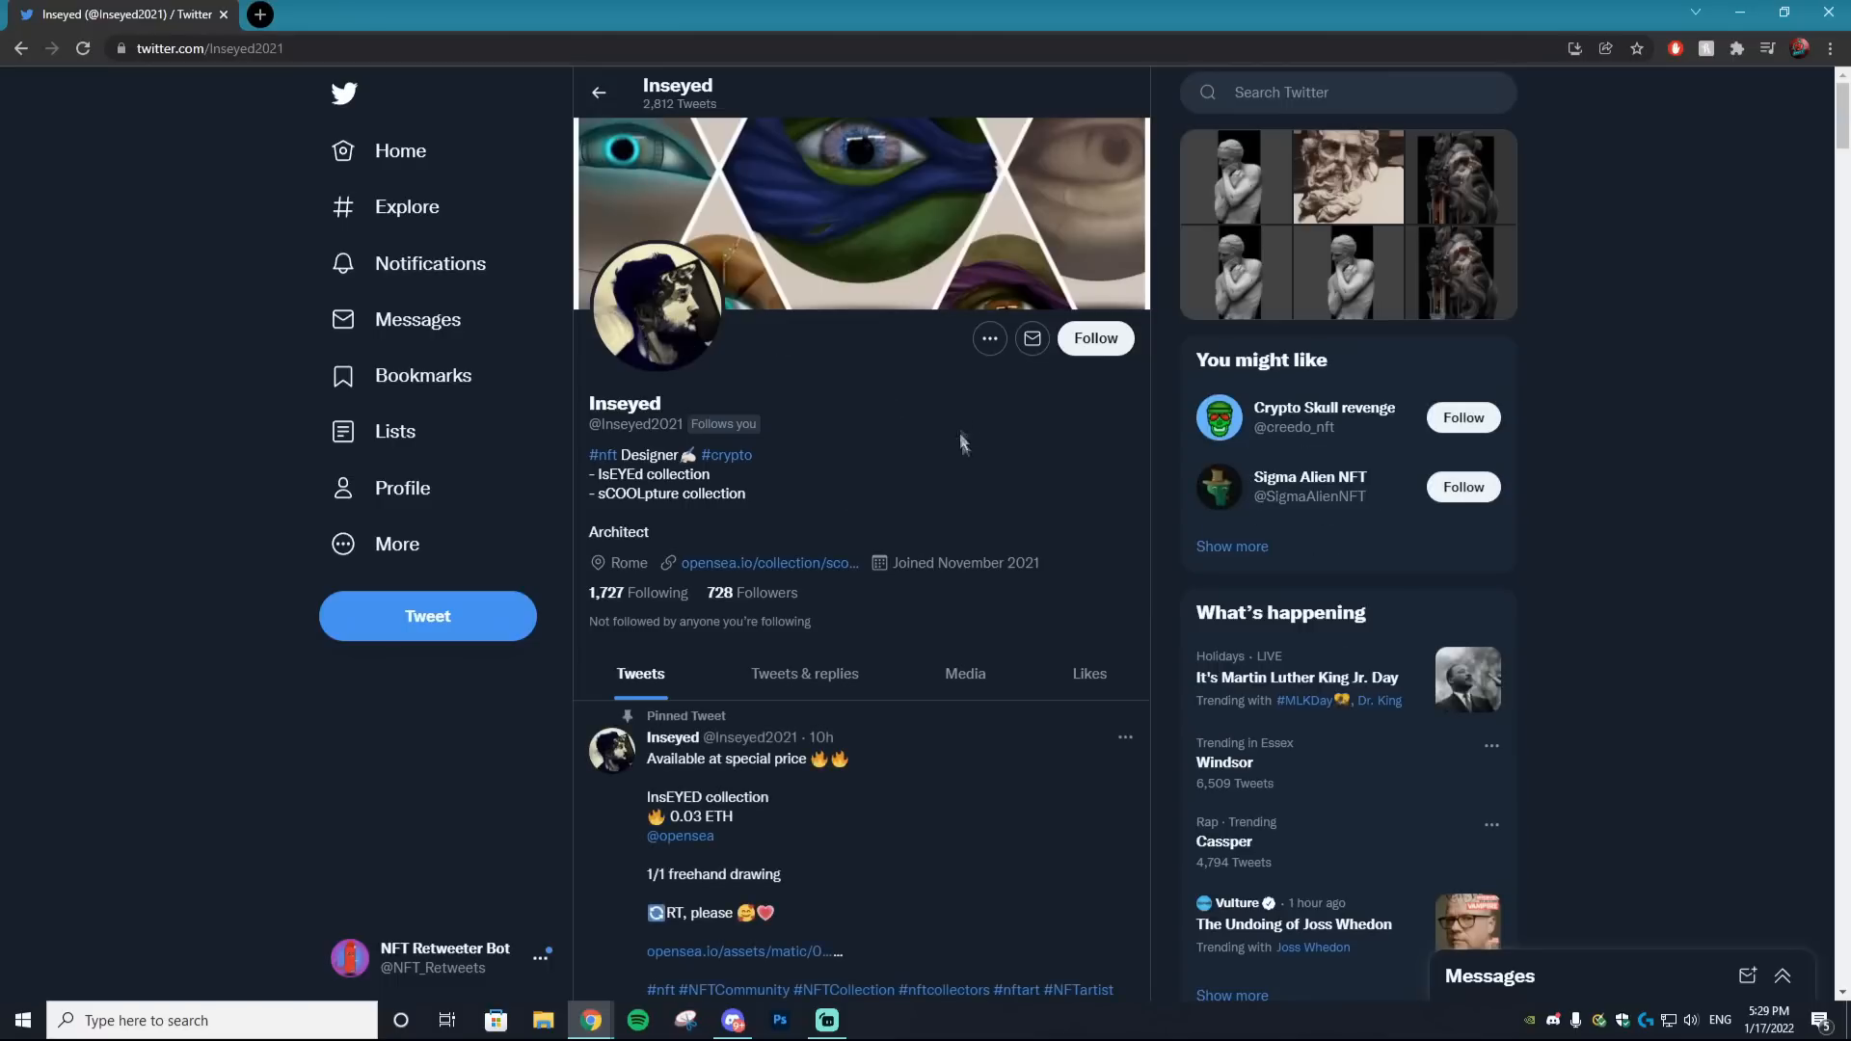
{"action": "mouse_move", "coordinate": [679, 124]}
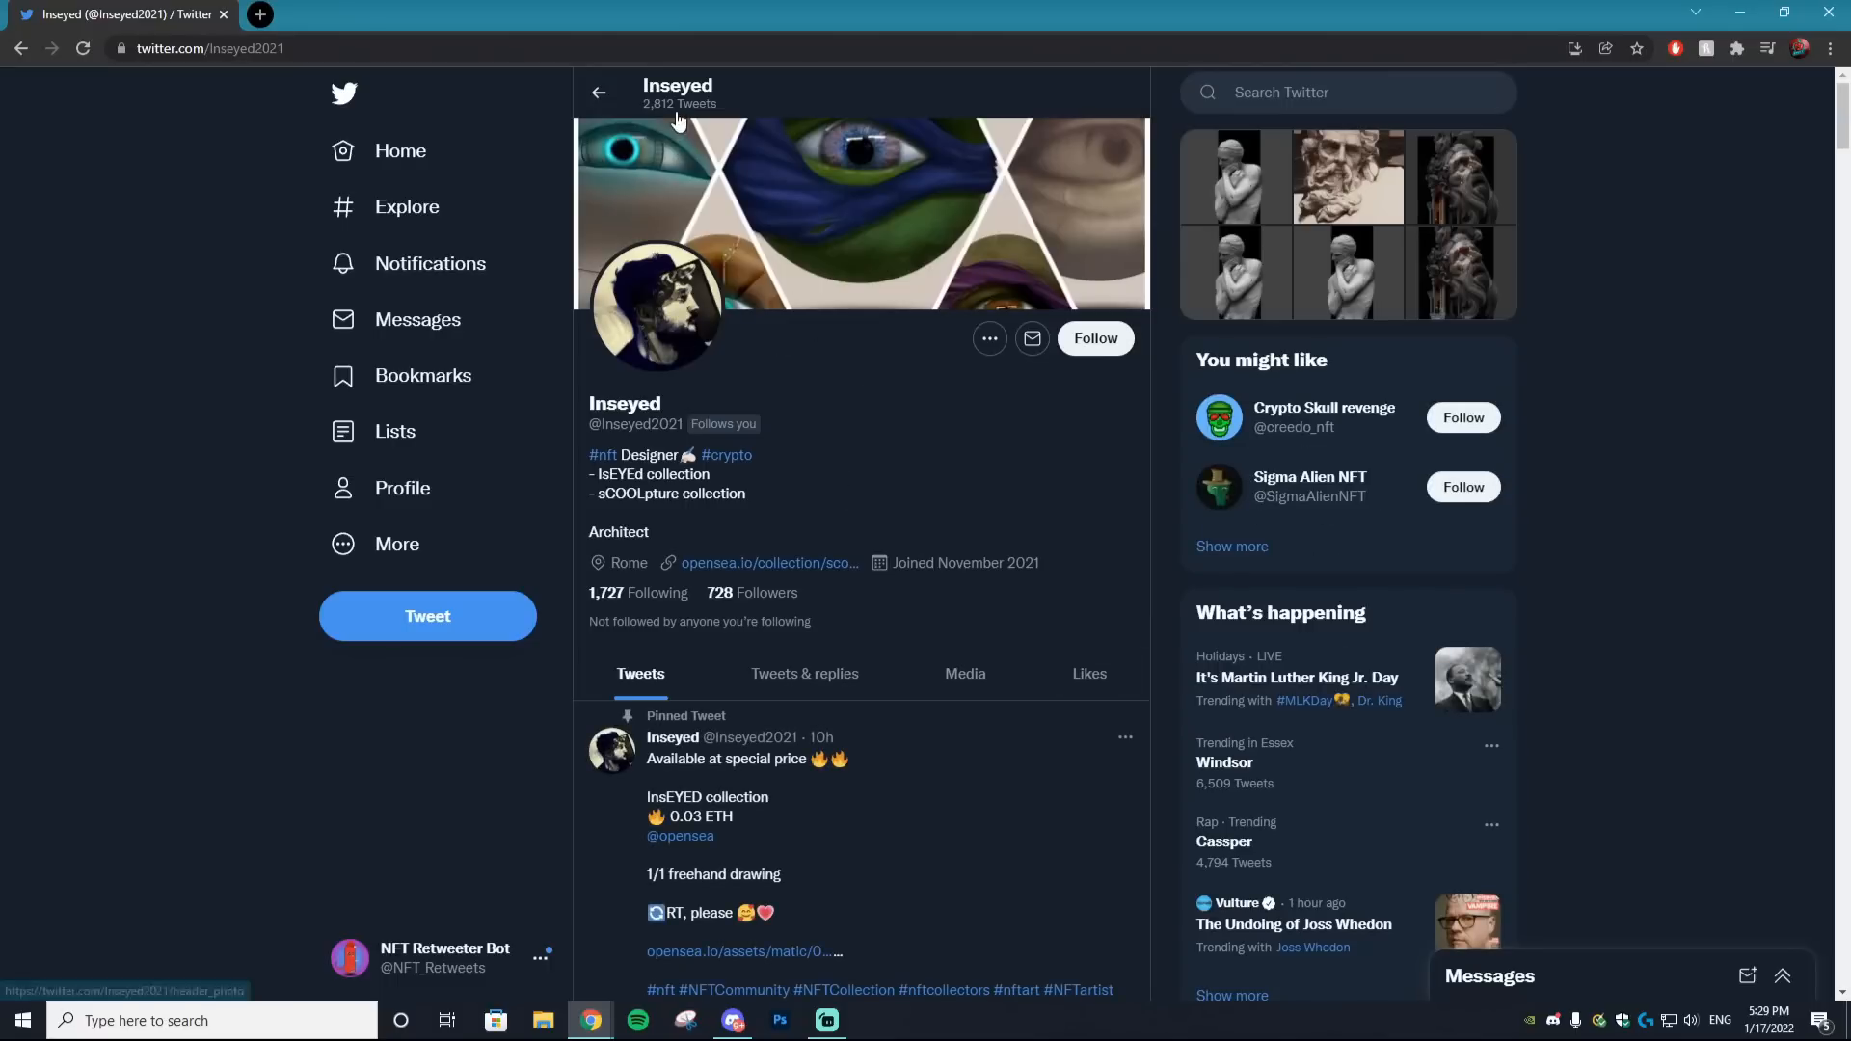
{"action": "left_click", "coordinate": [432, 263]}
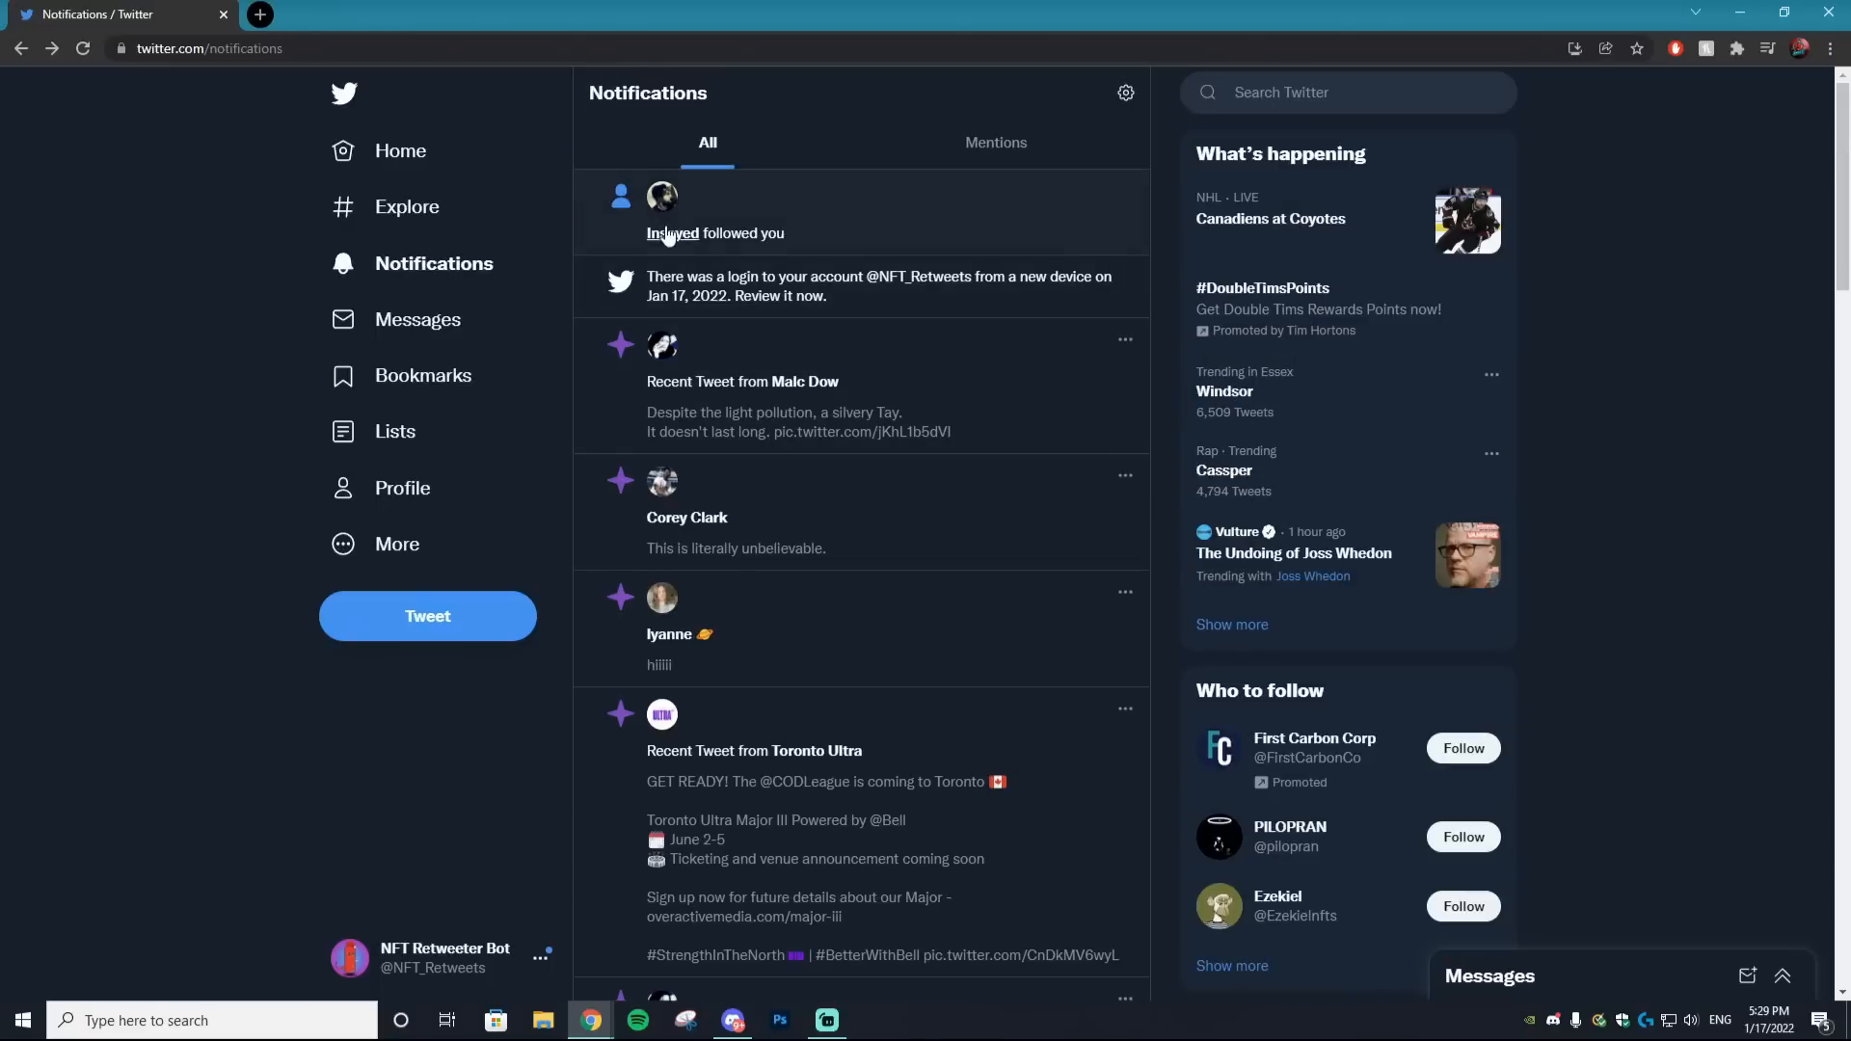
{"action": "left_click", "coordinate": [673, 232]}
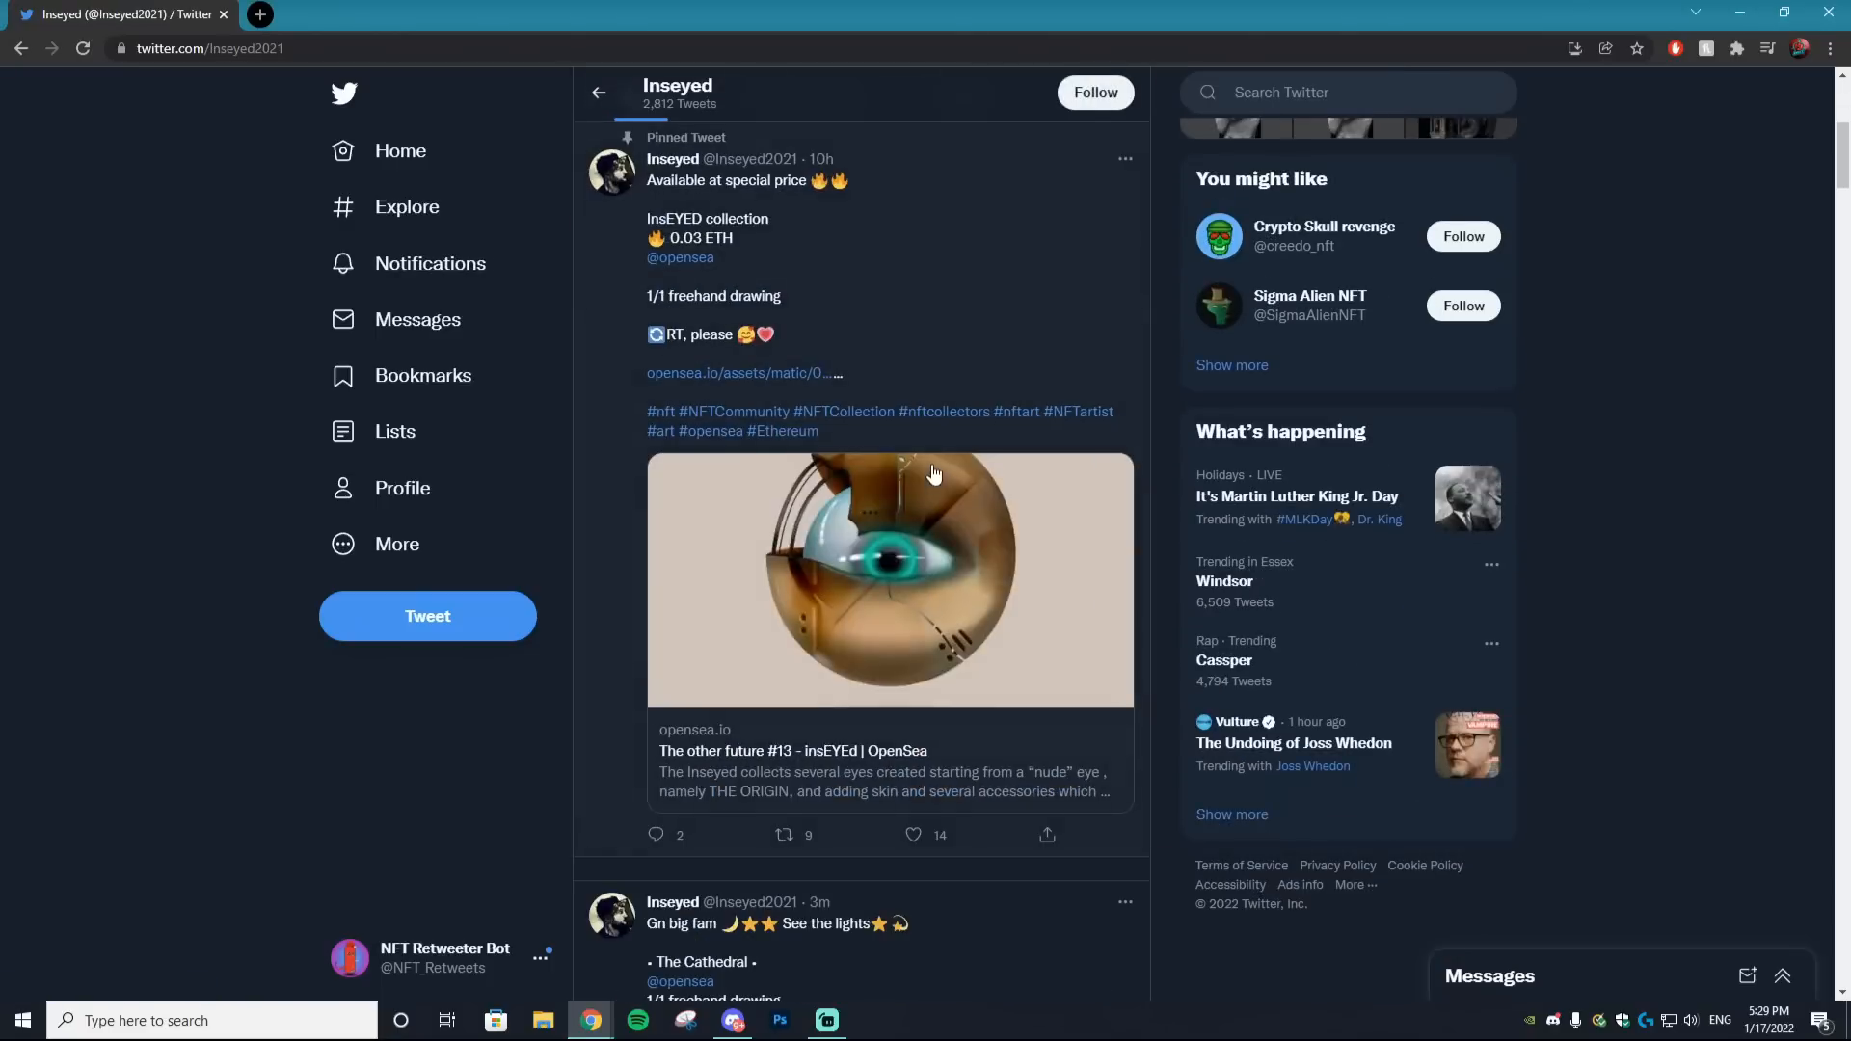
{"action": "scroll", "scroll_direction": "down", "scroll_amount": 3}
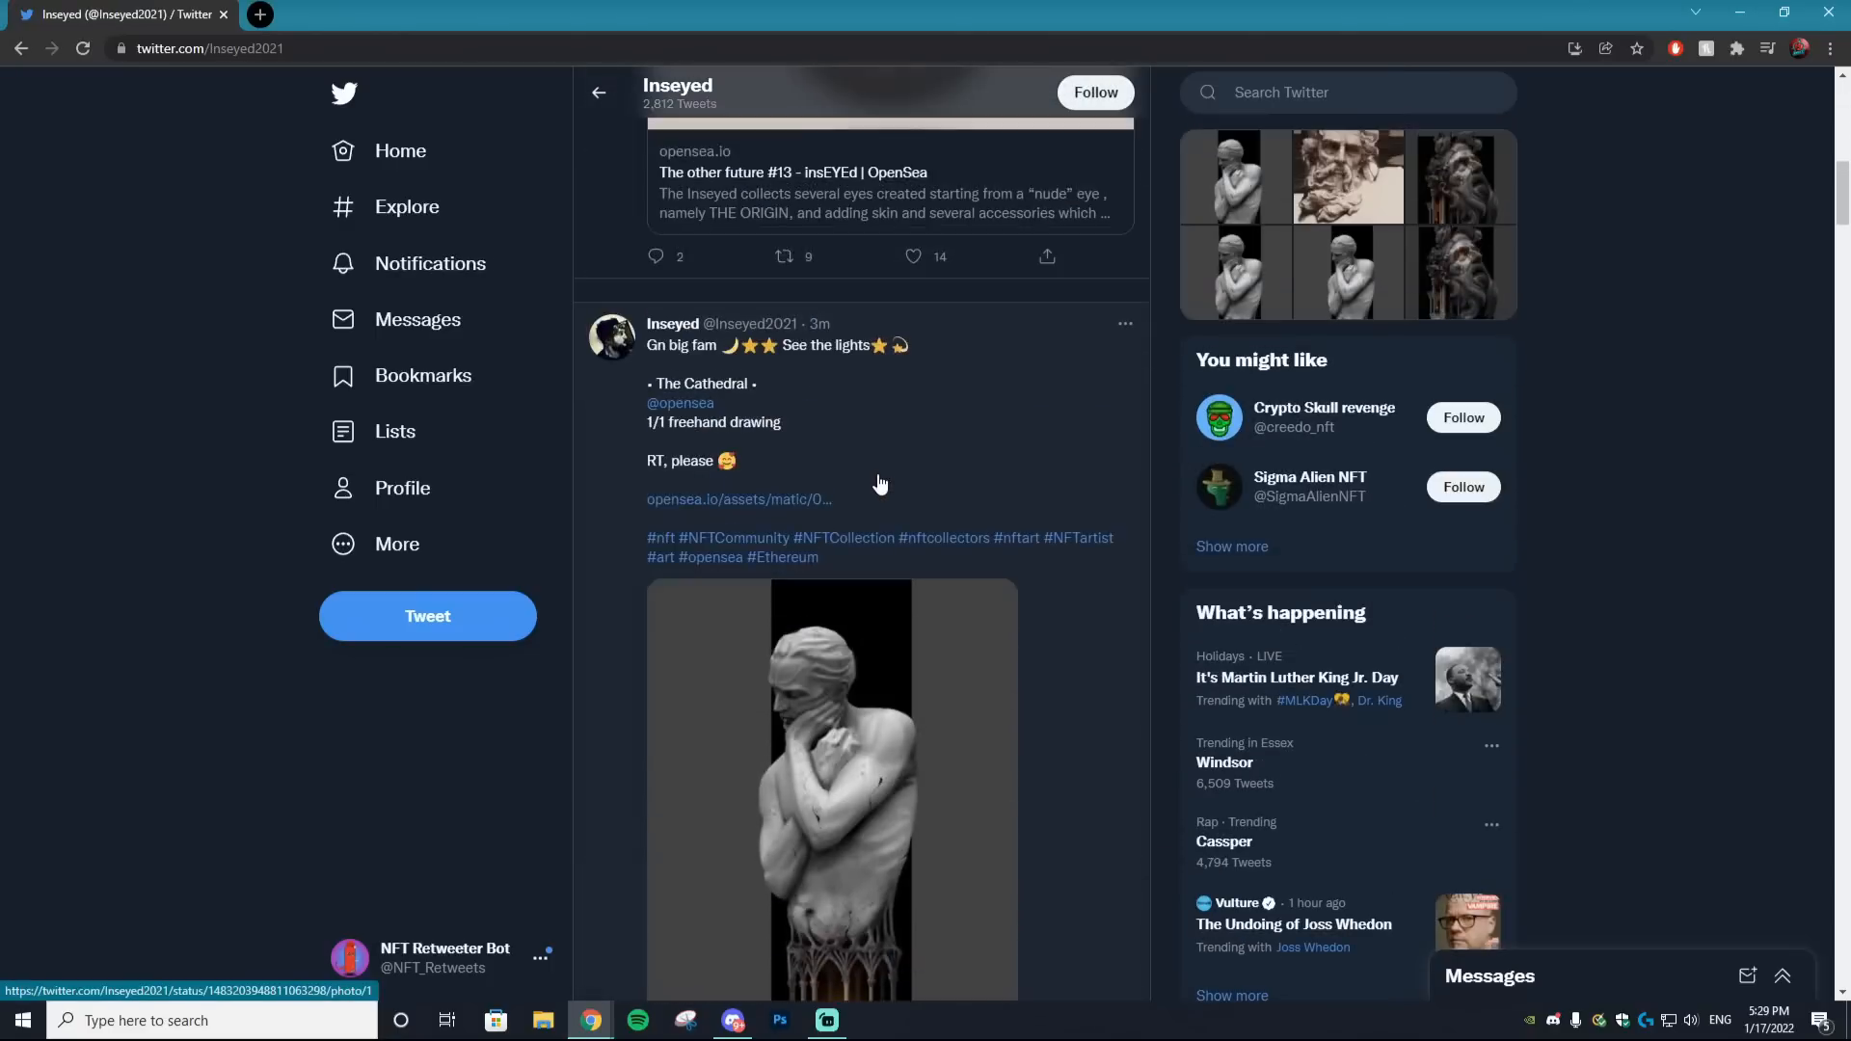
{"action": "scroll", "scroll_direction": "down", "scroll_amount": 3}
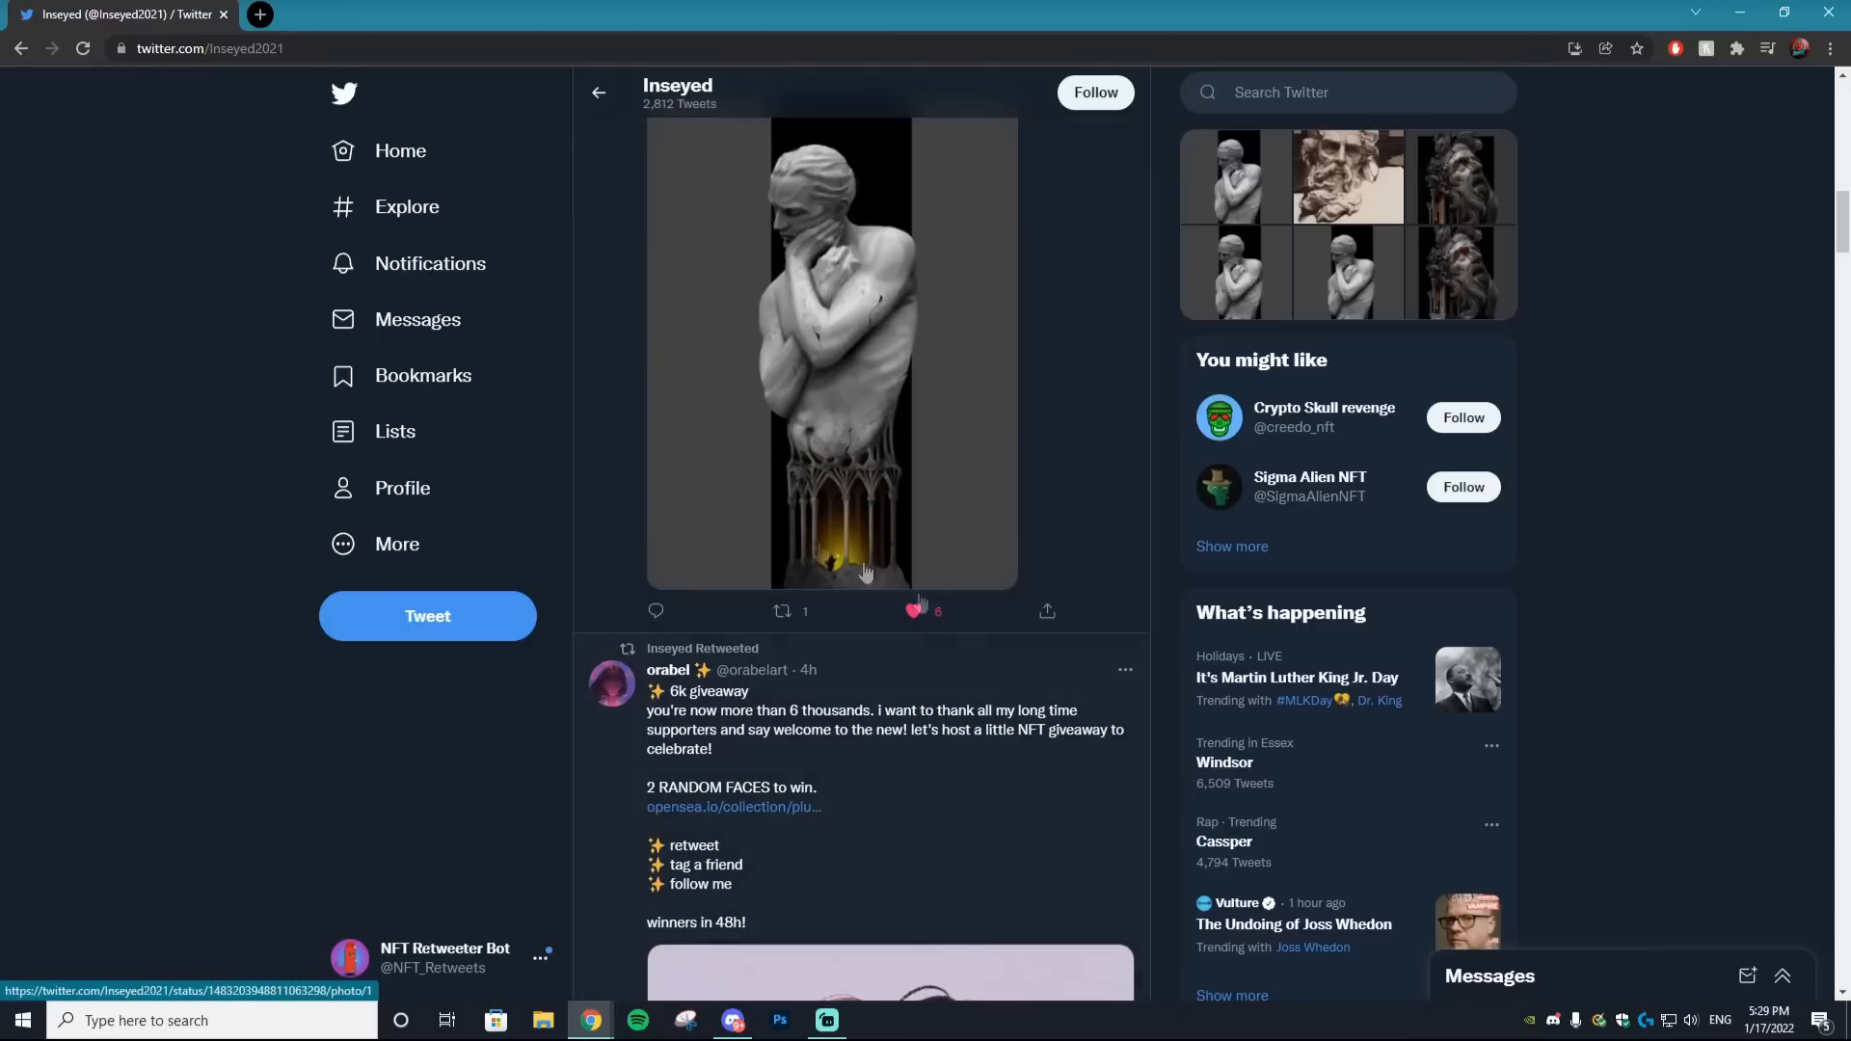
{"action": "scroll", "scroll_direction": "up", "scroll_amount": 3}
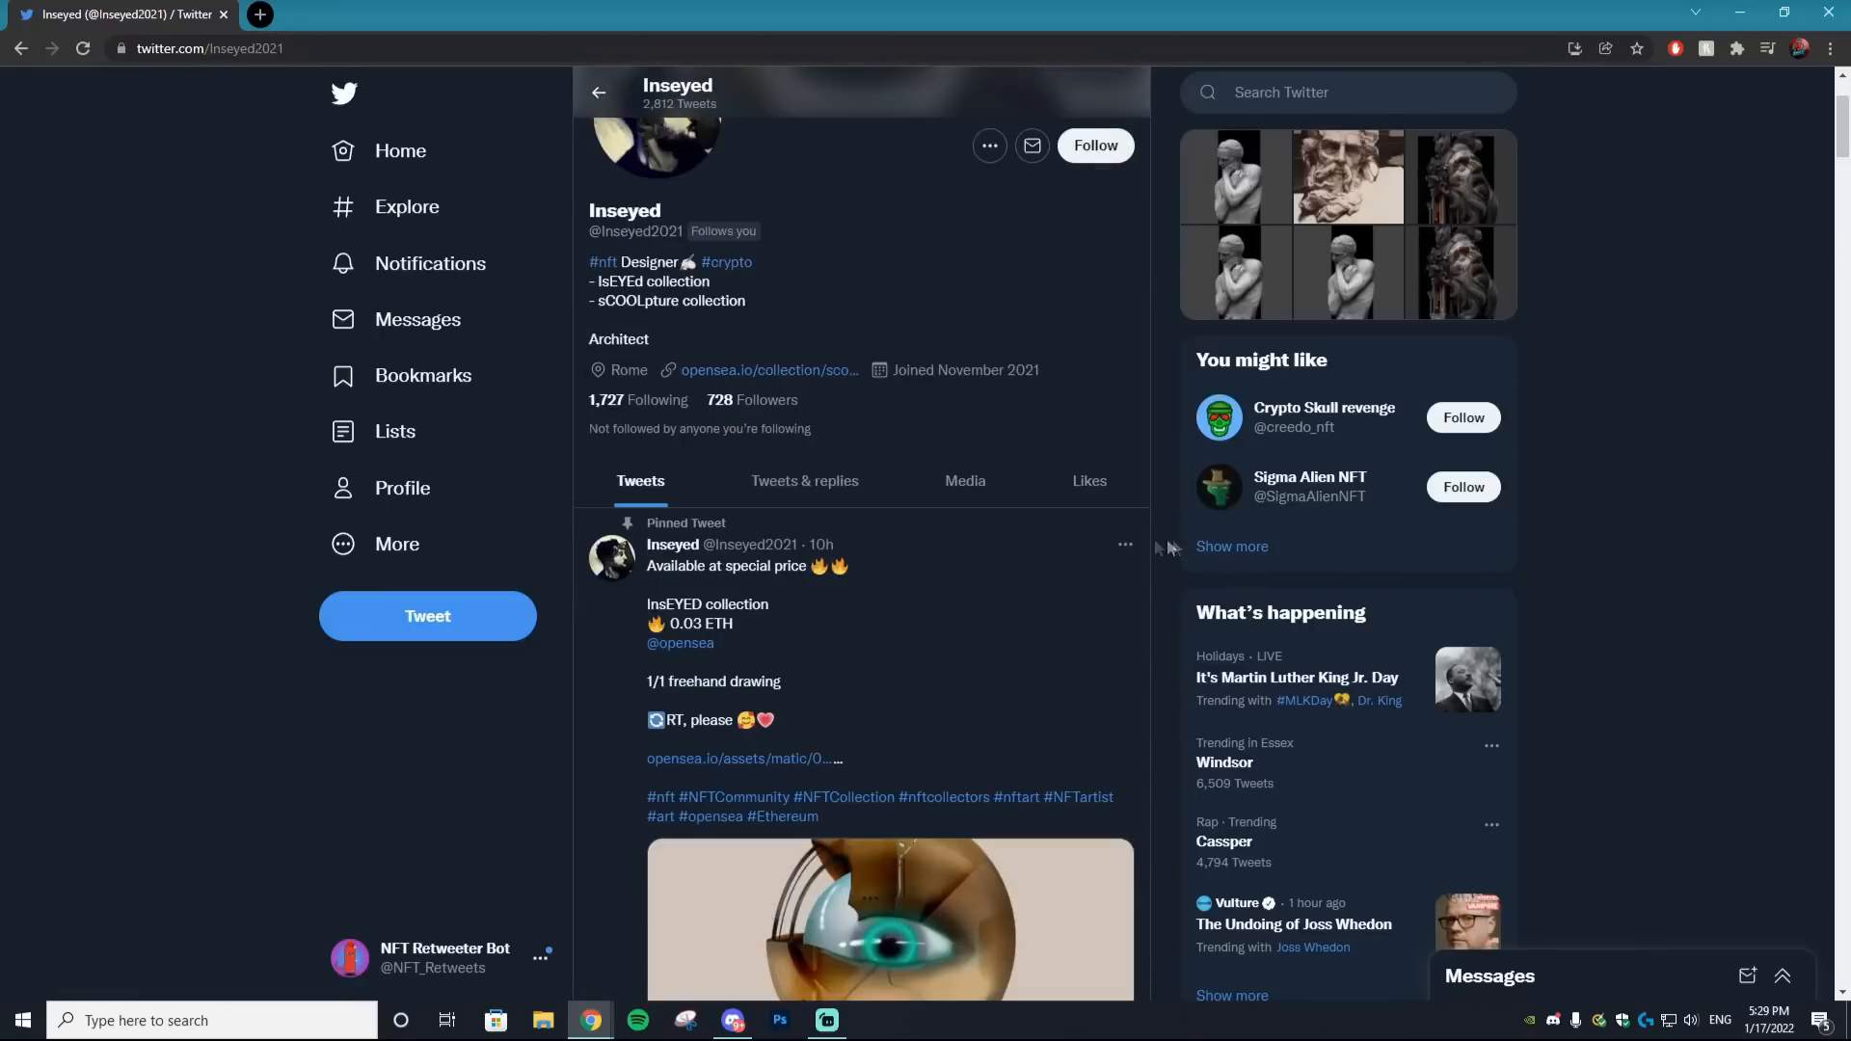
{"action": "left_click", "coordinate": [404, 488]}
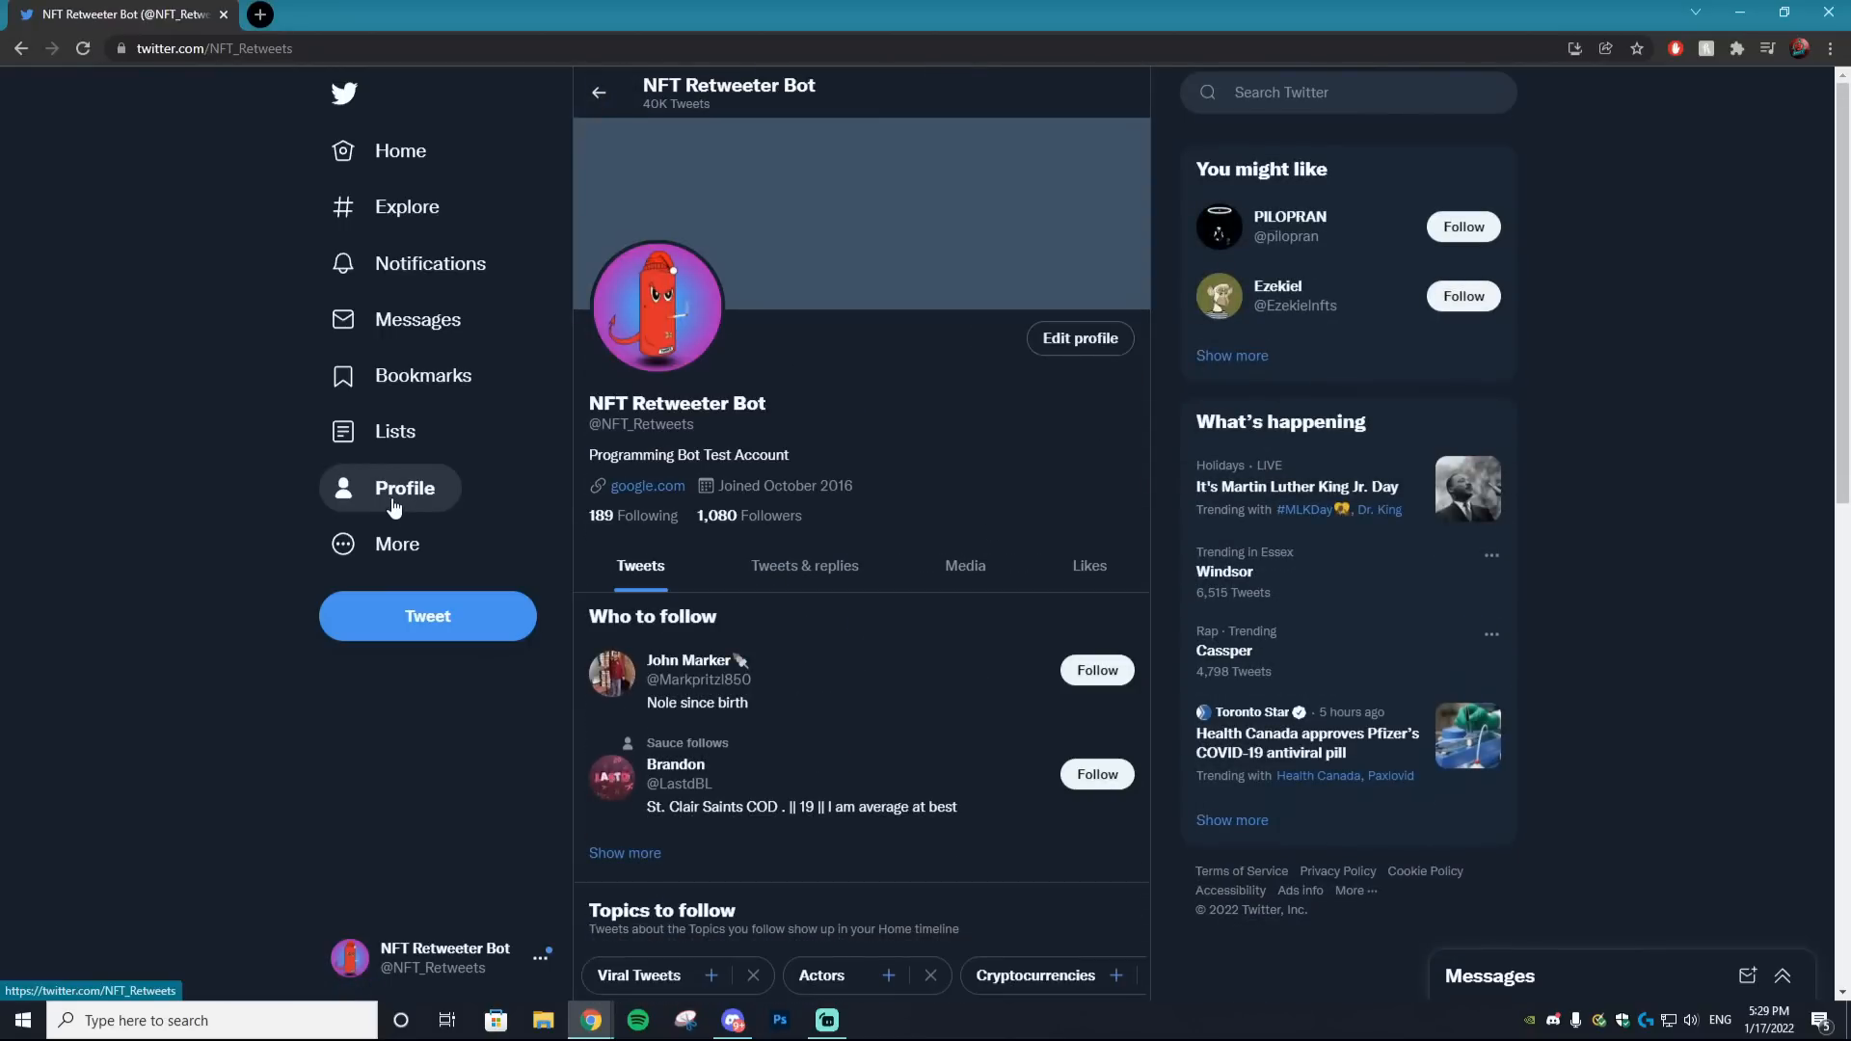
{"action": "mouse_move", "coordinate": [396, 544]}
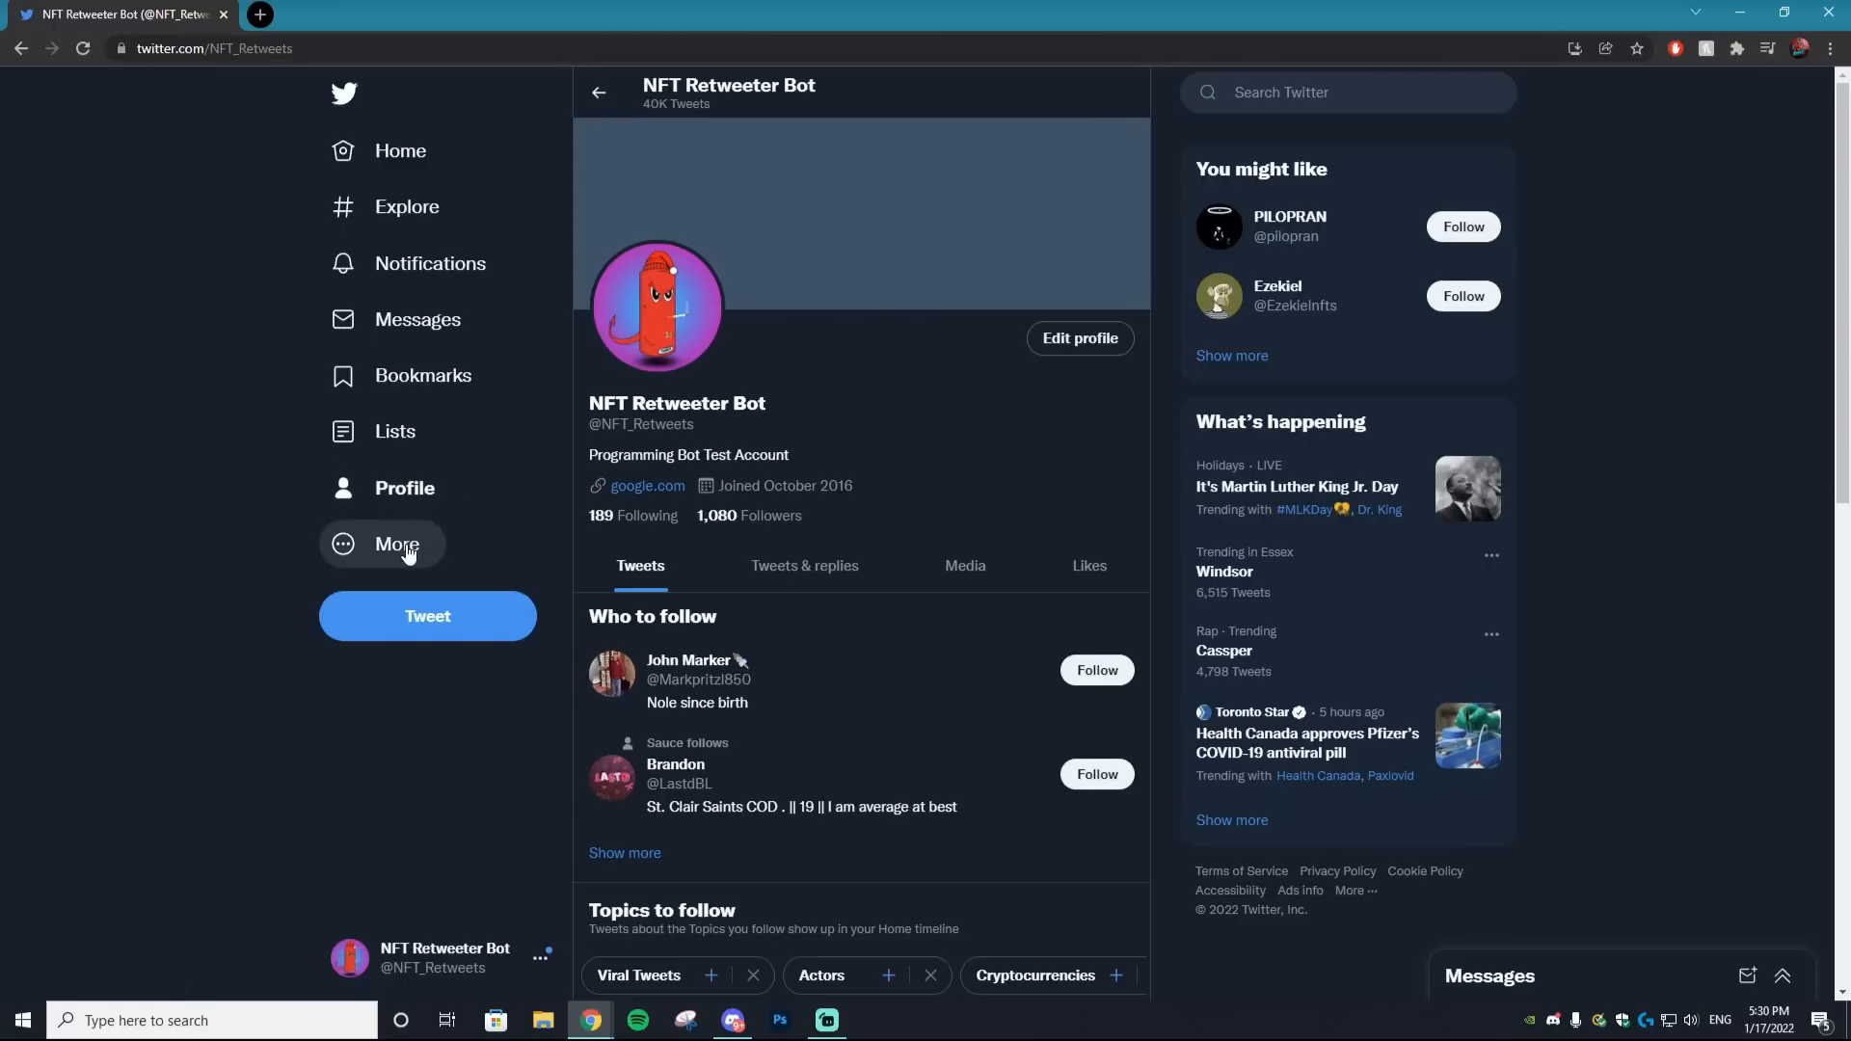
{"action": "mouse_move", "coordinate": [777, 622]}
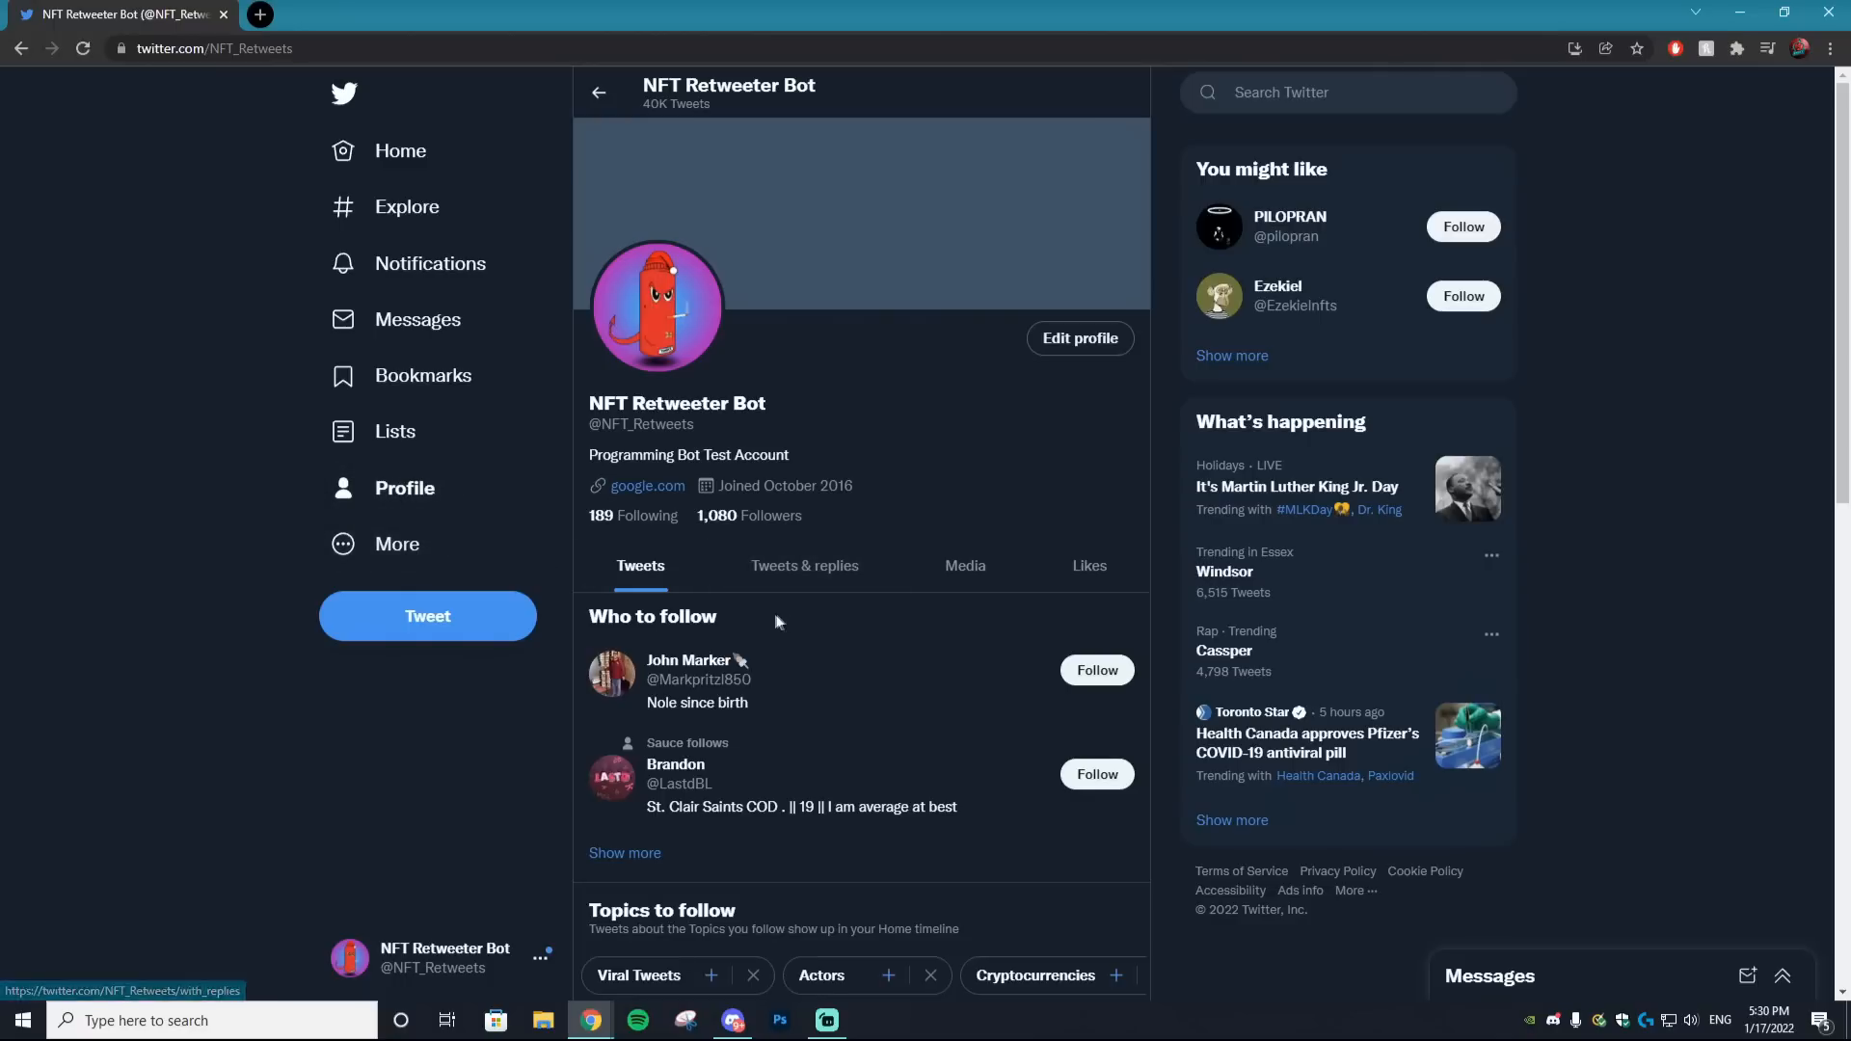
{"action": "mouse_move", "coordinate": [767, 615]}
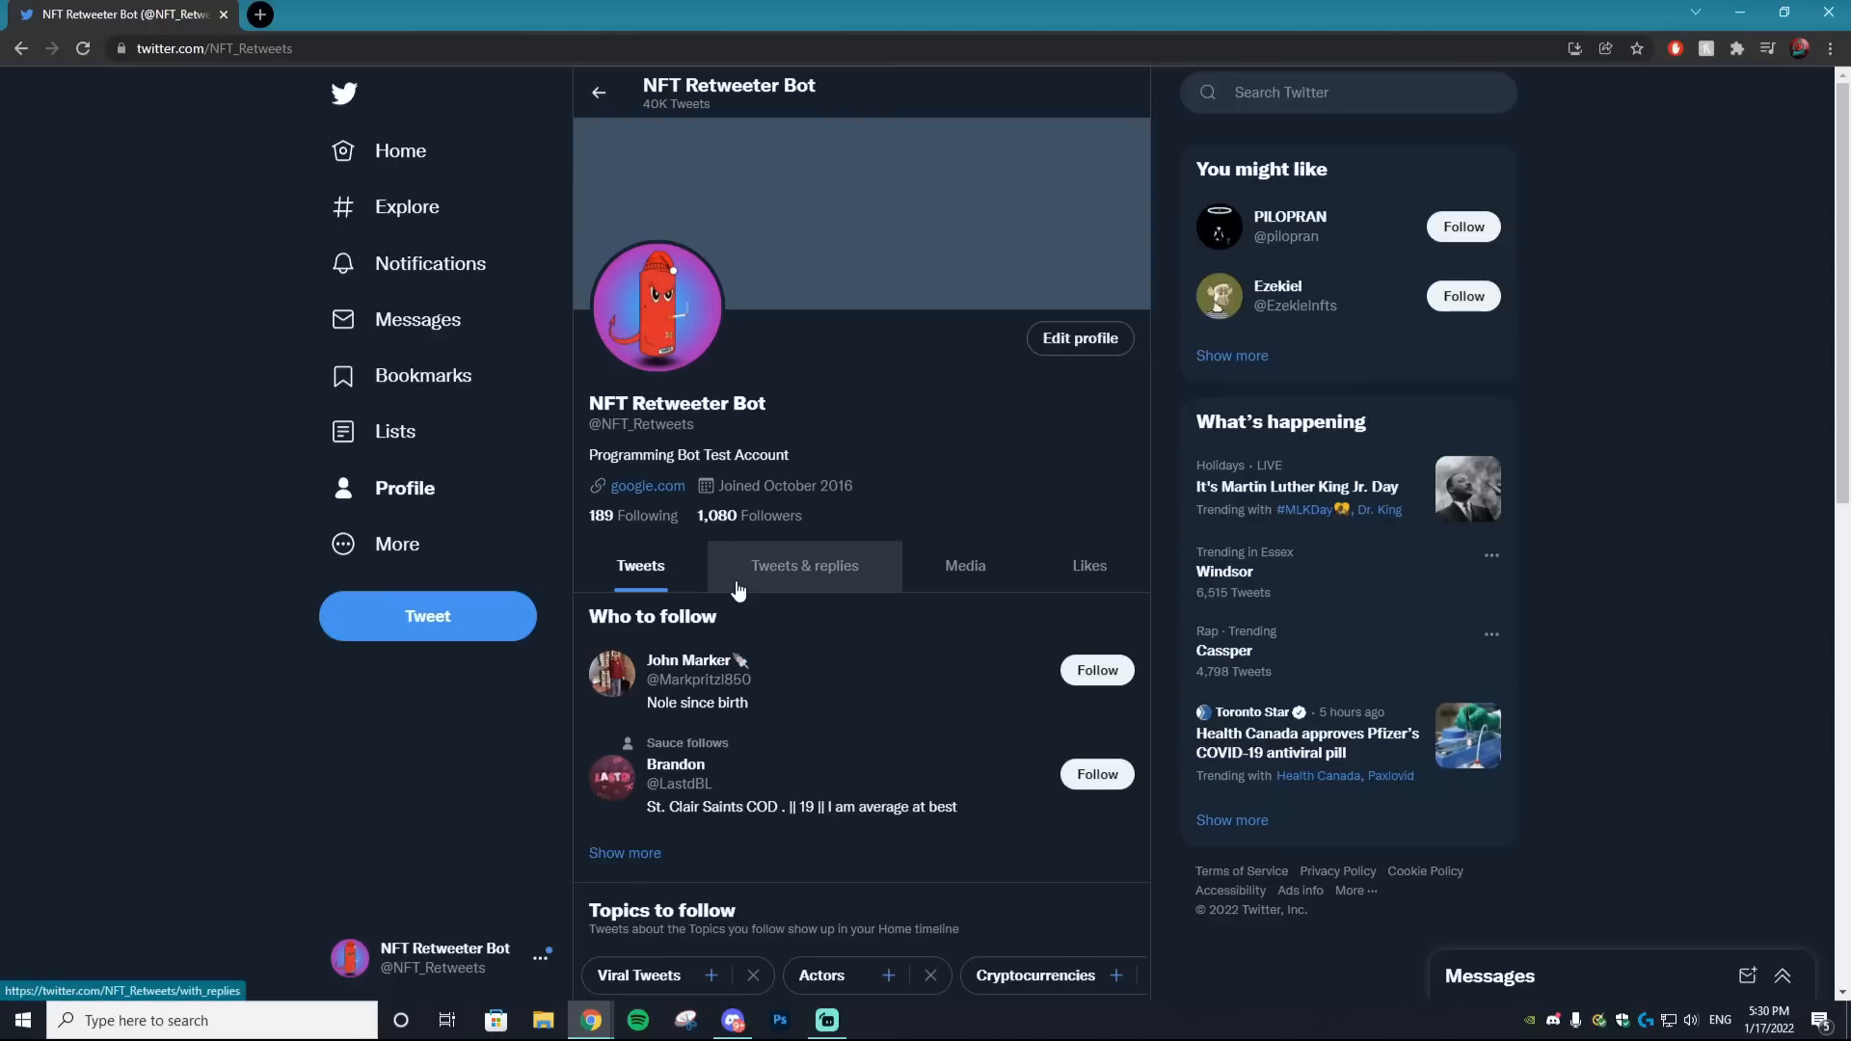
{"action": "mouse_move", "coordinate": [732, 651]}
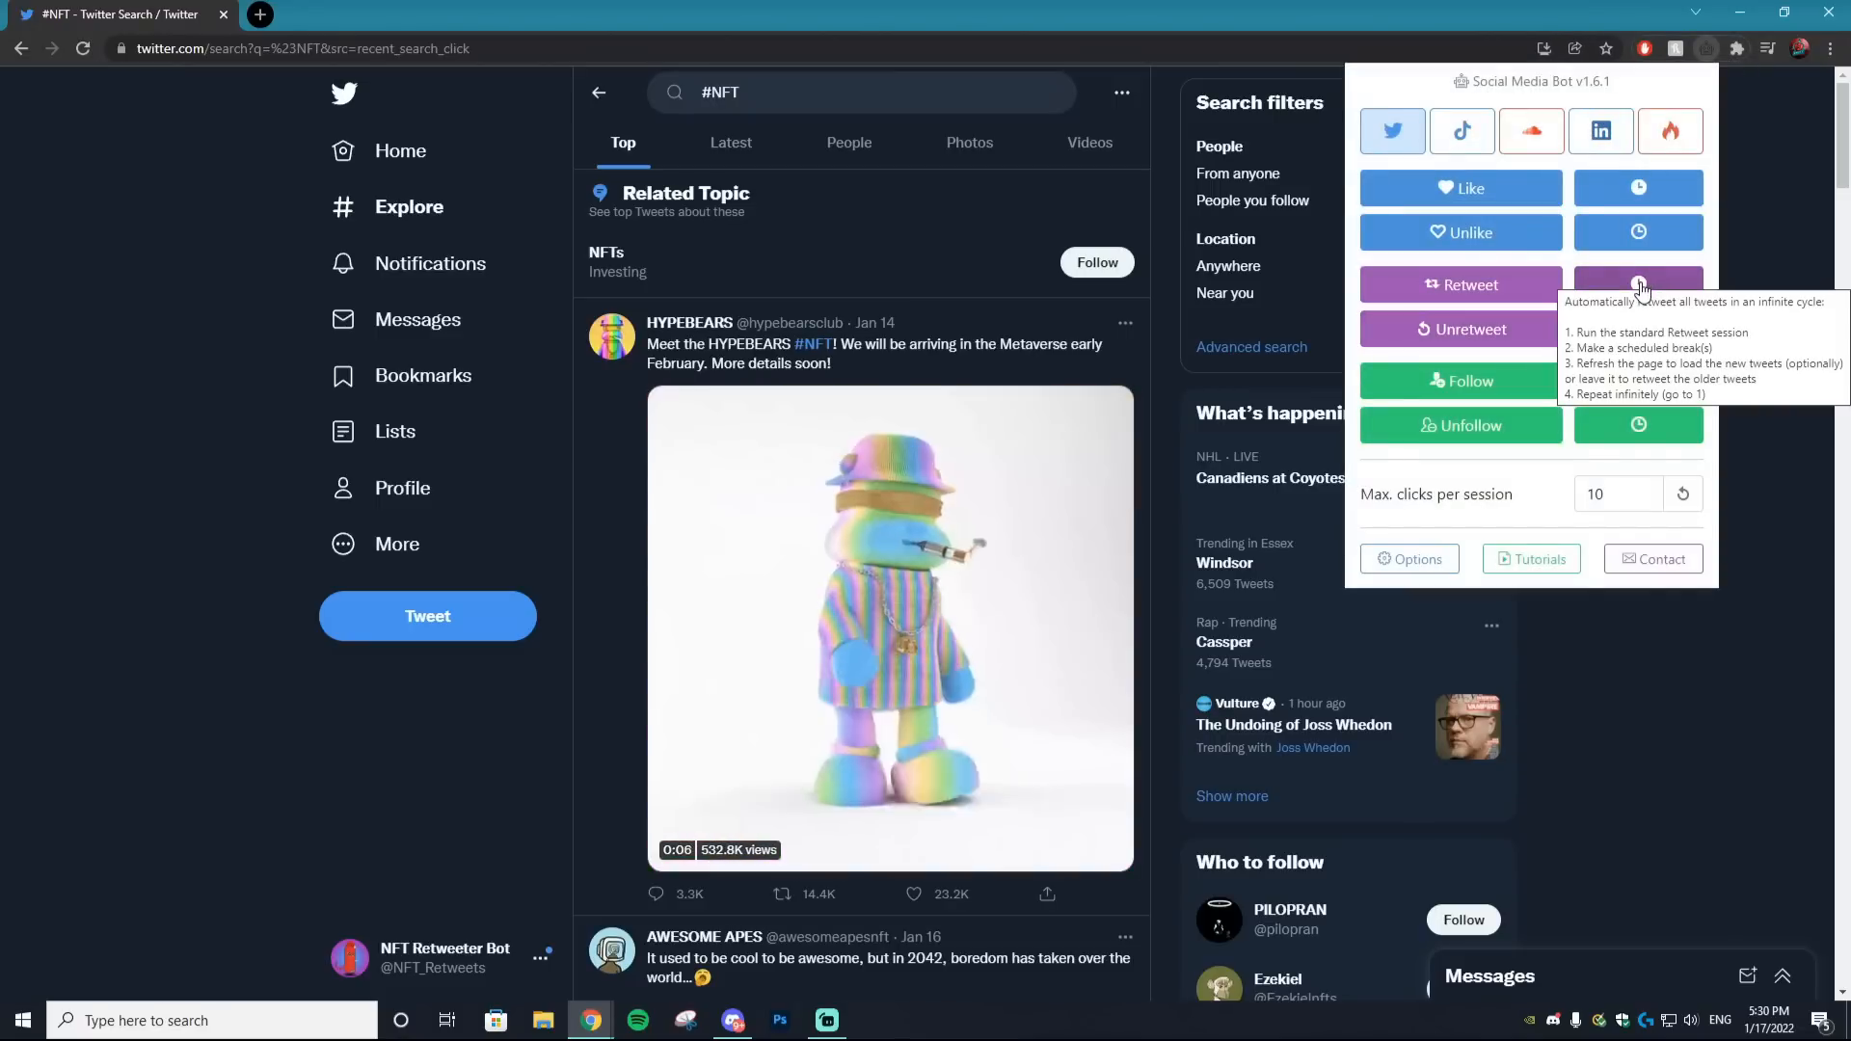
Start a Retweet session on the #NFT search results, reaching one retweet
{"action": "left_click", "coordinate": [1638, 285]}
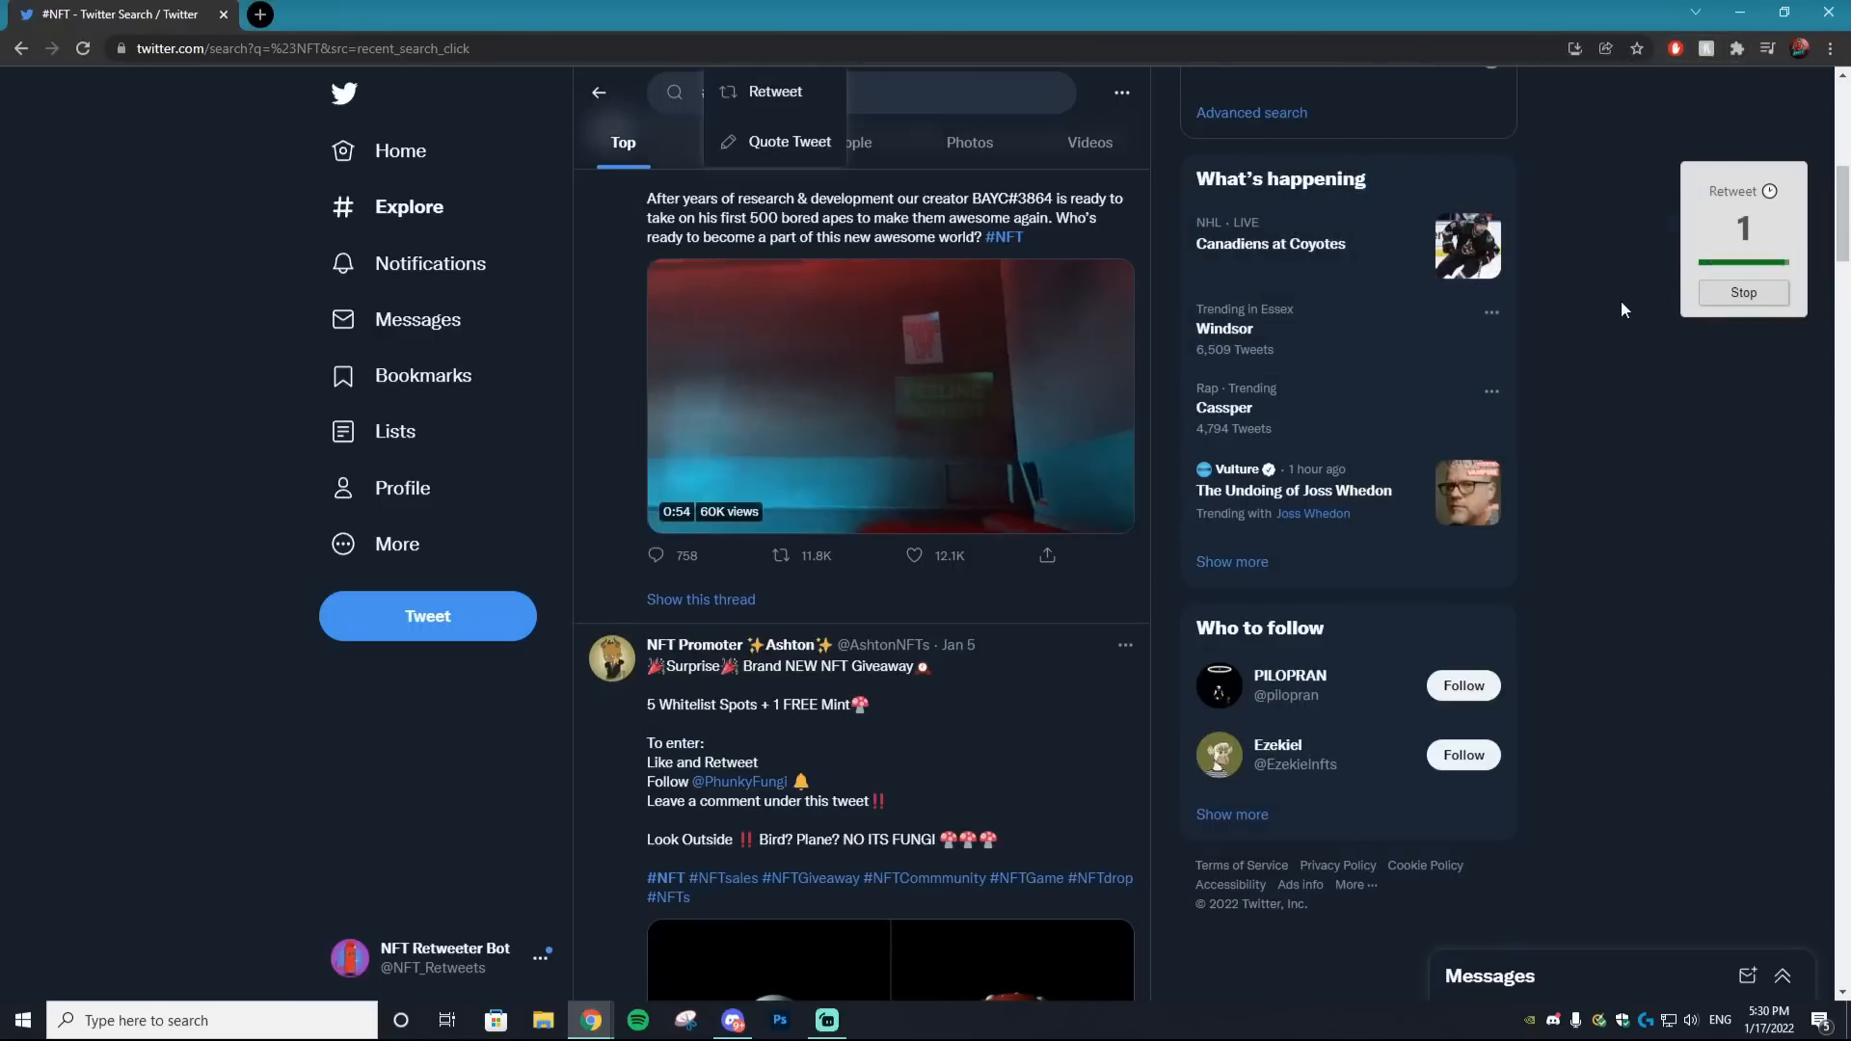
{"action": "left_click", "coordinate": [888, 395]}
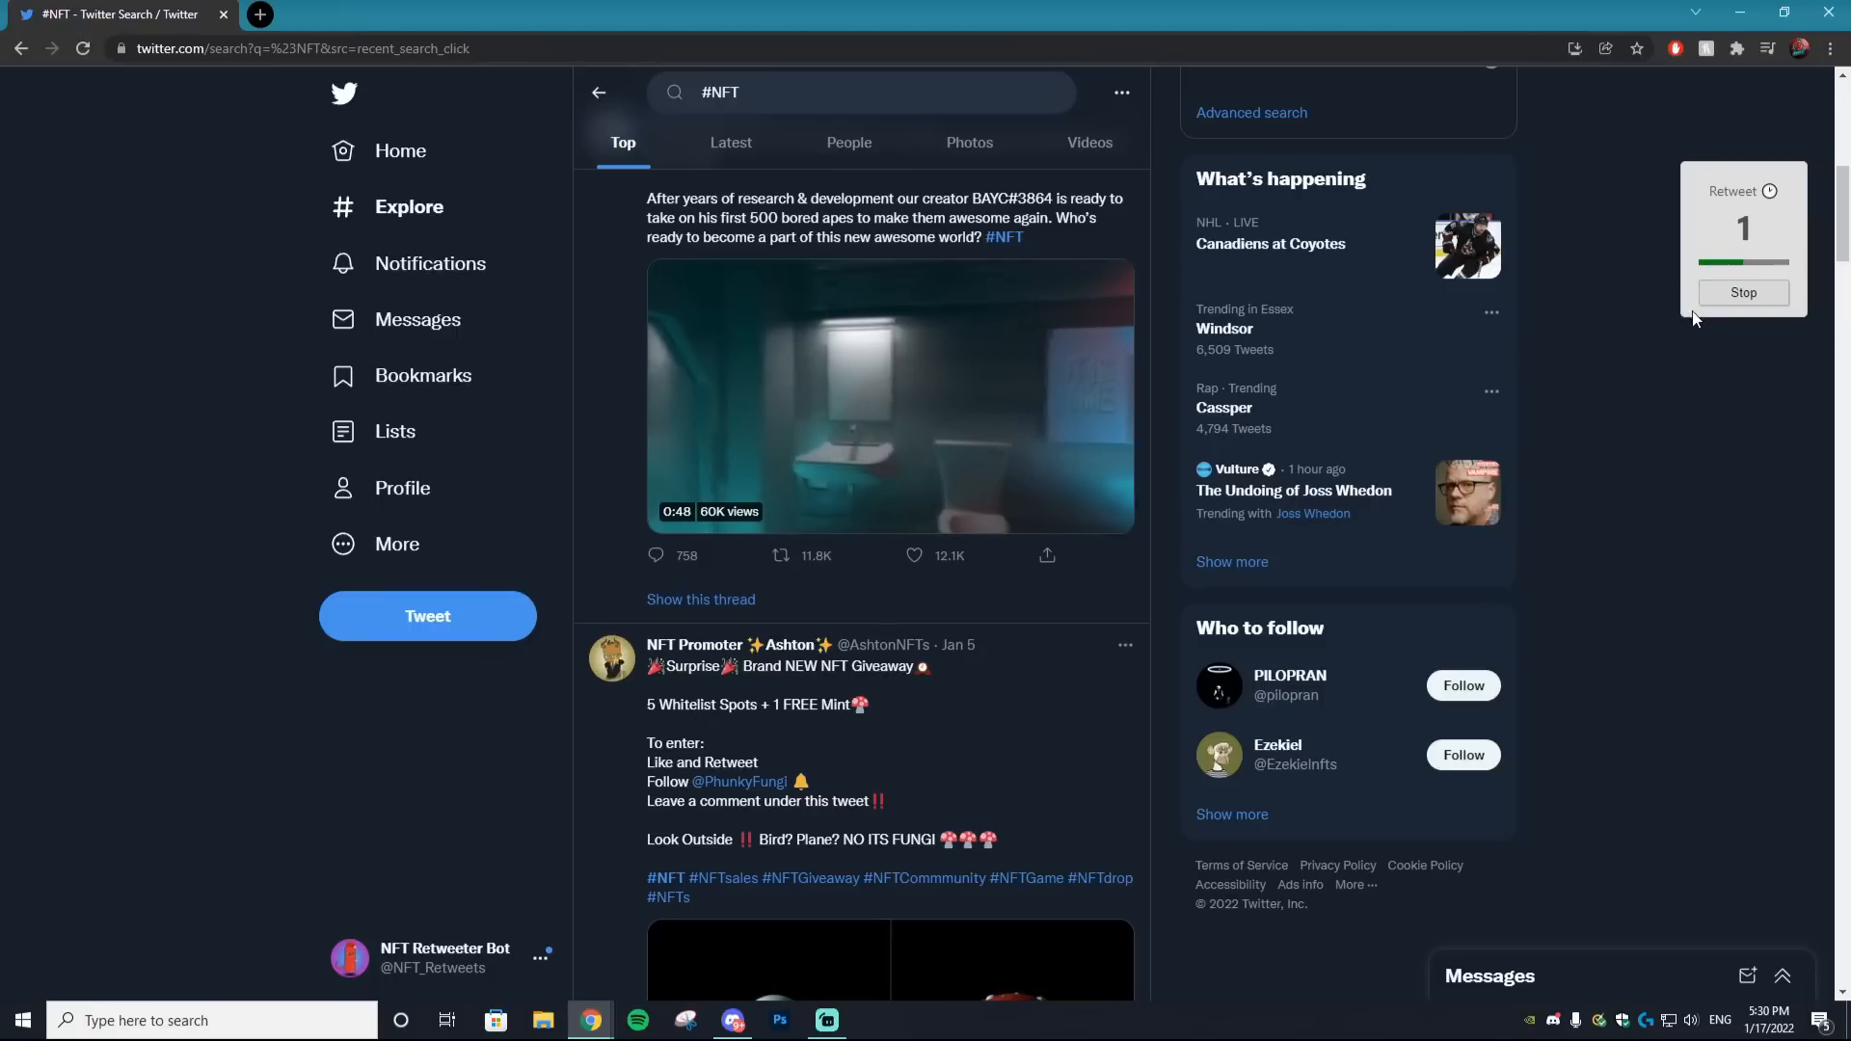
{"action": "mouse_move", "coordinate": [1742, 291]}
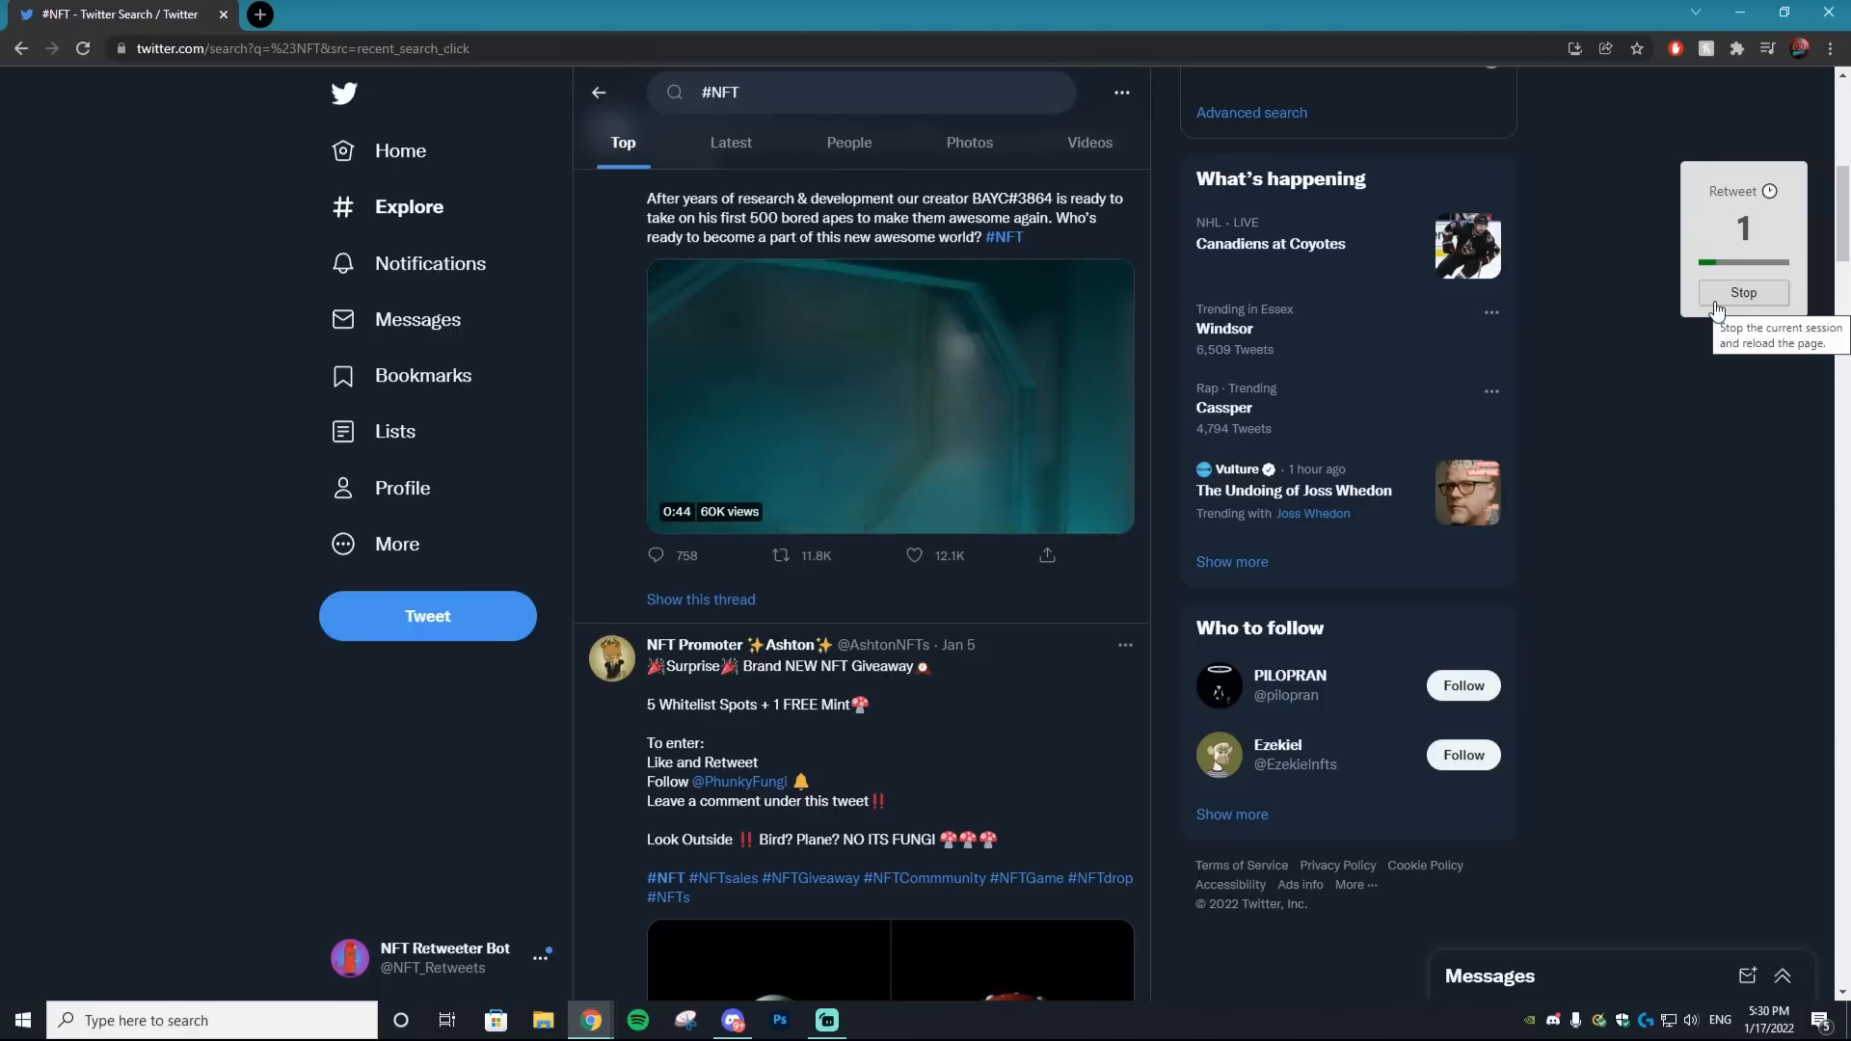
{"action": "scroll", "scroll_direction": "down", "scroll_amount": 3}
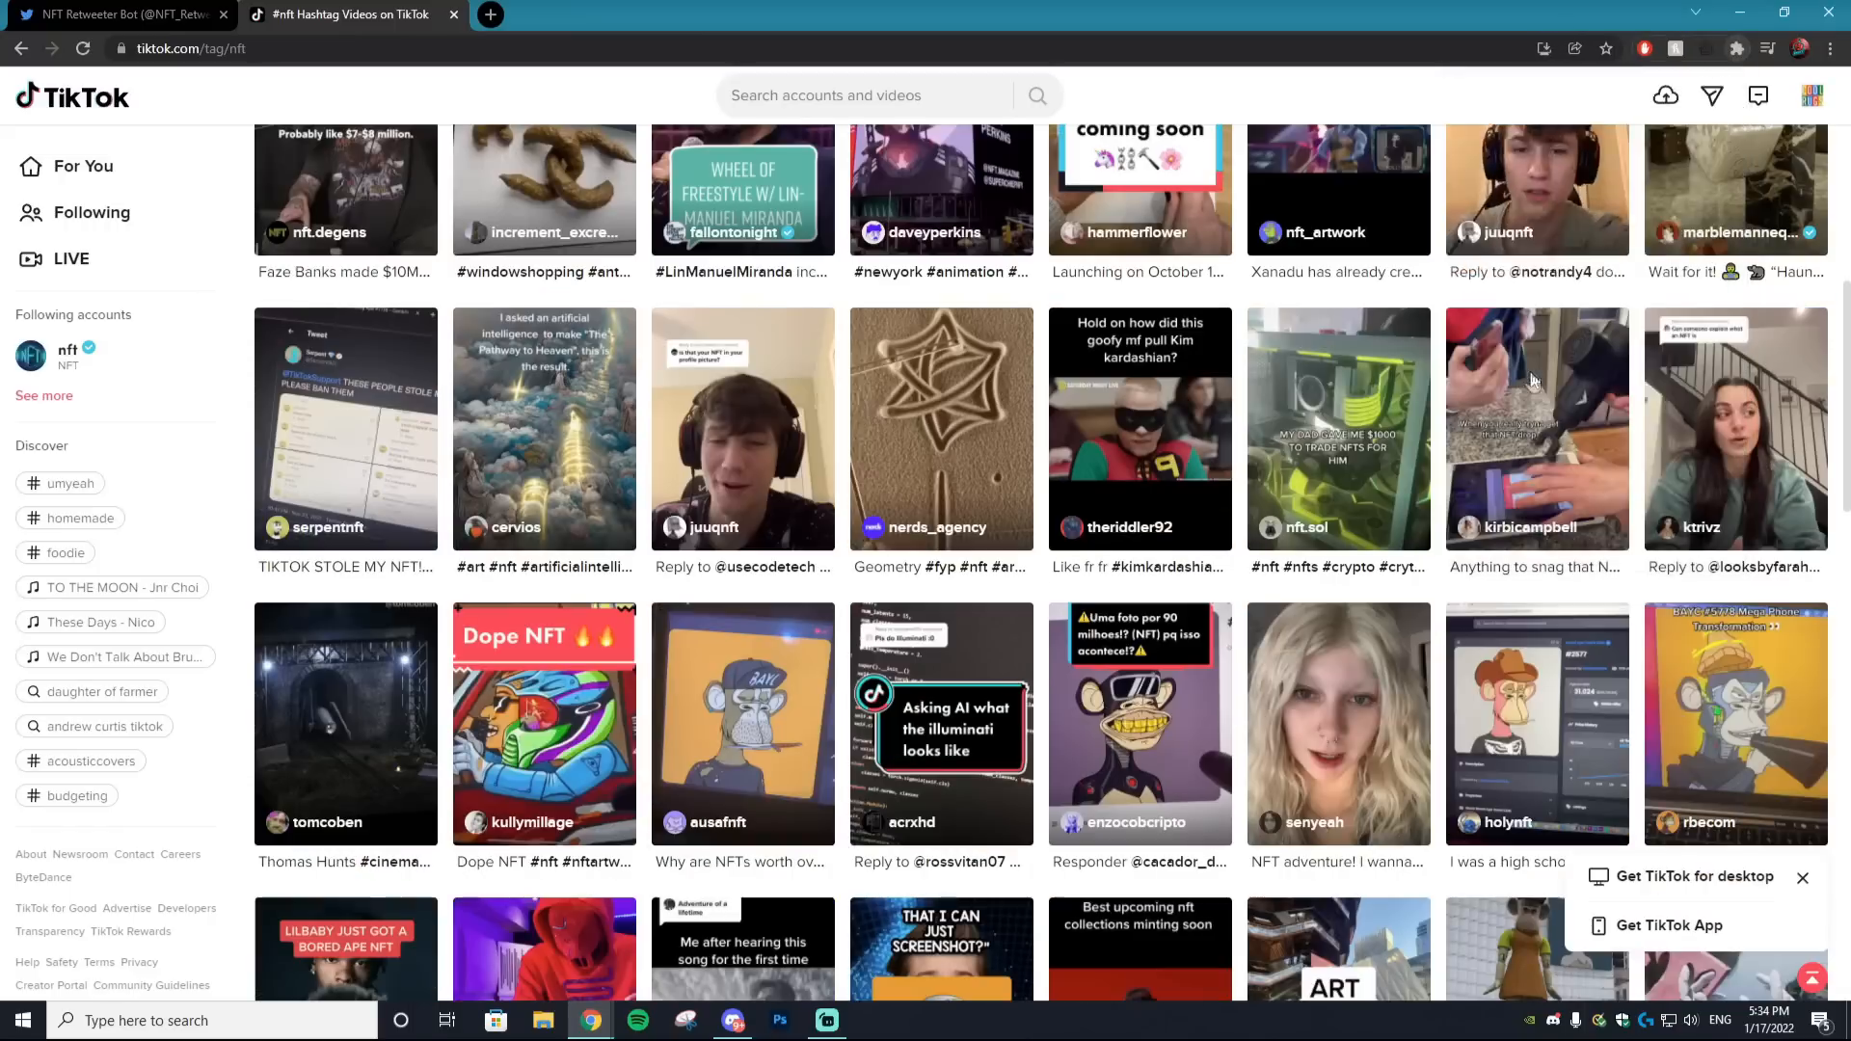
Run the Like session on TikTok #nft videos, liking seven videos in turn
{"action": "left_click", "coordinate": [1802, 48]}
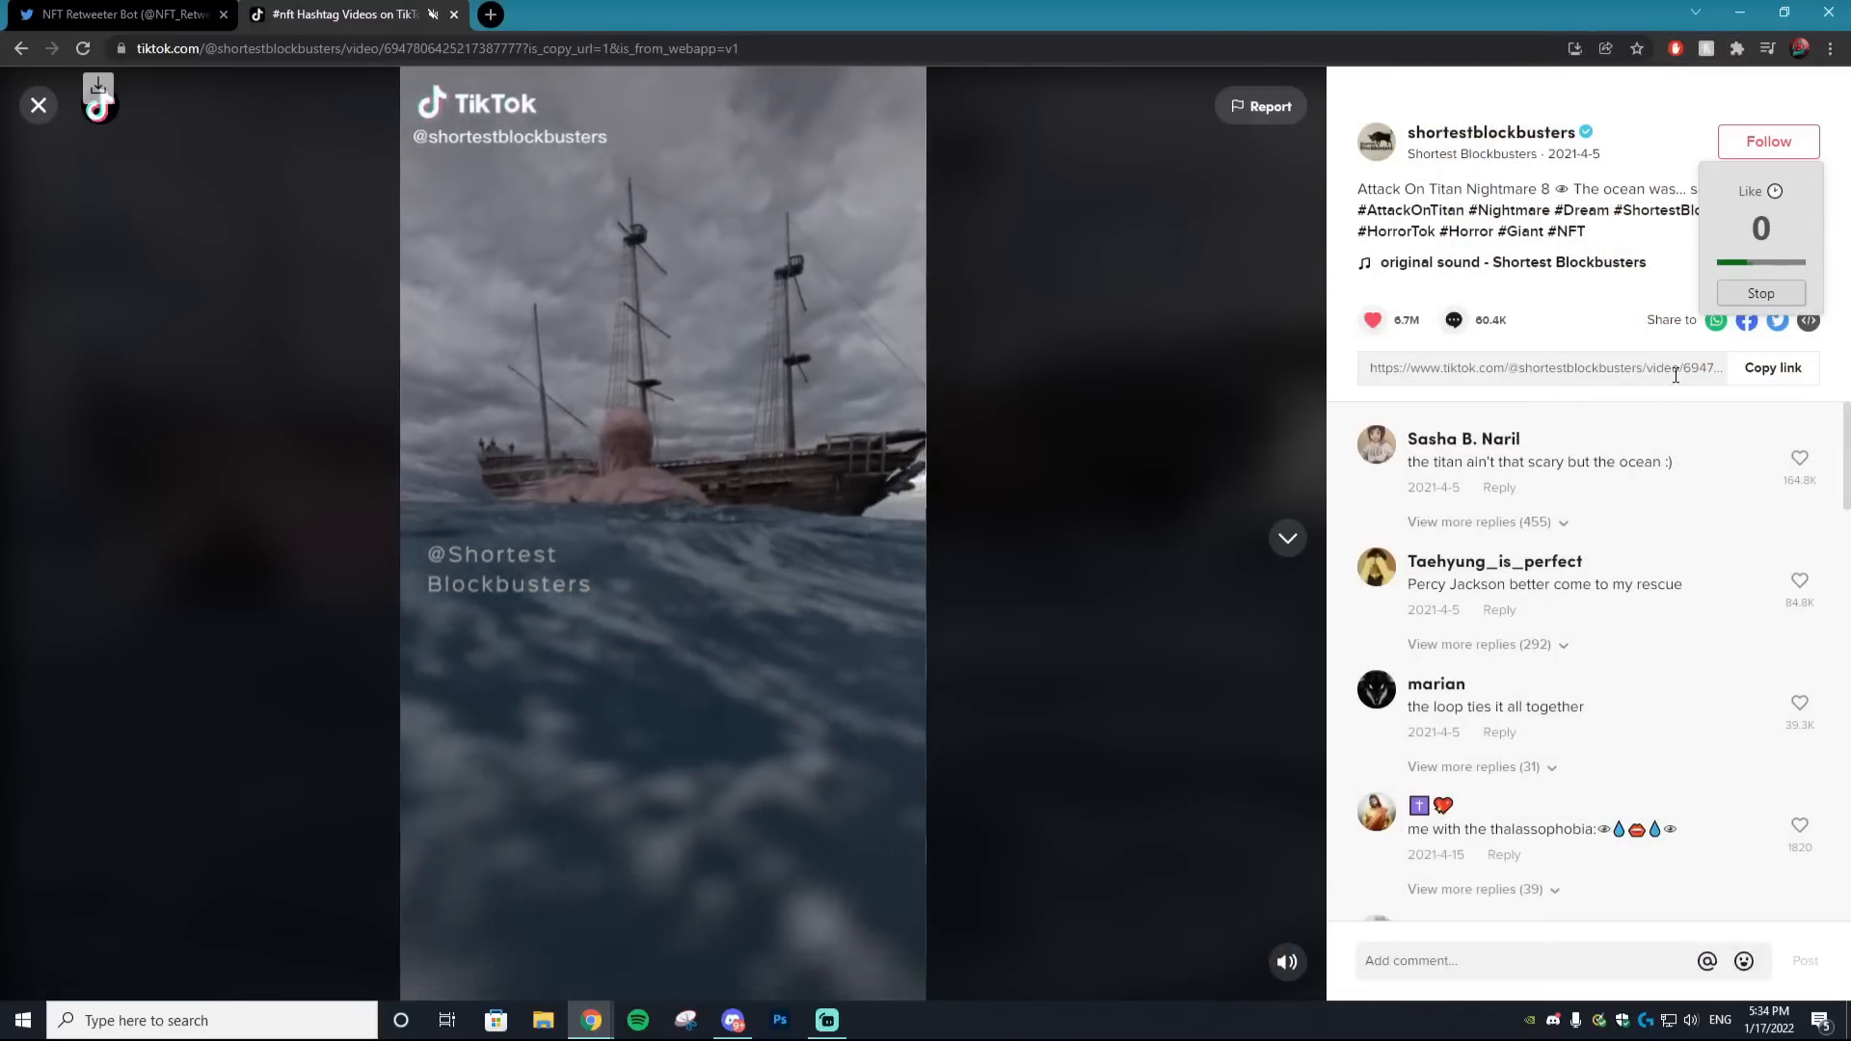
{"action": "left_click", "coordinate": [1287, 538]}
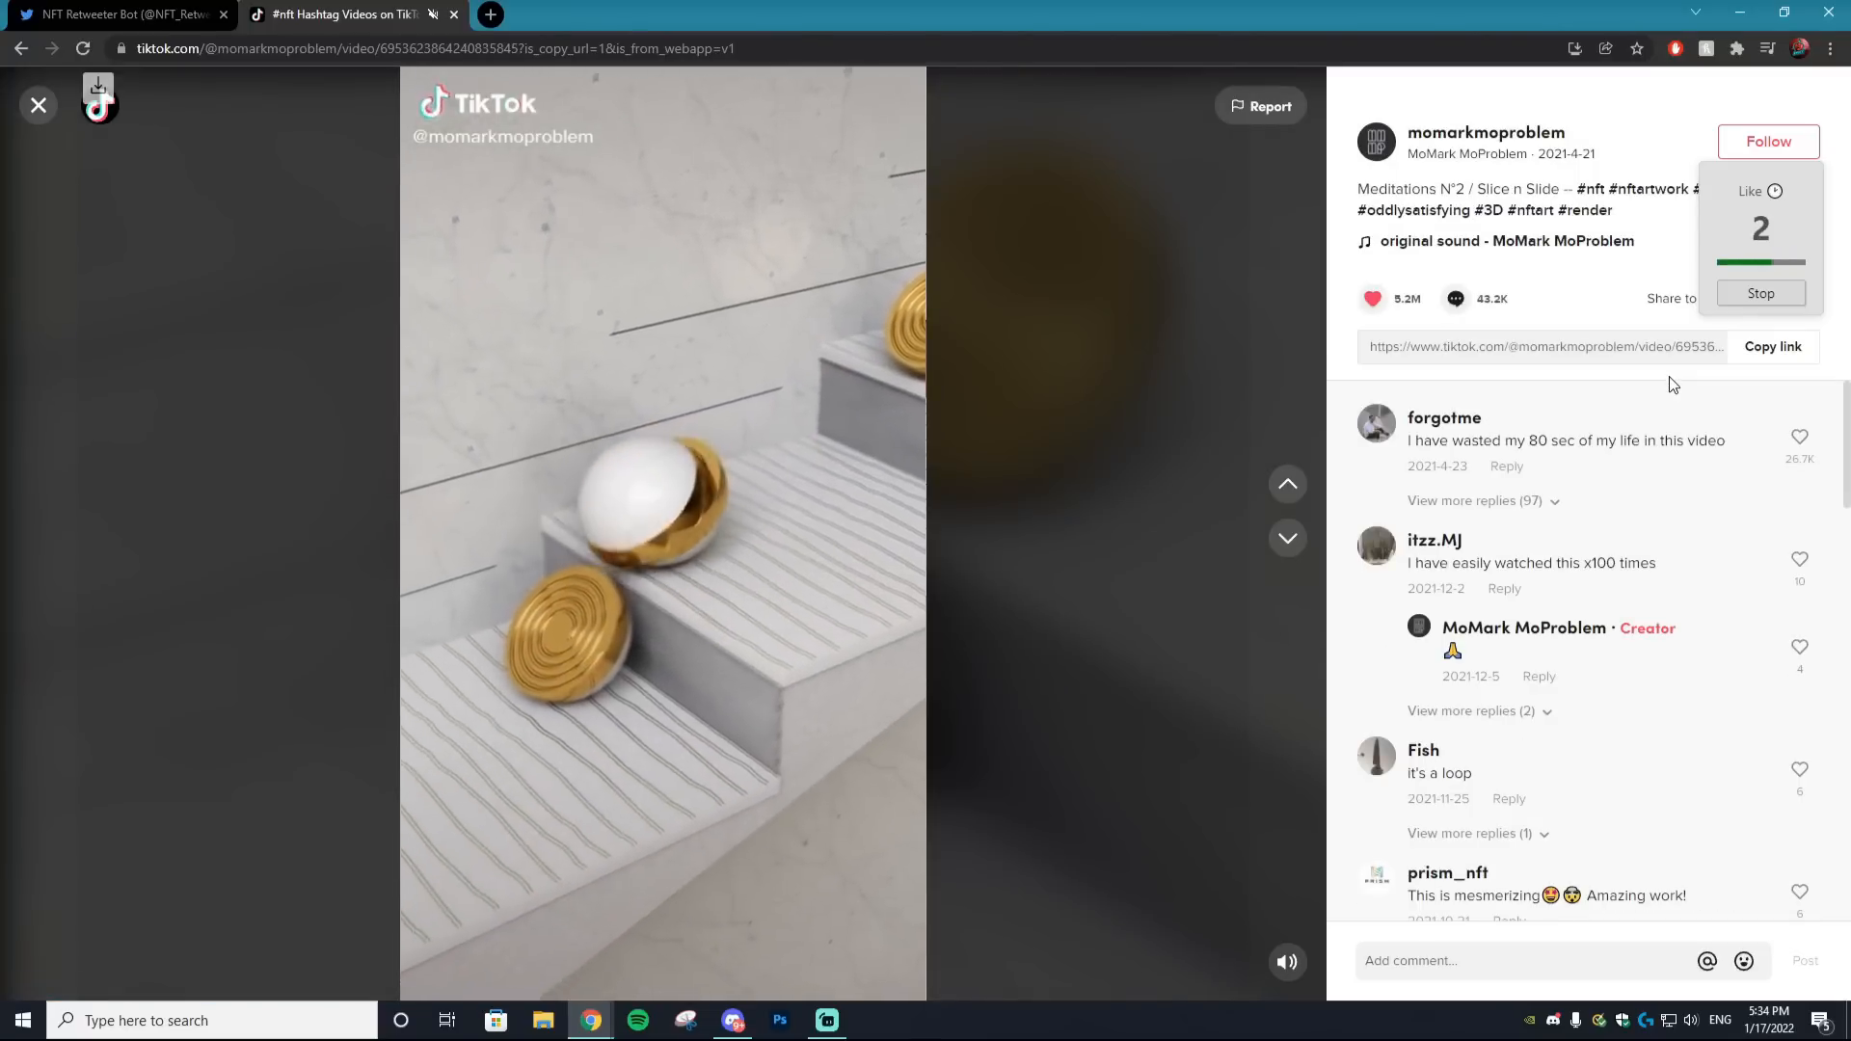
{"action": "left_click", "coordinate": [1287, 538]}
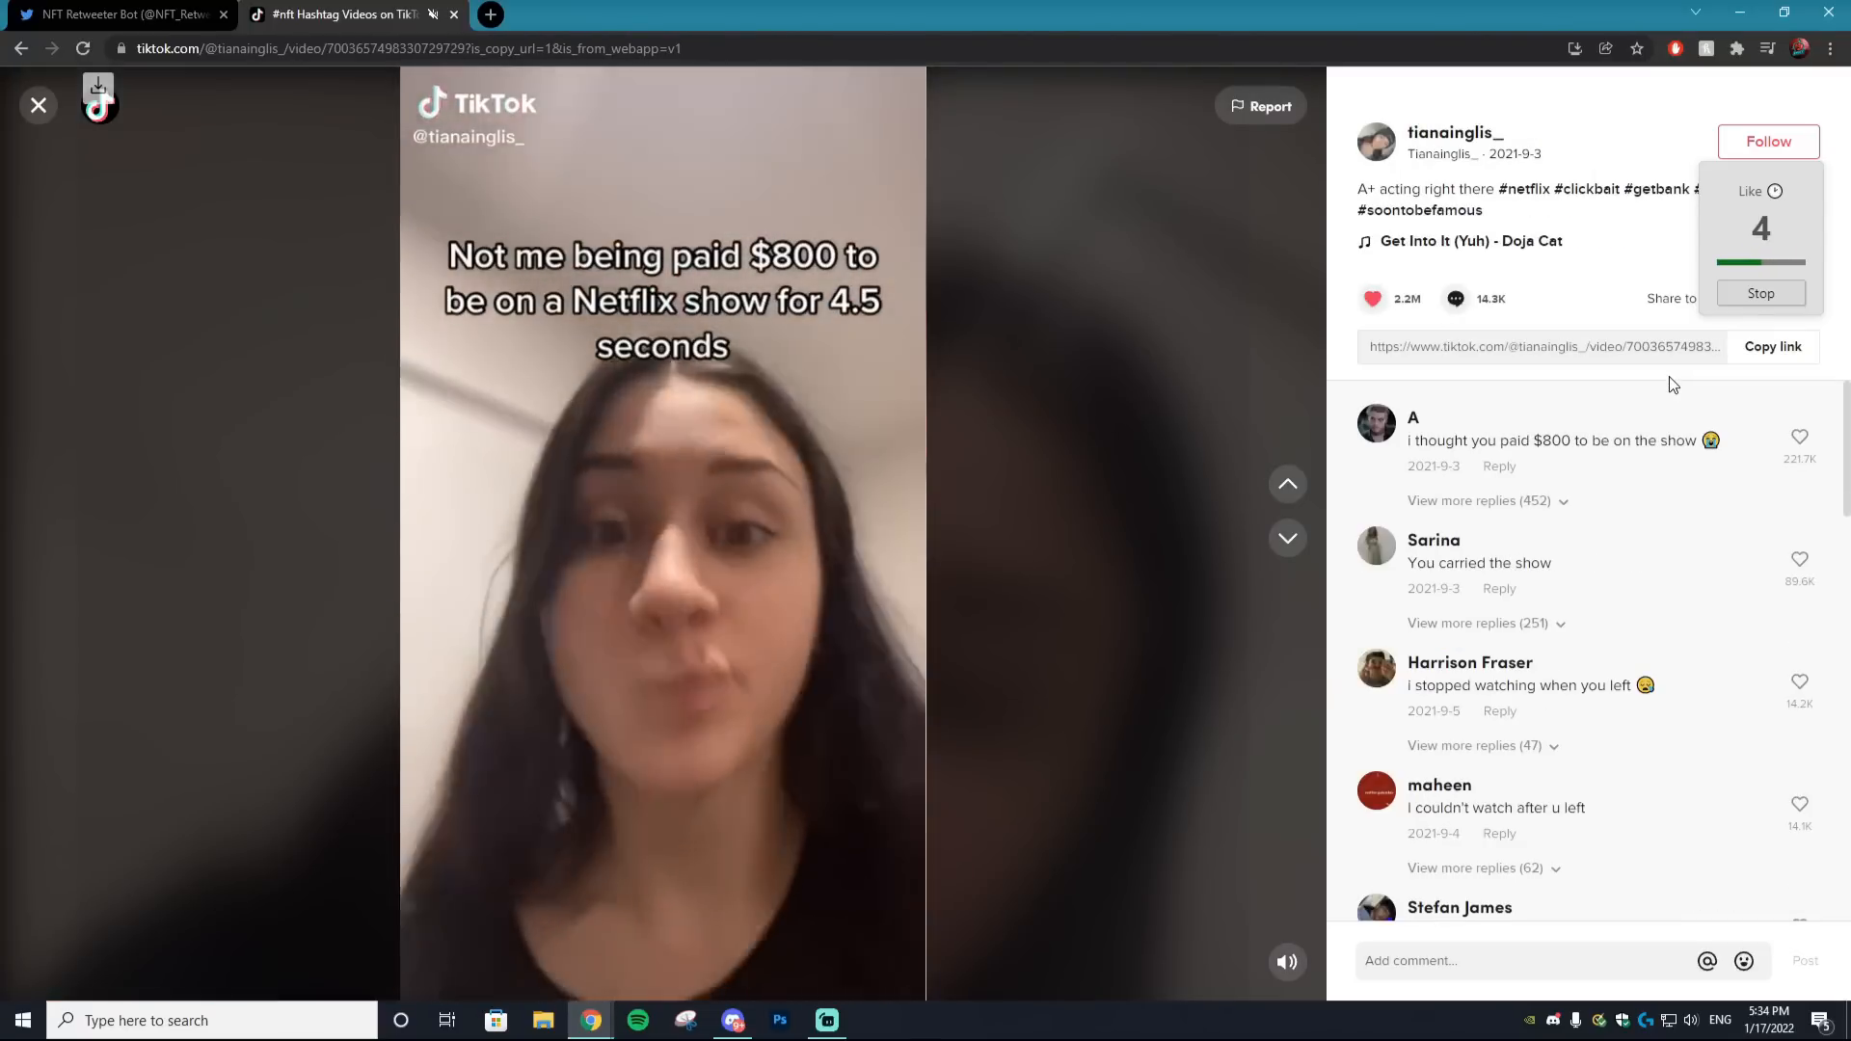
{"action": "left_click", "coordinate": [1287, 538]}
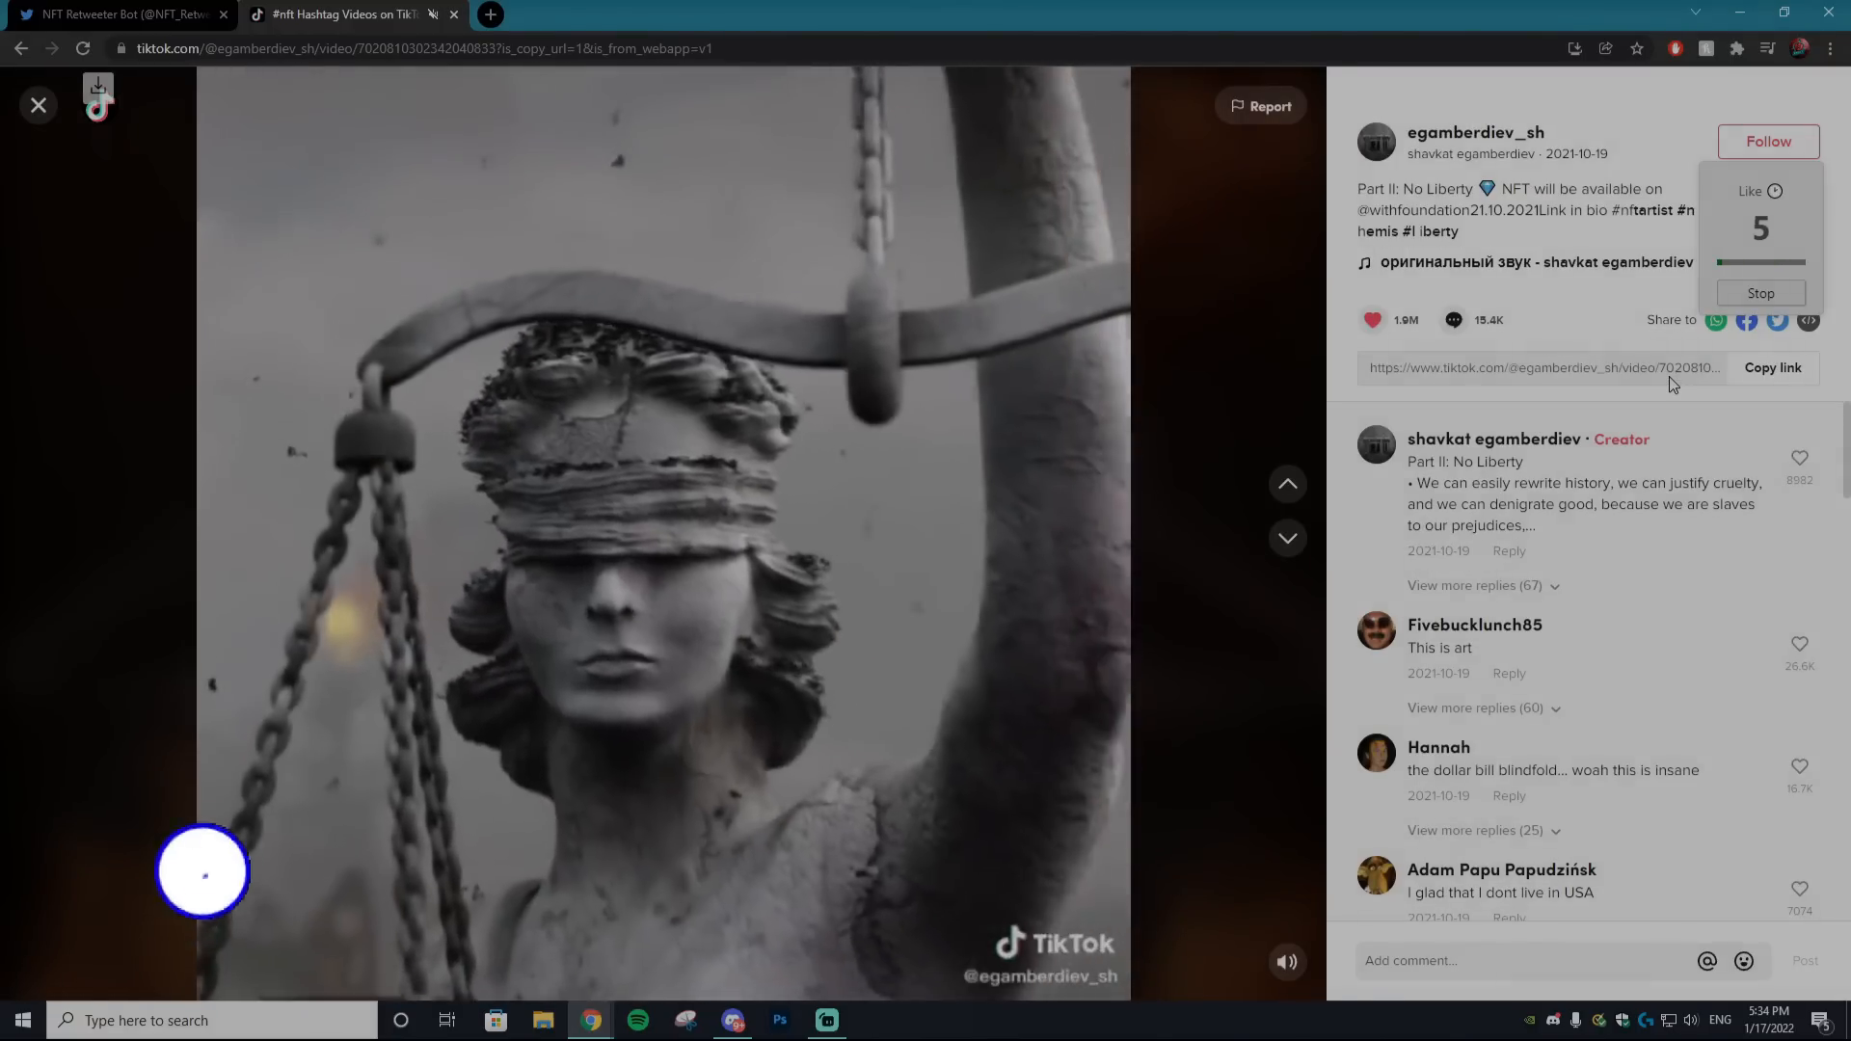
{"action": "left_click", "coordinate": [1287, 538]}
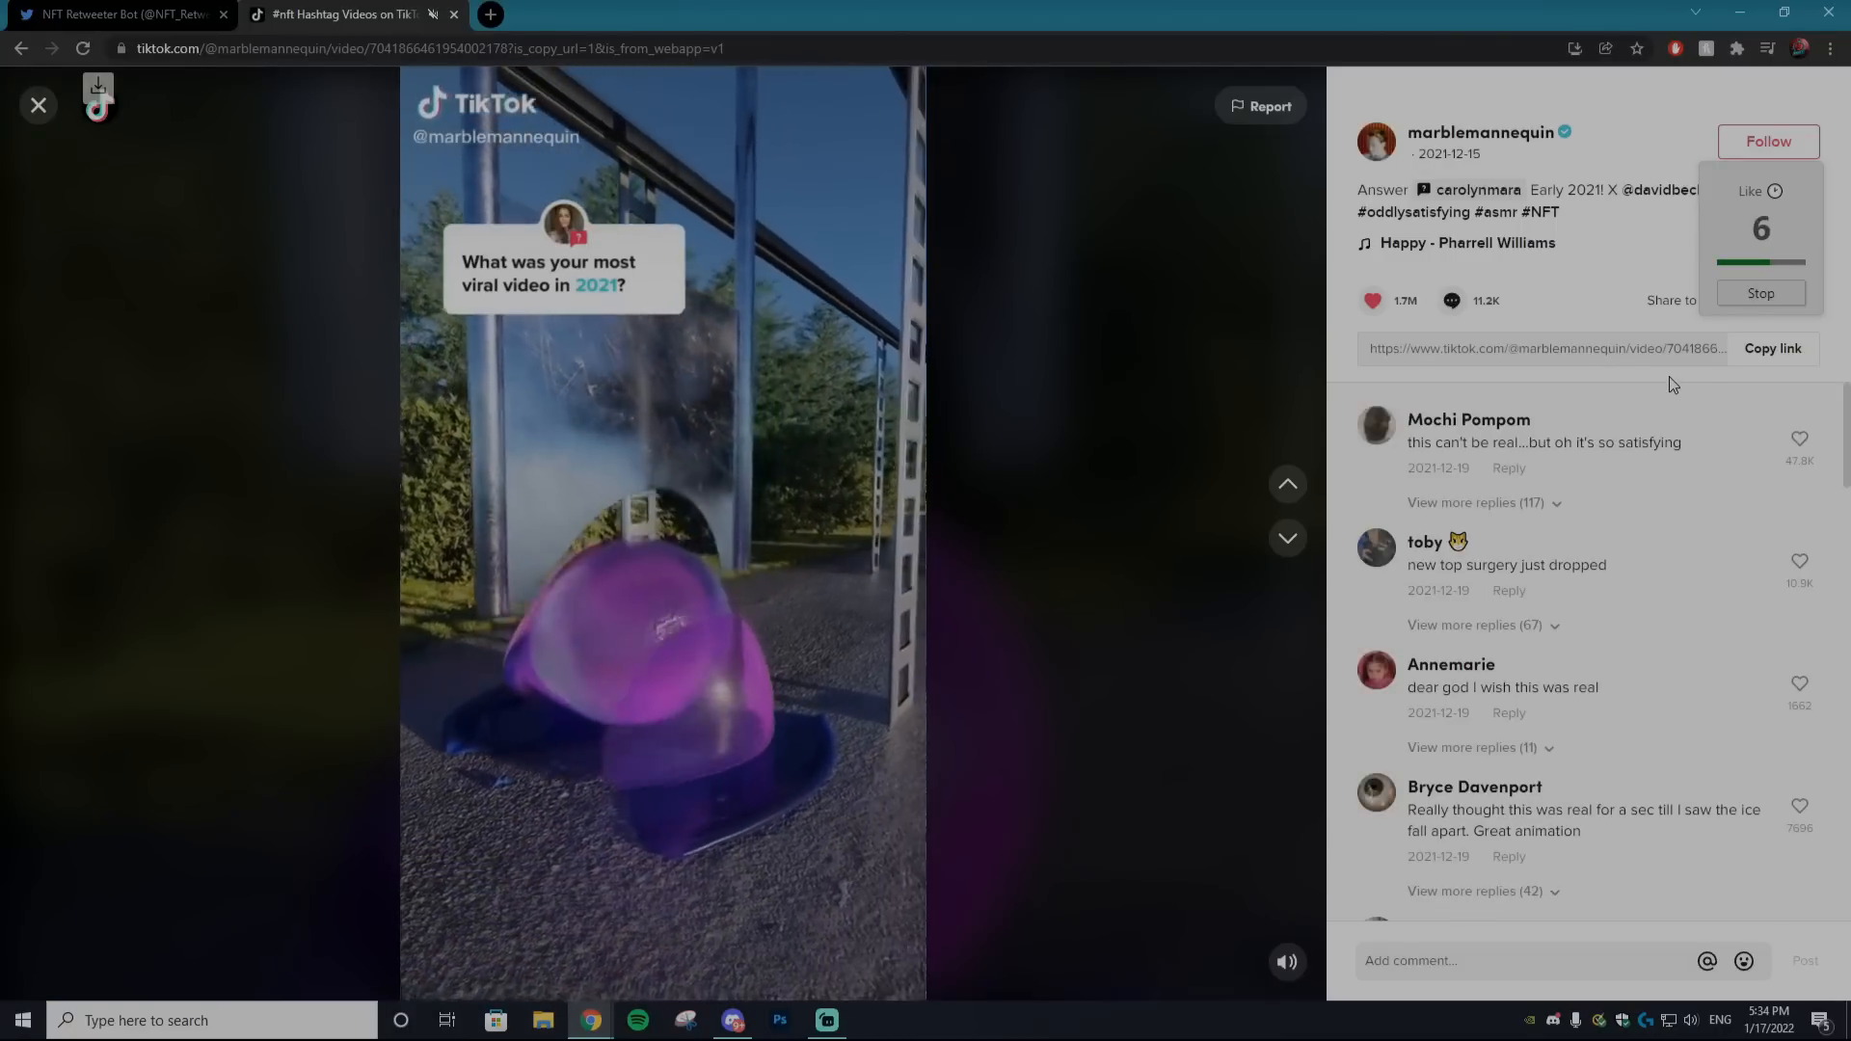
{"action": "left_click", "coordinate": [1289, 537]}
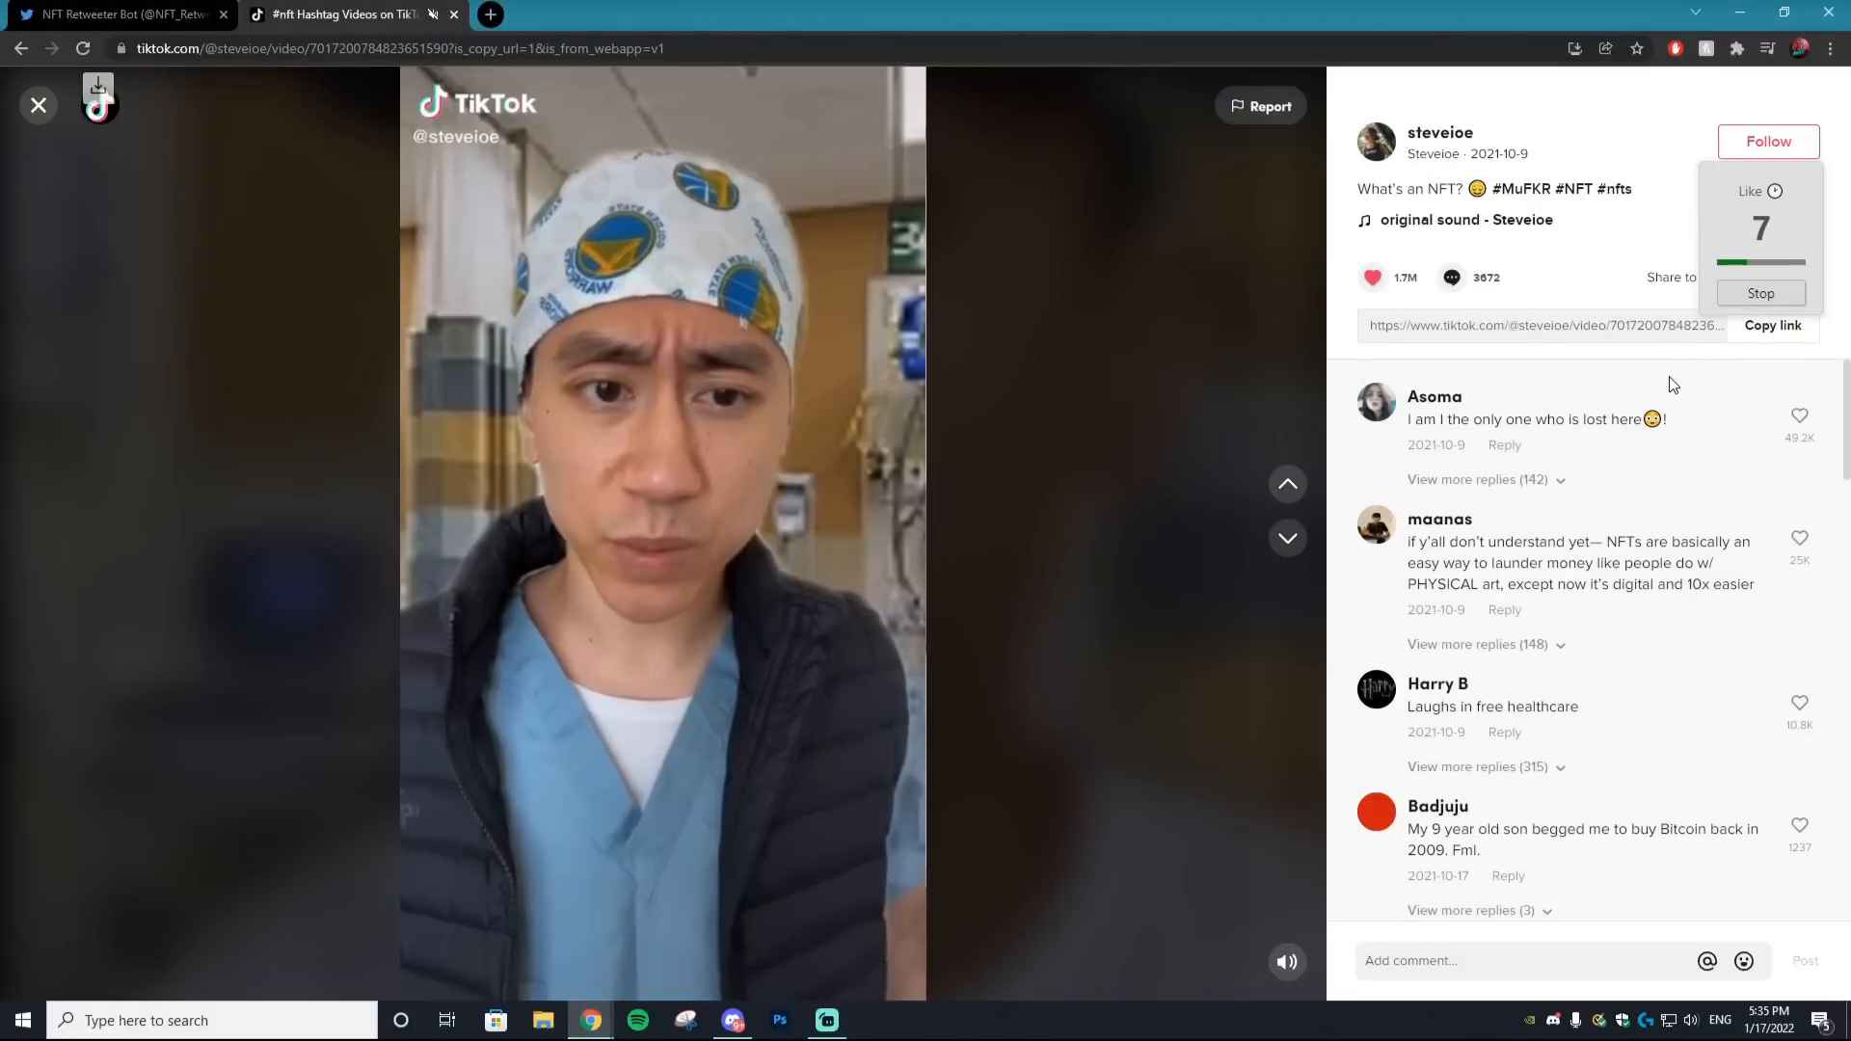
{"action": "left_click", "coordinate": [1287, 538]}
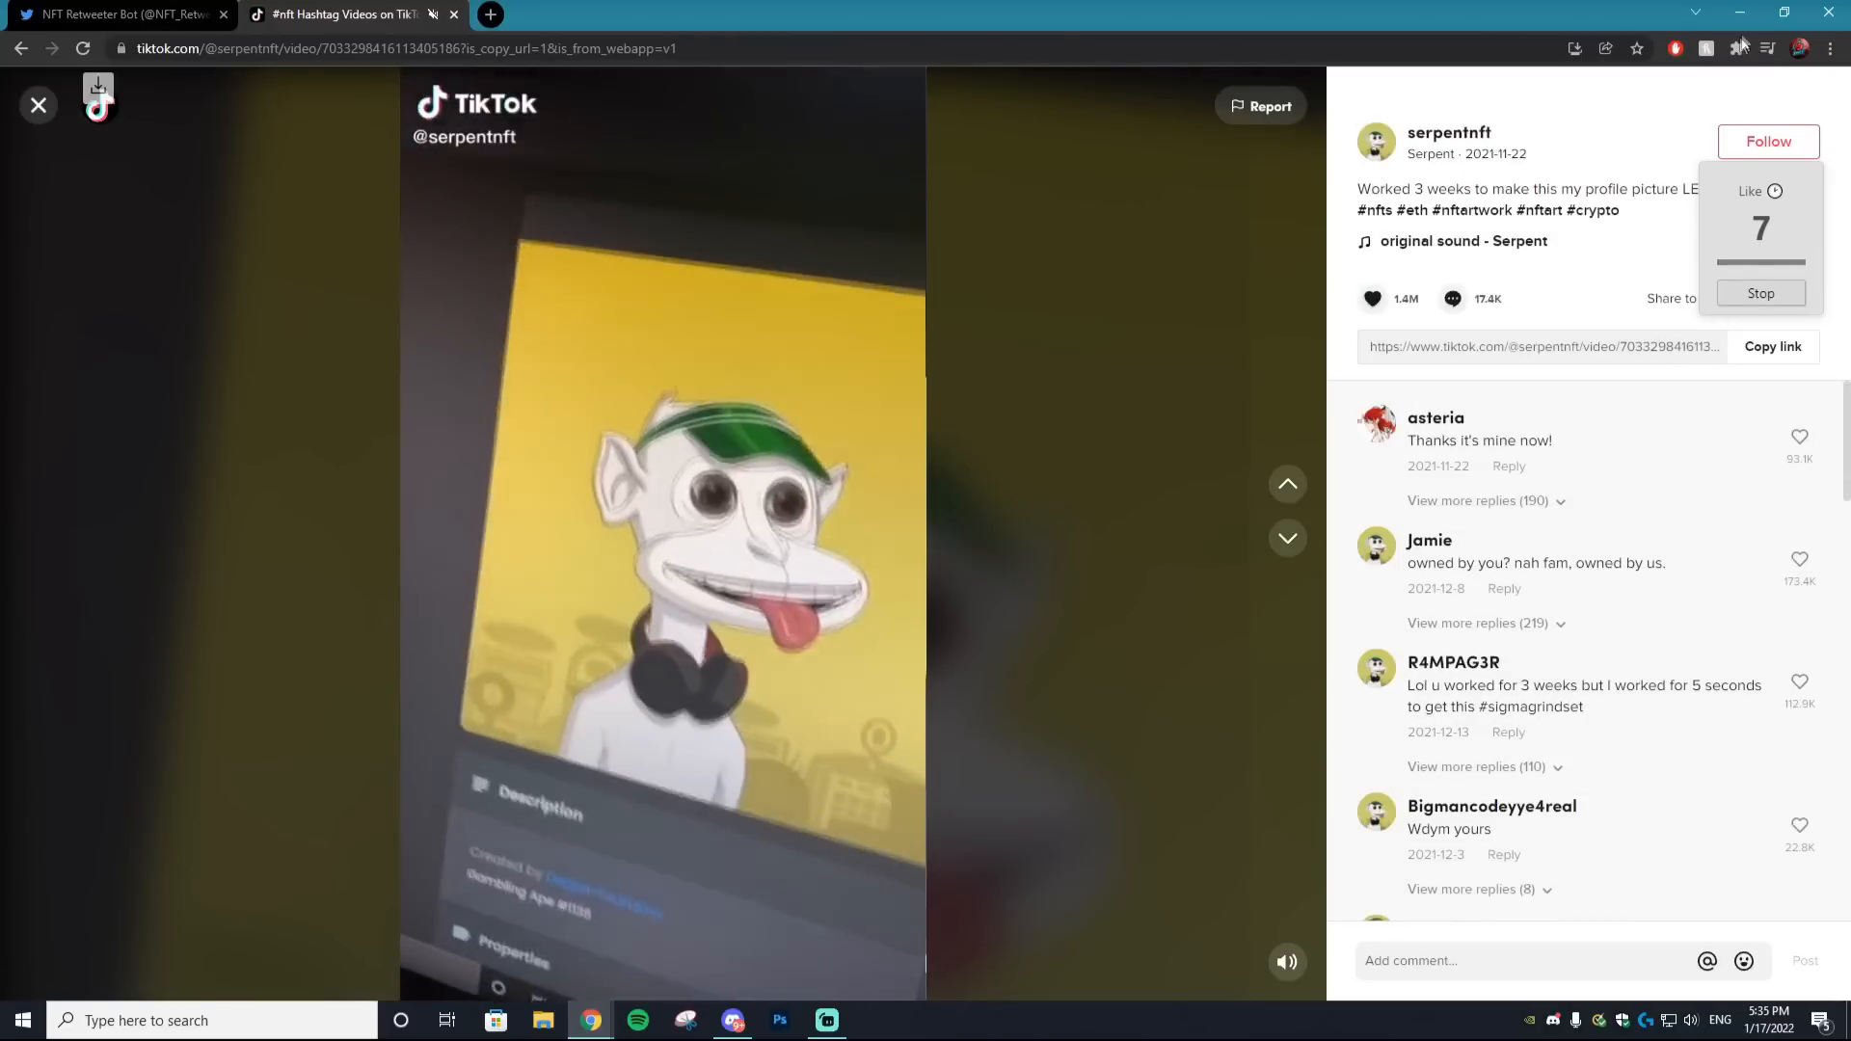
{"action": "left_click", "coordinate": [1736, 49]}
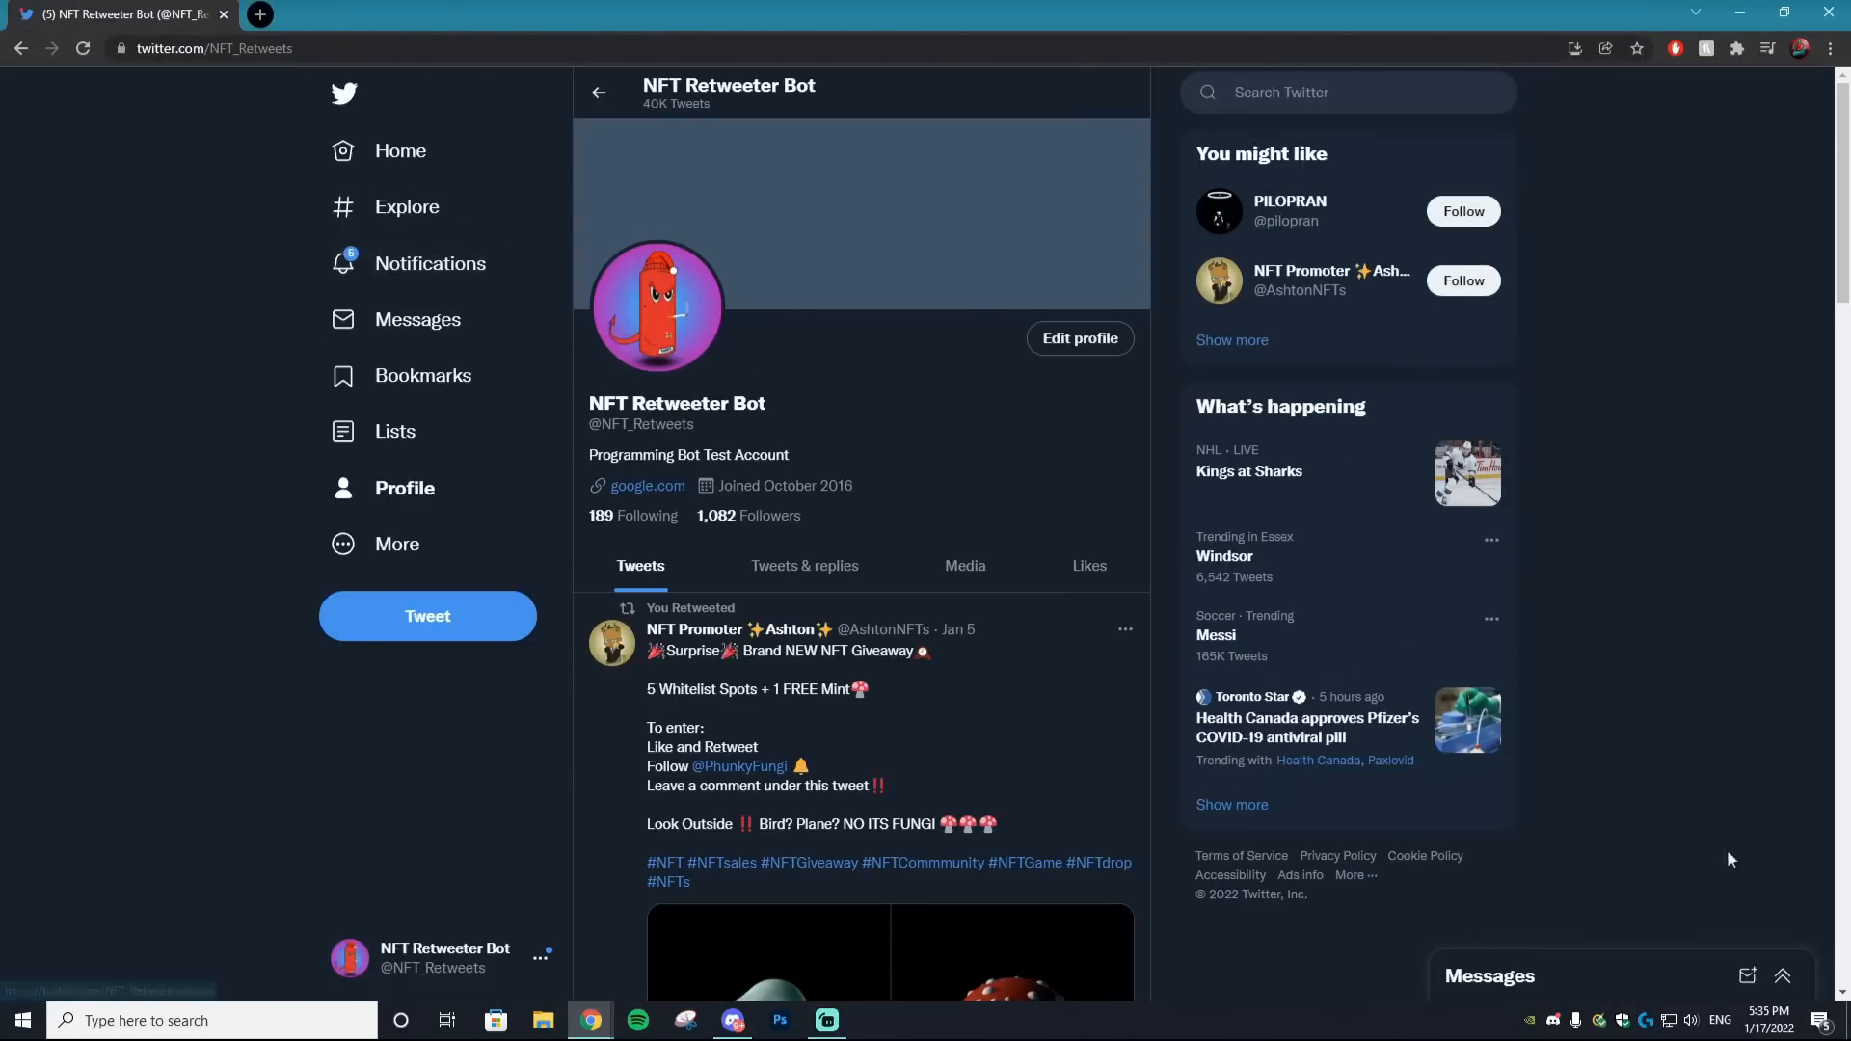
{"action": "mouse_move", "coordinate": [431, 262]}
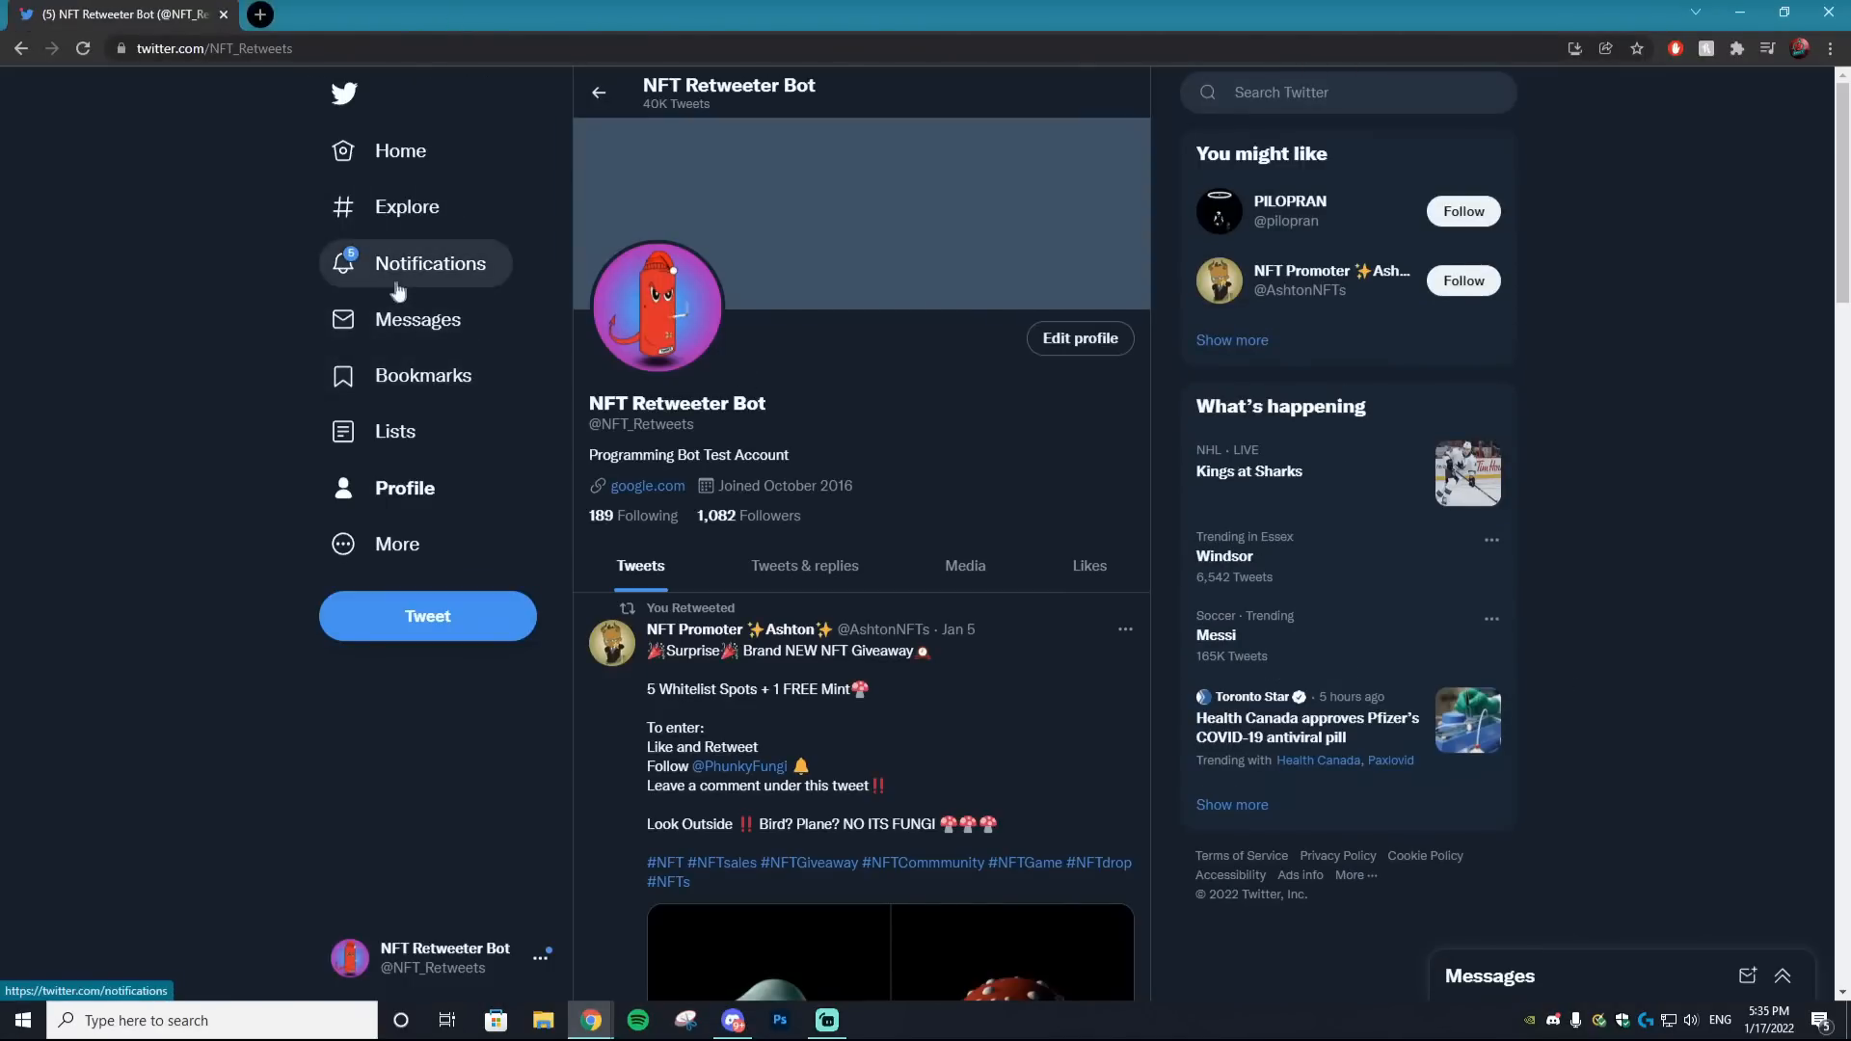
{"action": "mouse_move", "coordinate": [463, 277]}
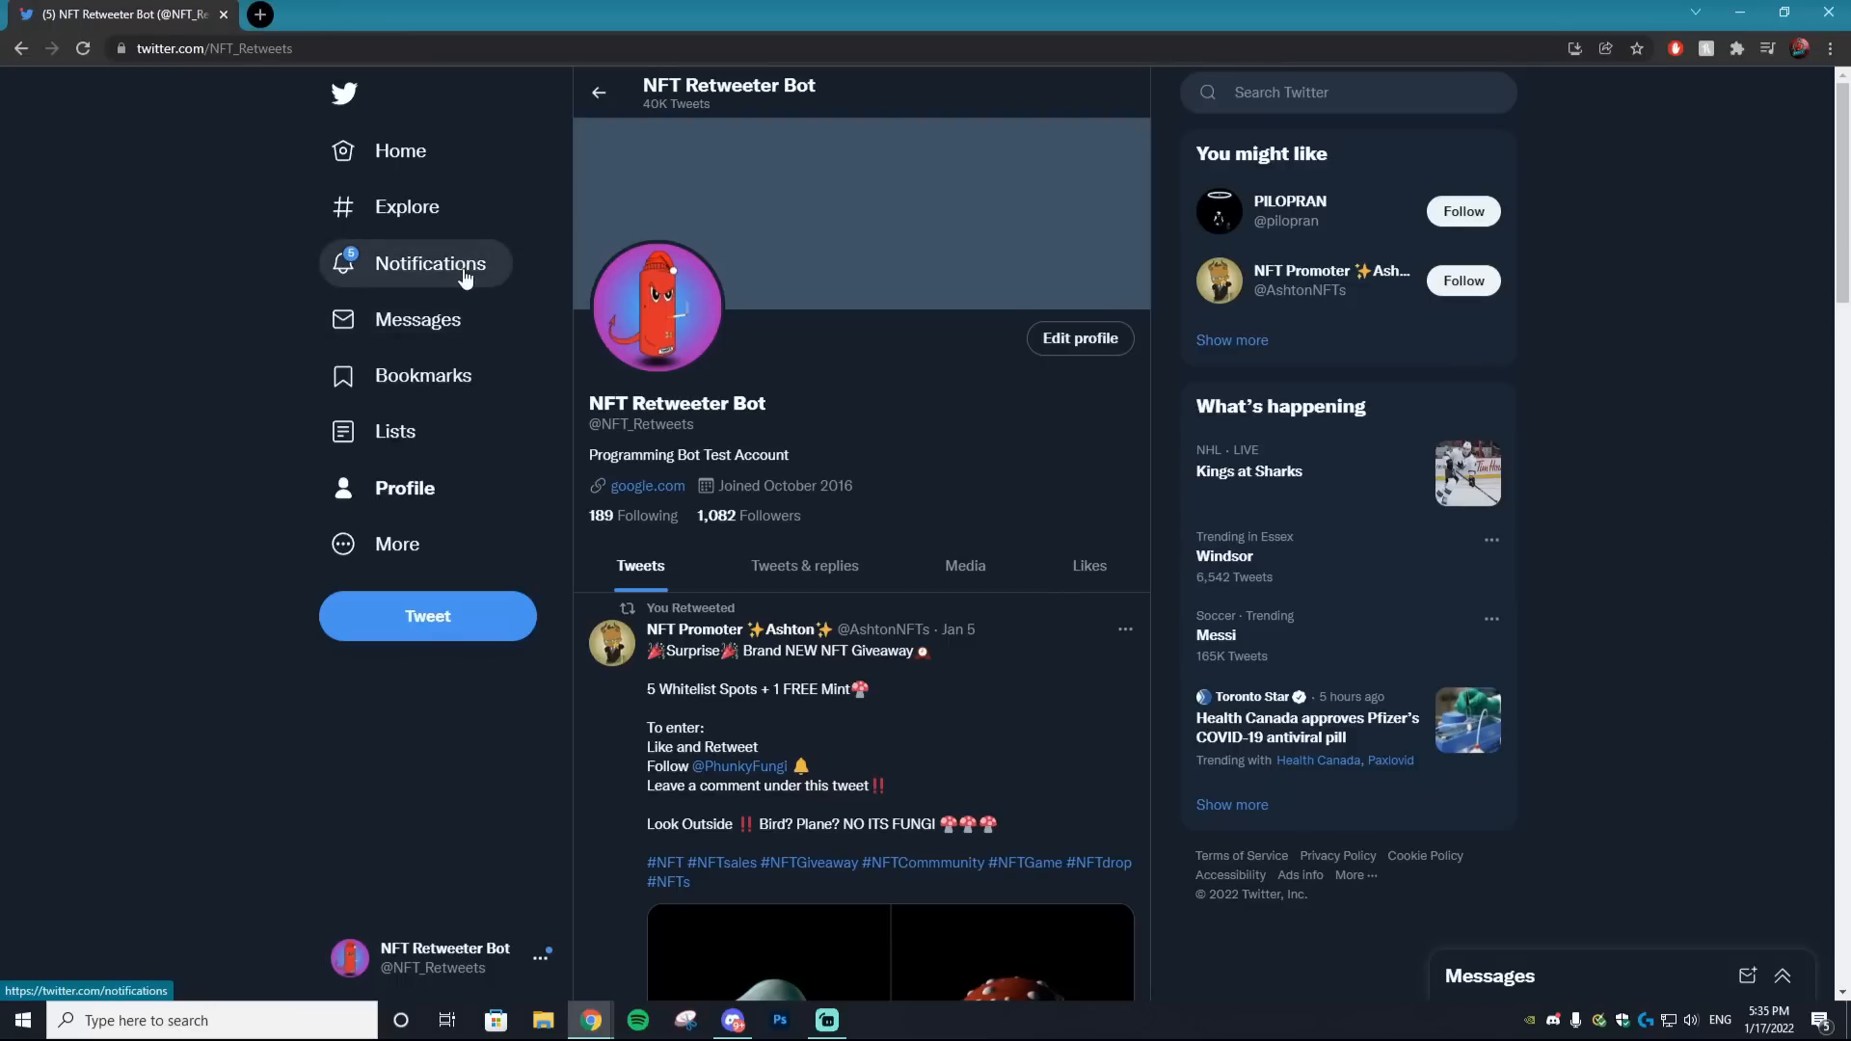
{"action": "left_click", "coordinate": [430, 262]}
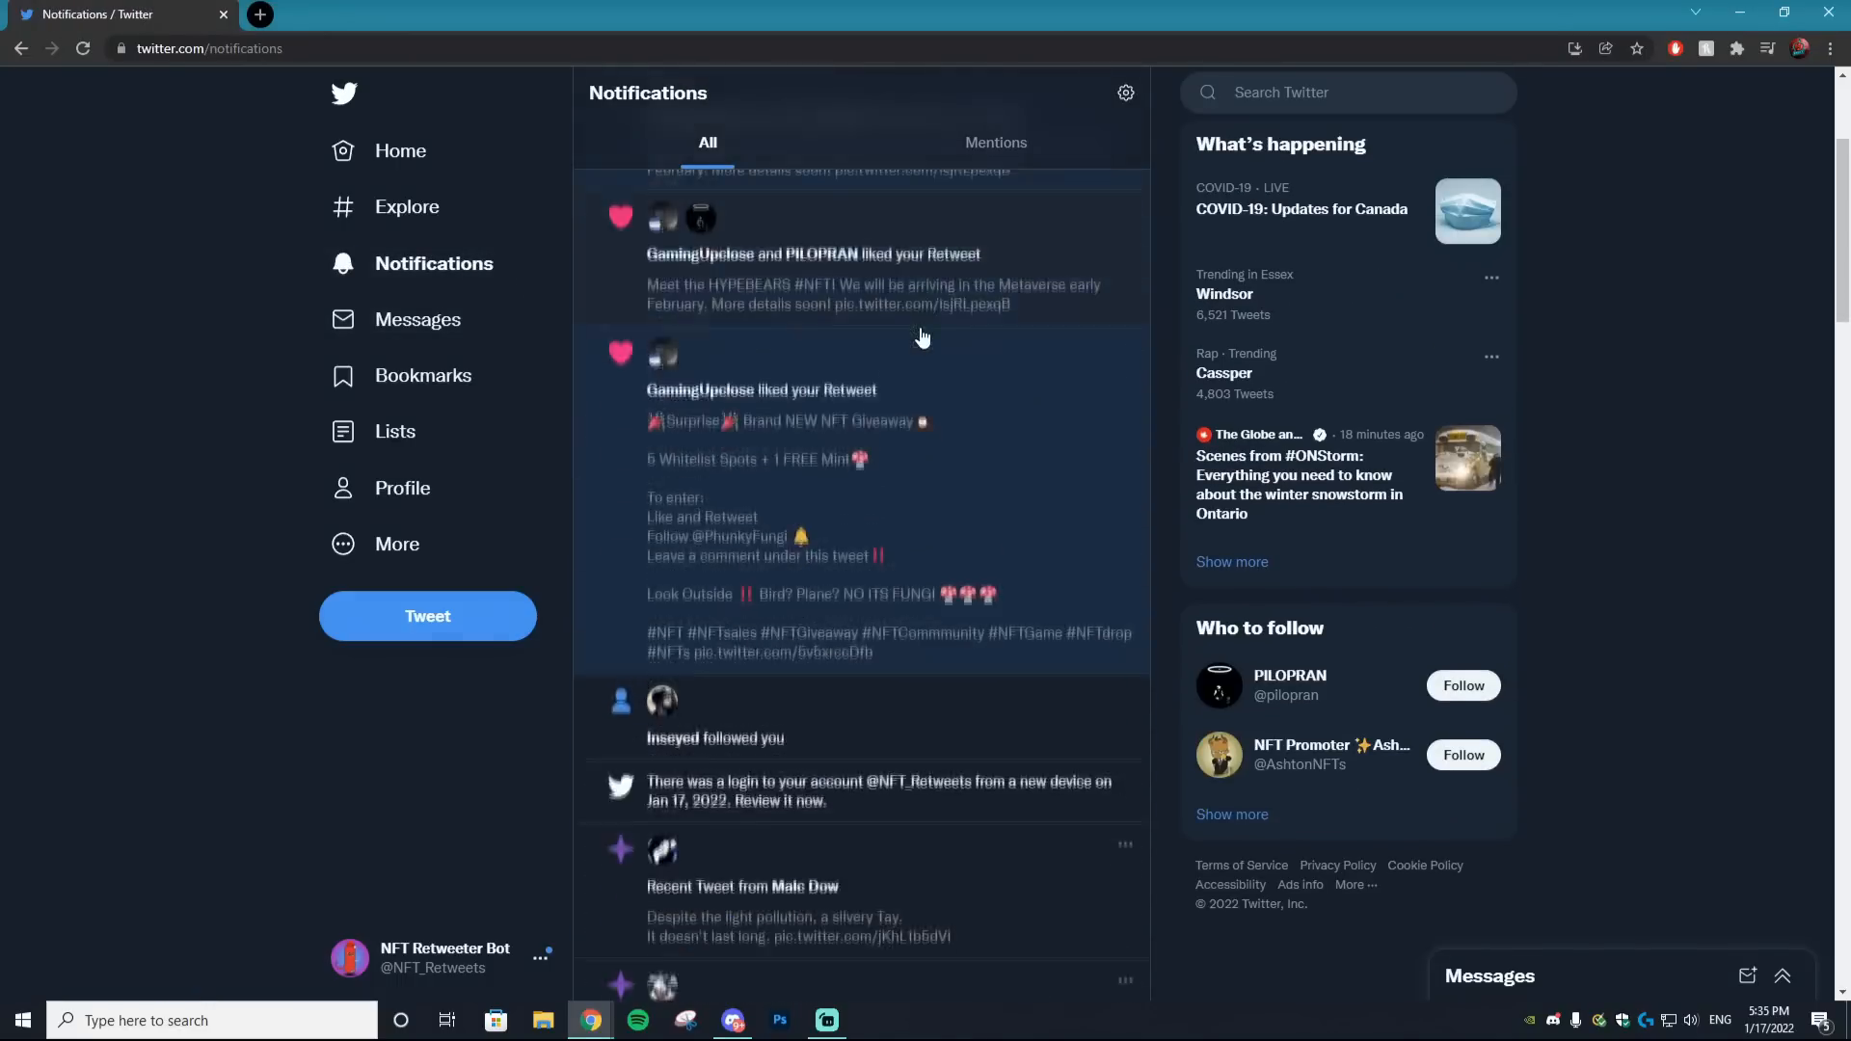
{"action": "scroll", "scroll_direction": "up", "scroll_amount": 3}
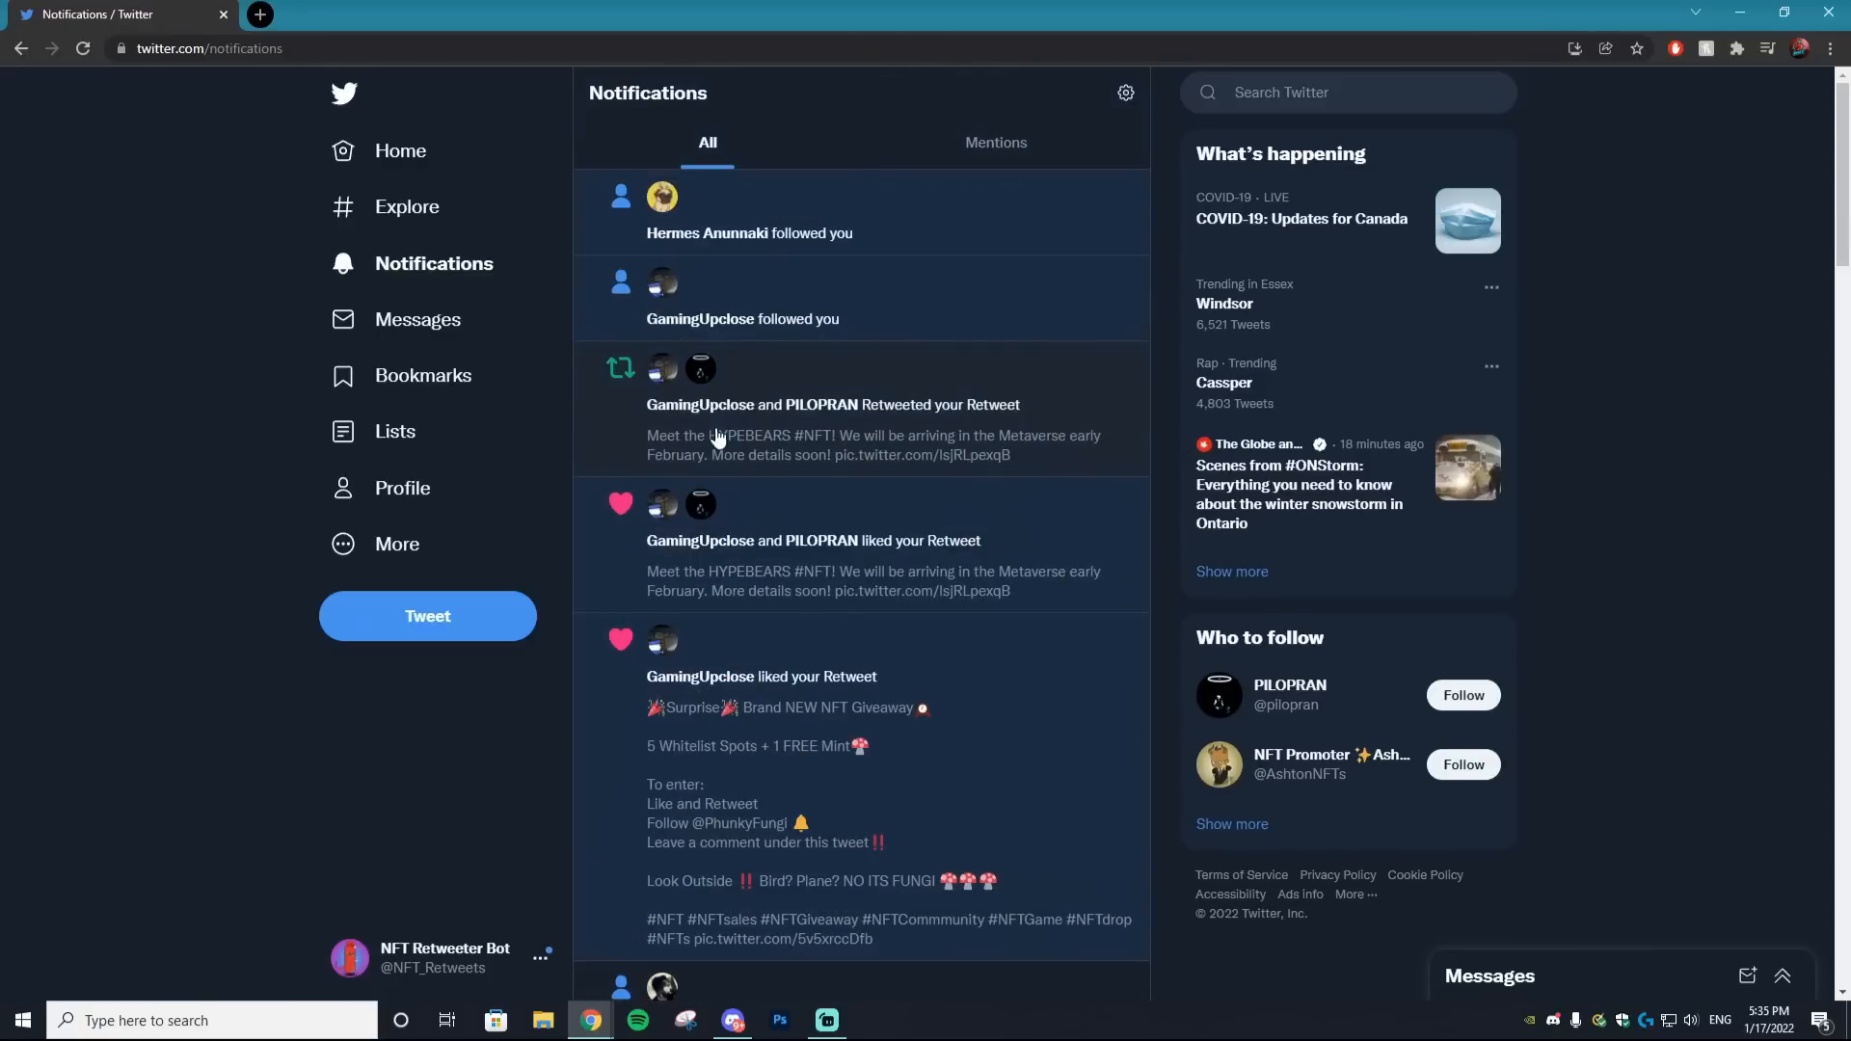
{"action": "mouse_move", "coordinate": [933, 575]}
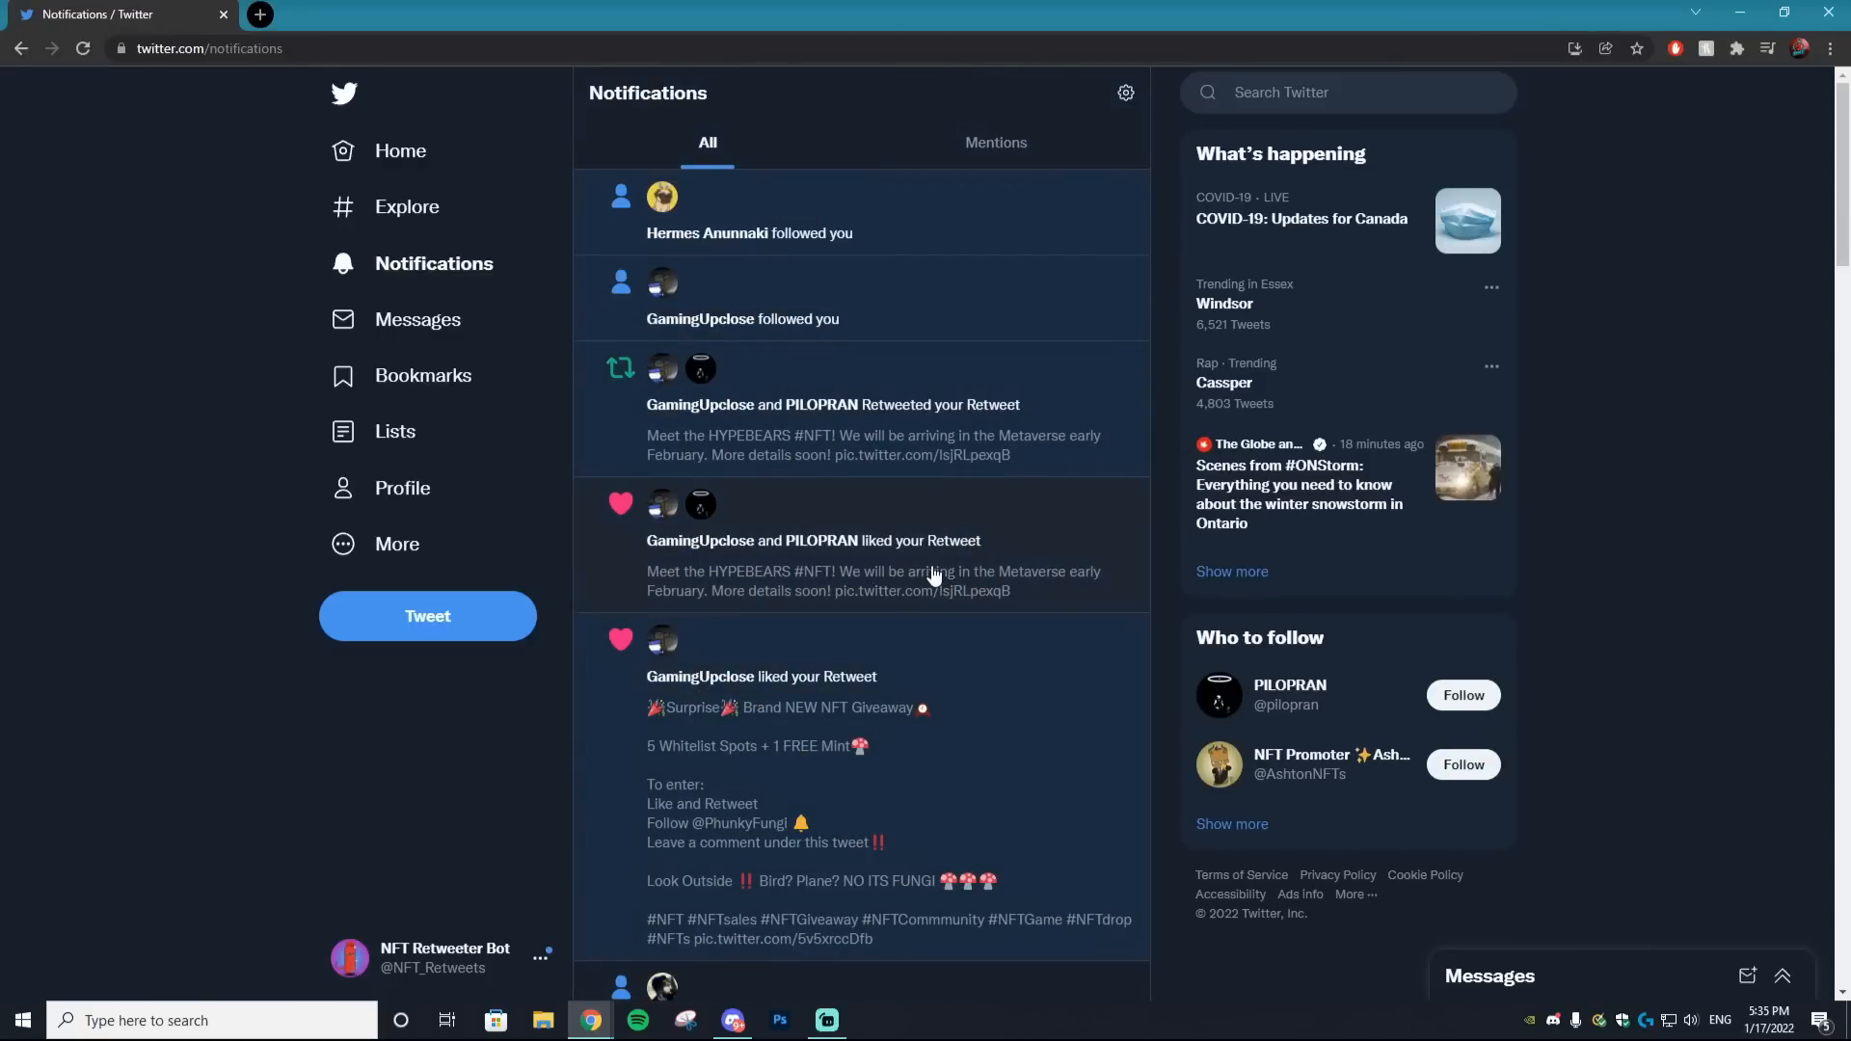
{"action": "mouse_move", "coordinate": [925, 570]}
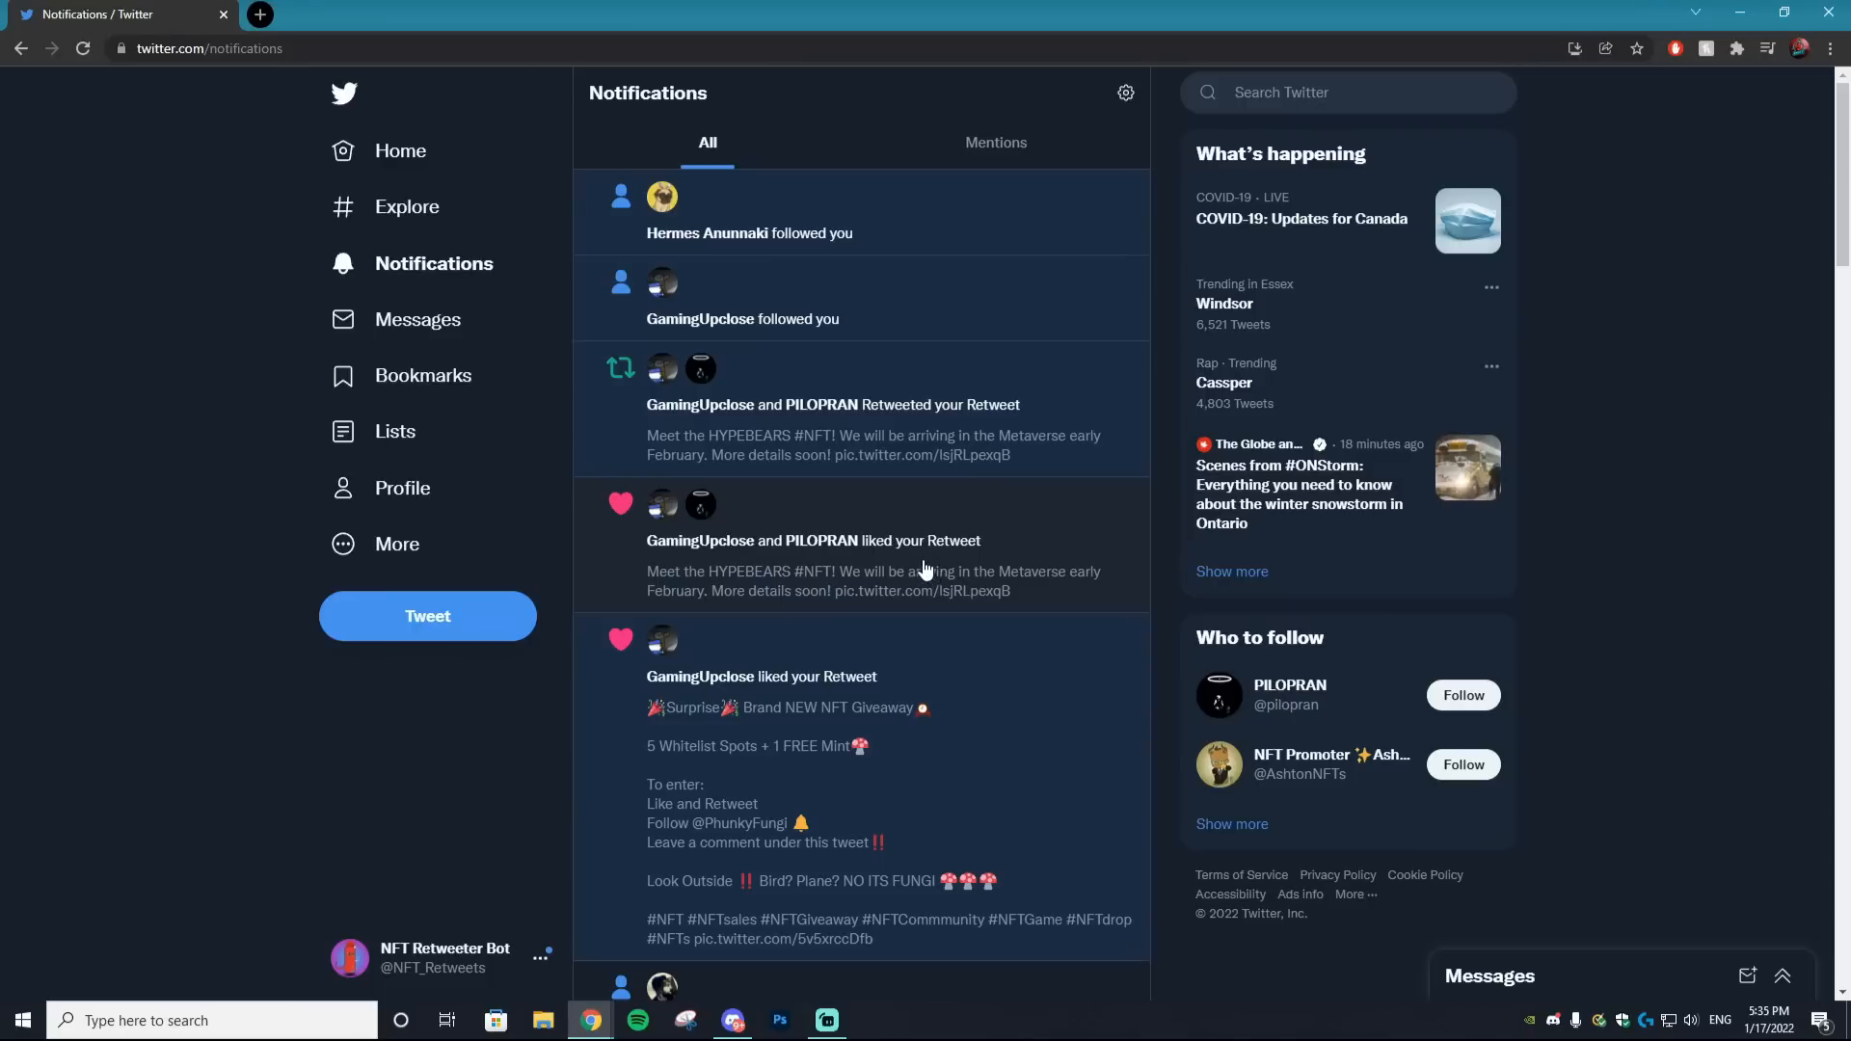
{"action": "mouse_move", "coordinate": [833, 563]}
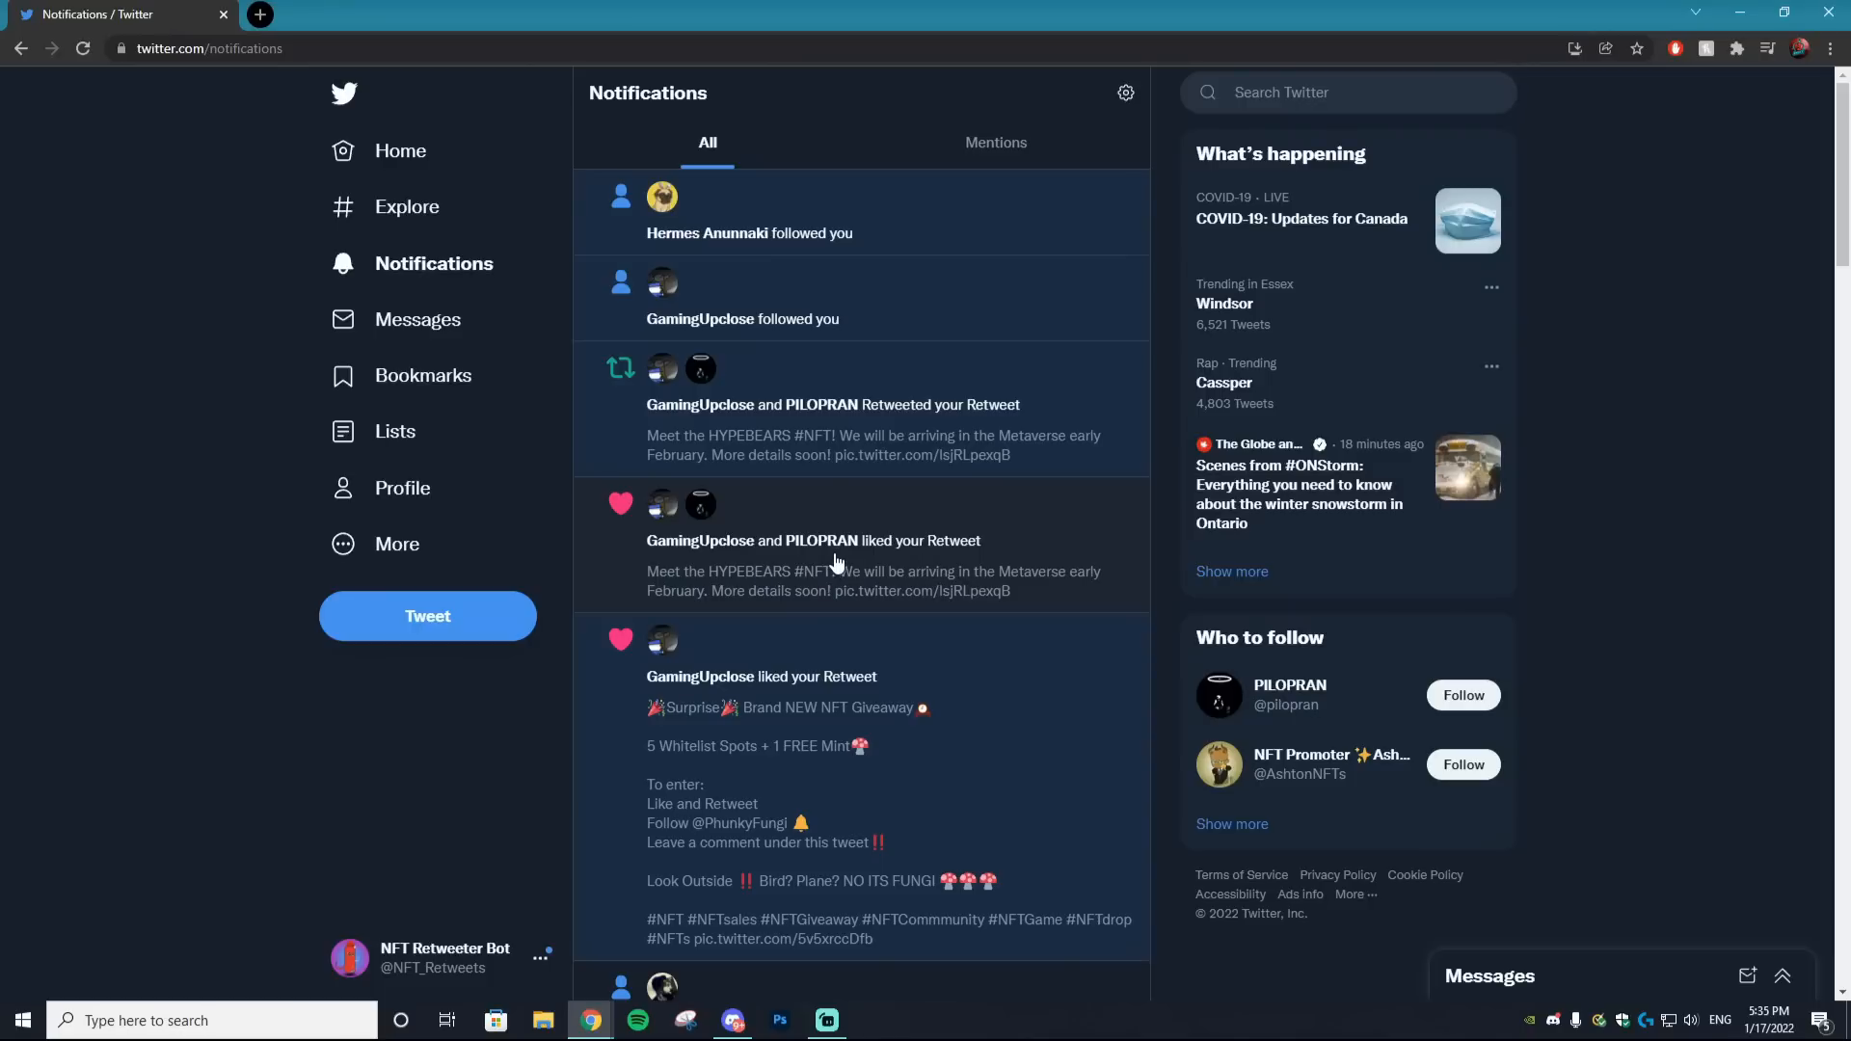
{"action": "mouse_move", "coordinate": [915, 553]}
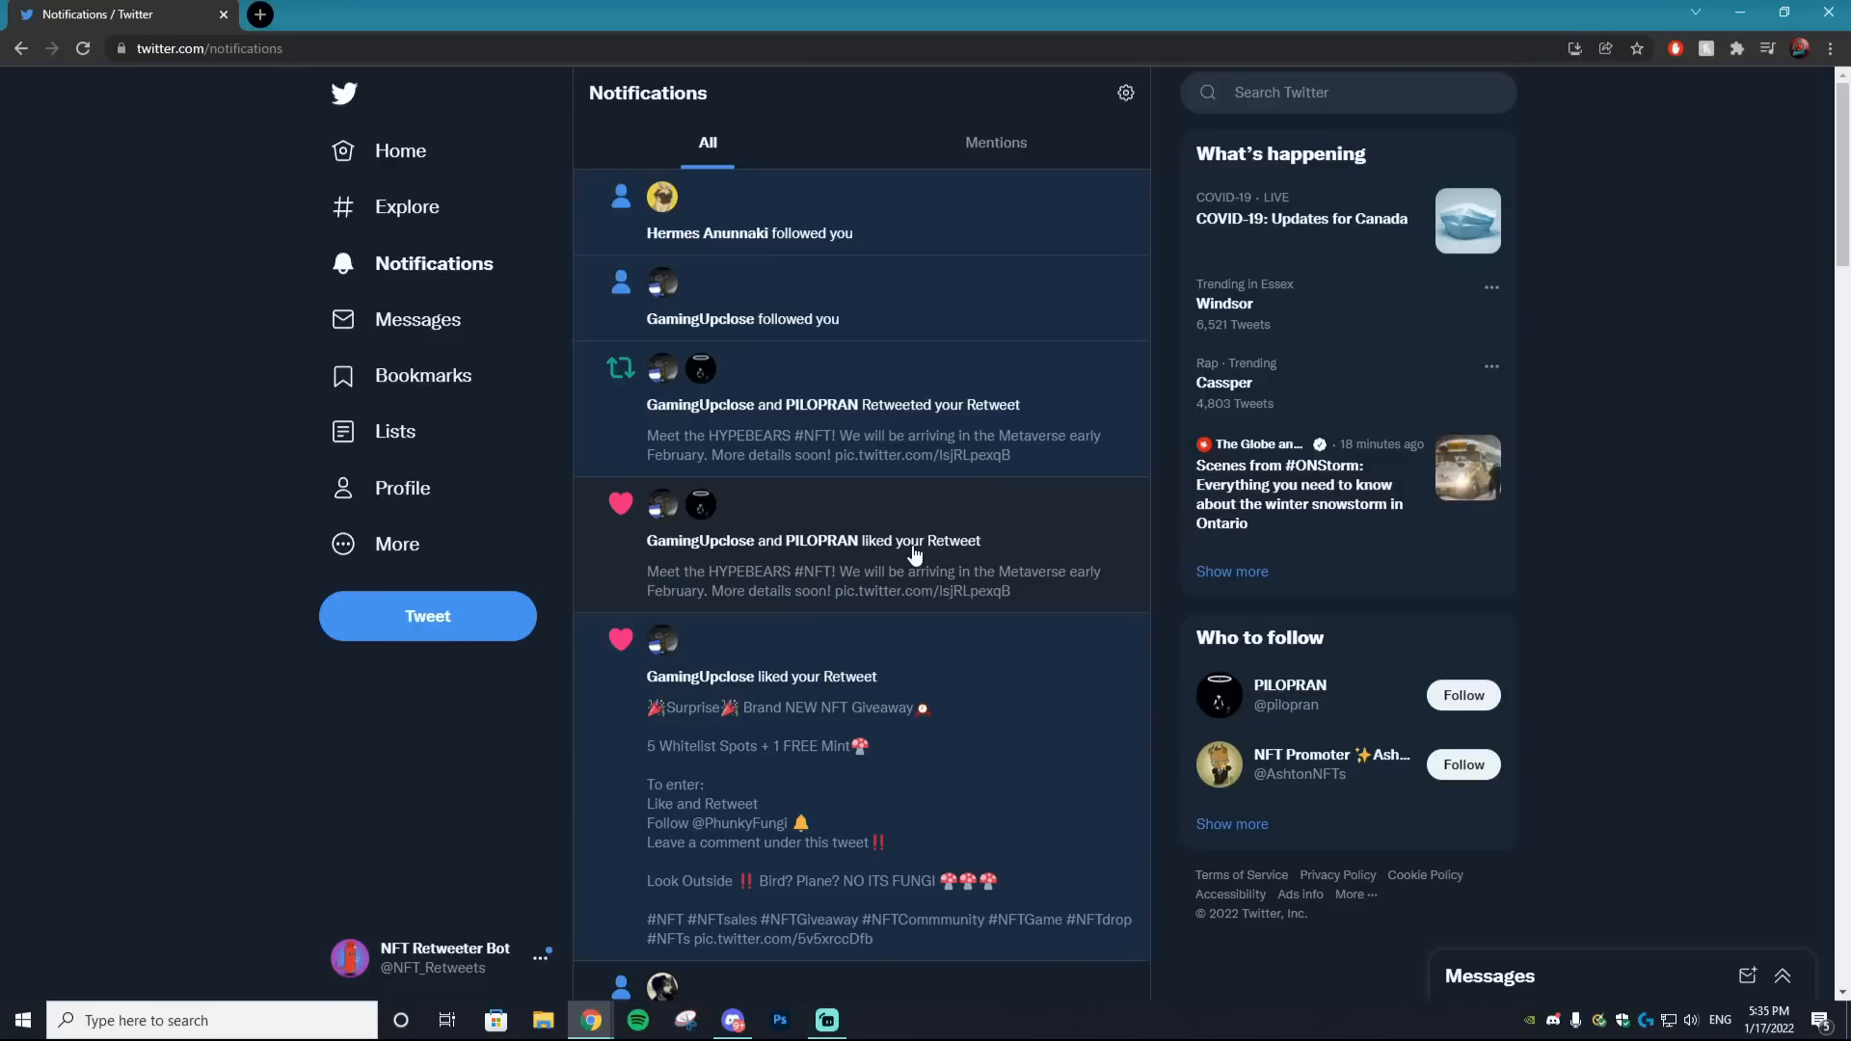